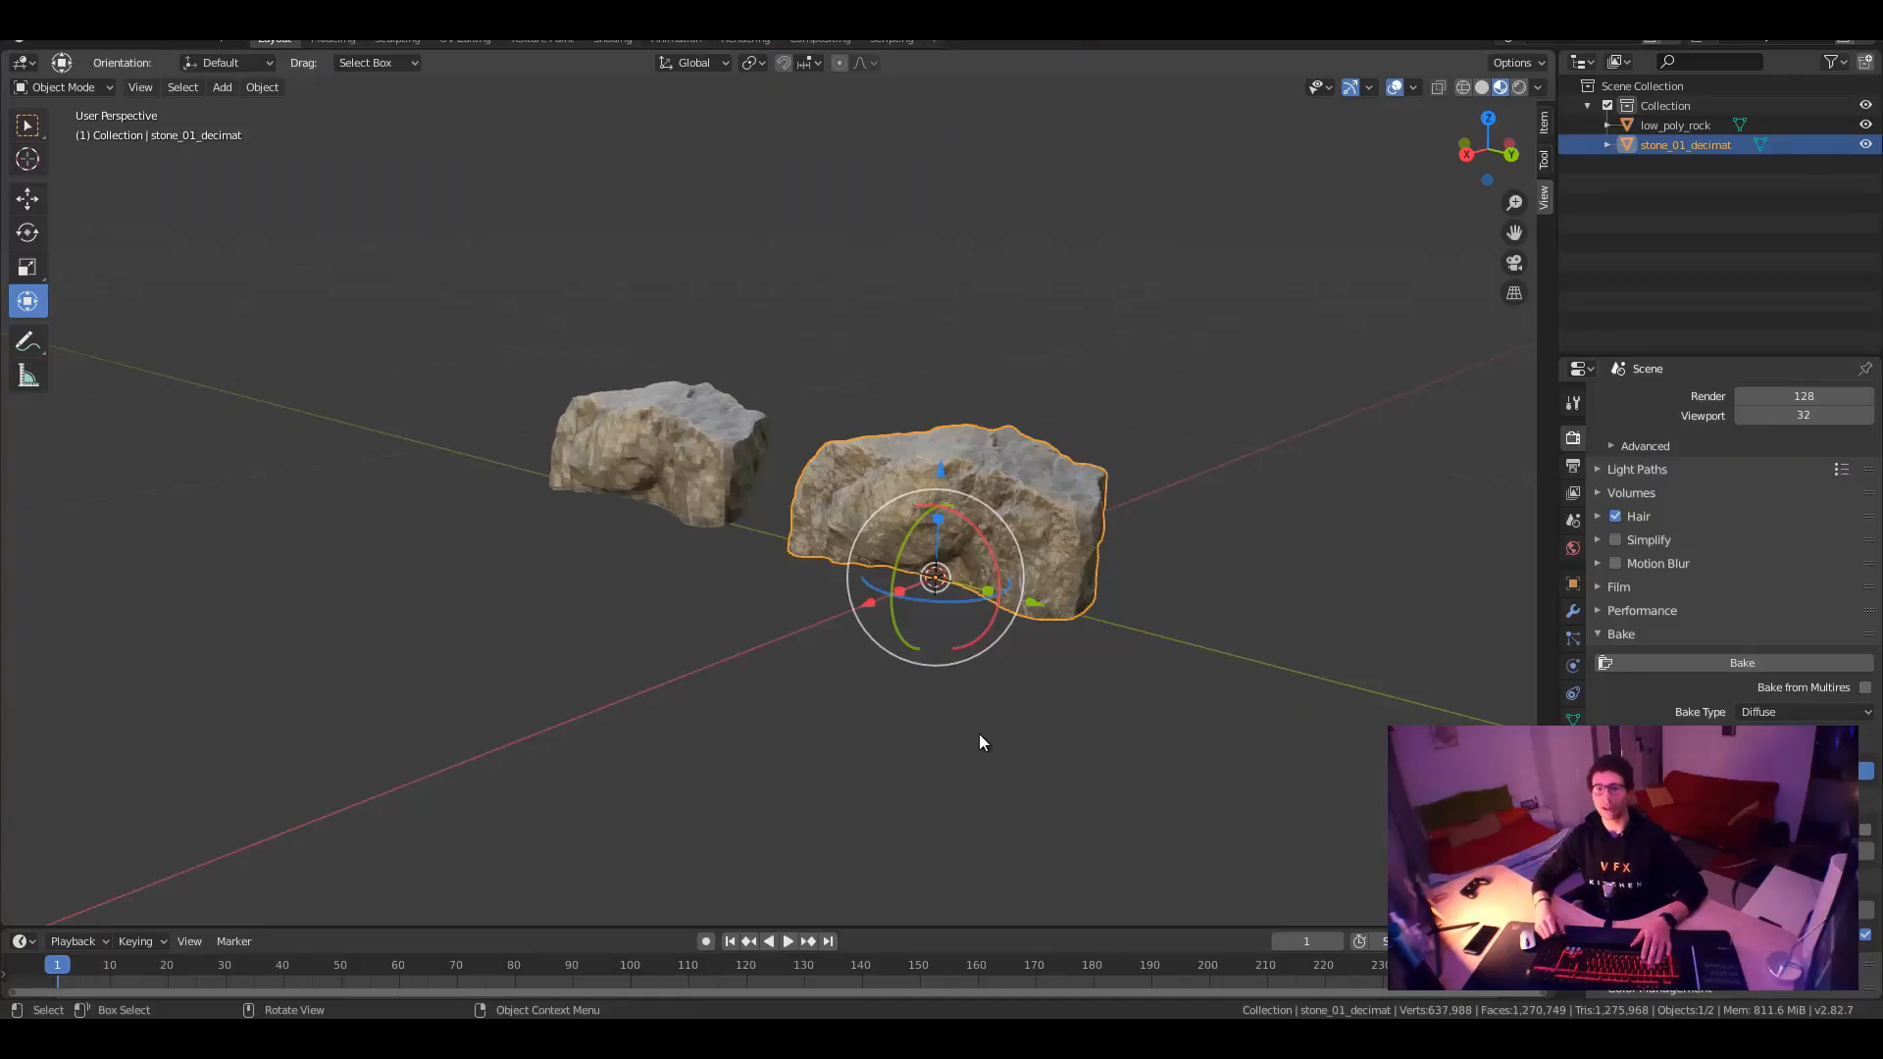
pyautogui.moveTo(936, 719)
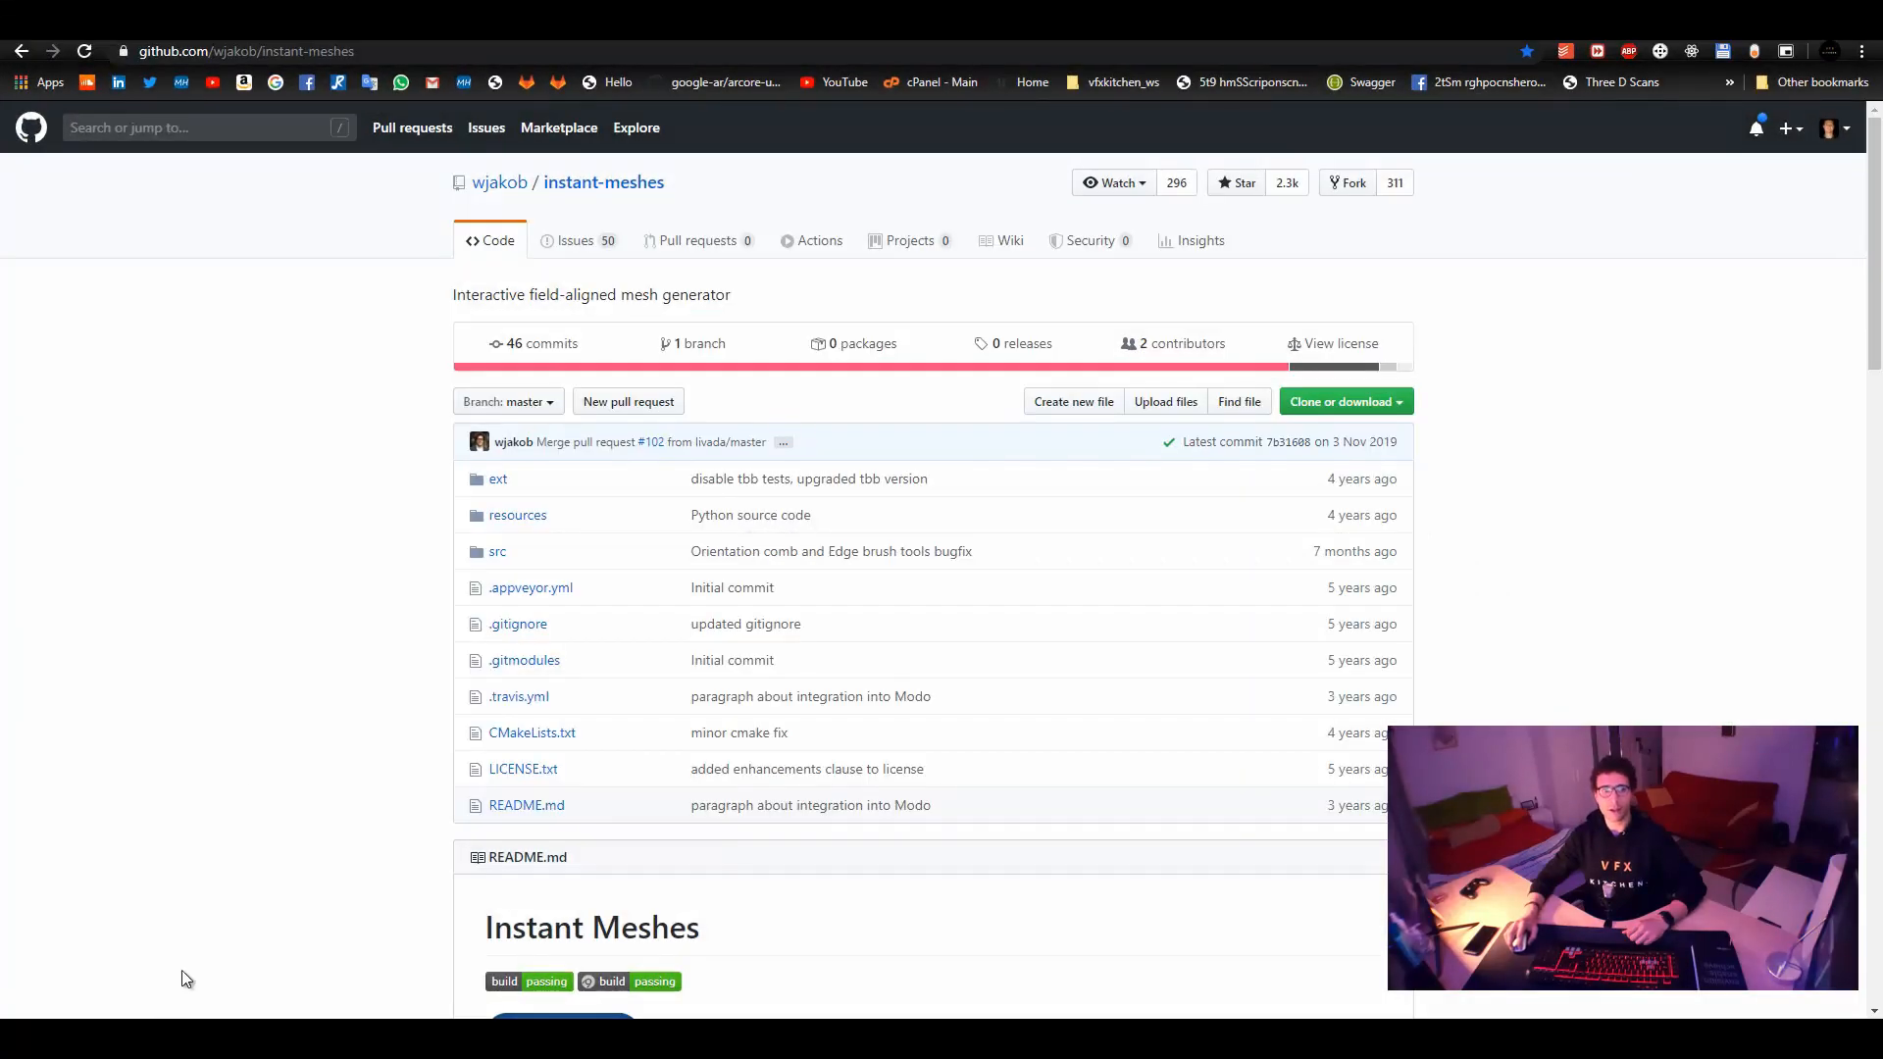
pyautogui.moveTo(233, 654)
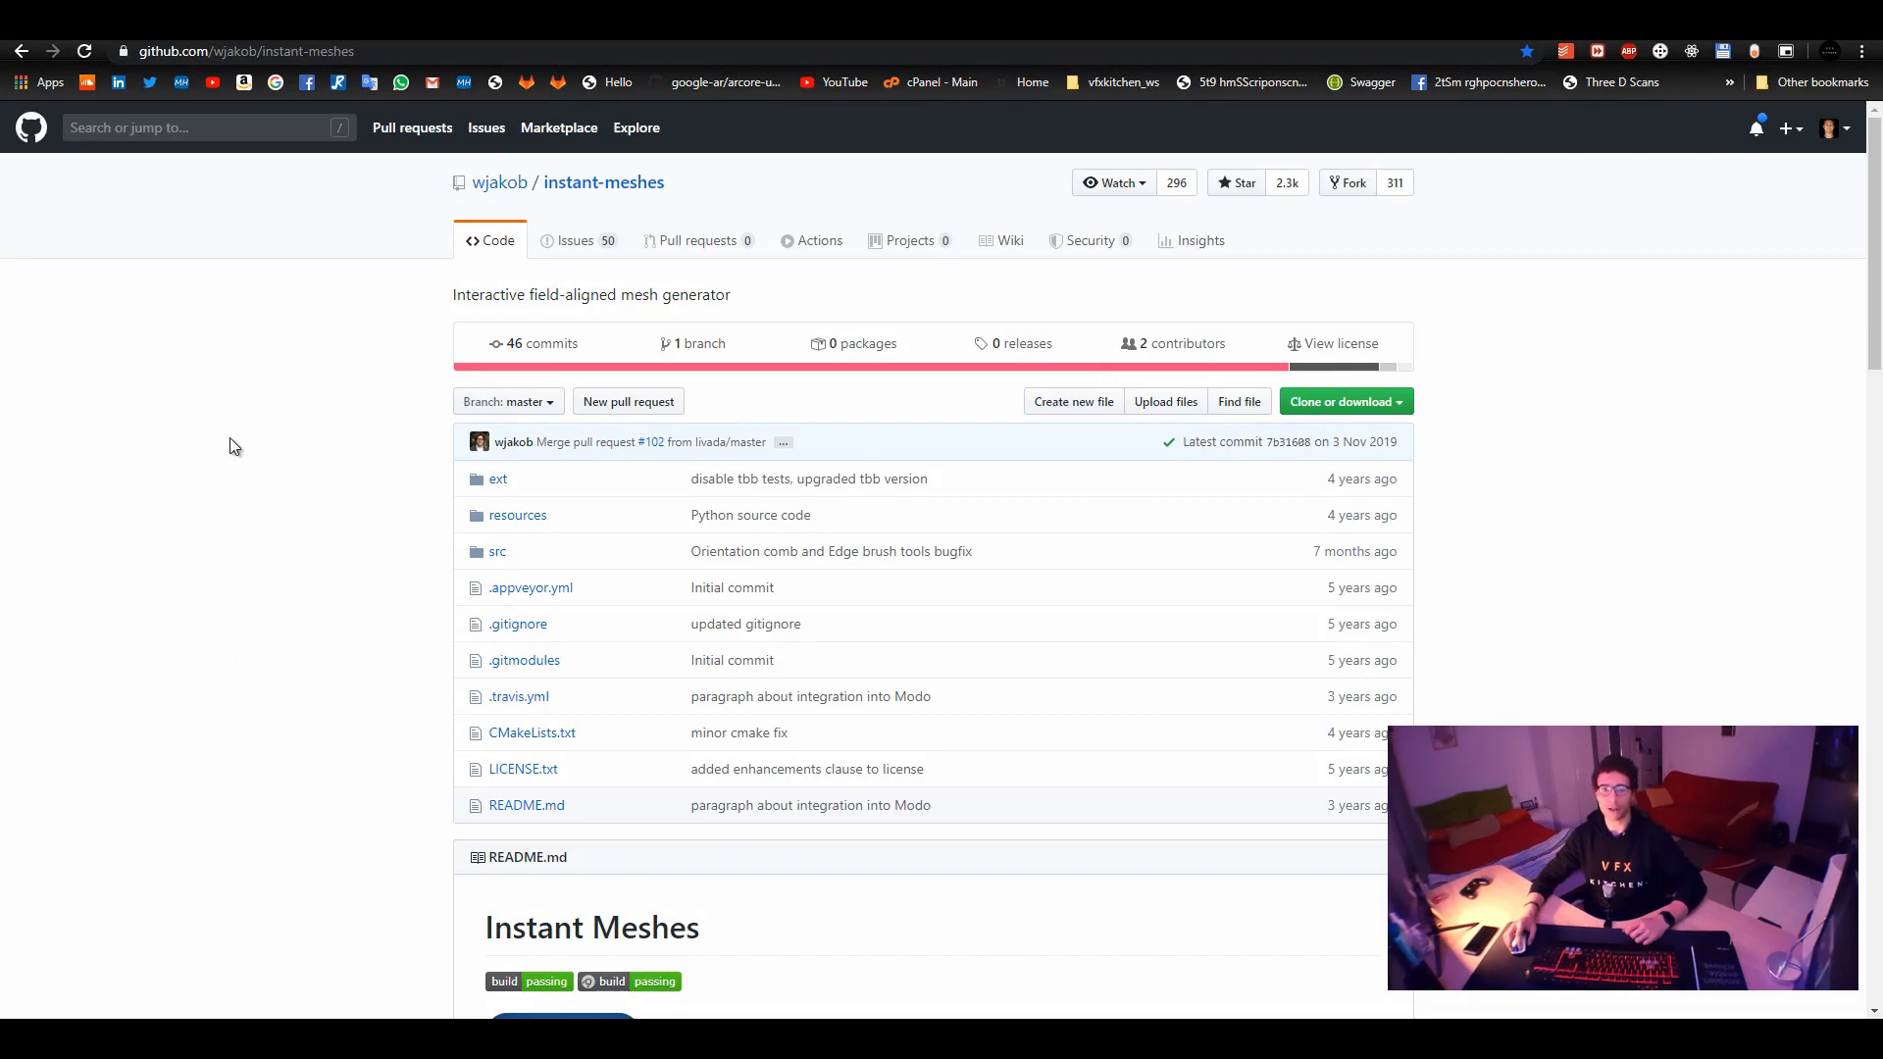
# Scroll the Instant Meshes README to Pre-compiled binaries, then go to the Three D Scans bookmark
pyautogui.scroll(-3)
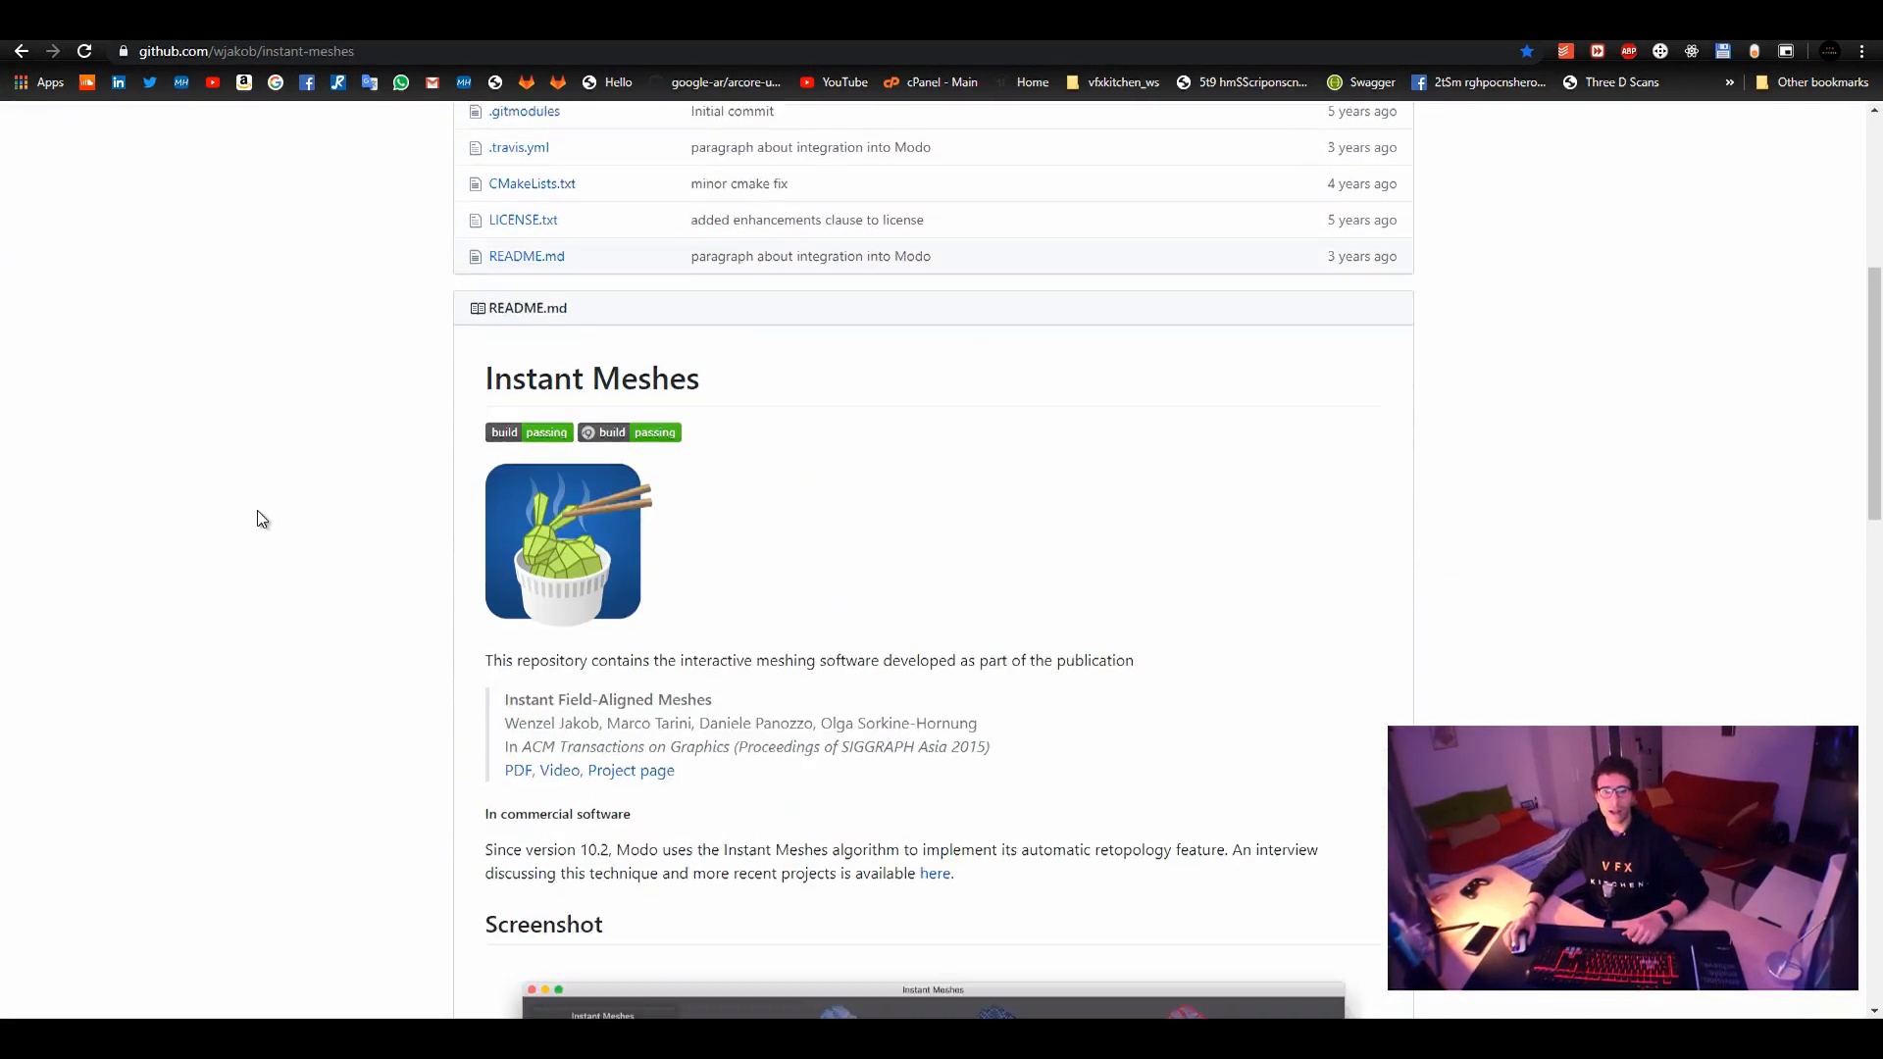
pyautogui.scroll(-3)
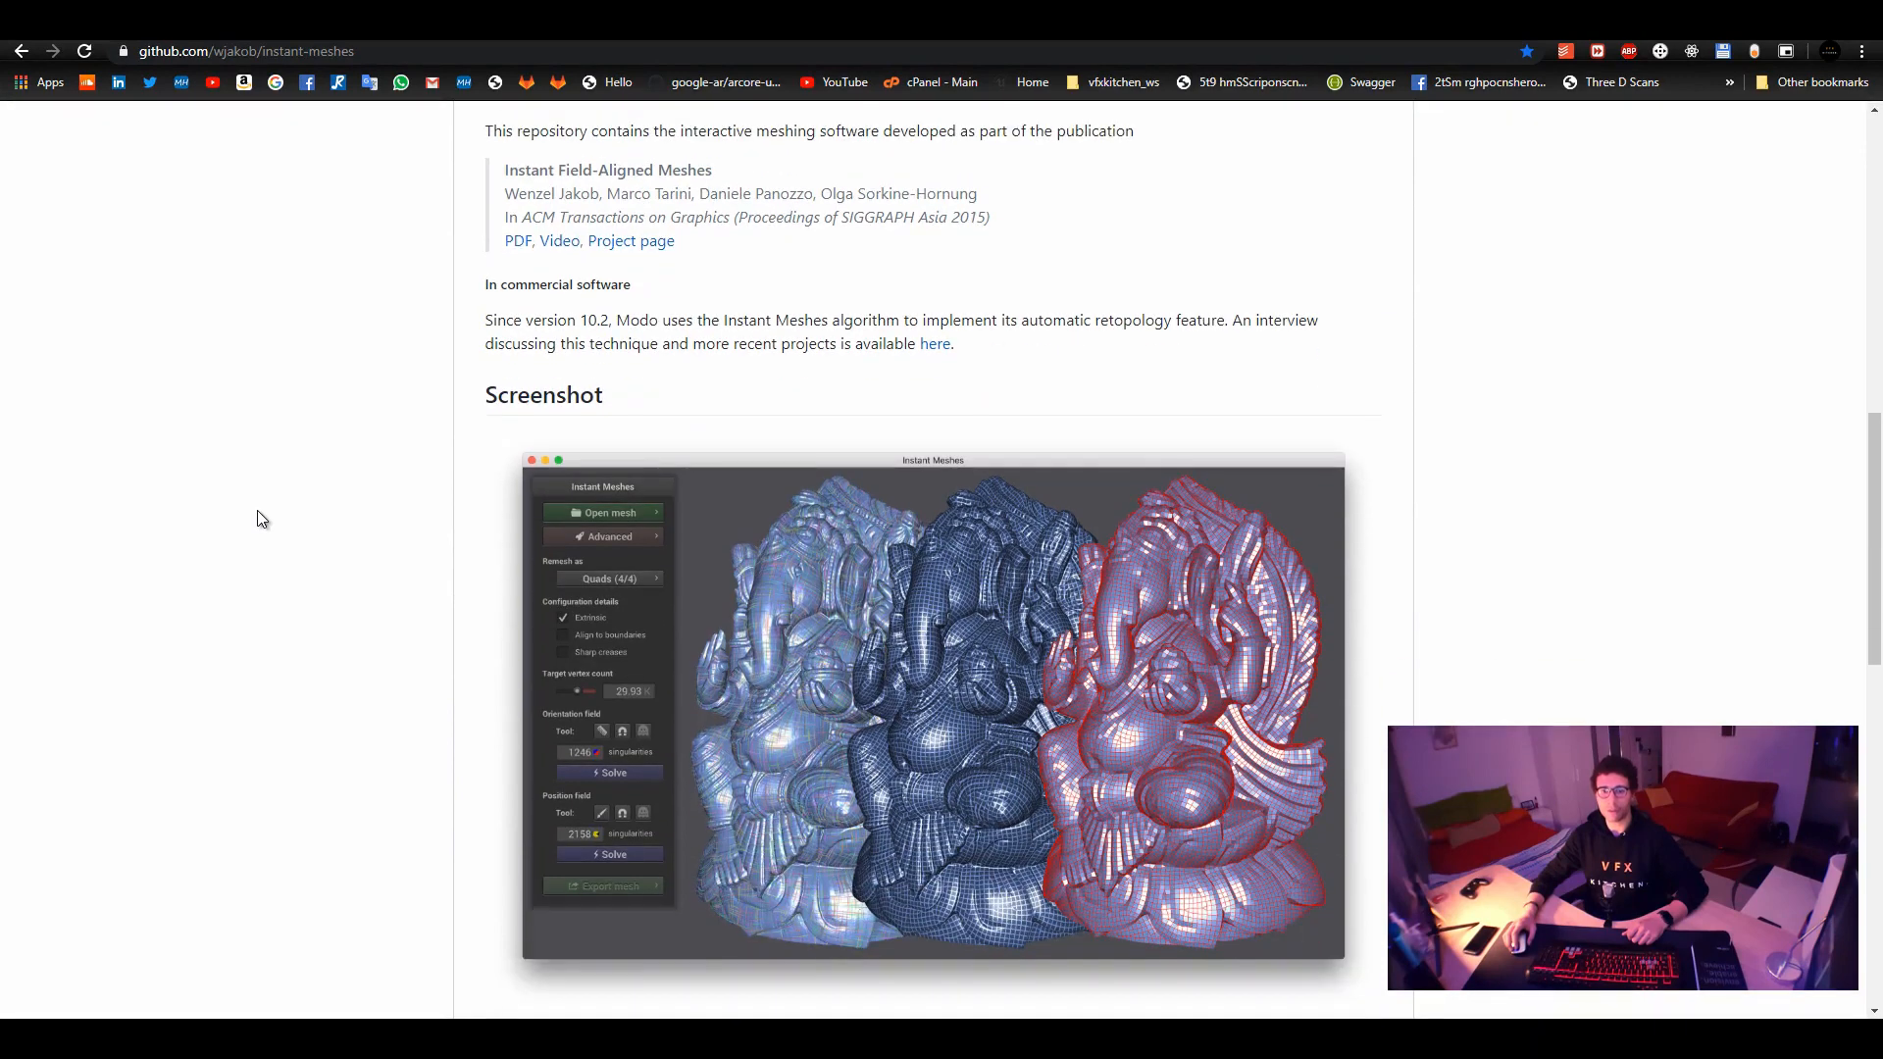
pyautogui.scroll(-3)
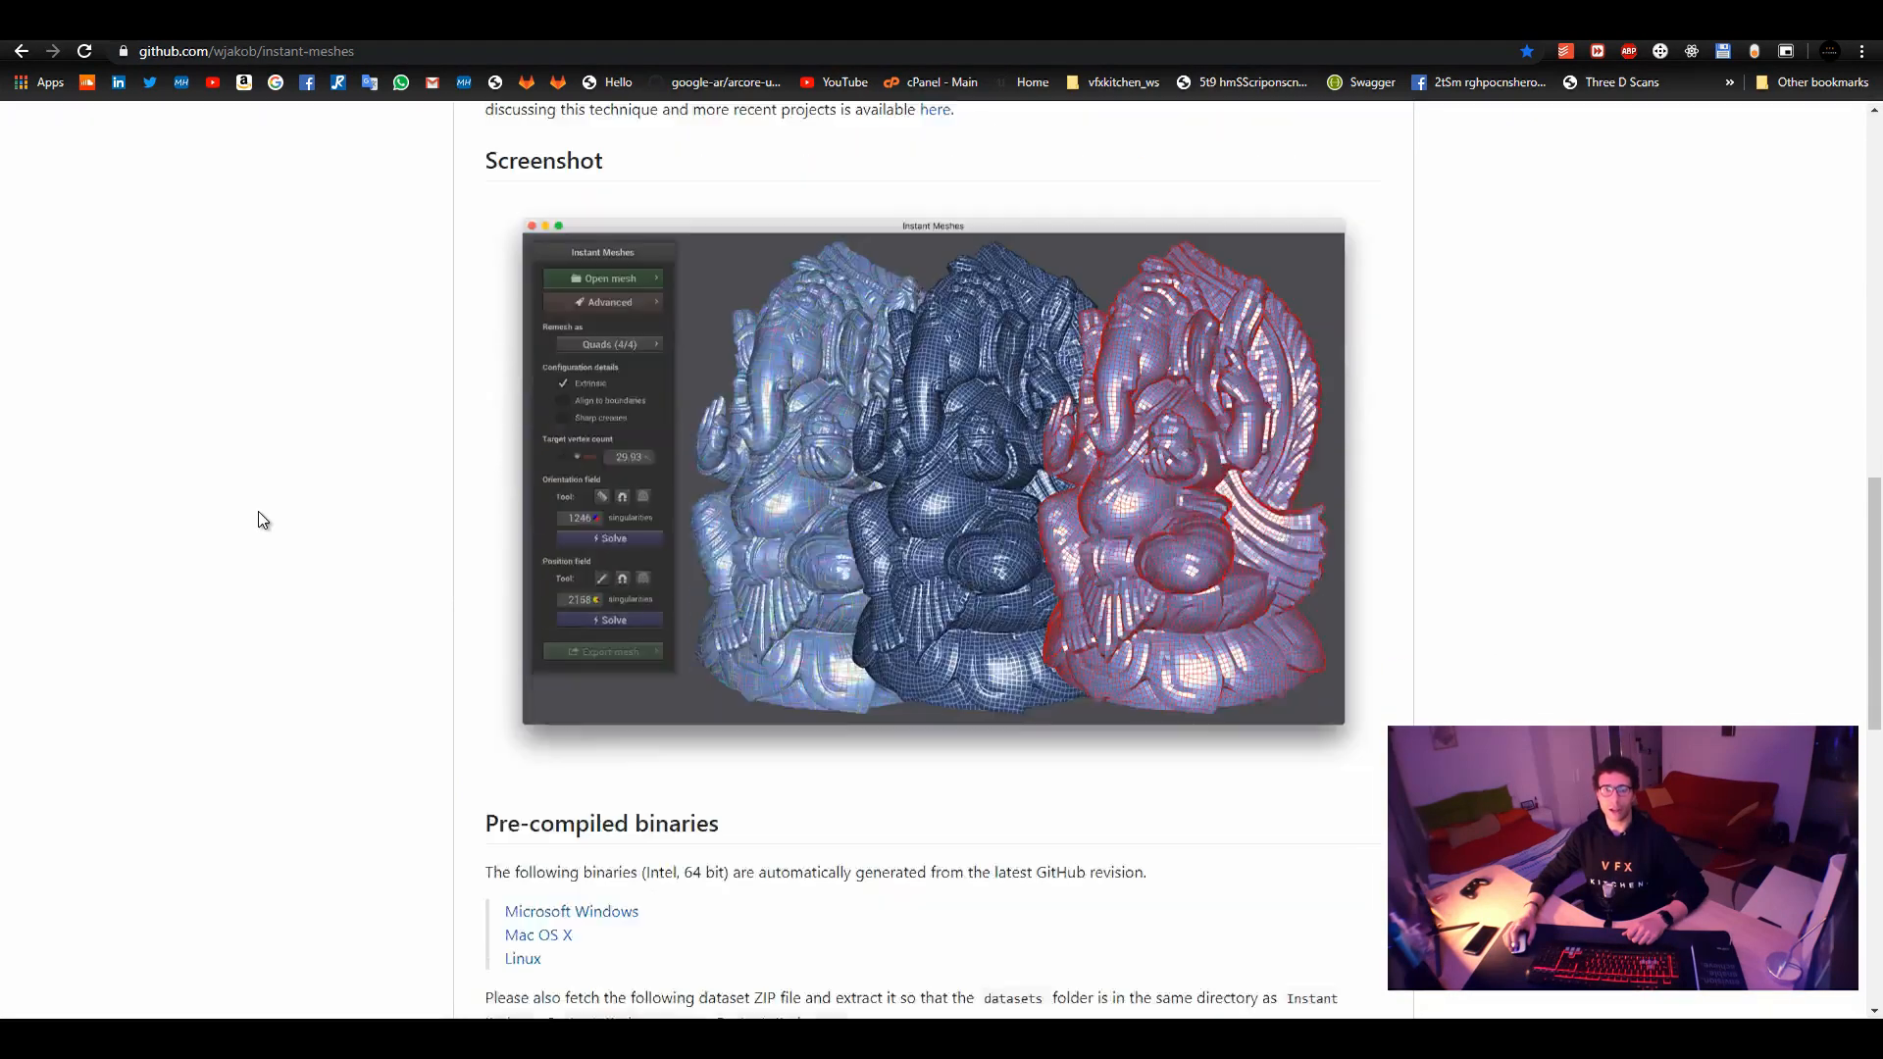
pyautogui.scroll(-3)
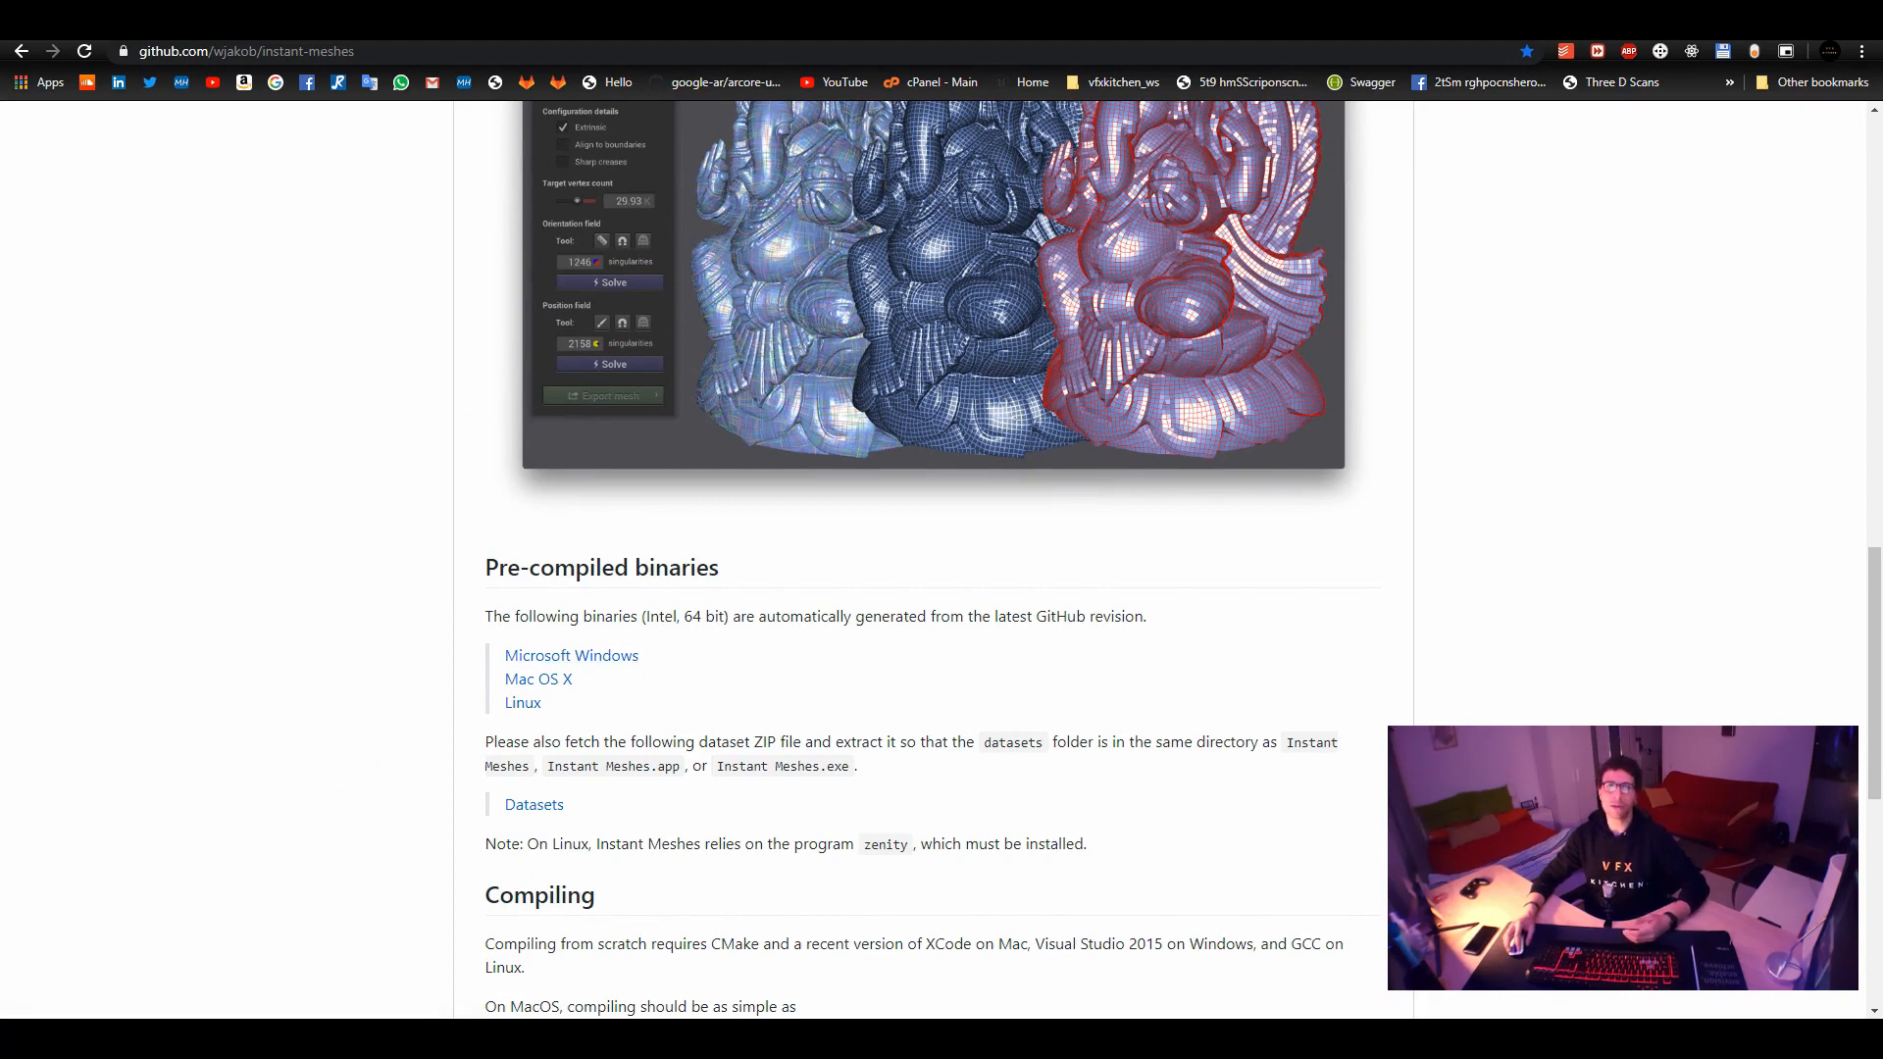
pyautogui.click(1622, 81)
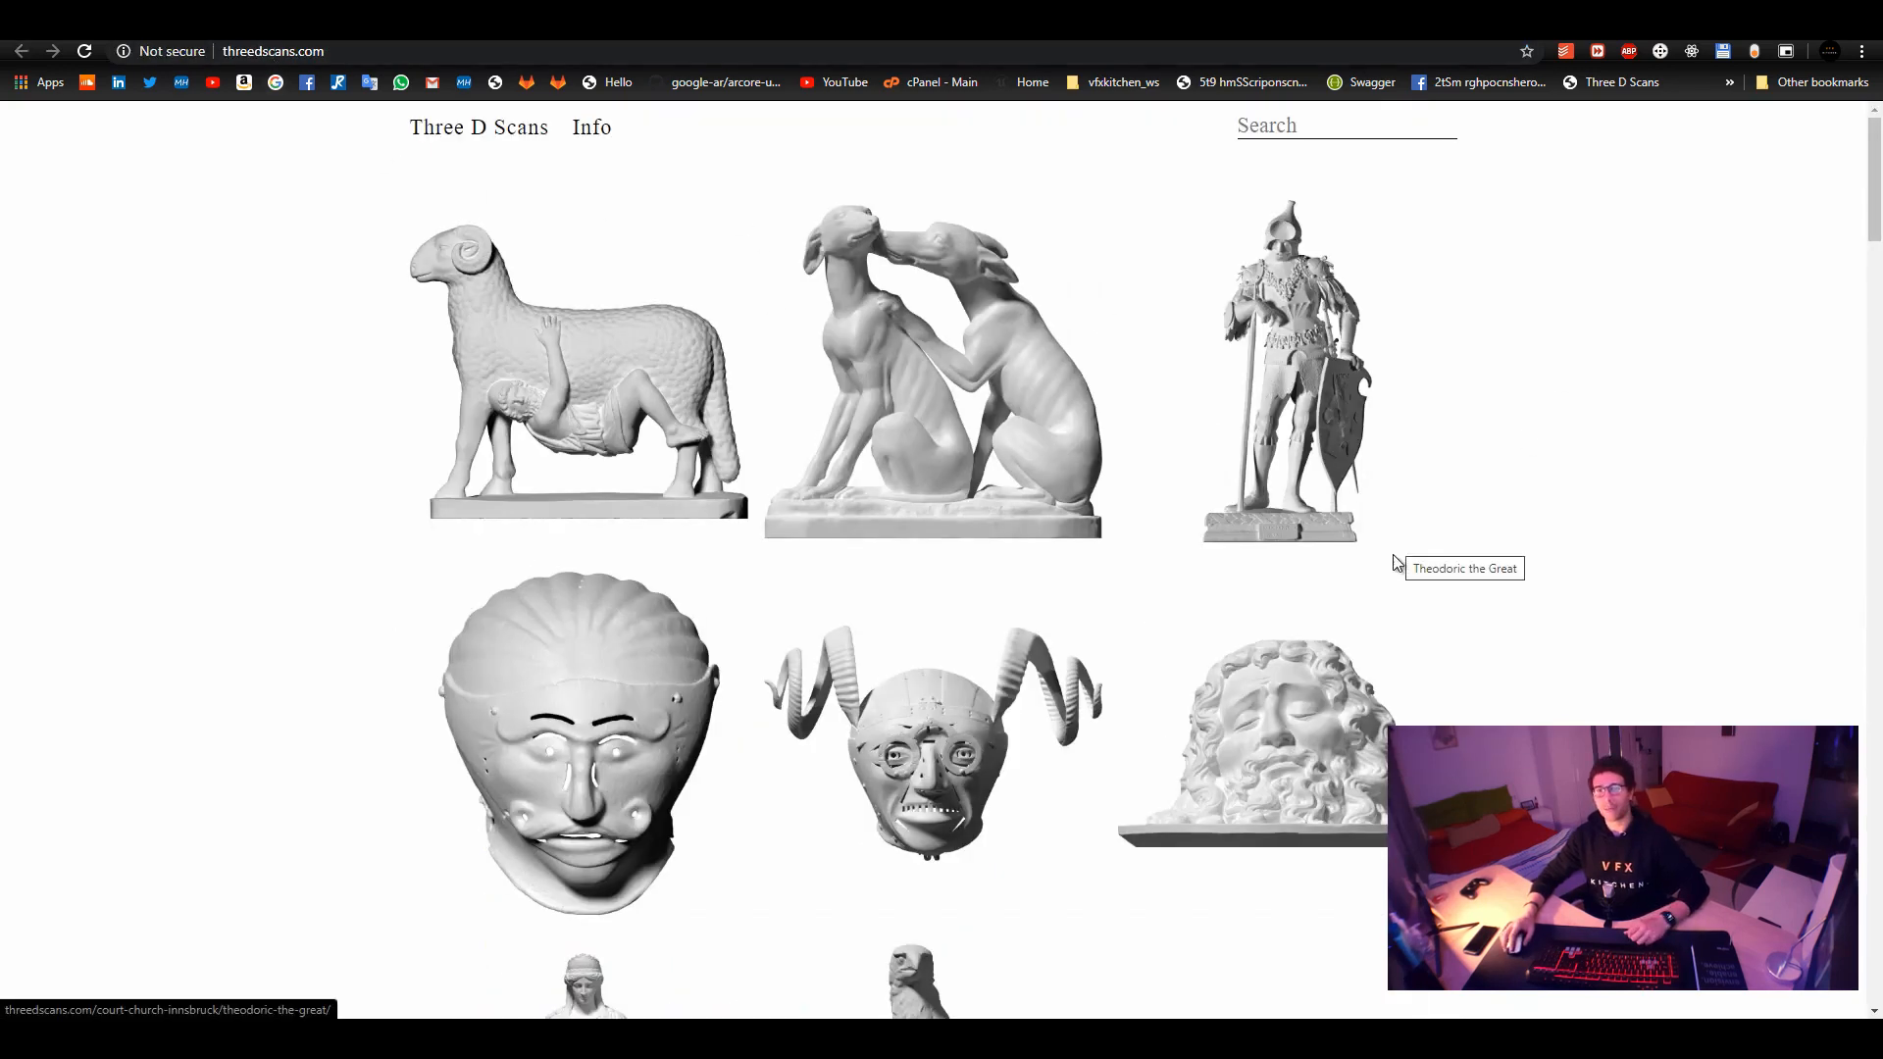
pyautogui.scroll(-3)
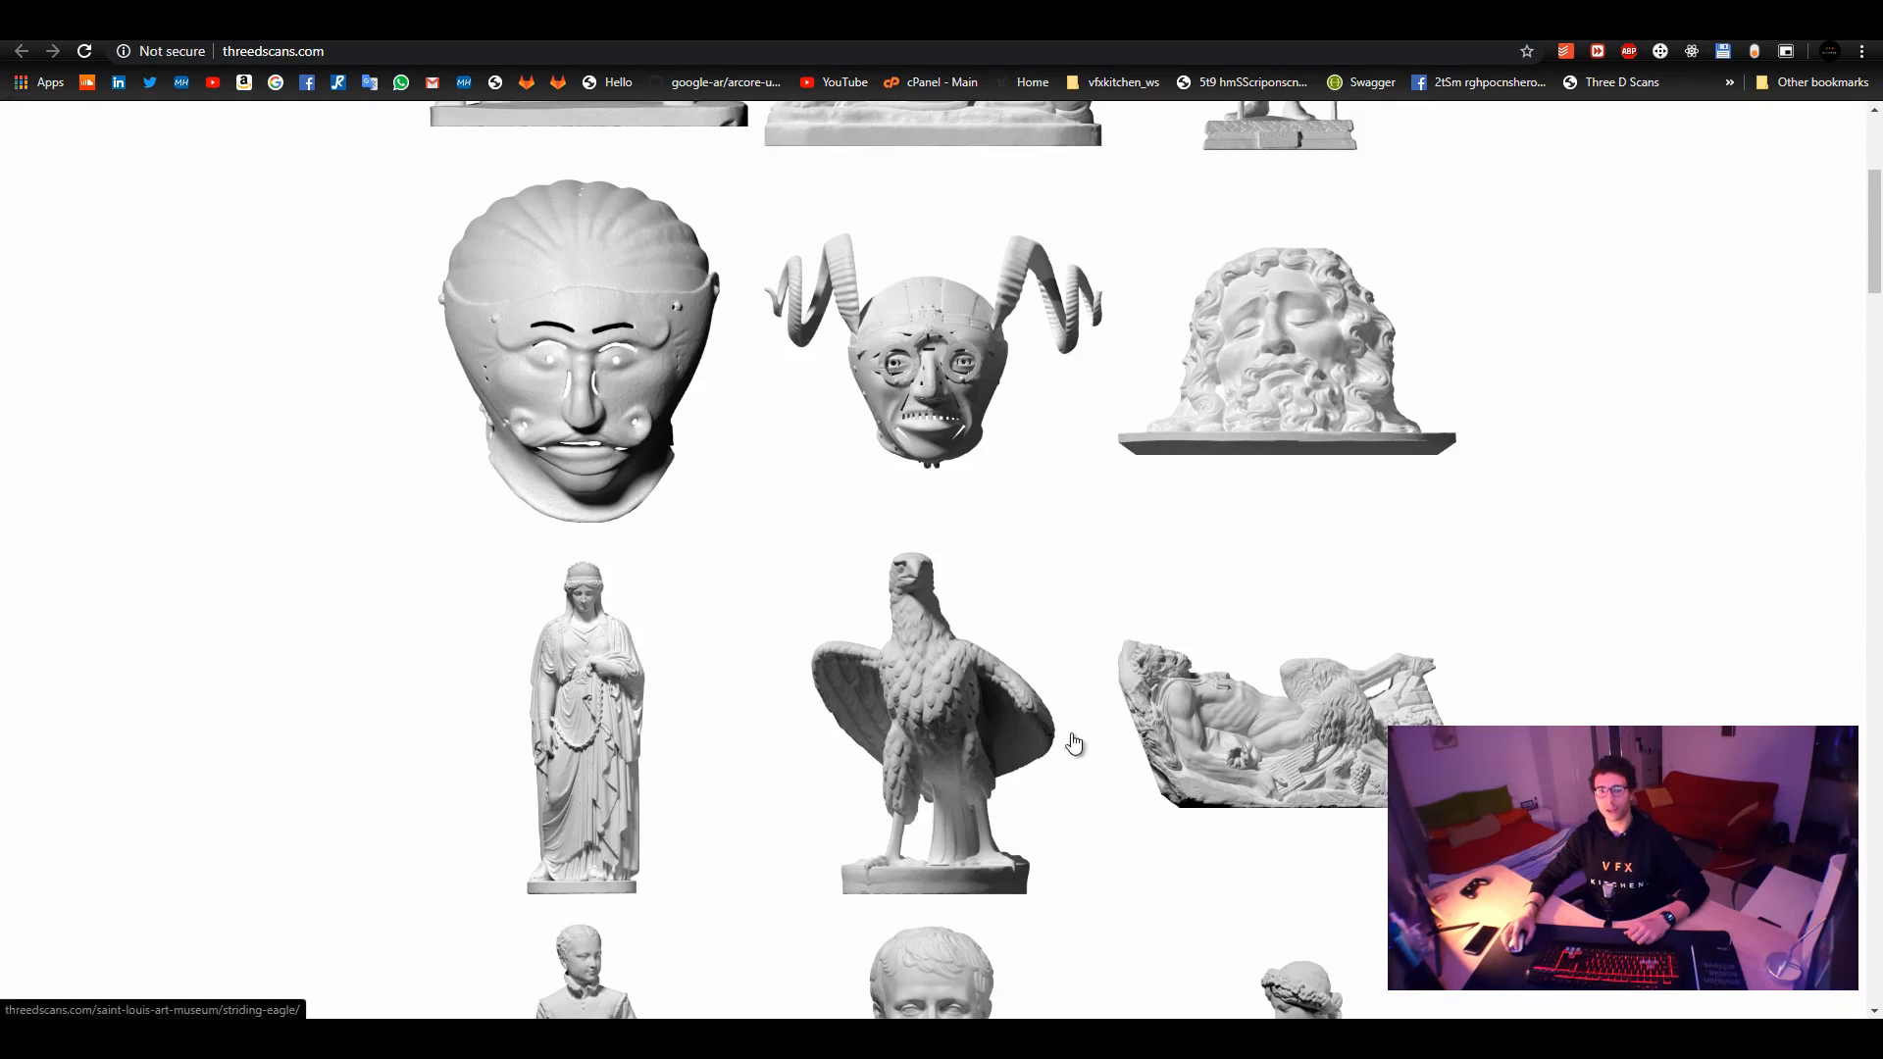
pyautogui.moveTo(1002, 706)
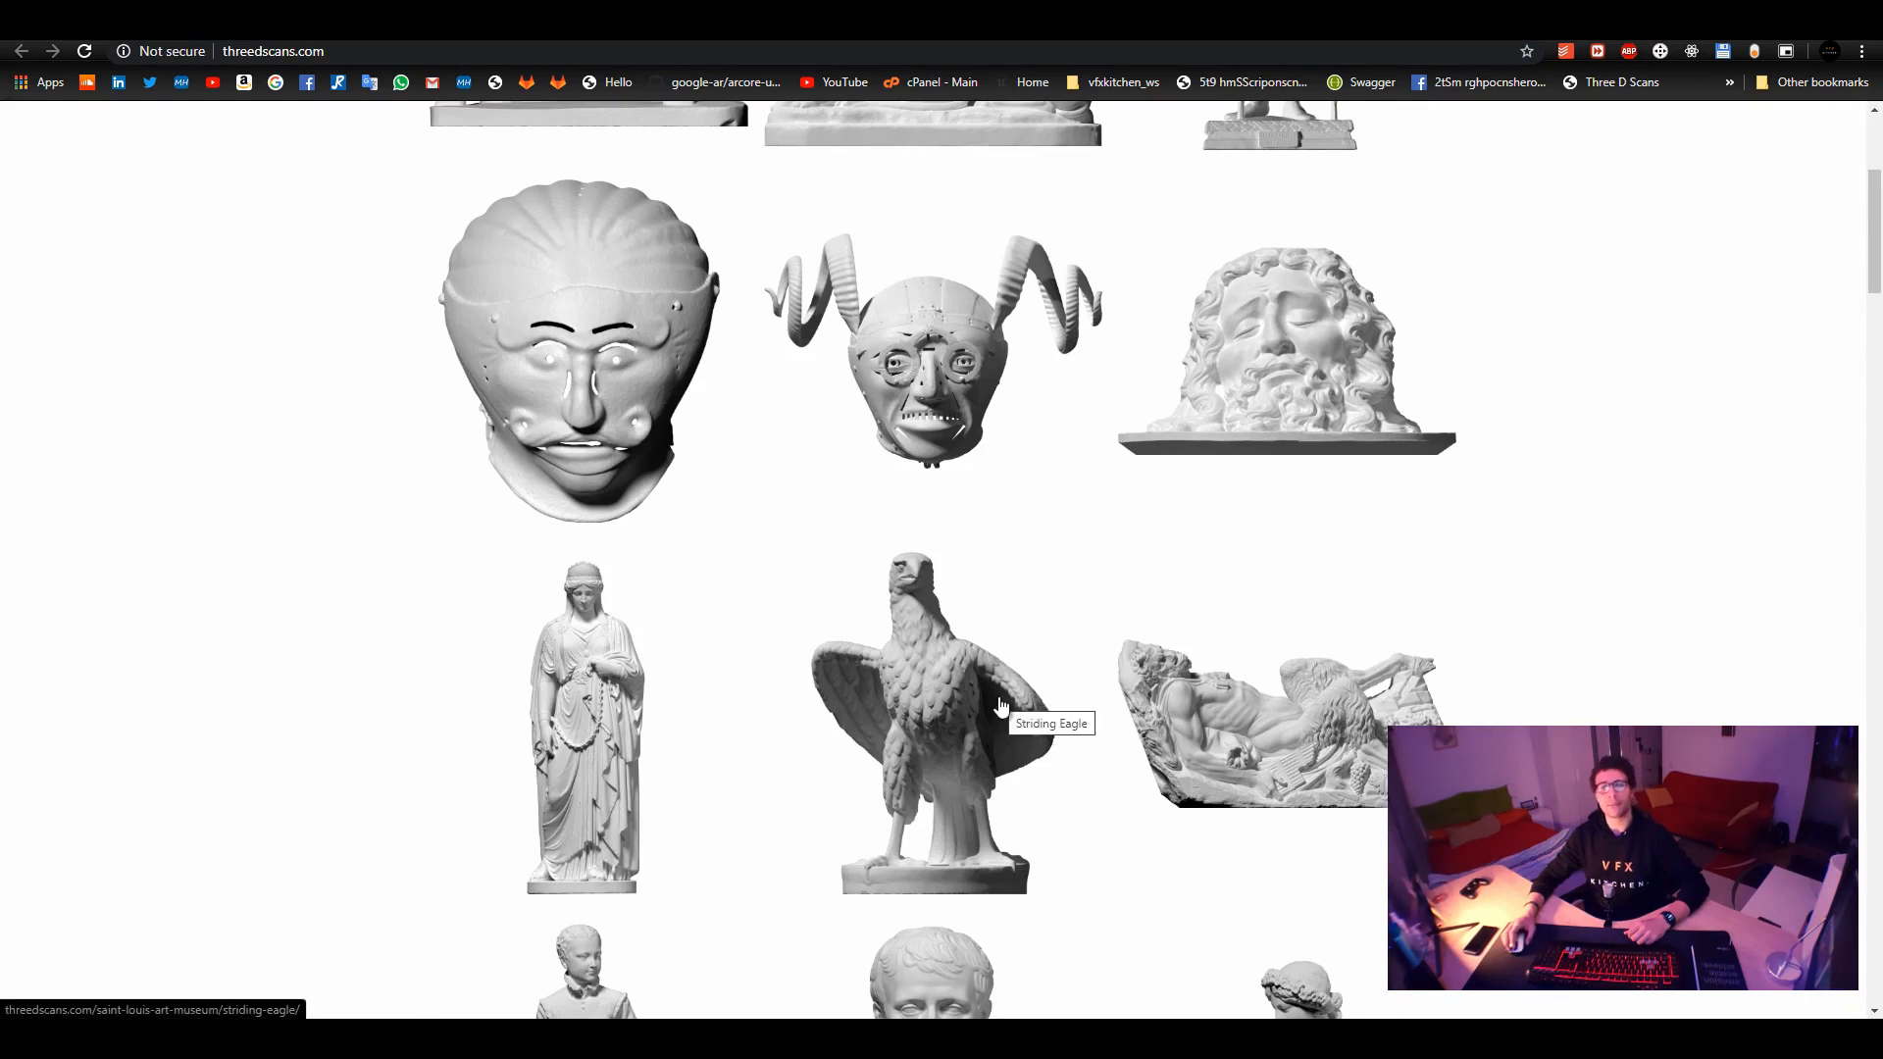
pyautogui.moveTo(1279, 738)
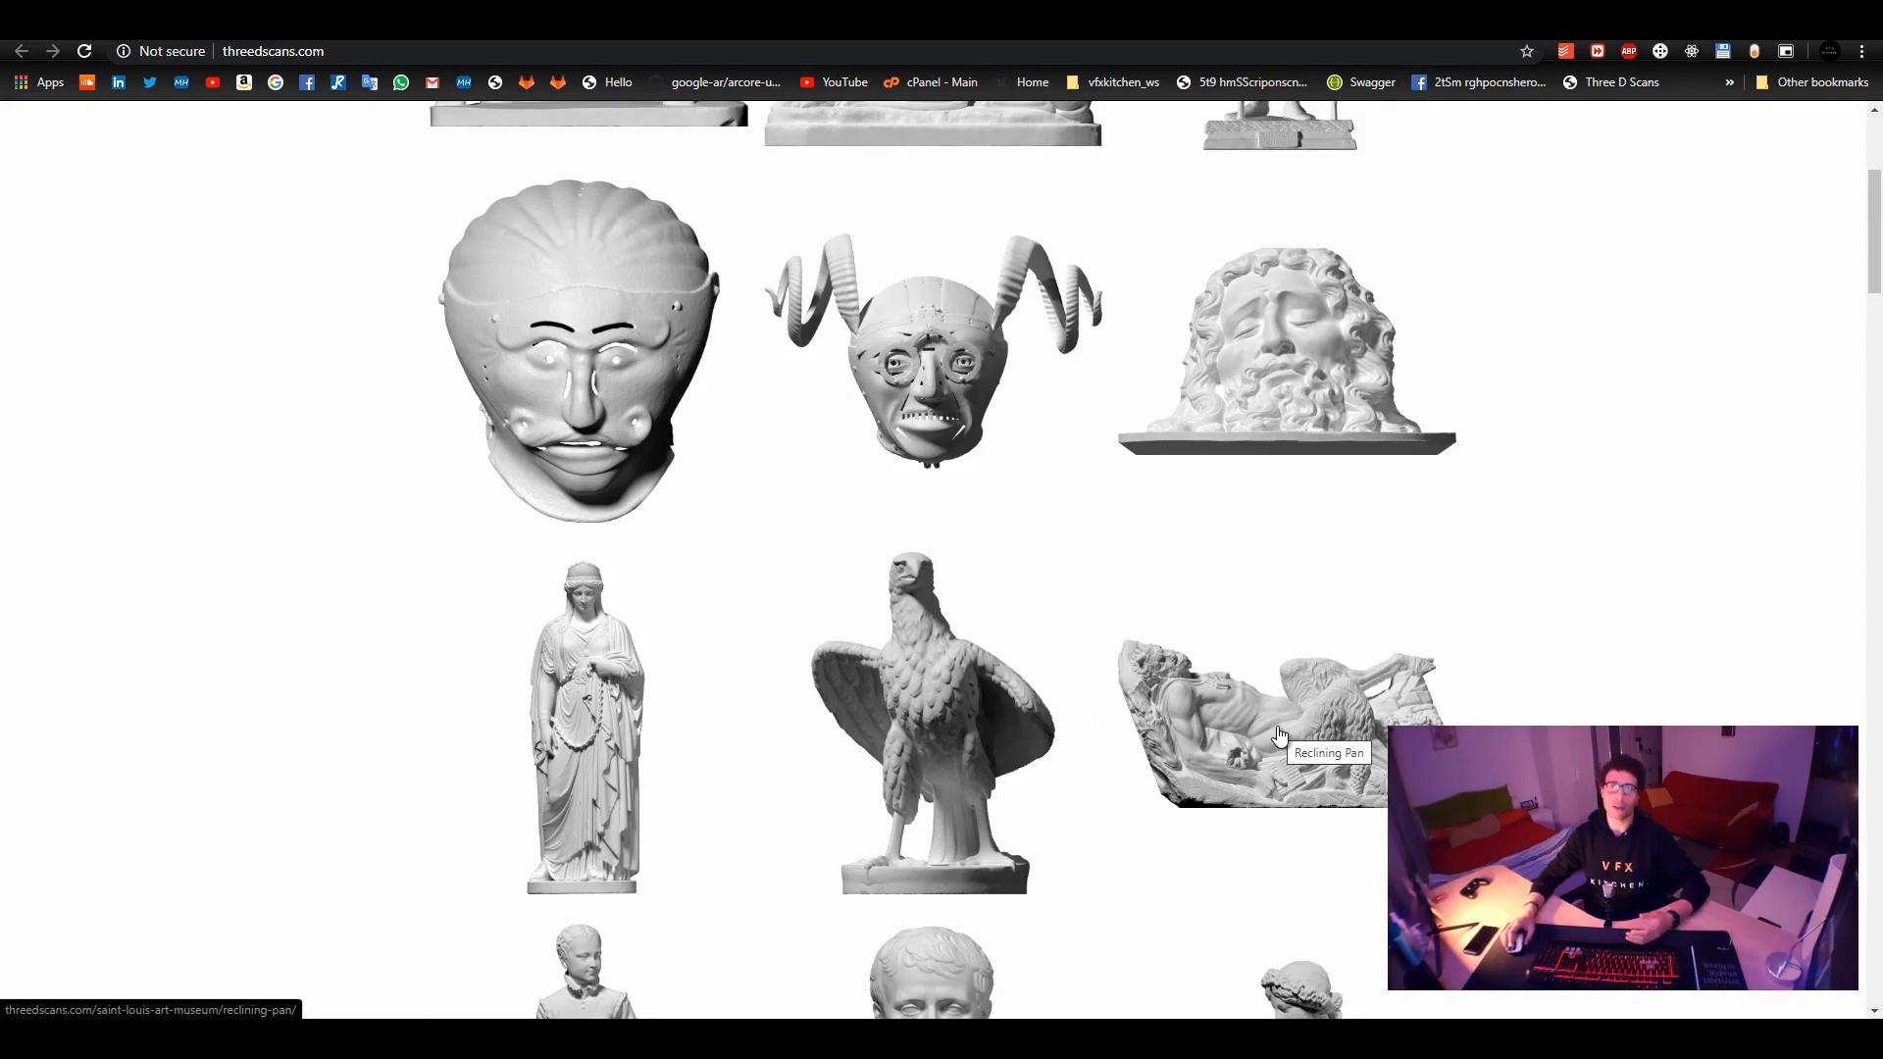
pyautogui.moveTo(1427, 717)
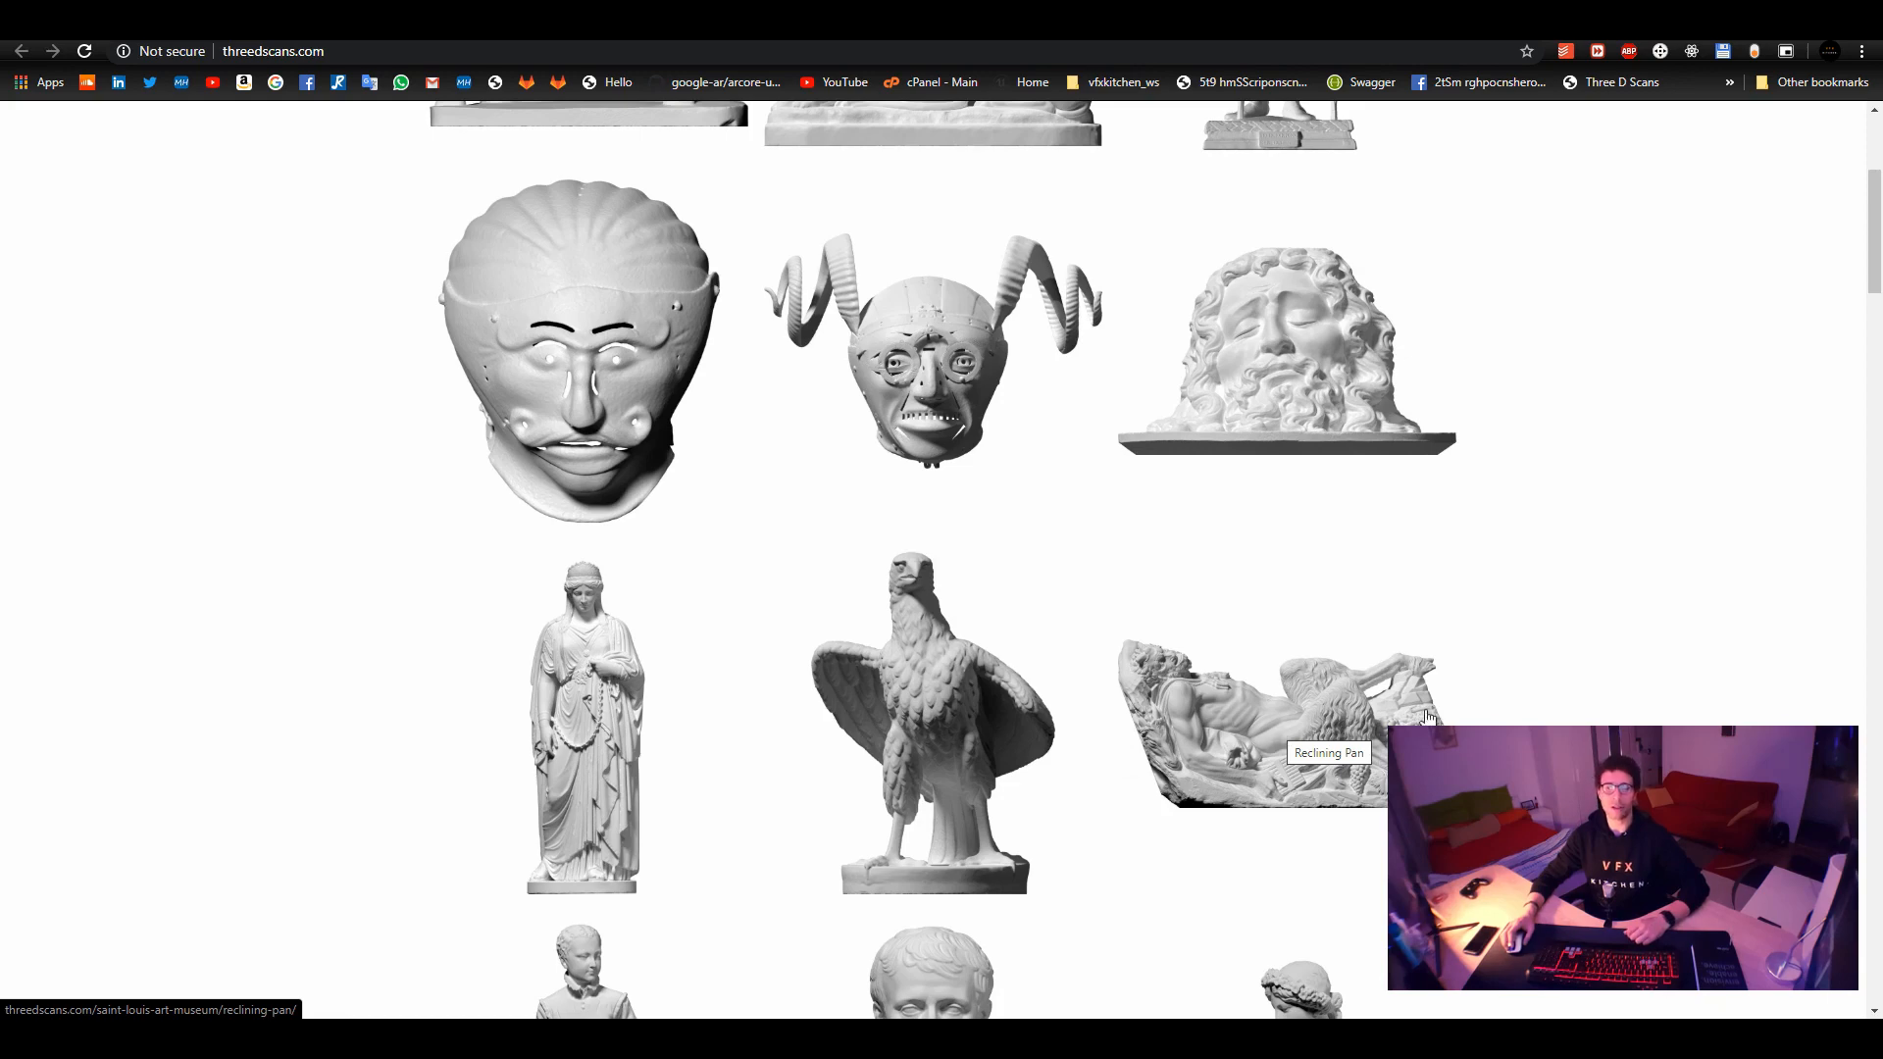
pyautogui.moveTo(1609, 657)
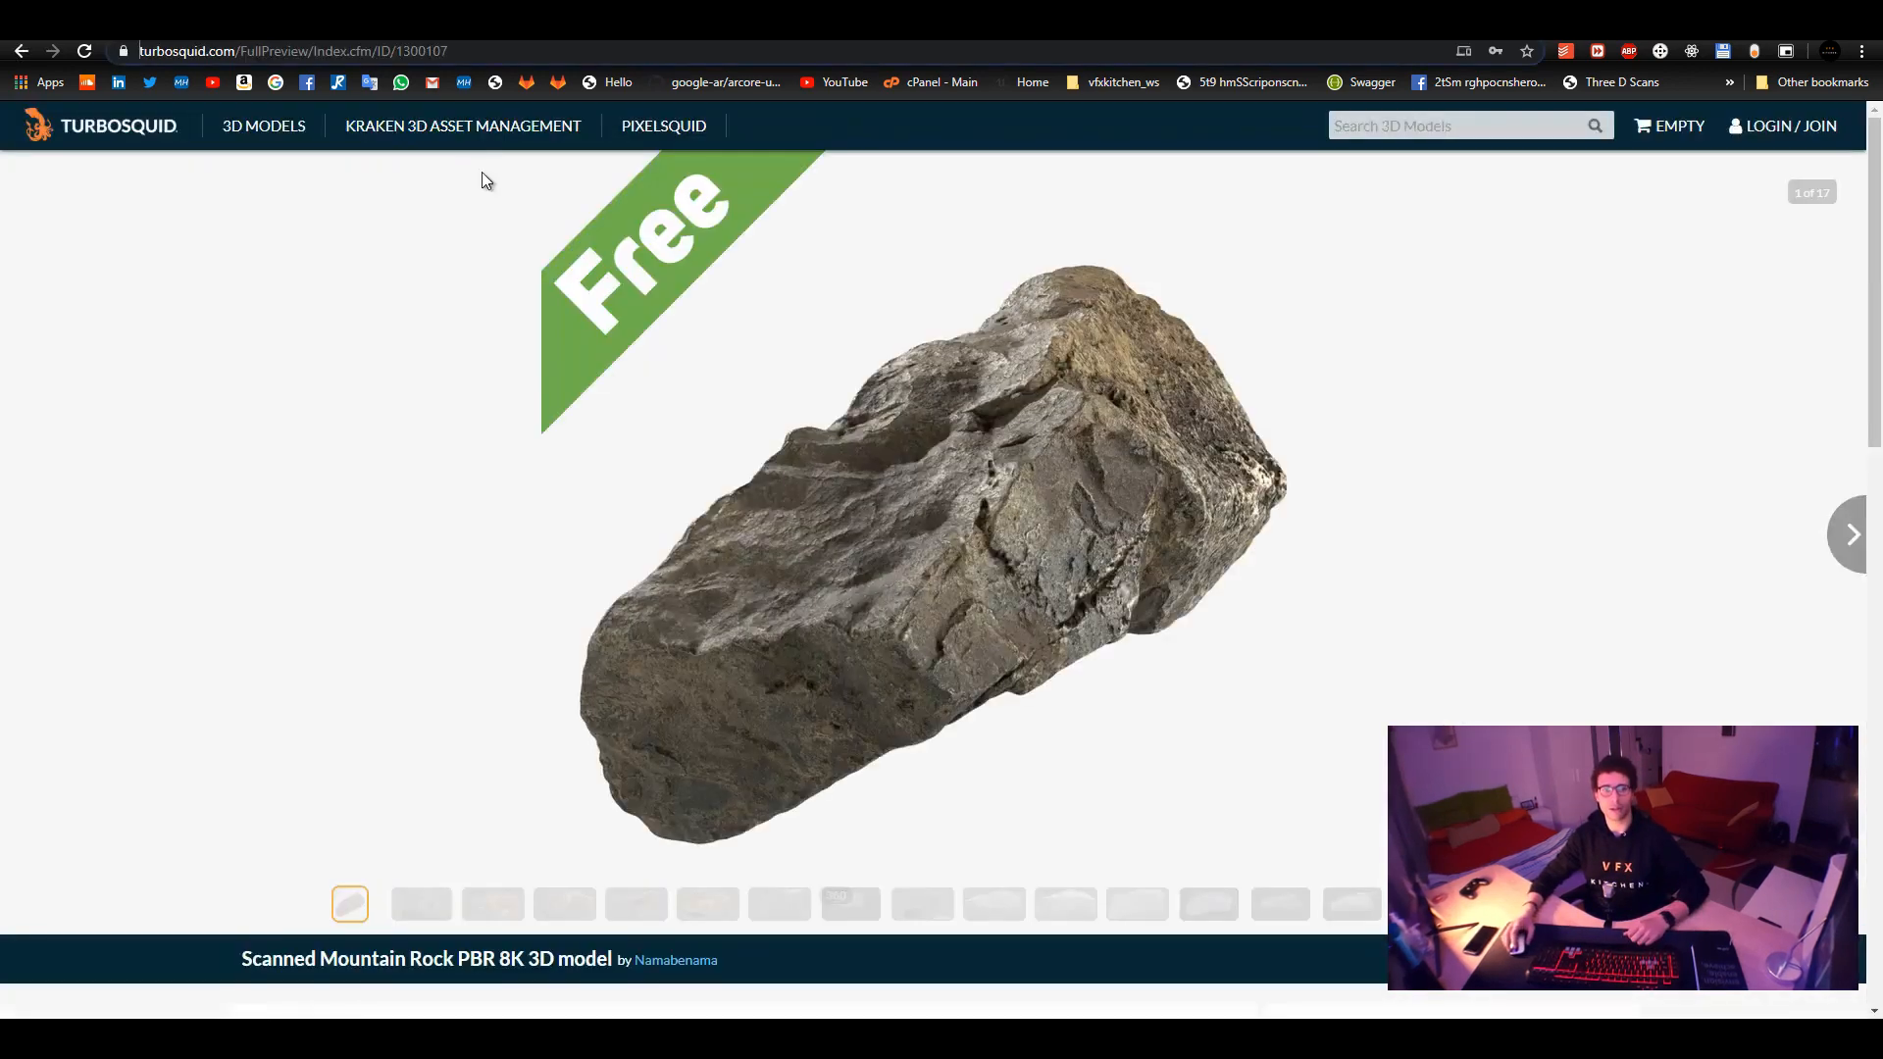
pyautogui.moveTo(168, 220)
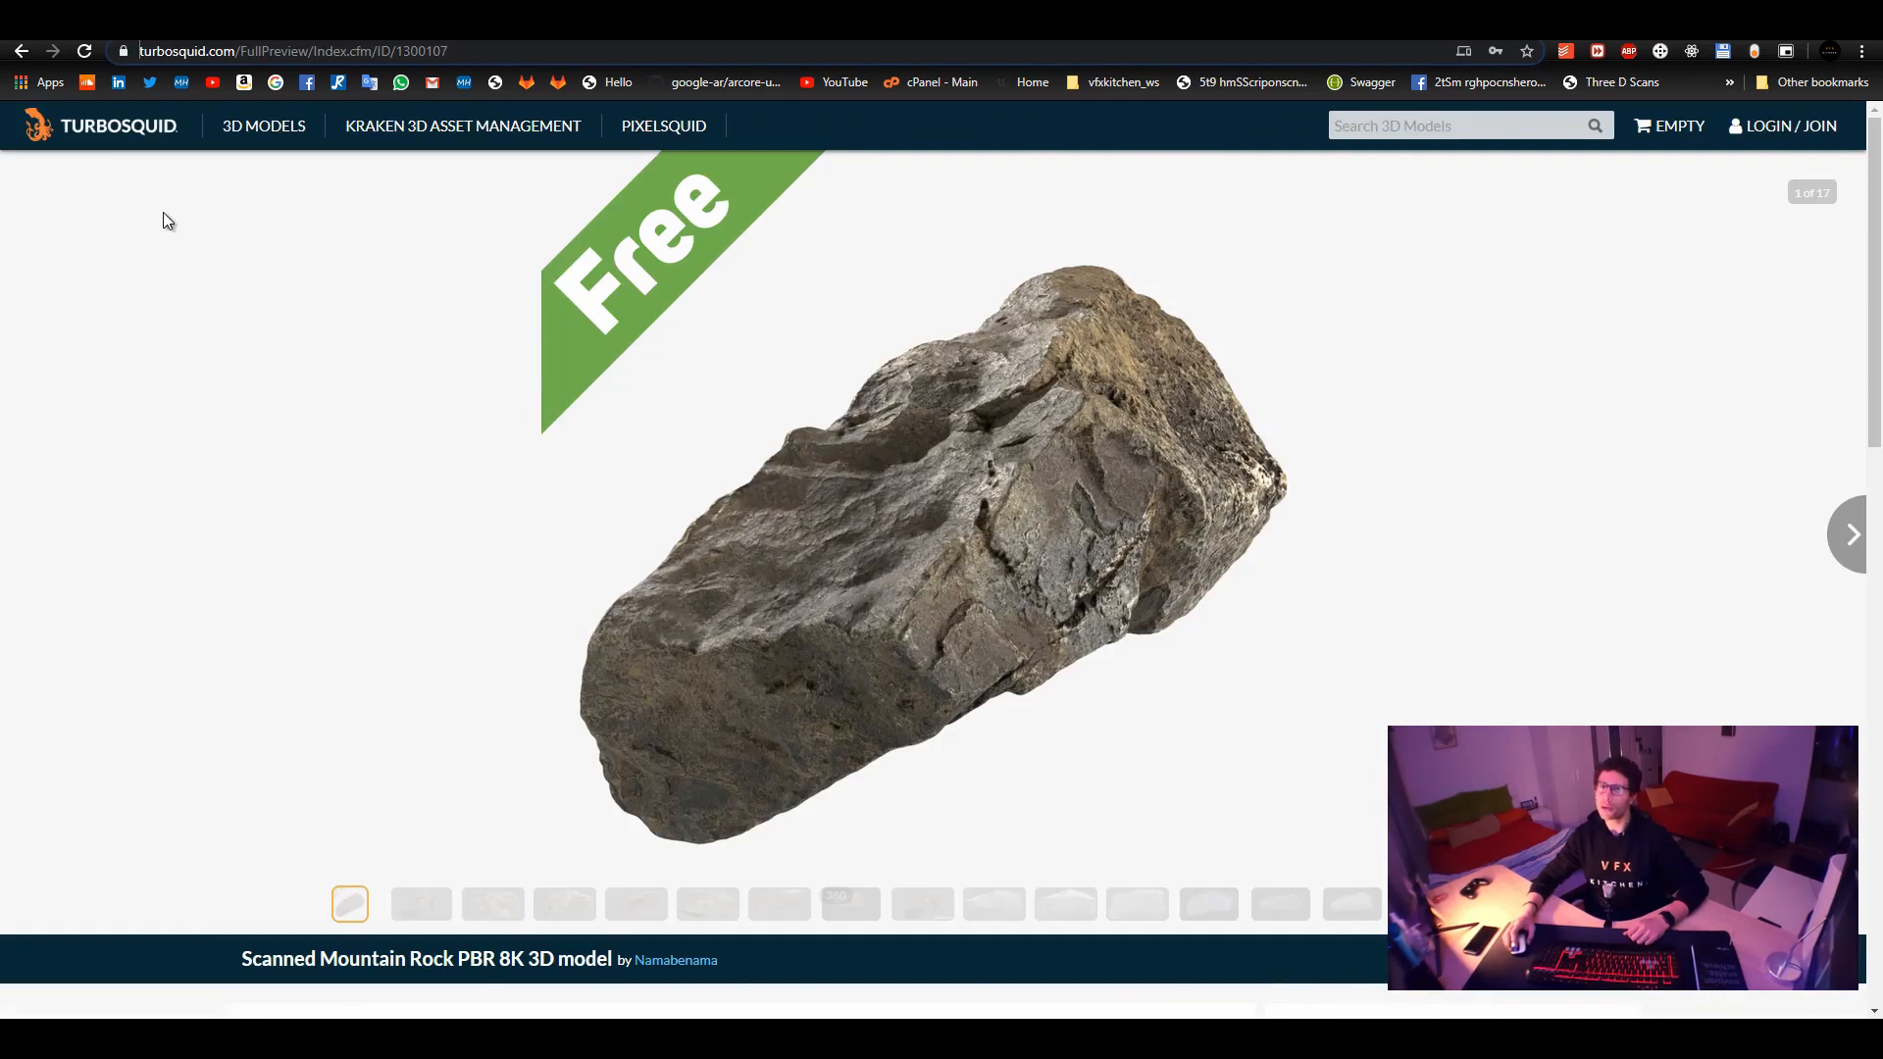
pyautogui.moveTo(1508, 486)
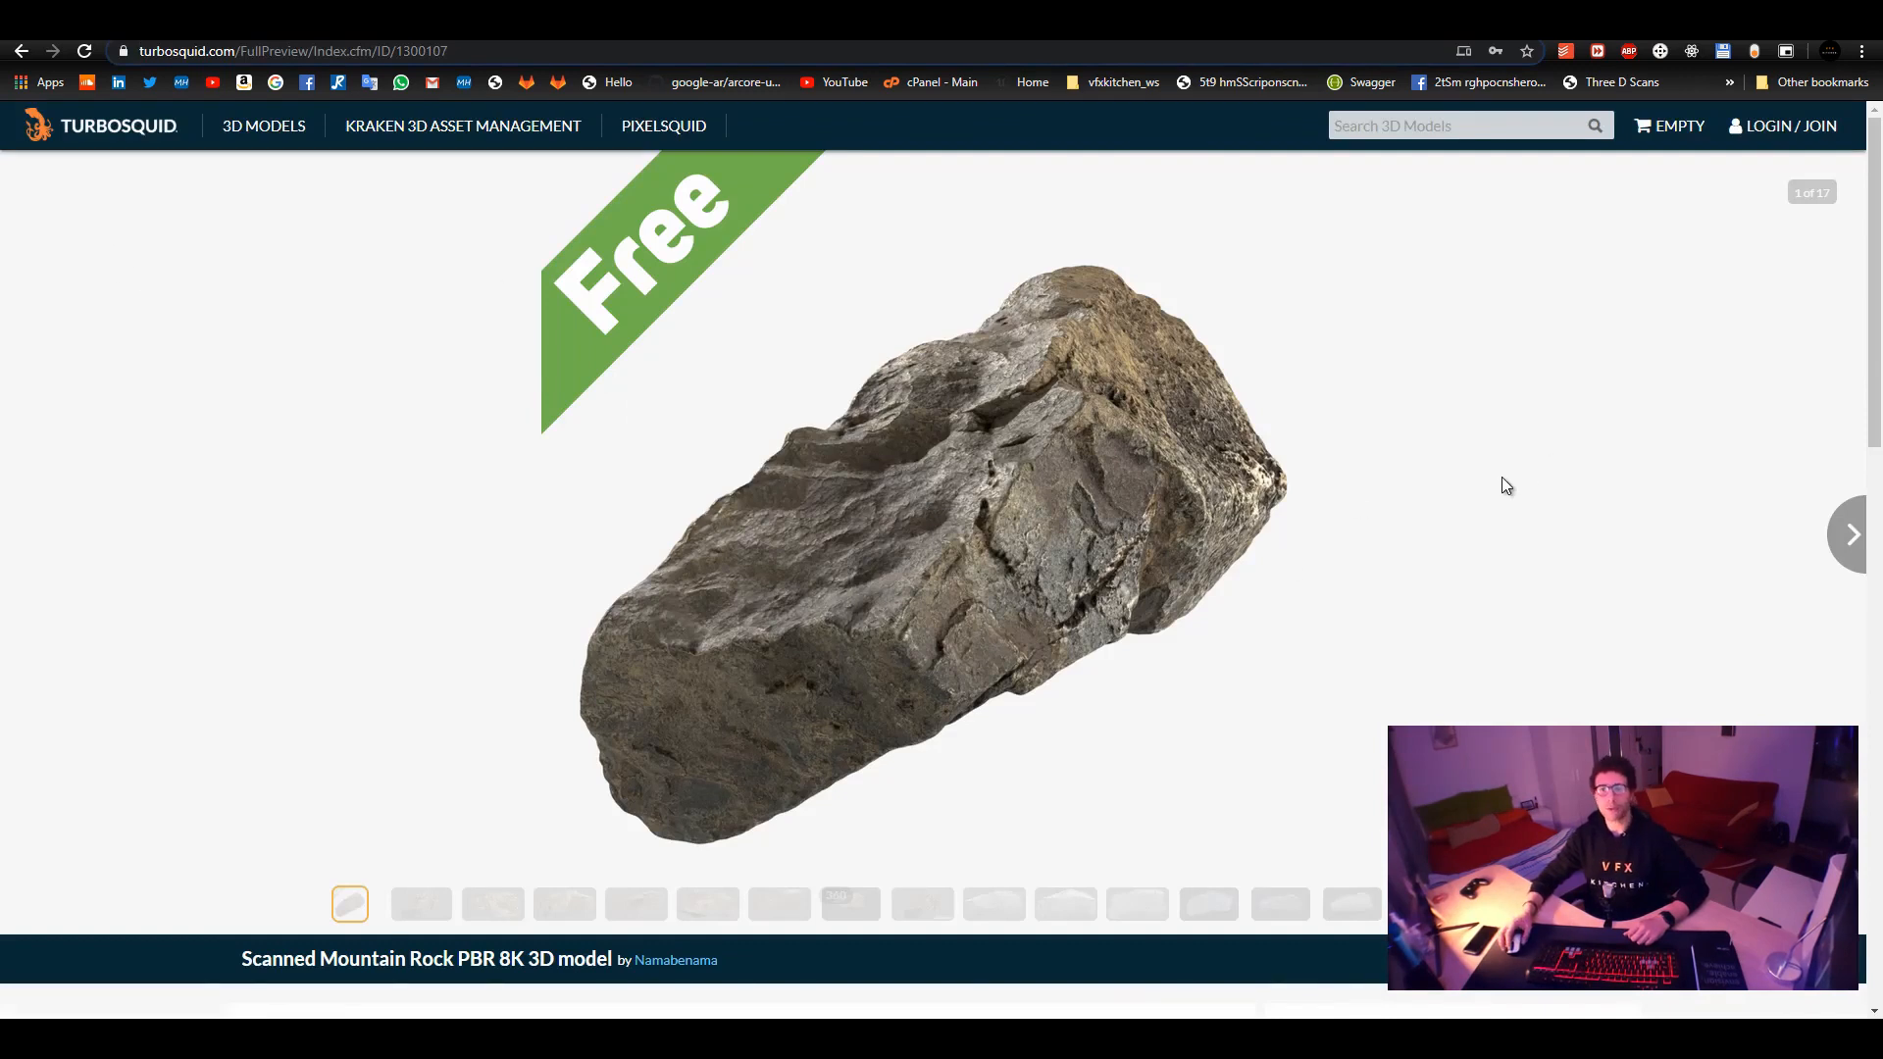
pyautogui.moveTo(1390, 499)
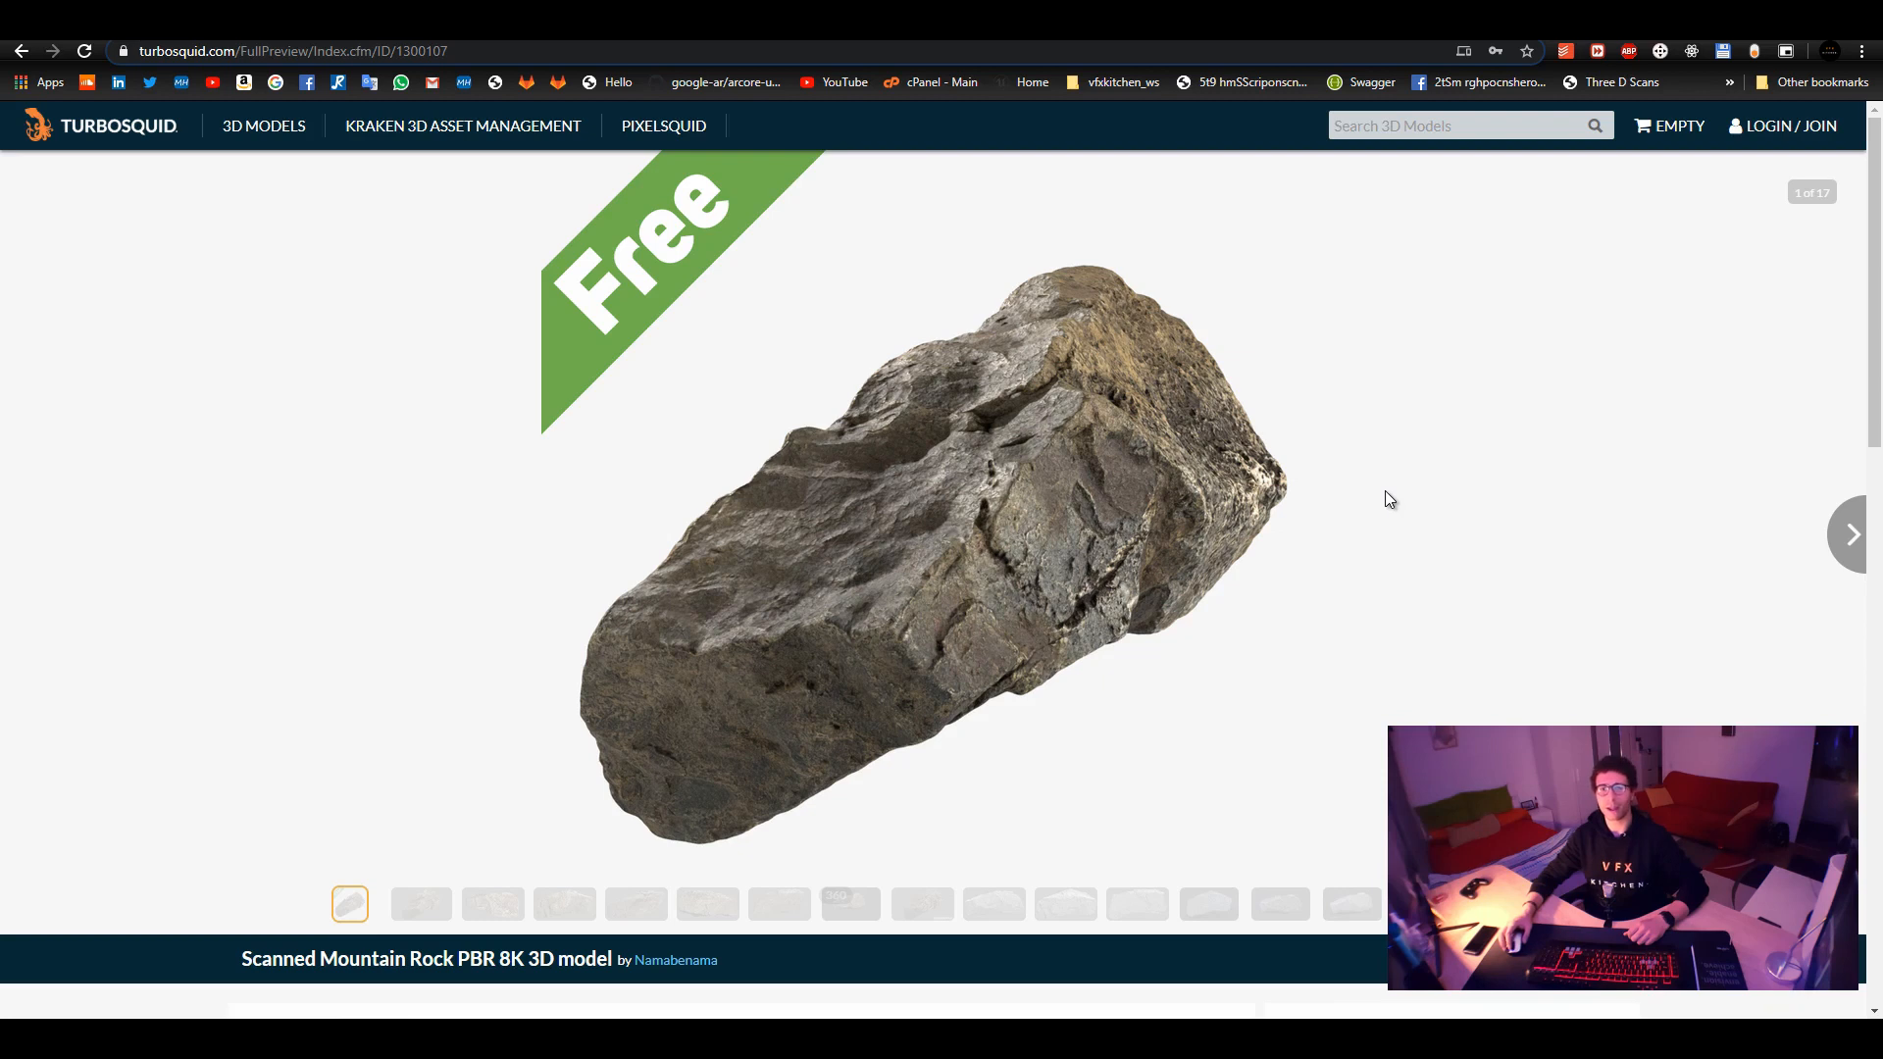
pyautogui.moveTo(1377, 506)
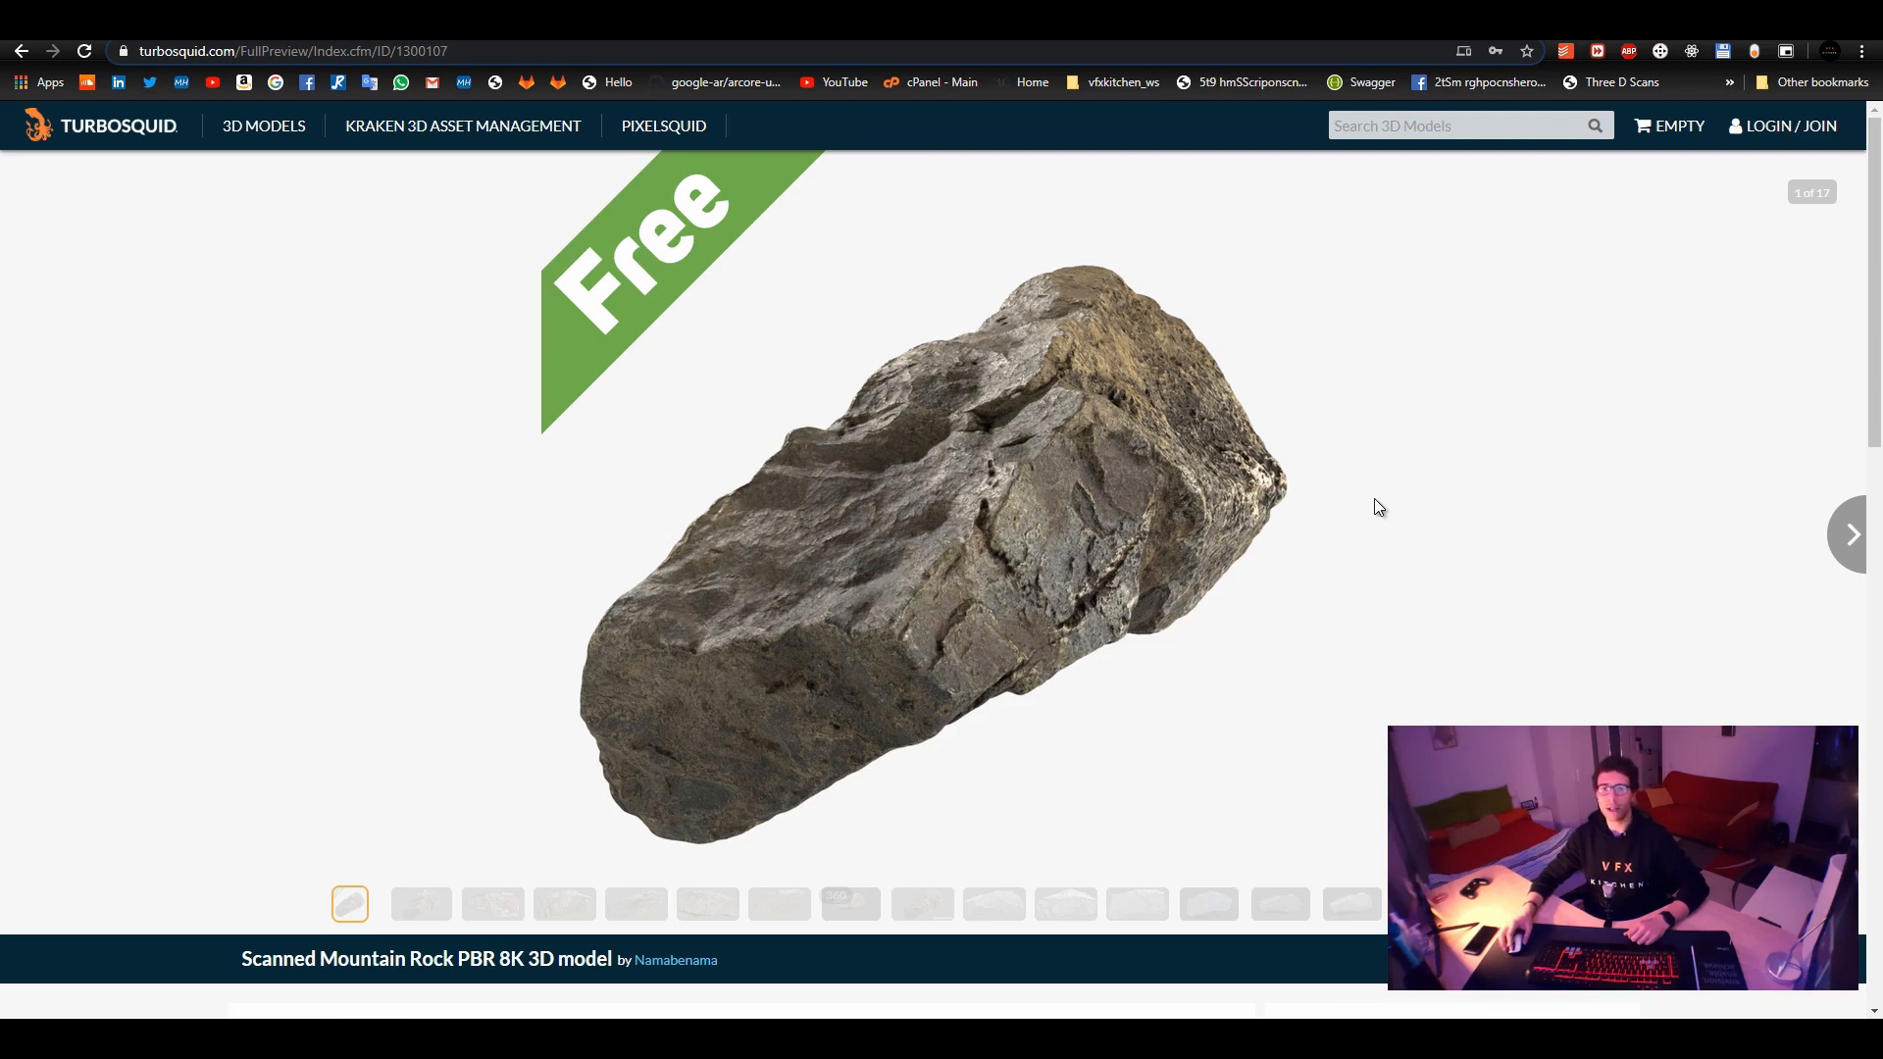
pyautogui.moveTo(172, 974)
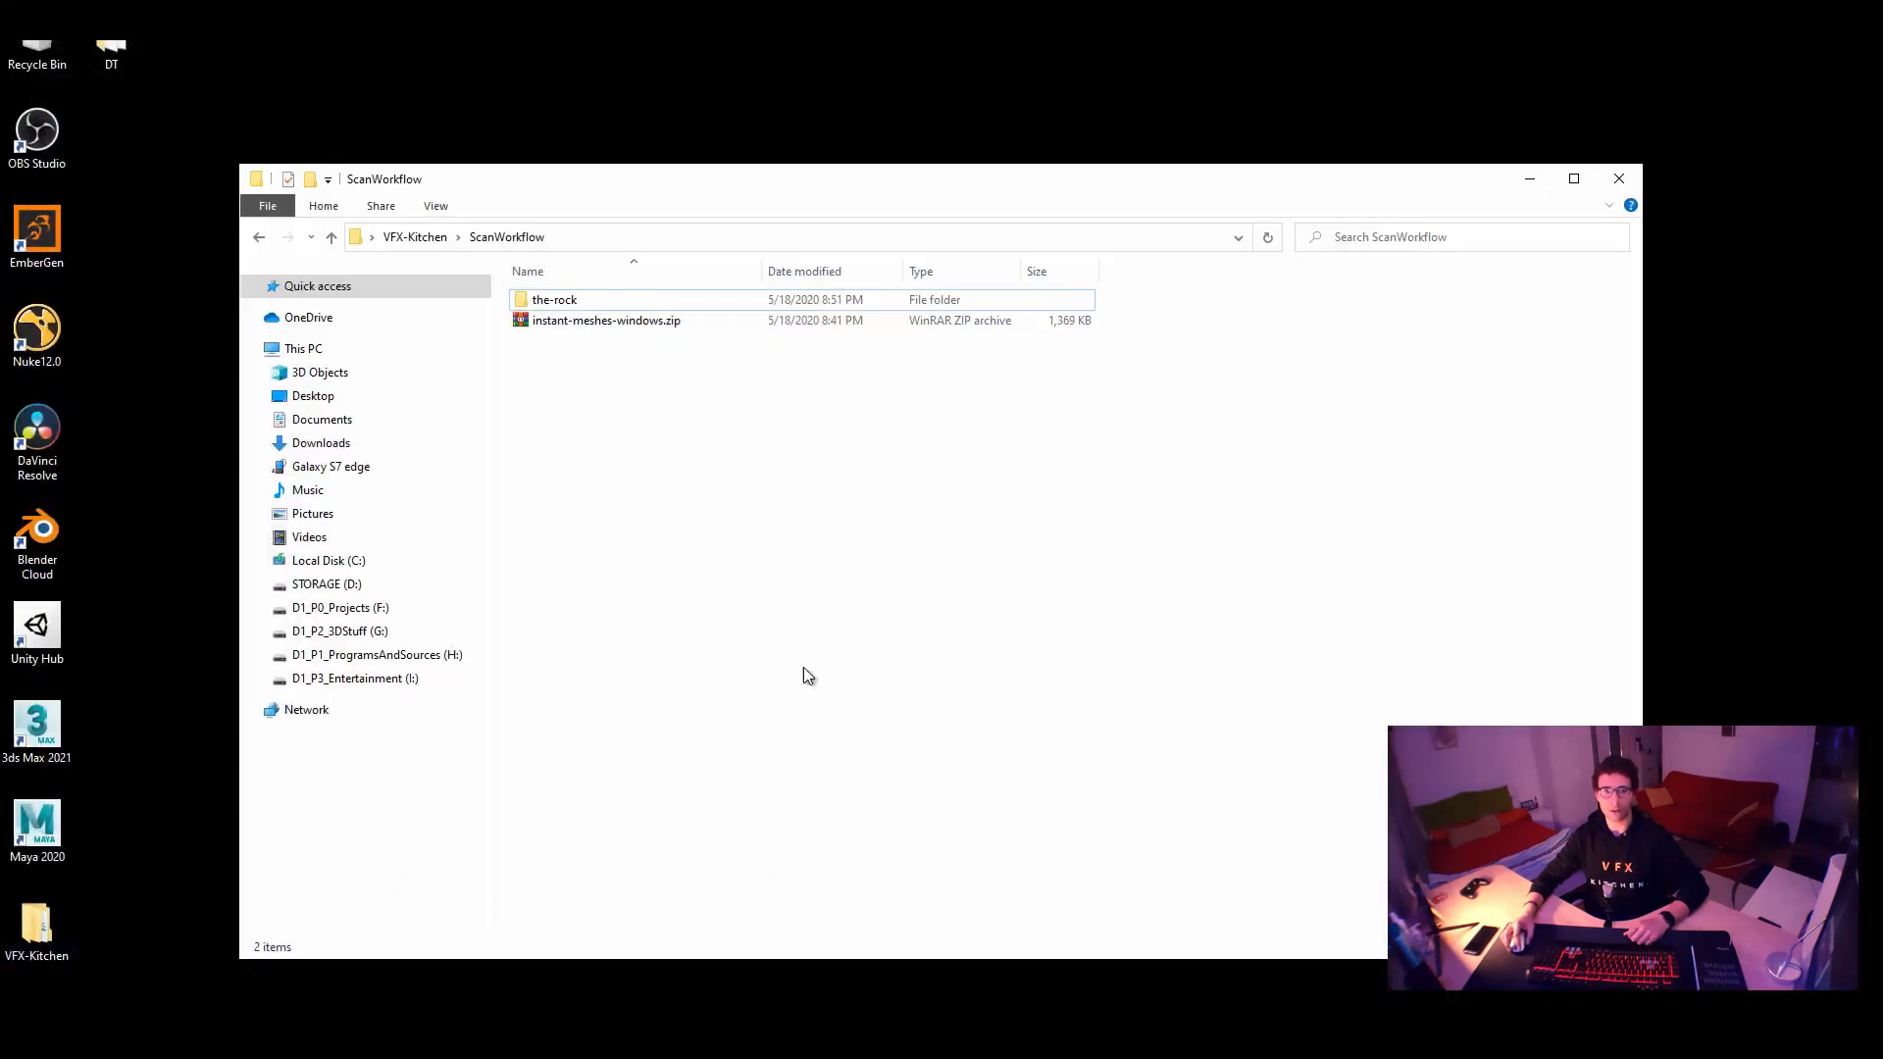
# Extract instant-meshes-windows.zip here and open the new instant-meshes-windows folder
pyautogui.rightClick(606, 320)
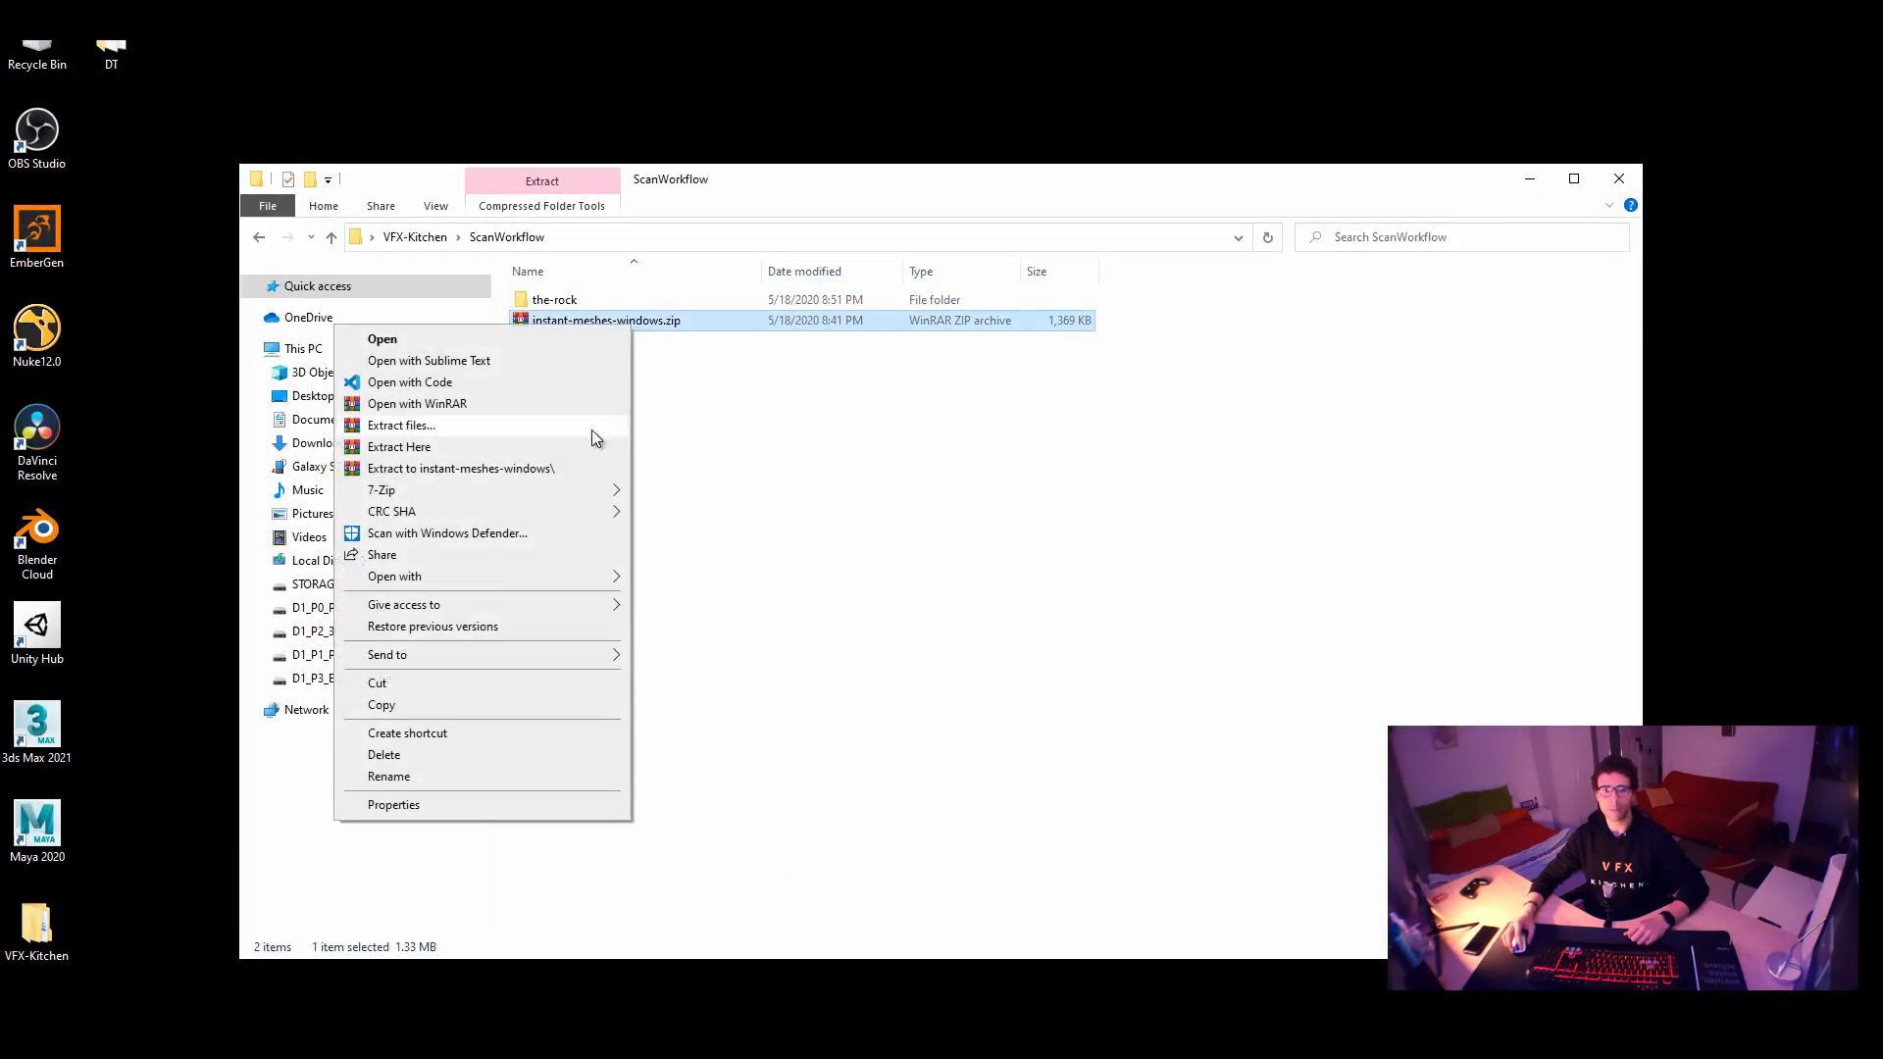
pyautogui.click(608, 385)
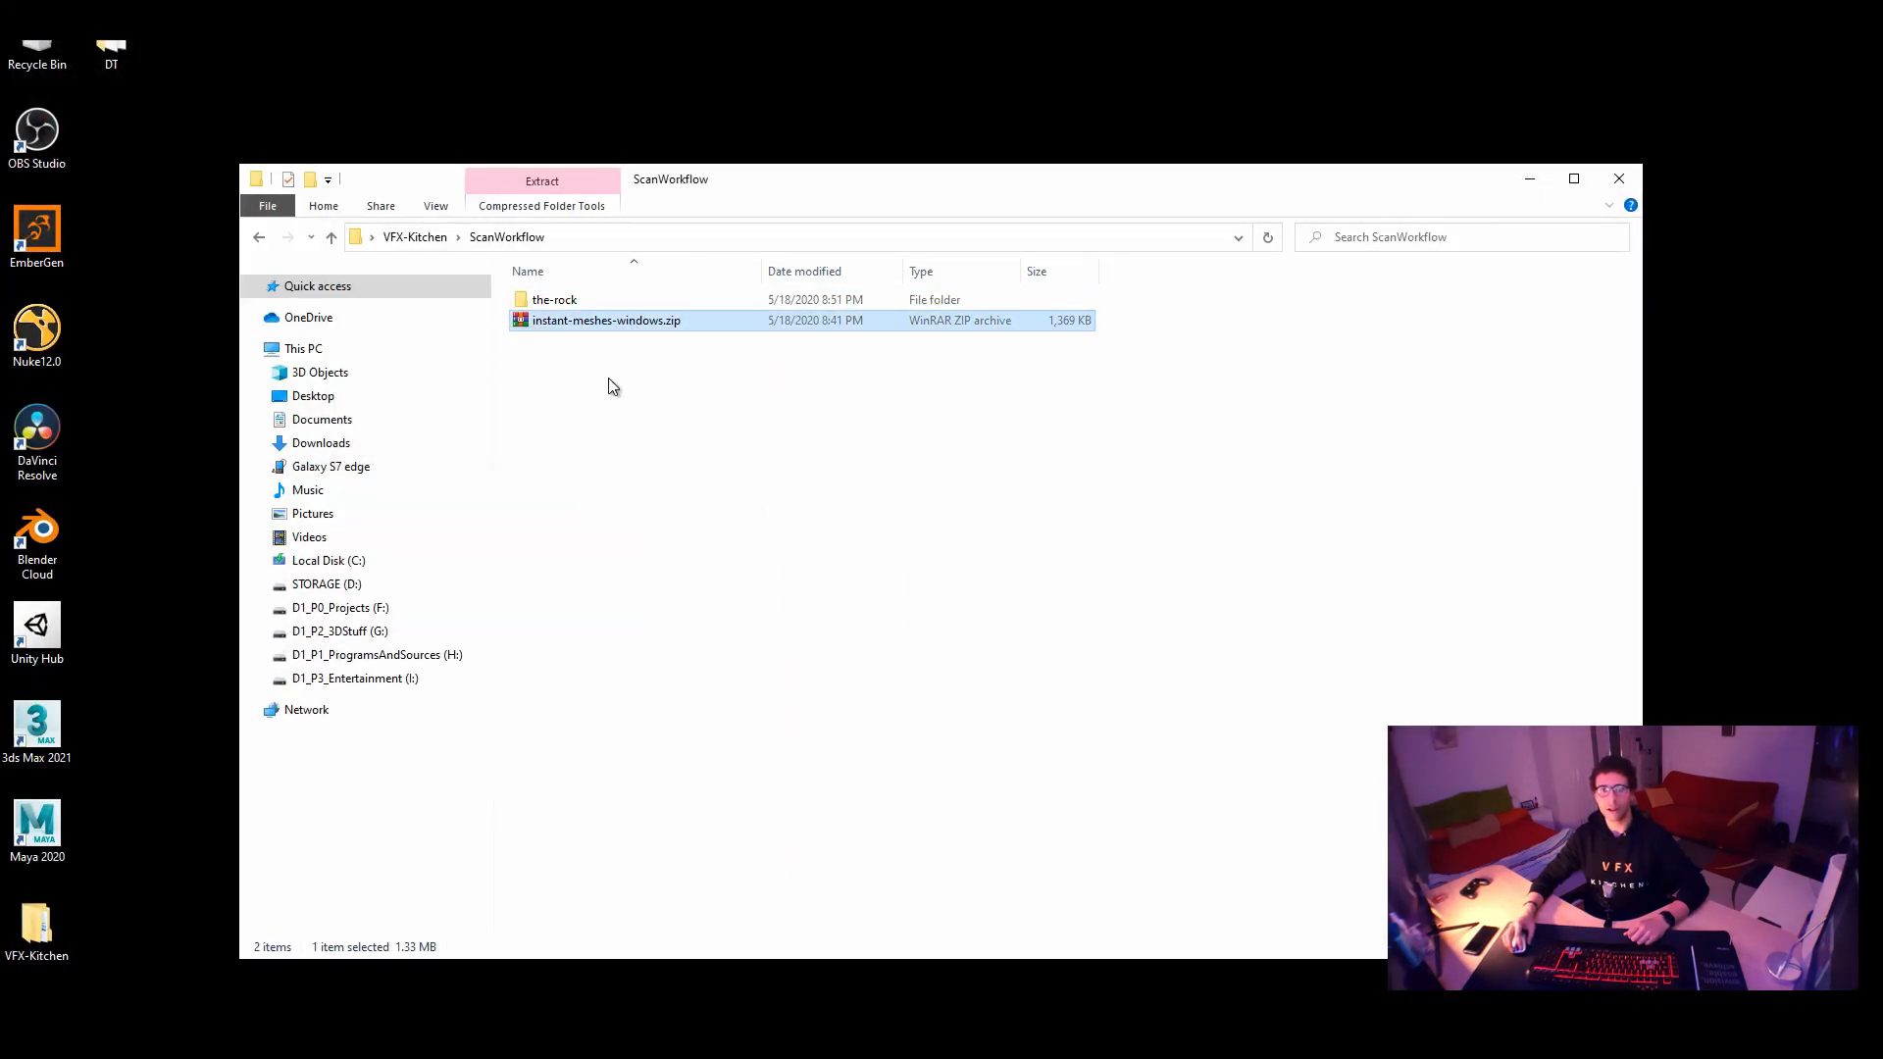
pyautogui.doubleClick(605, 320)
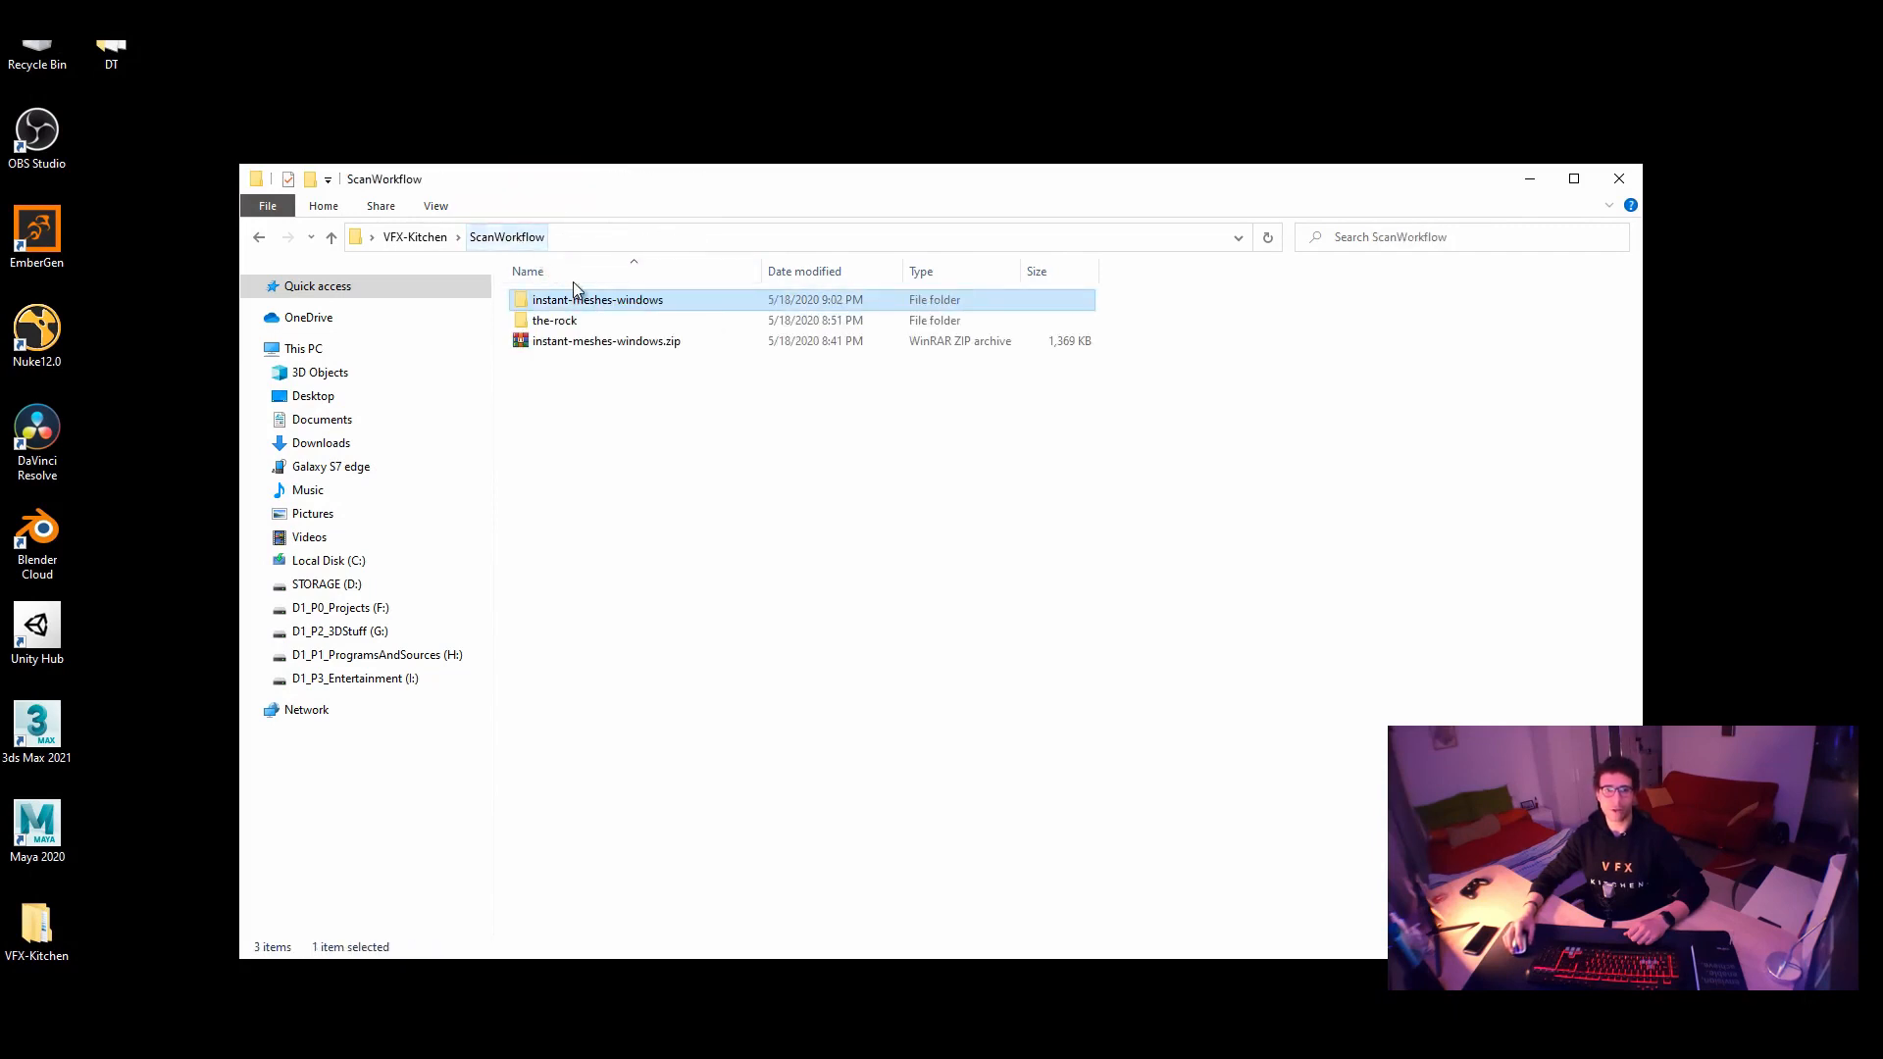
pyautogui.doubleClick(553, 319)
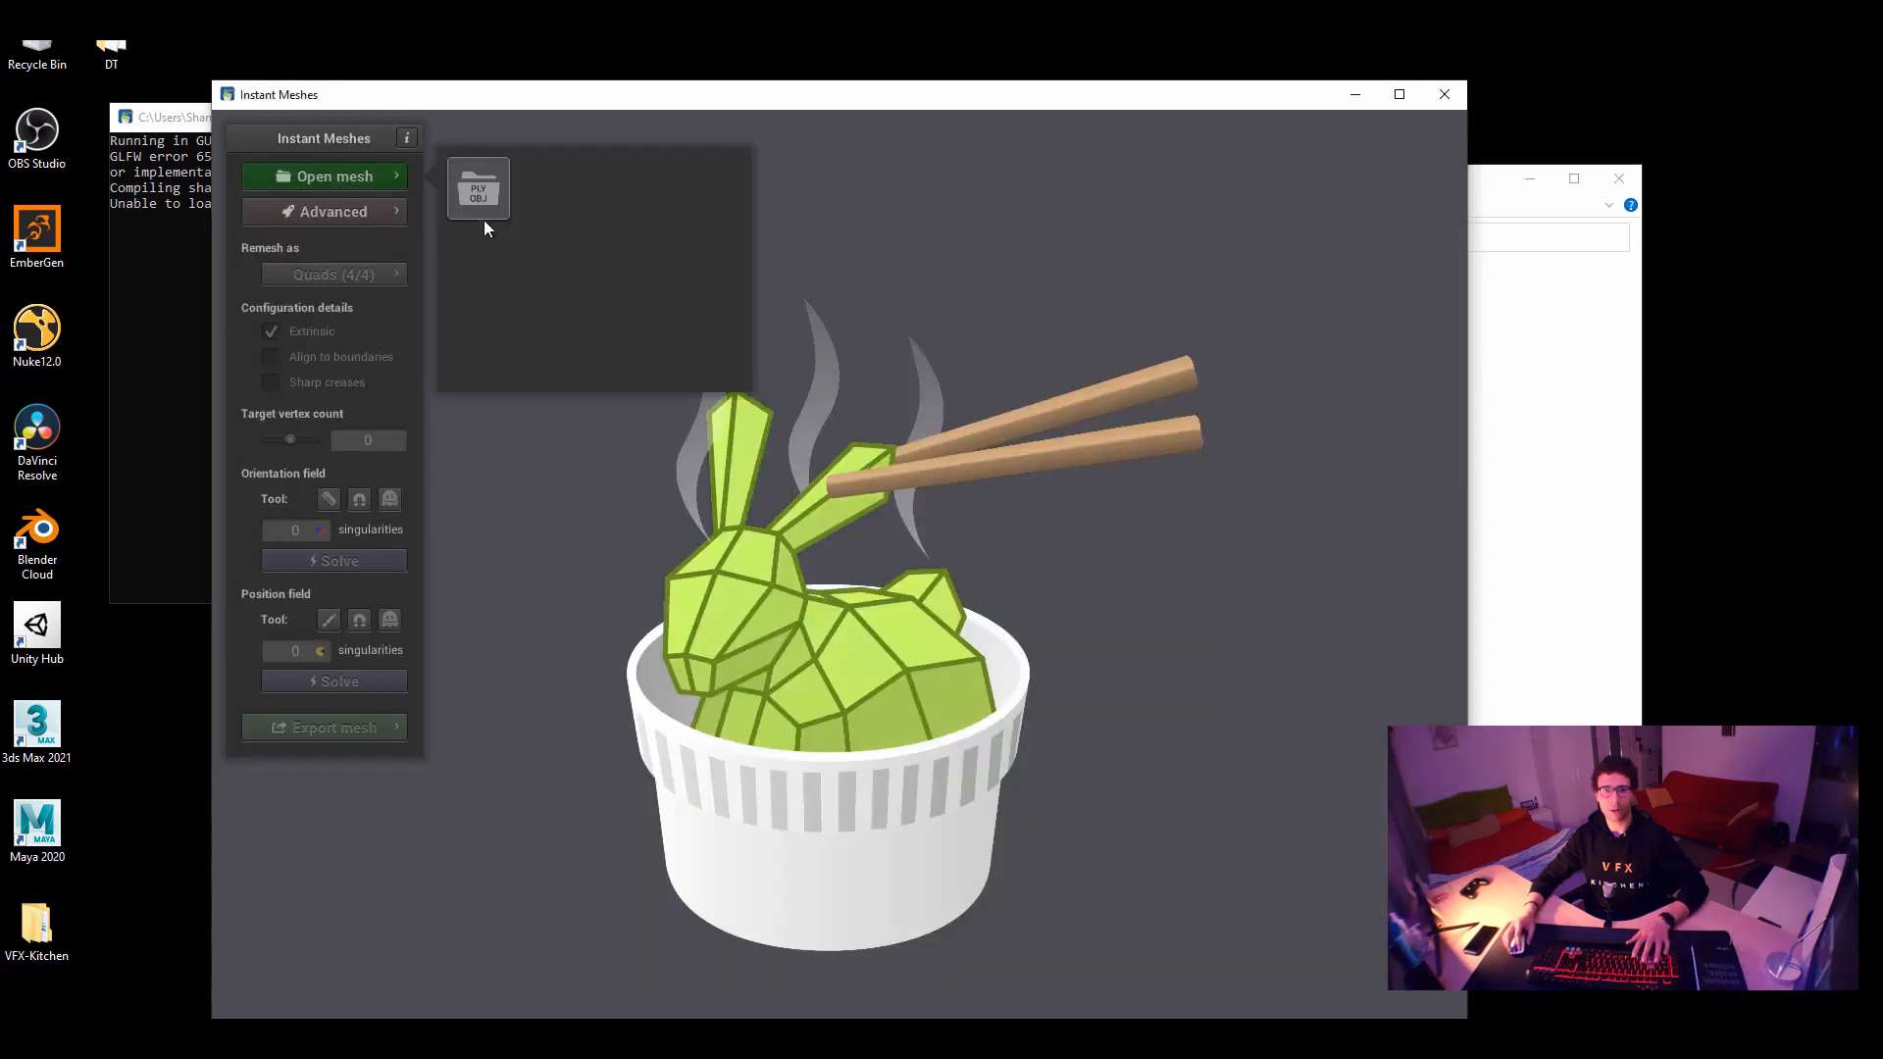
# Open stone_01_decimat.OBJ from the-rock folder as the mesh to remesh
pyautogui.click(325, 177)
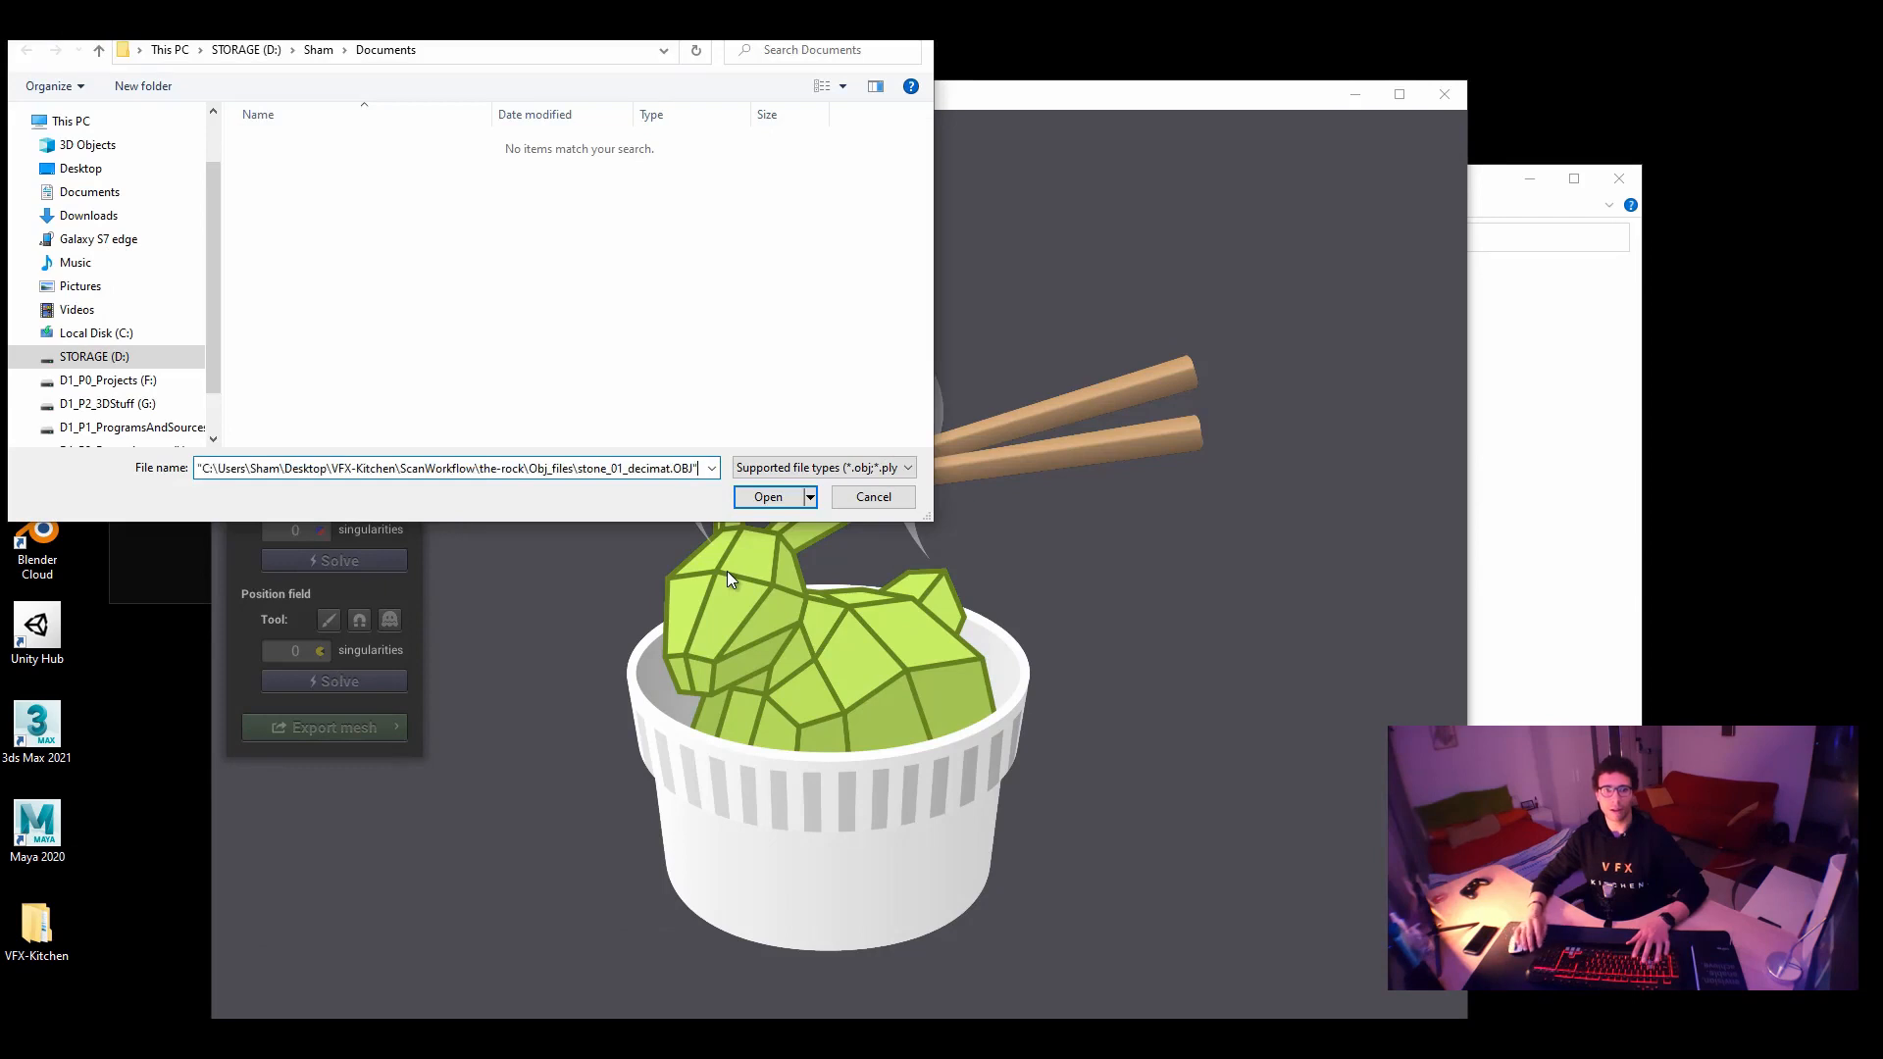
pyautogui.click(766, 496)
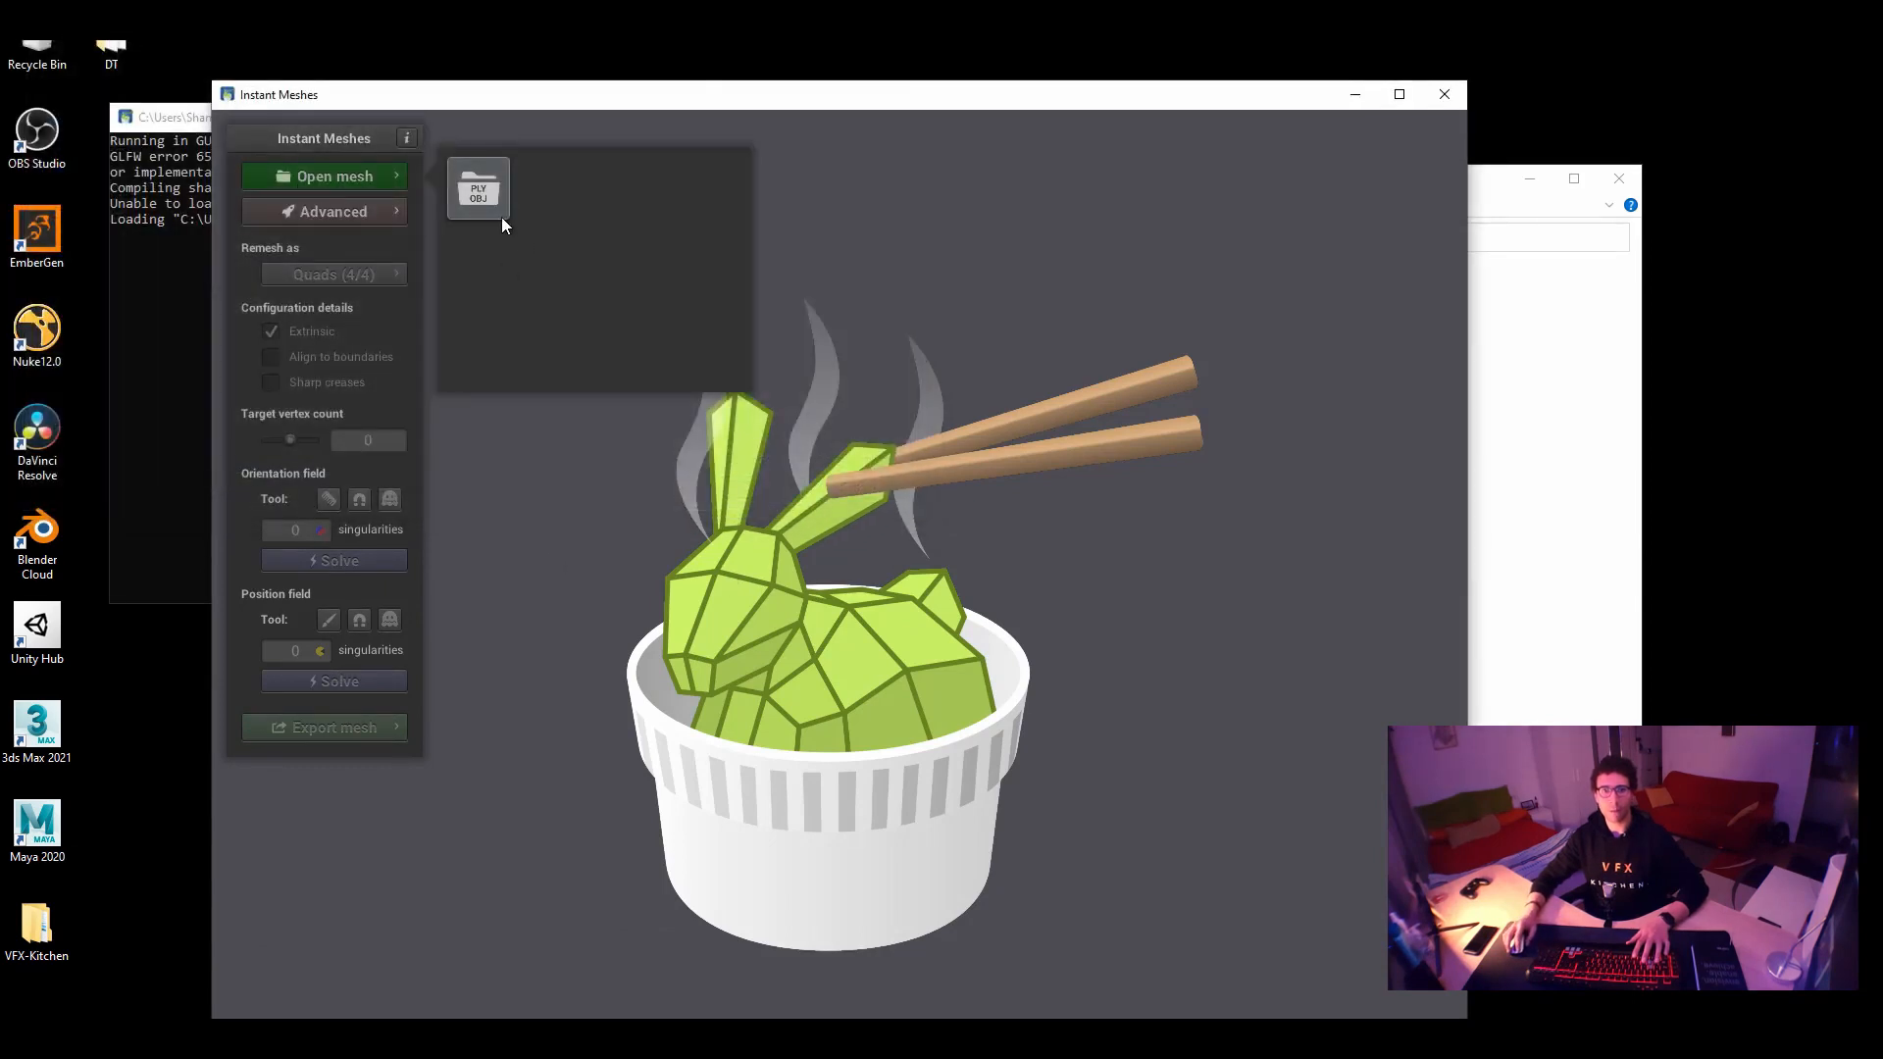
pyautogui.moveTo(846, 421)
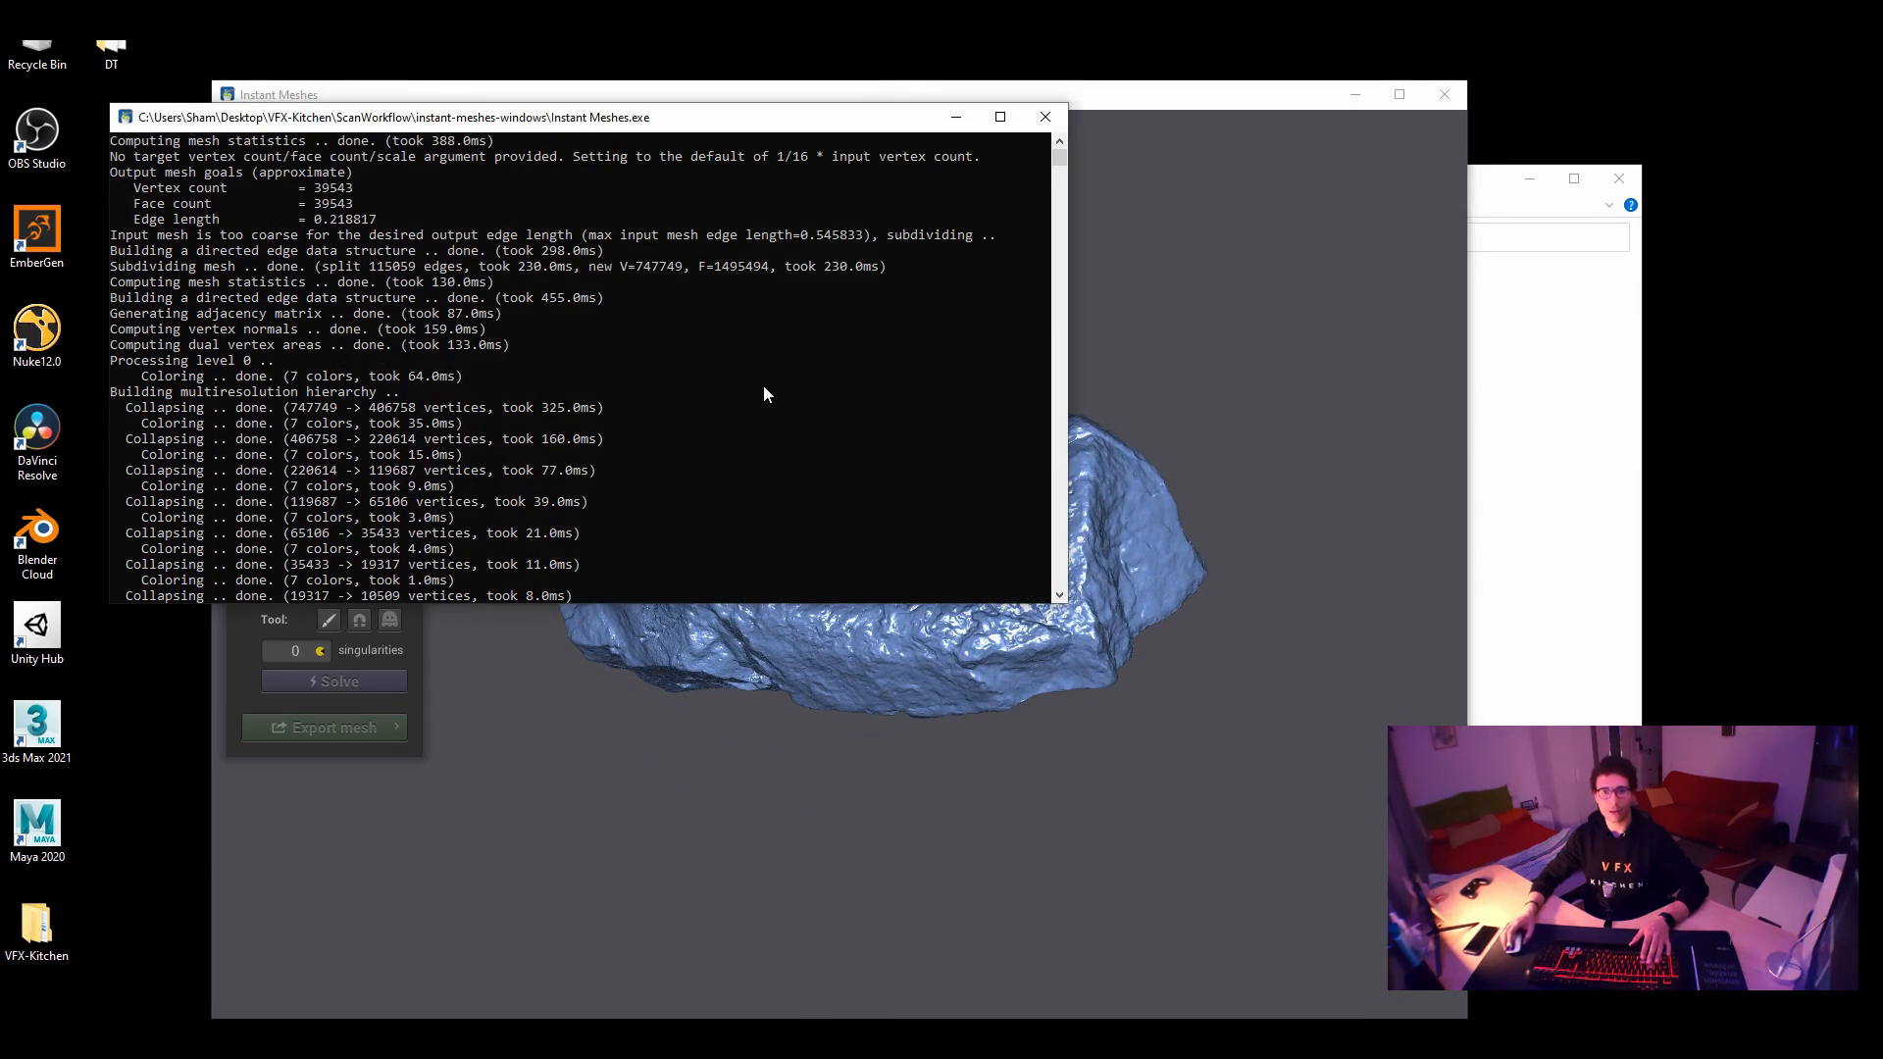
pyautogui.moveTo(355, 295)
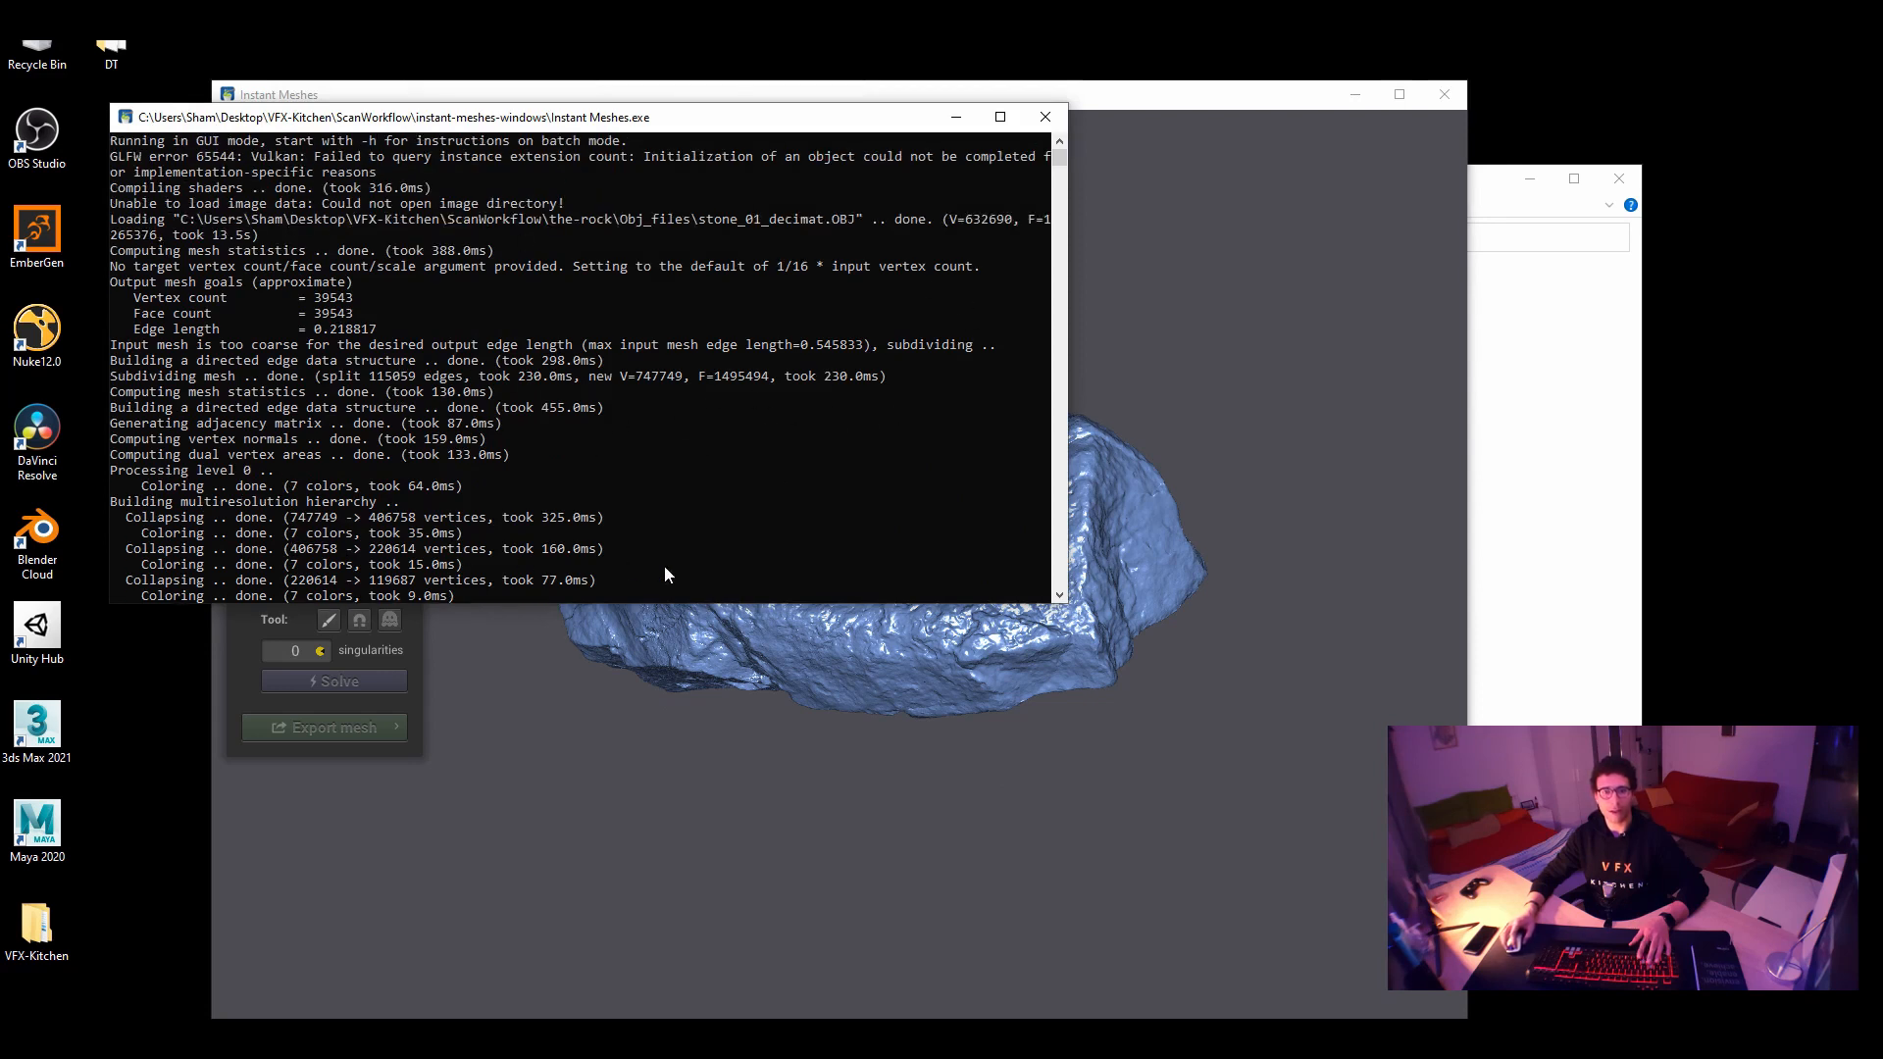
pyautogui.moveTo(667, 403)
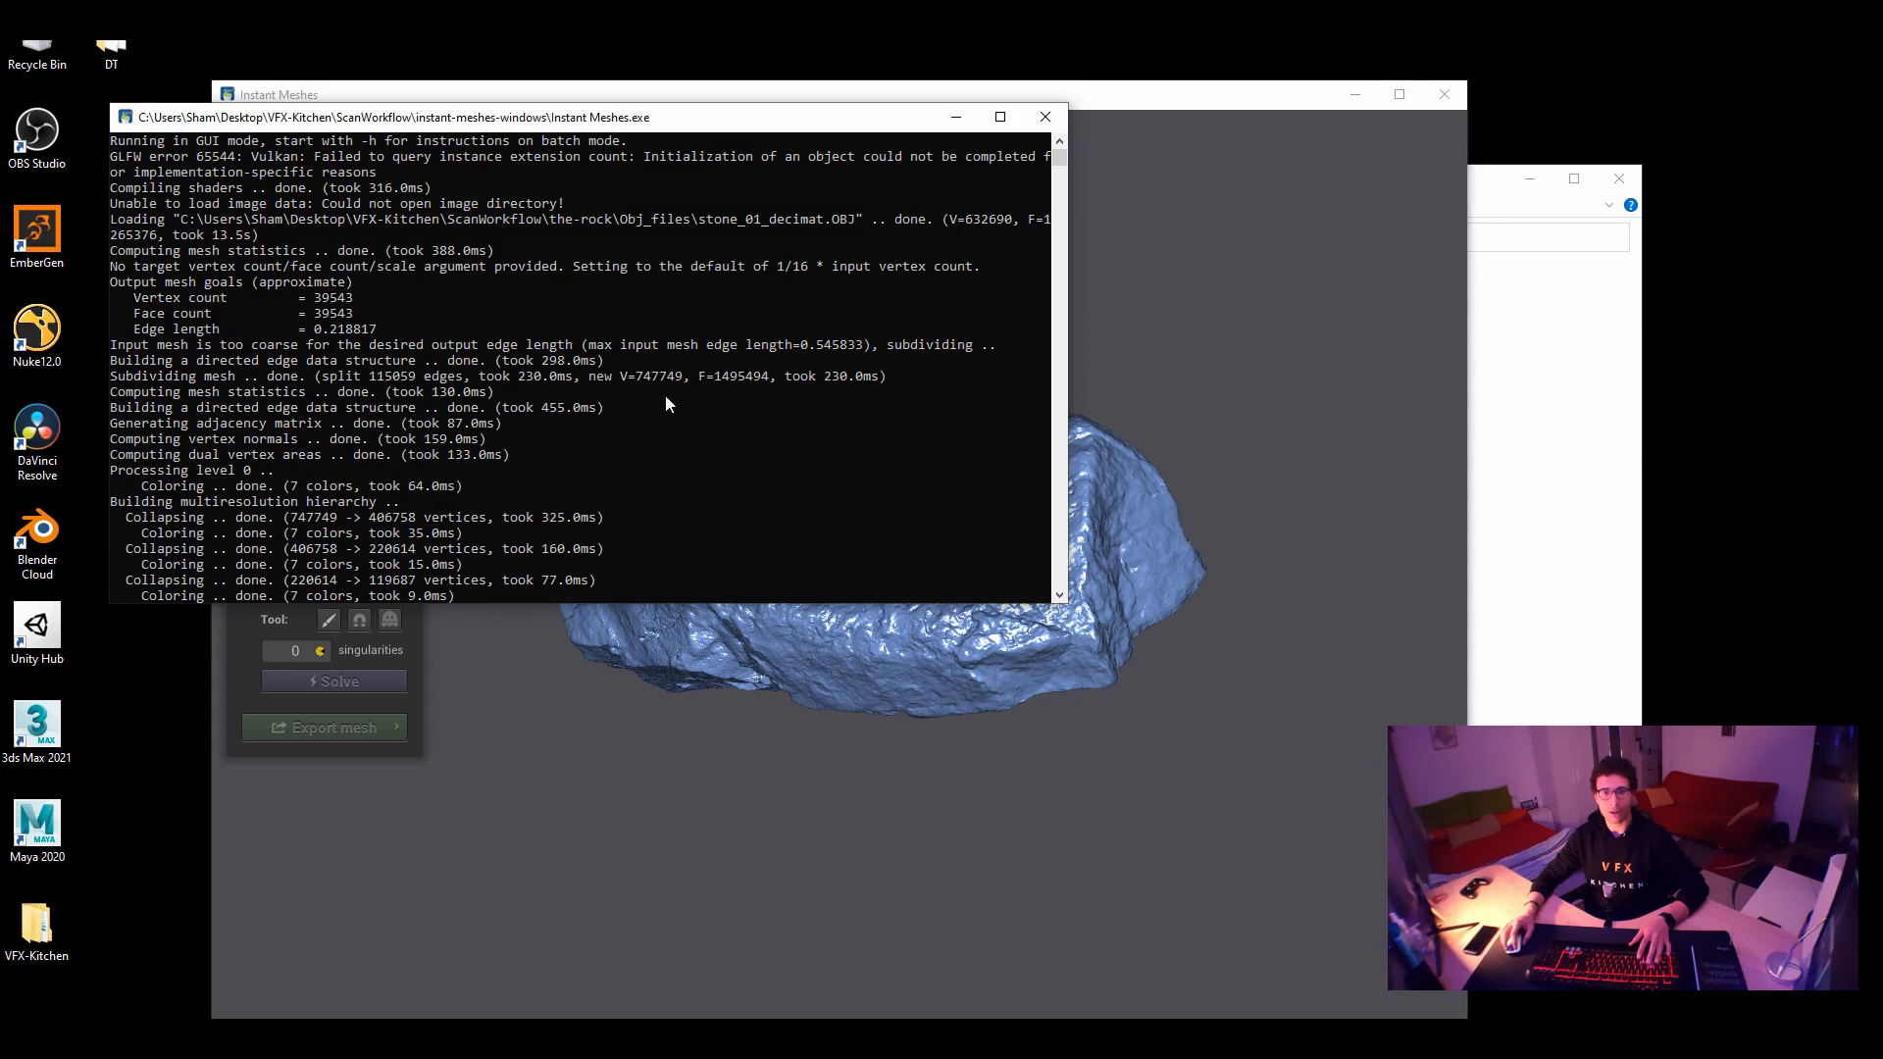
pyautogui.moveTo(727, 386)
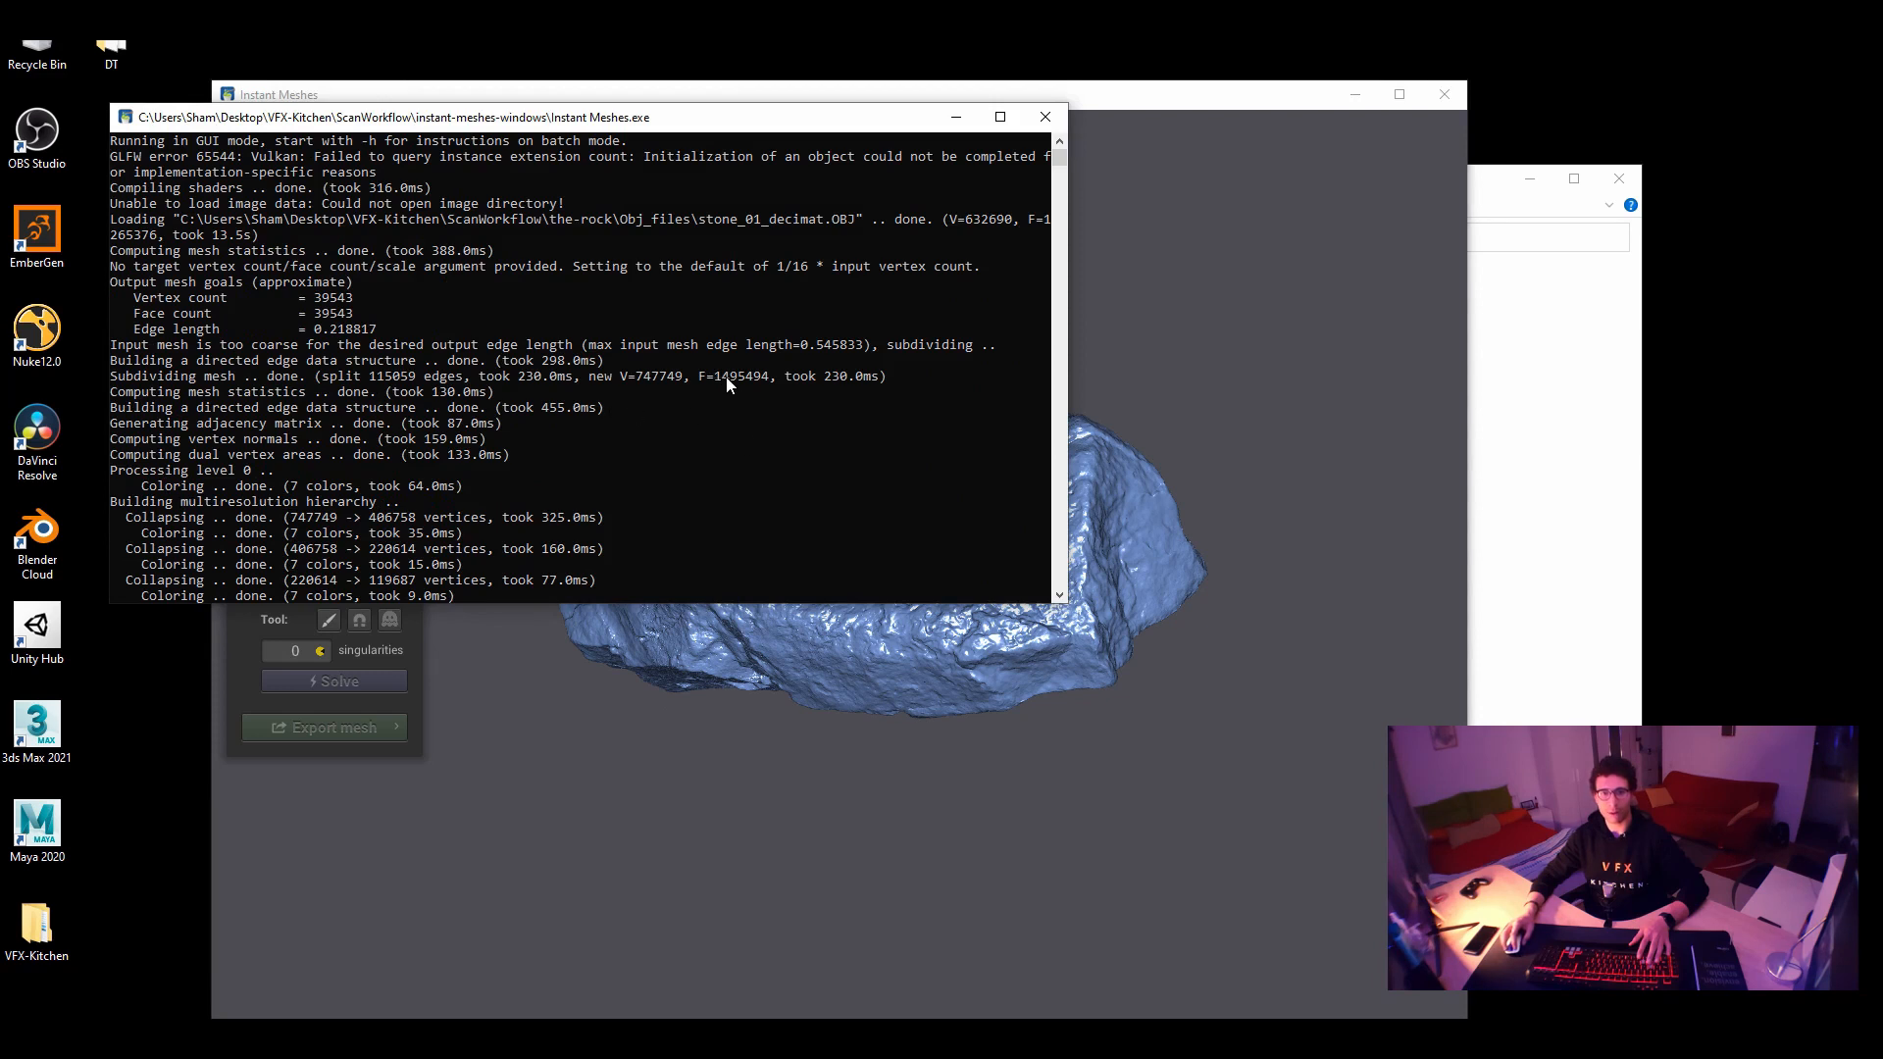
# Bring the Instant Meshes console forward to read the scan's vertex and face counts
pyautogui.click(717, 376)
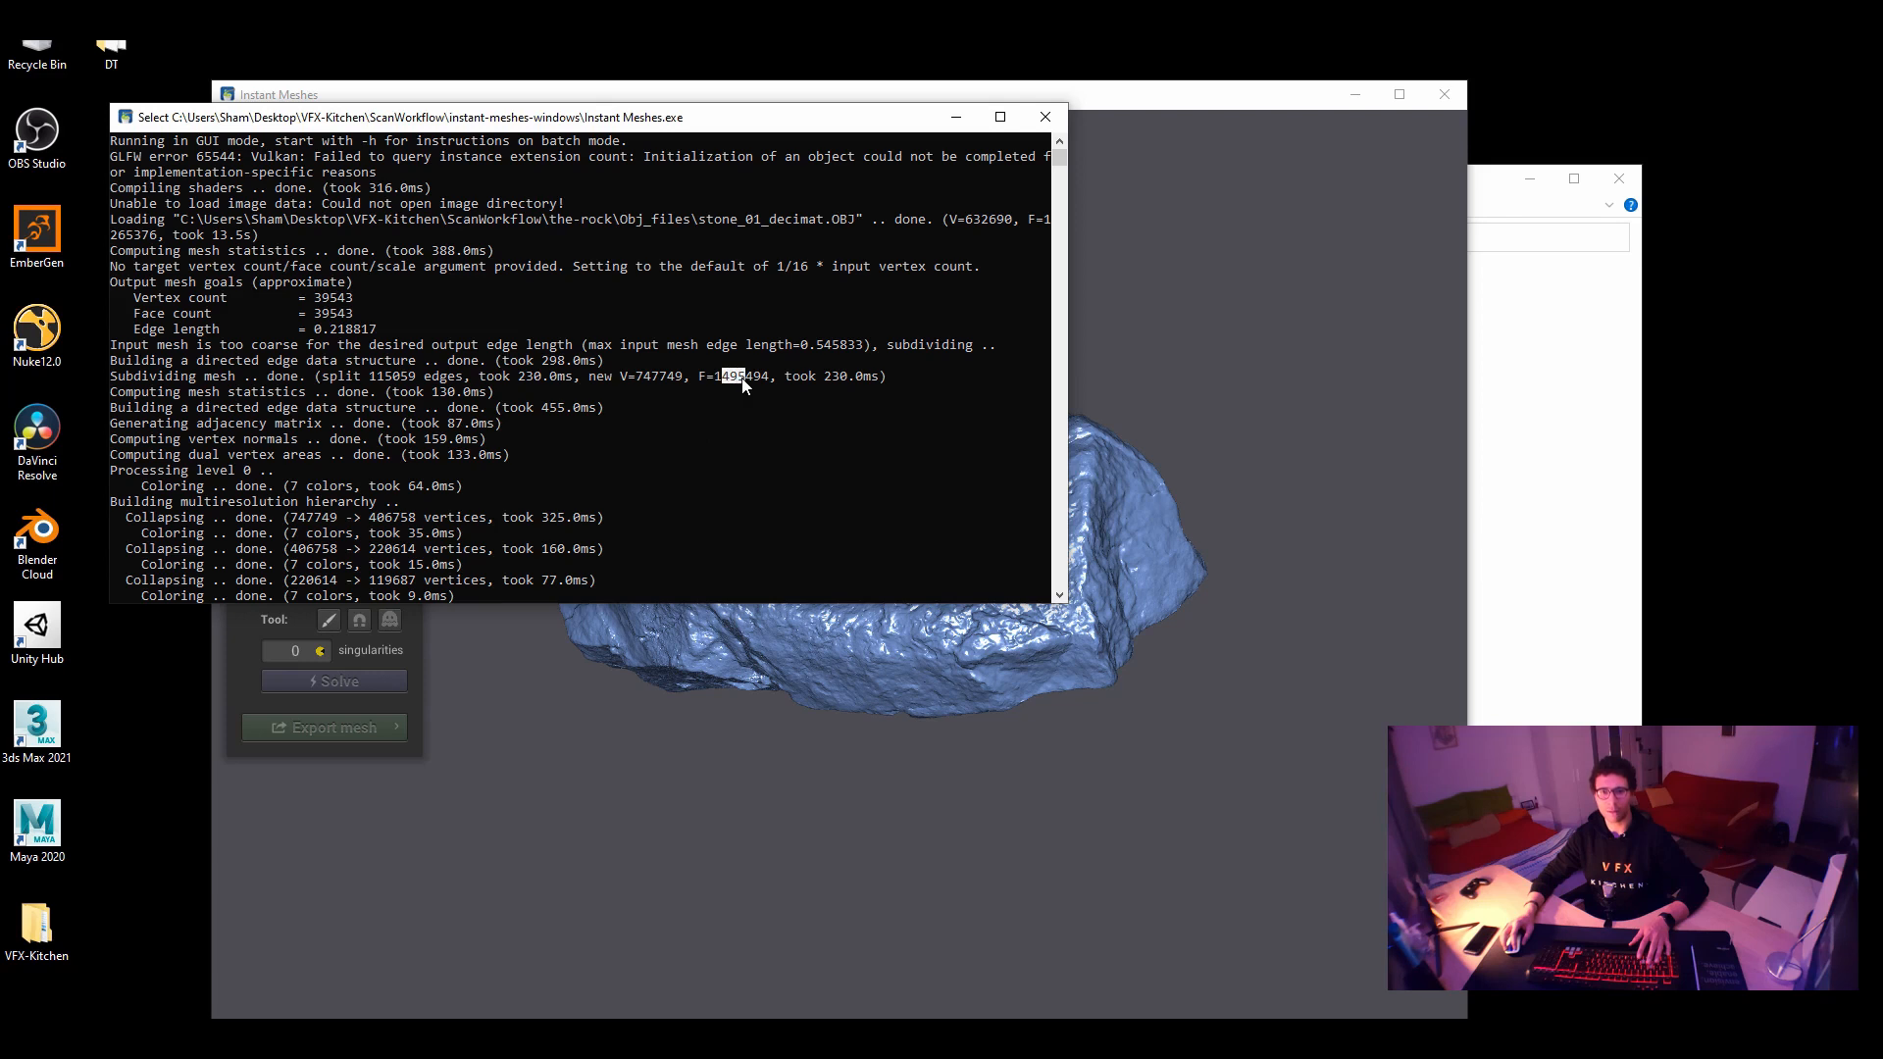
pyautogui.moveTo(723, 410)
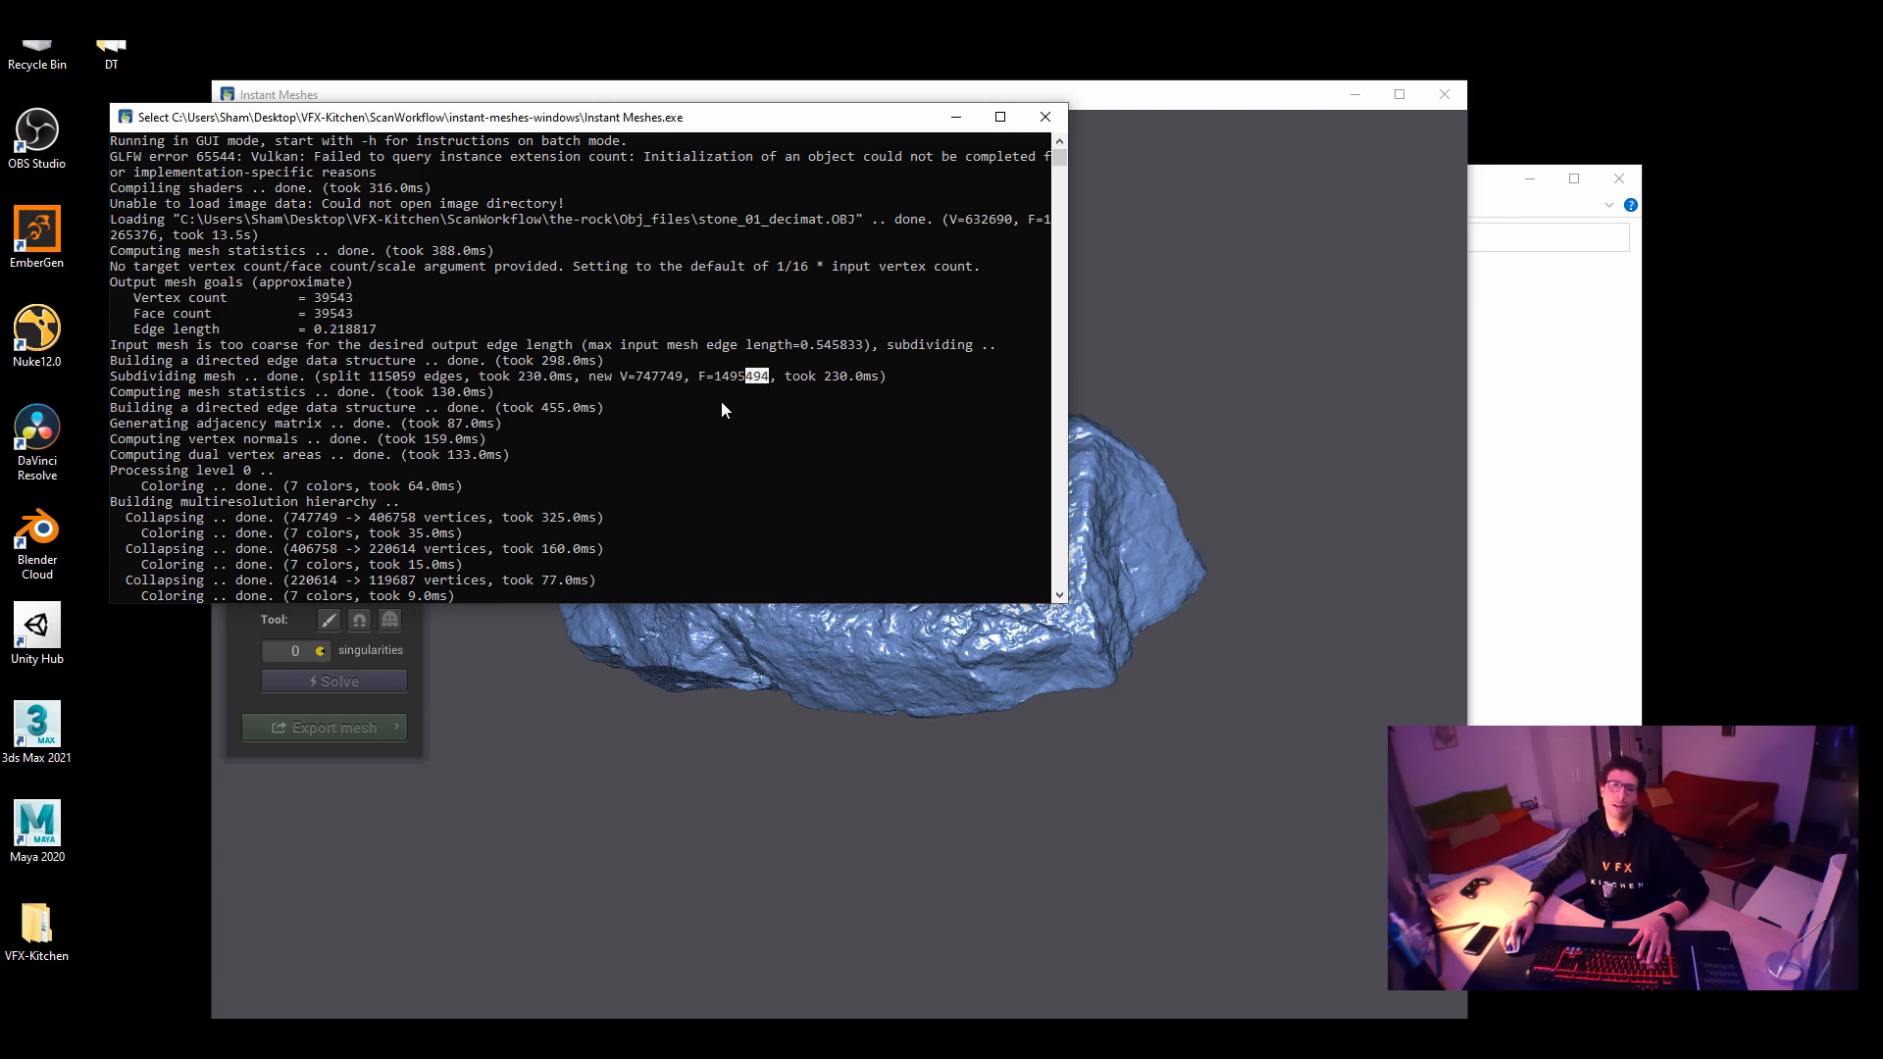
pyautogui.moveTo(1093, 144)
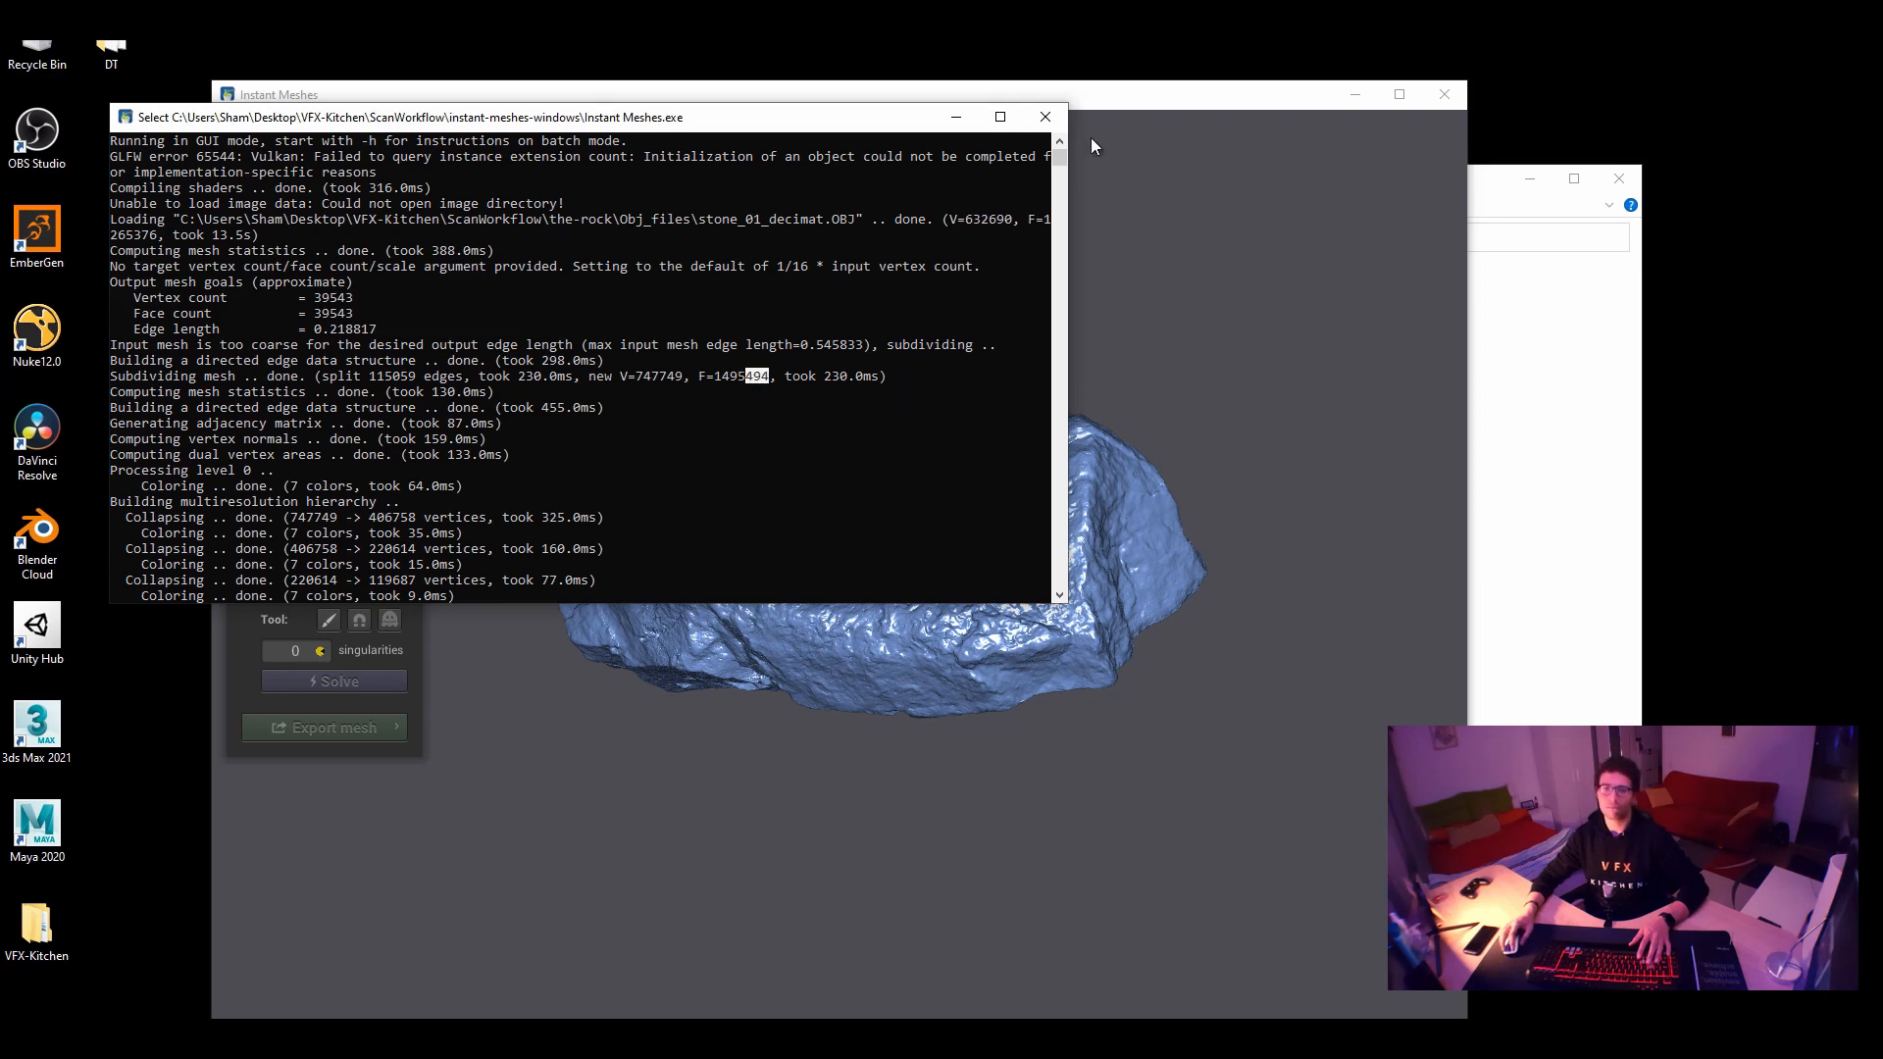
pyautogui.moveTo(656, 384)
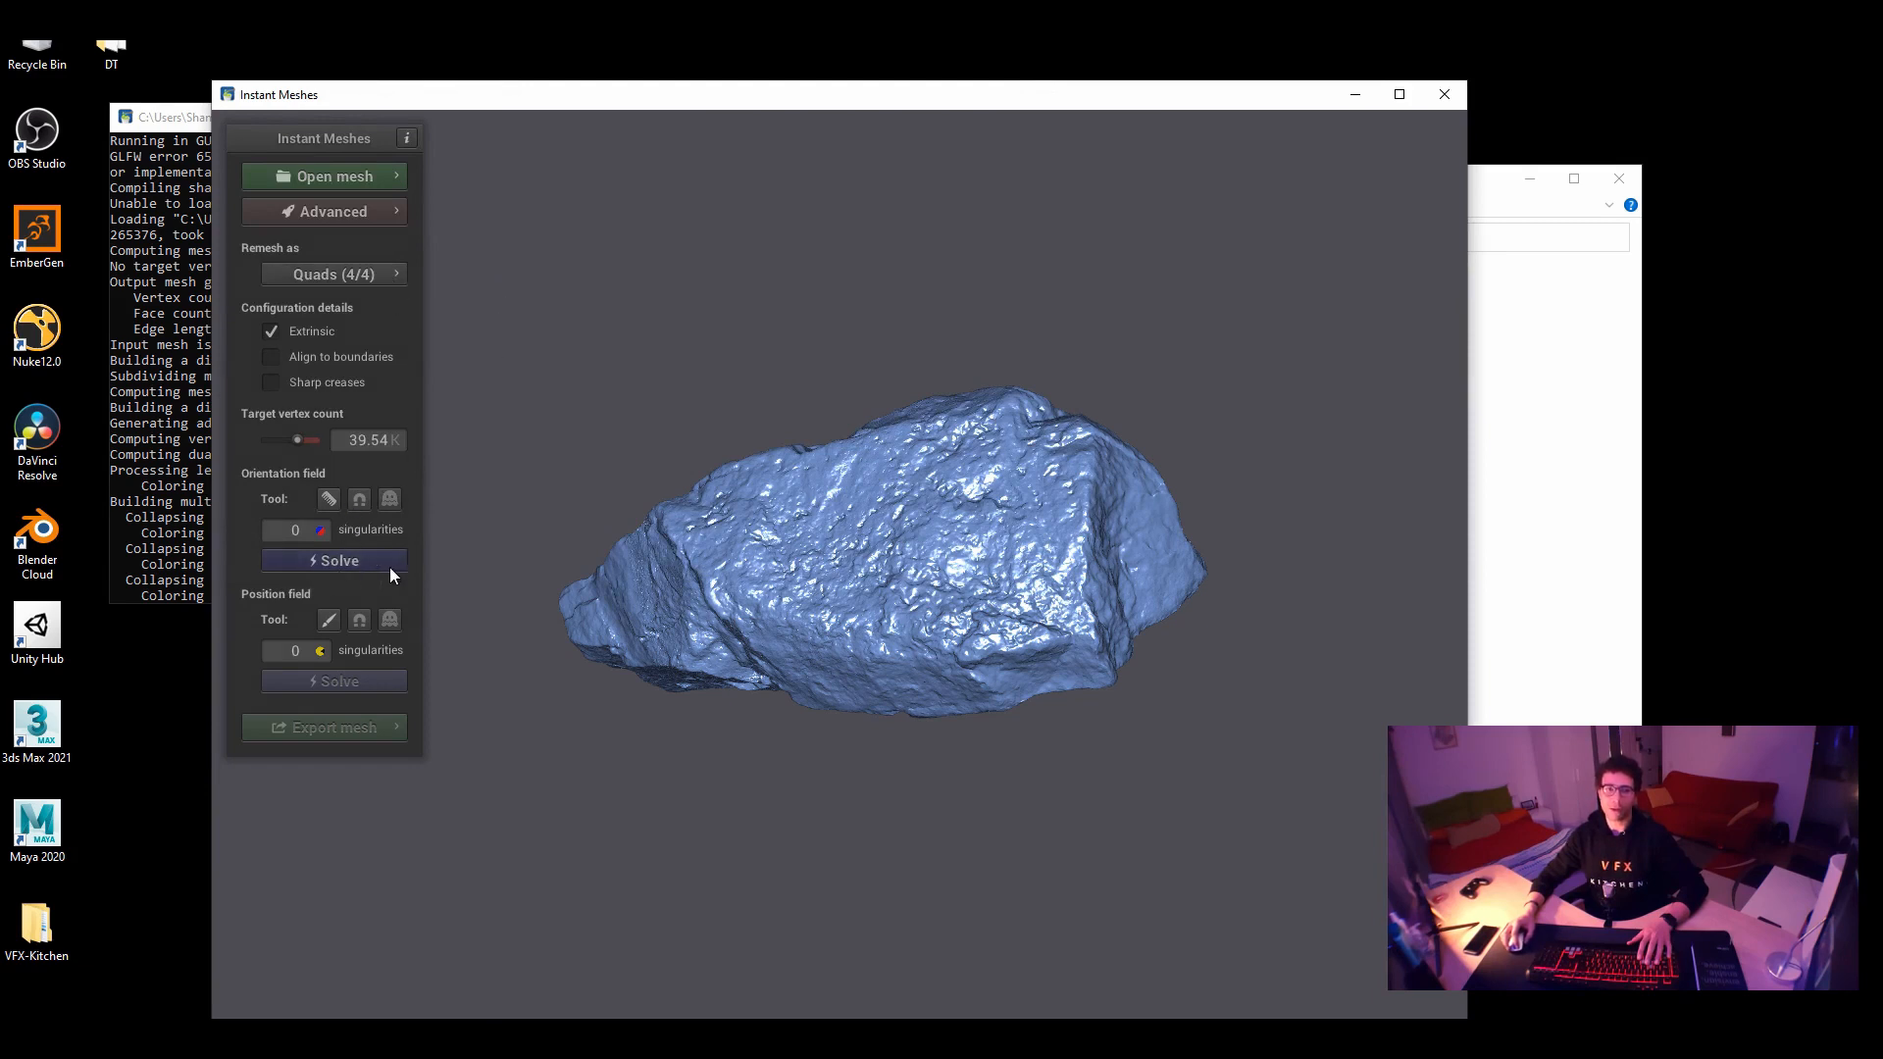
pyautogui.moveTo(343, 448)
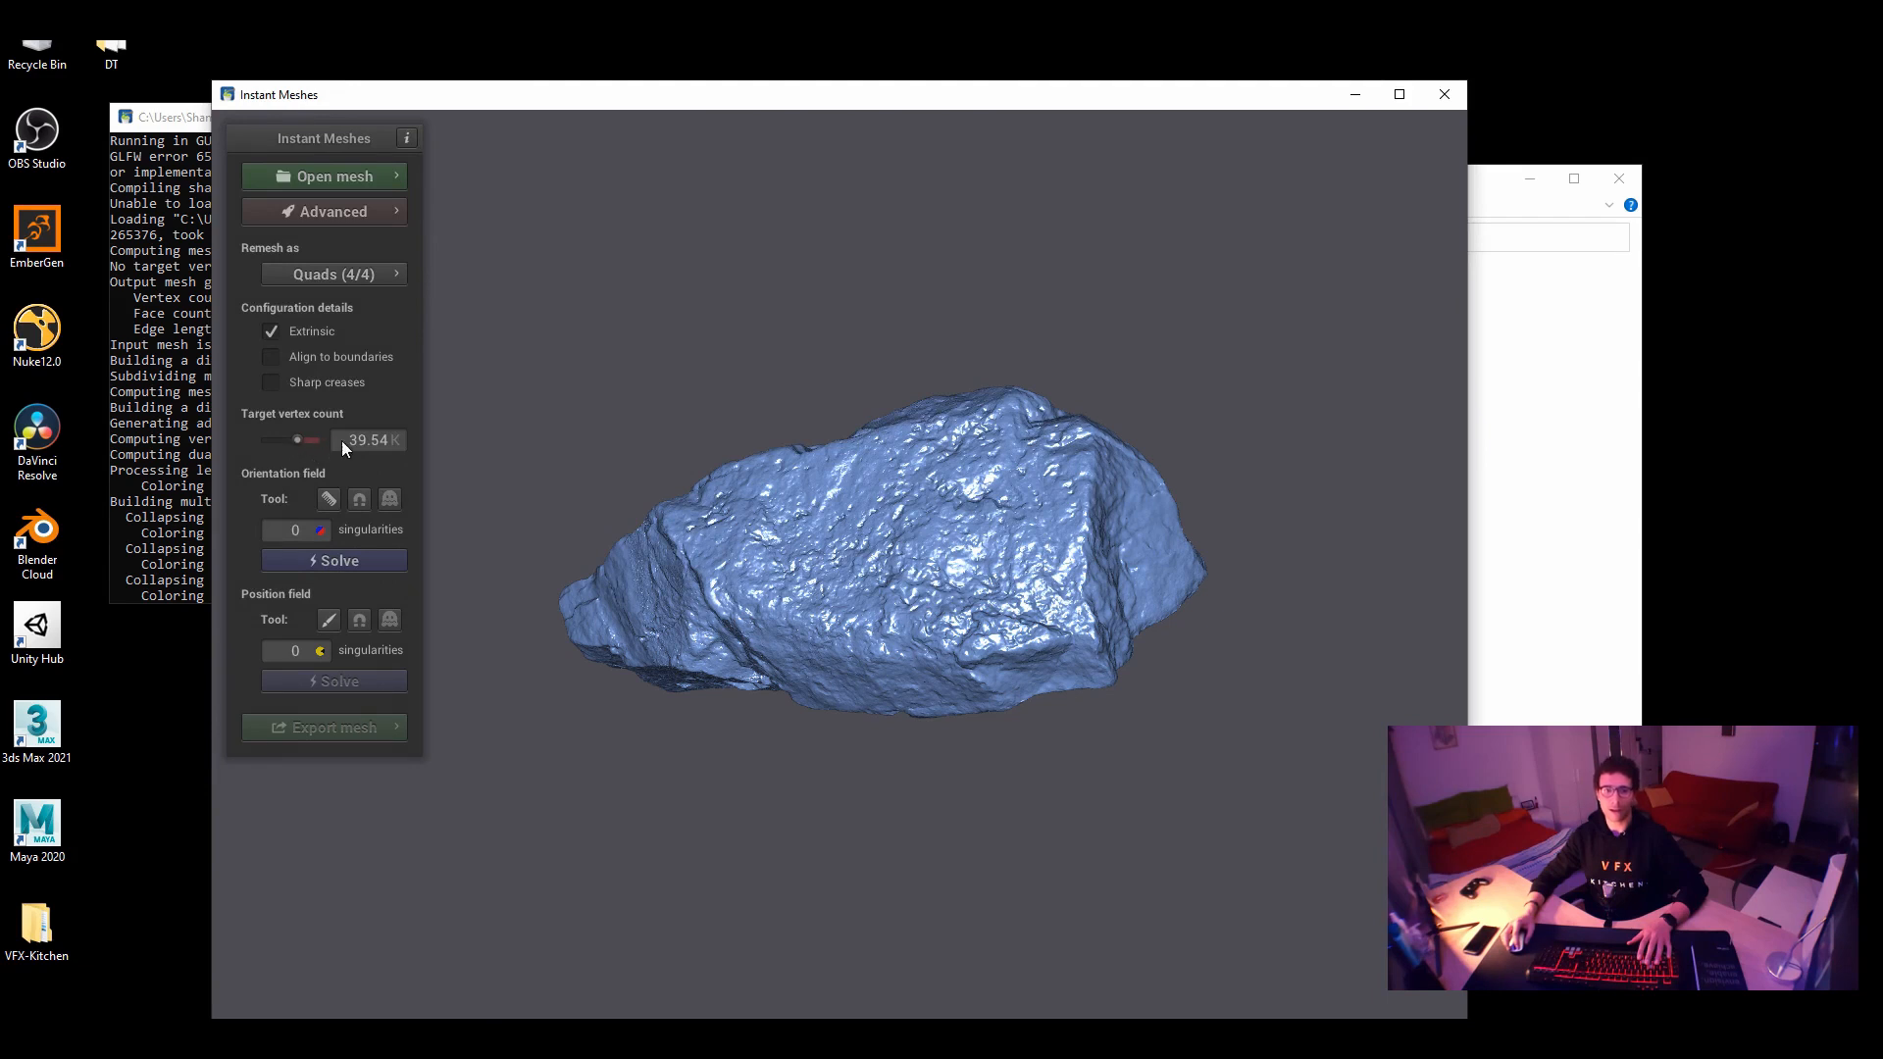
pyautogui.moveTo(407, 455)
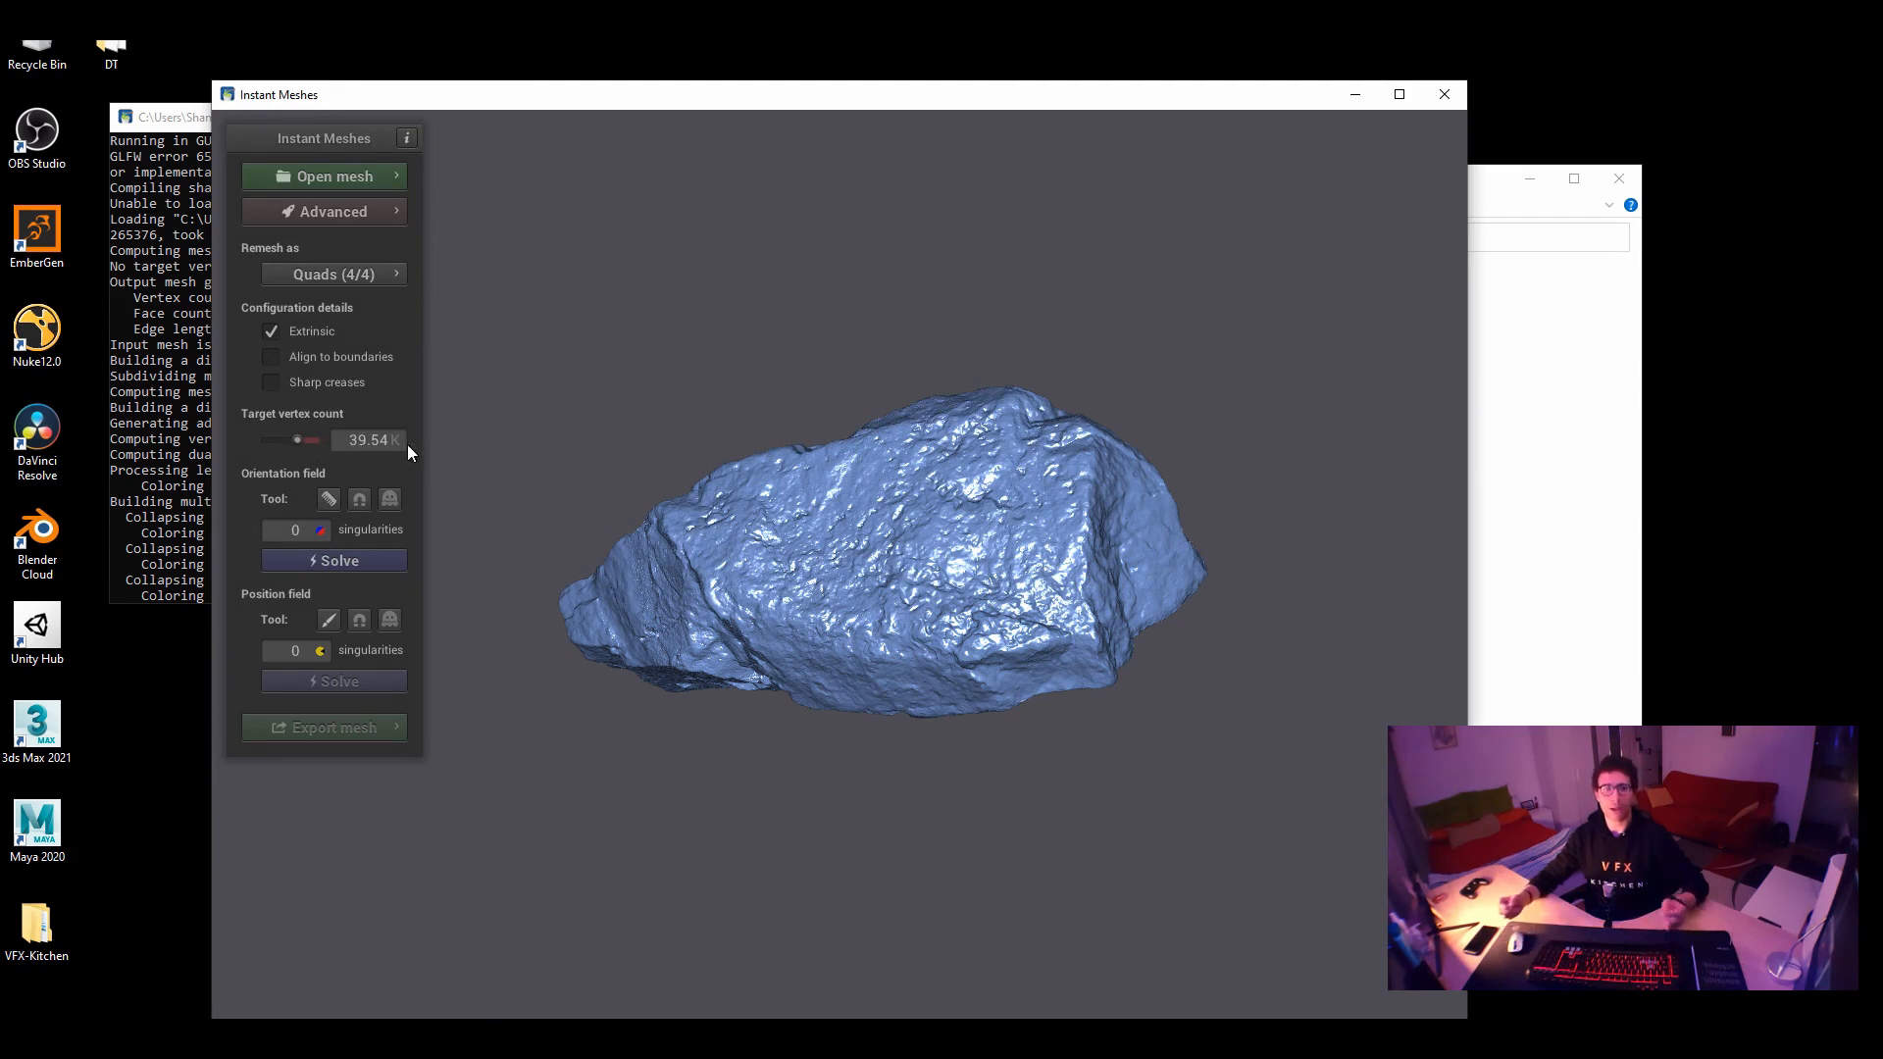
pyautogui.moveTo(922, 693)
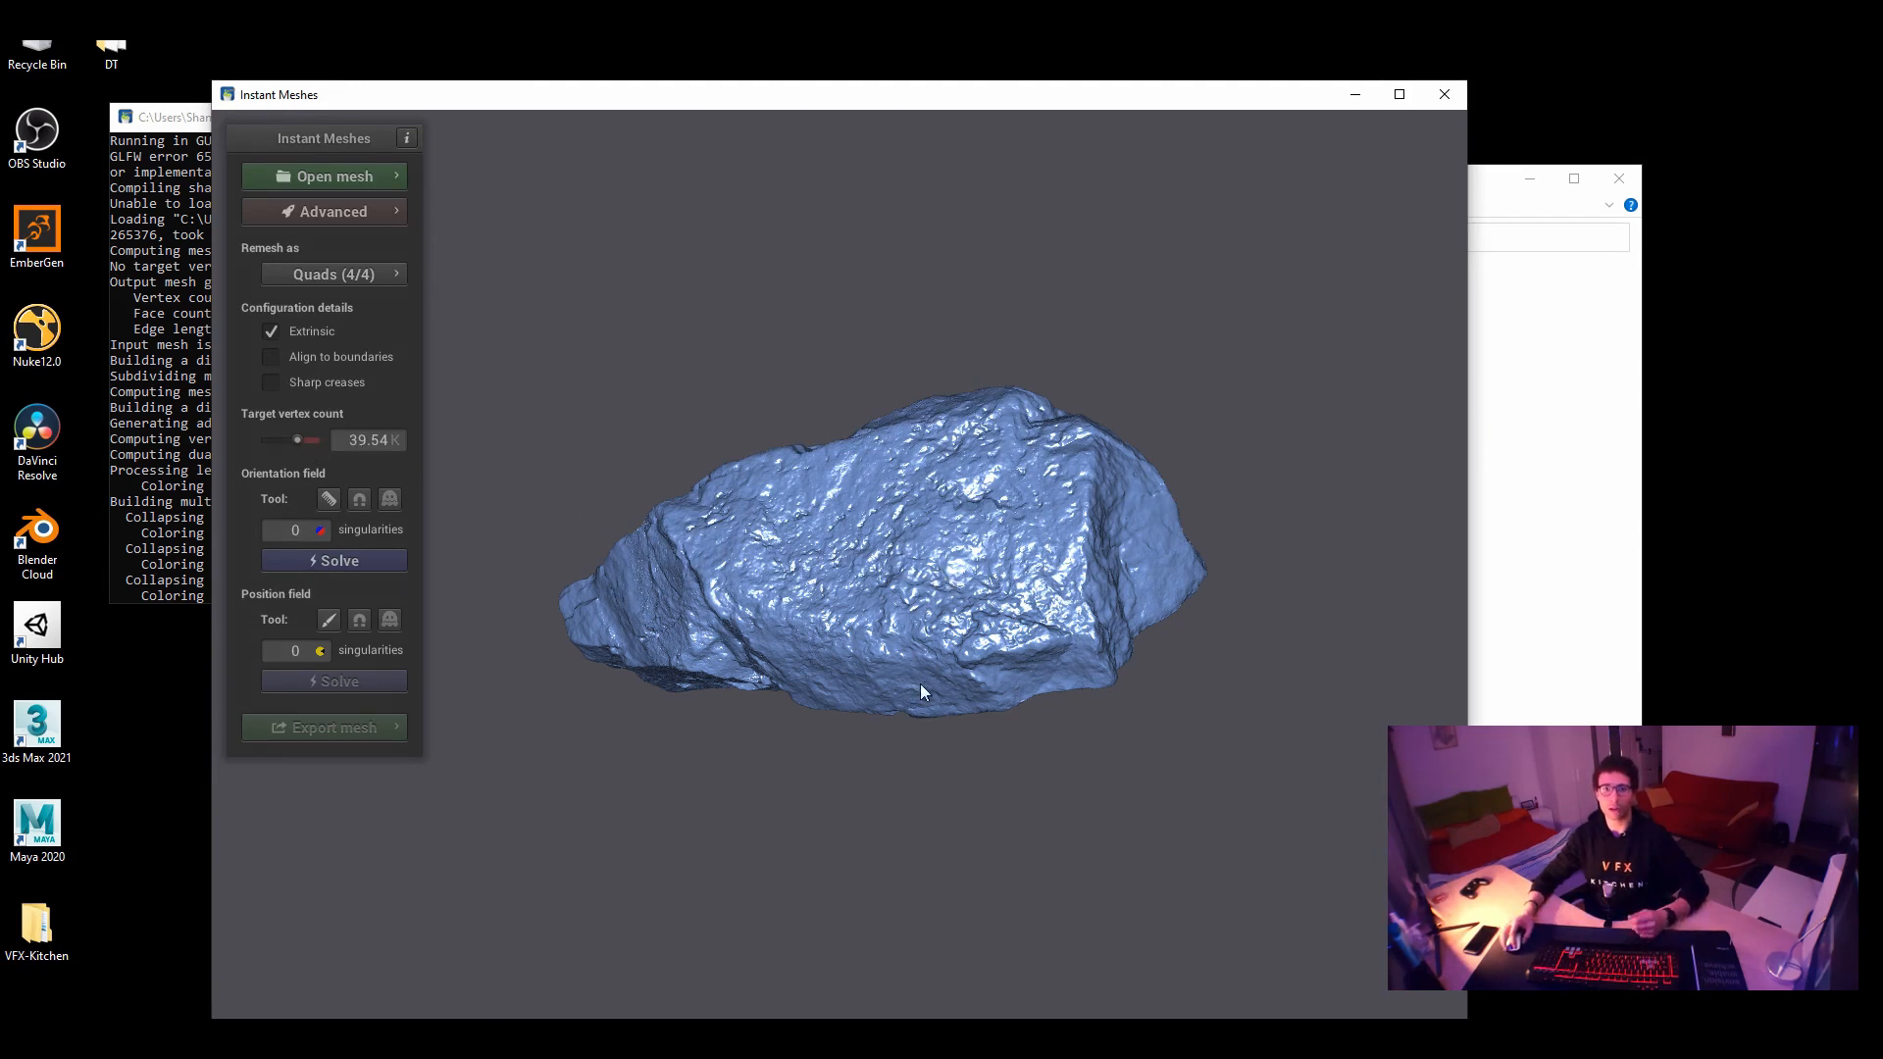
pyautogui.moveTo(916, 707)
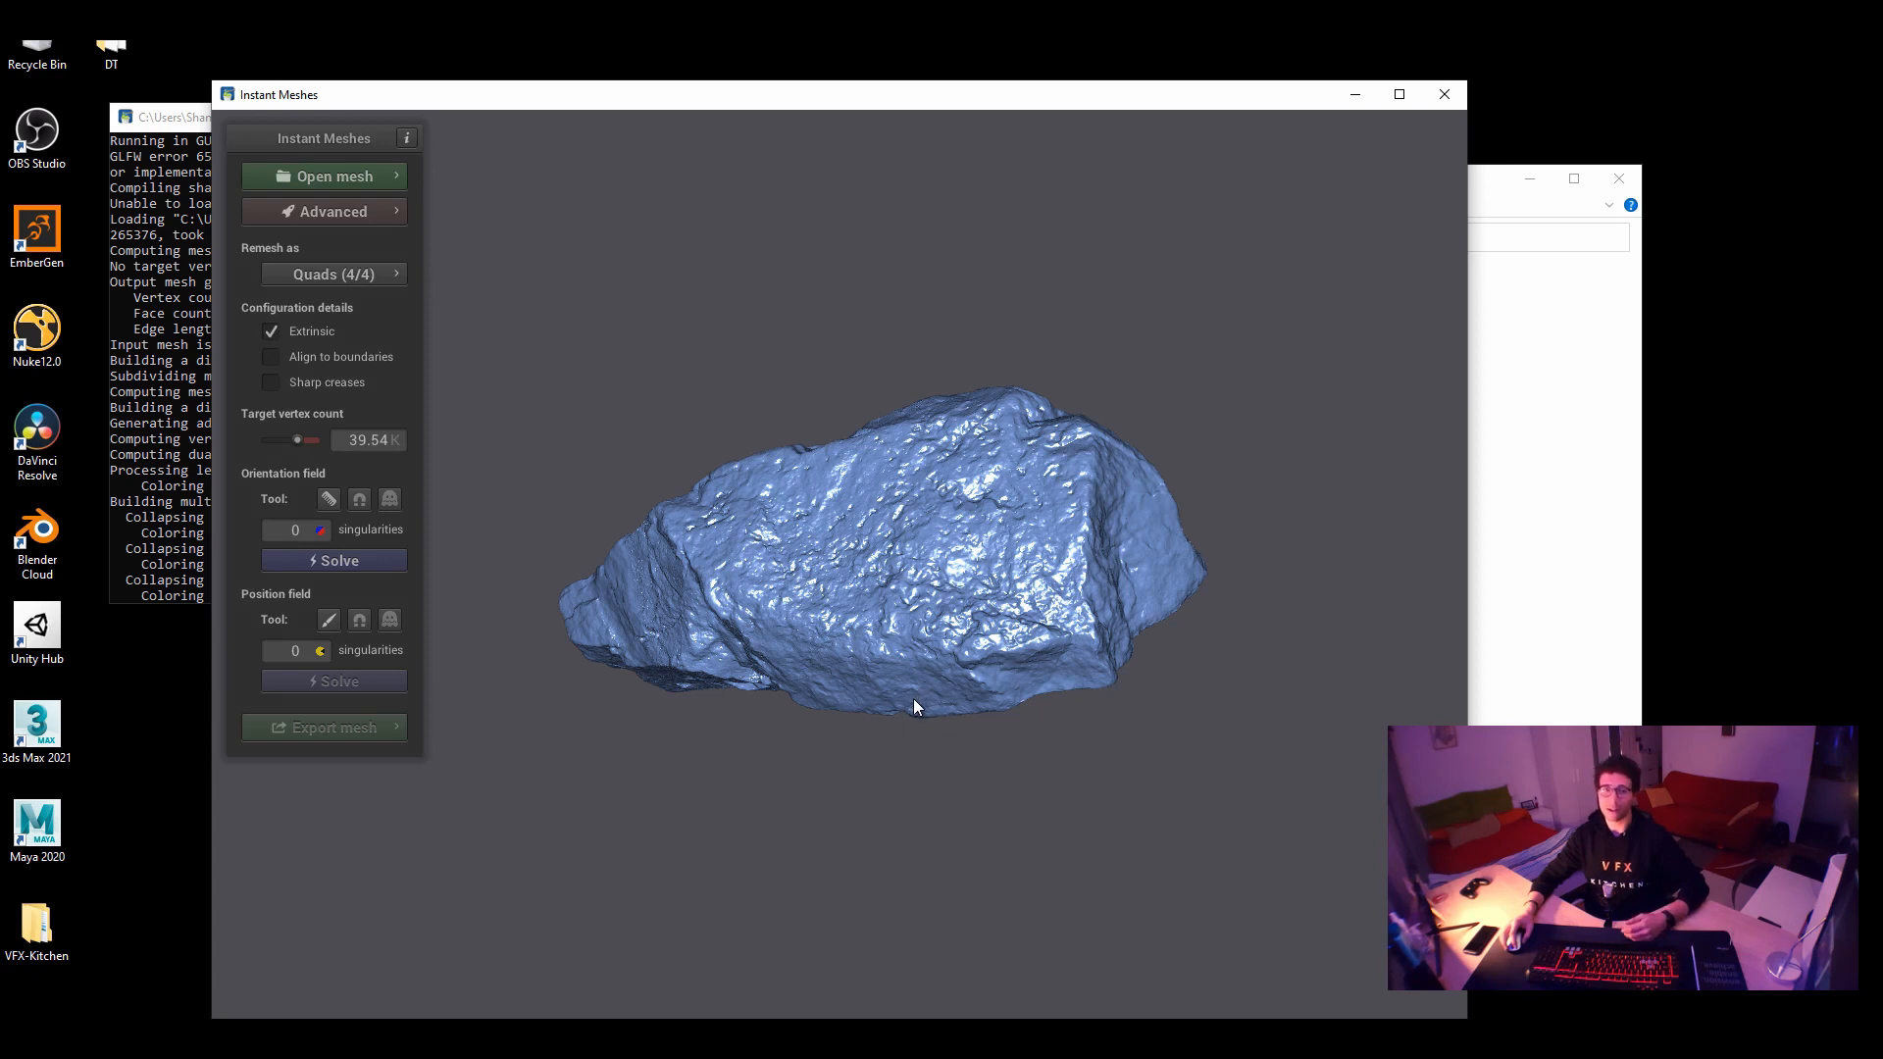
pyautogui.moveTo(304, 466)
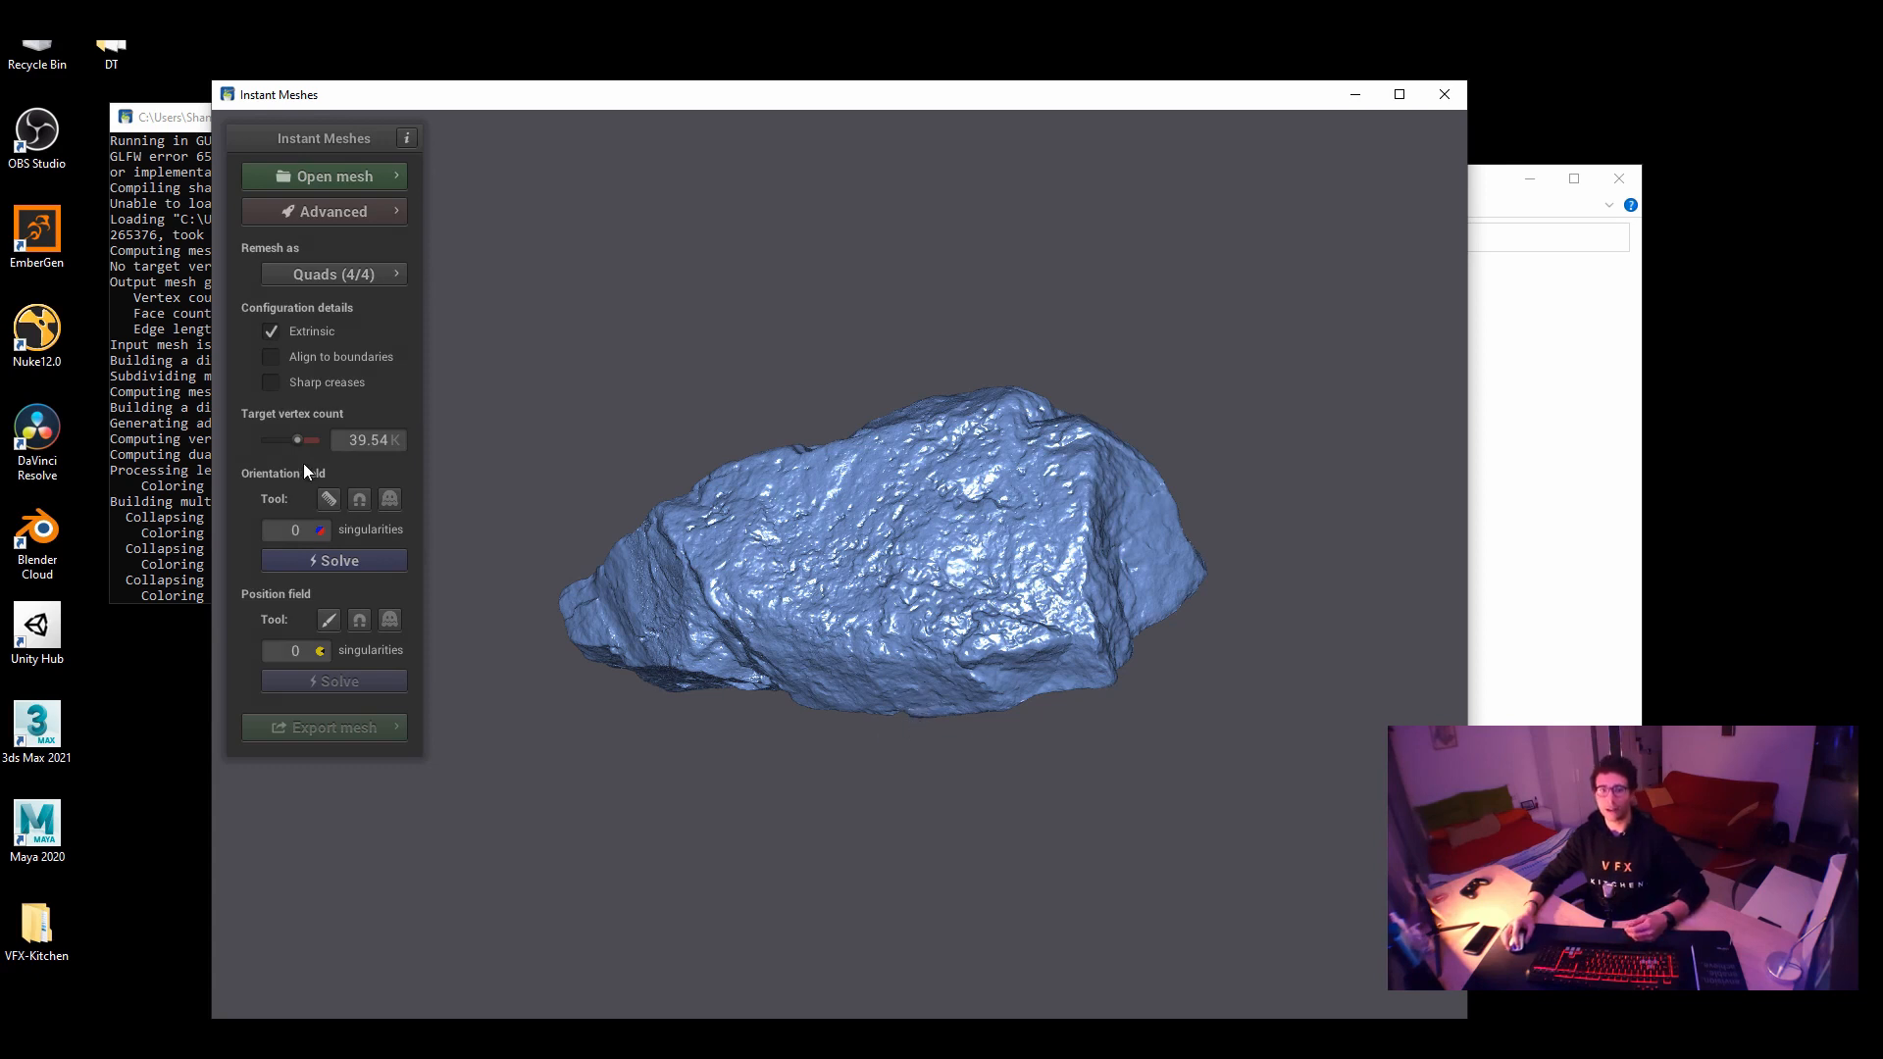
pyautogui.moveTo(307, 422)
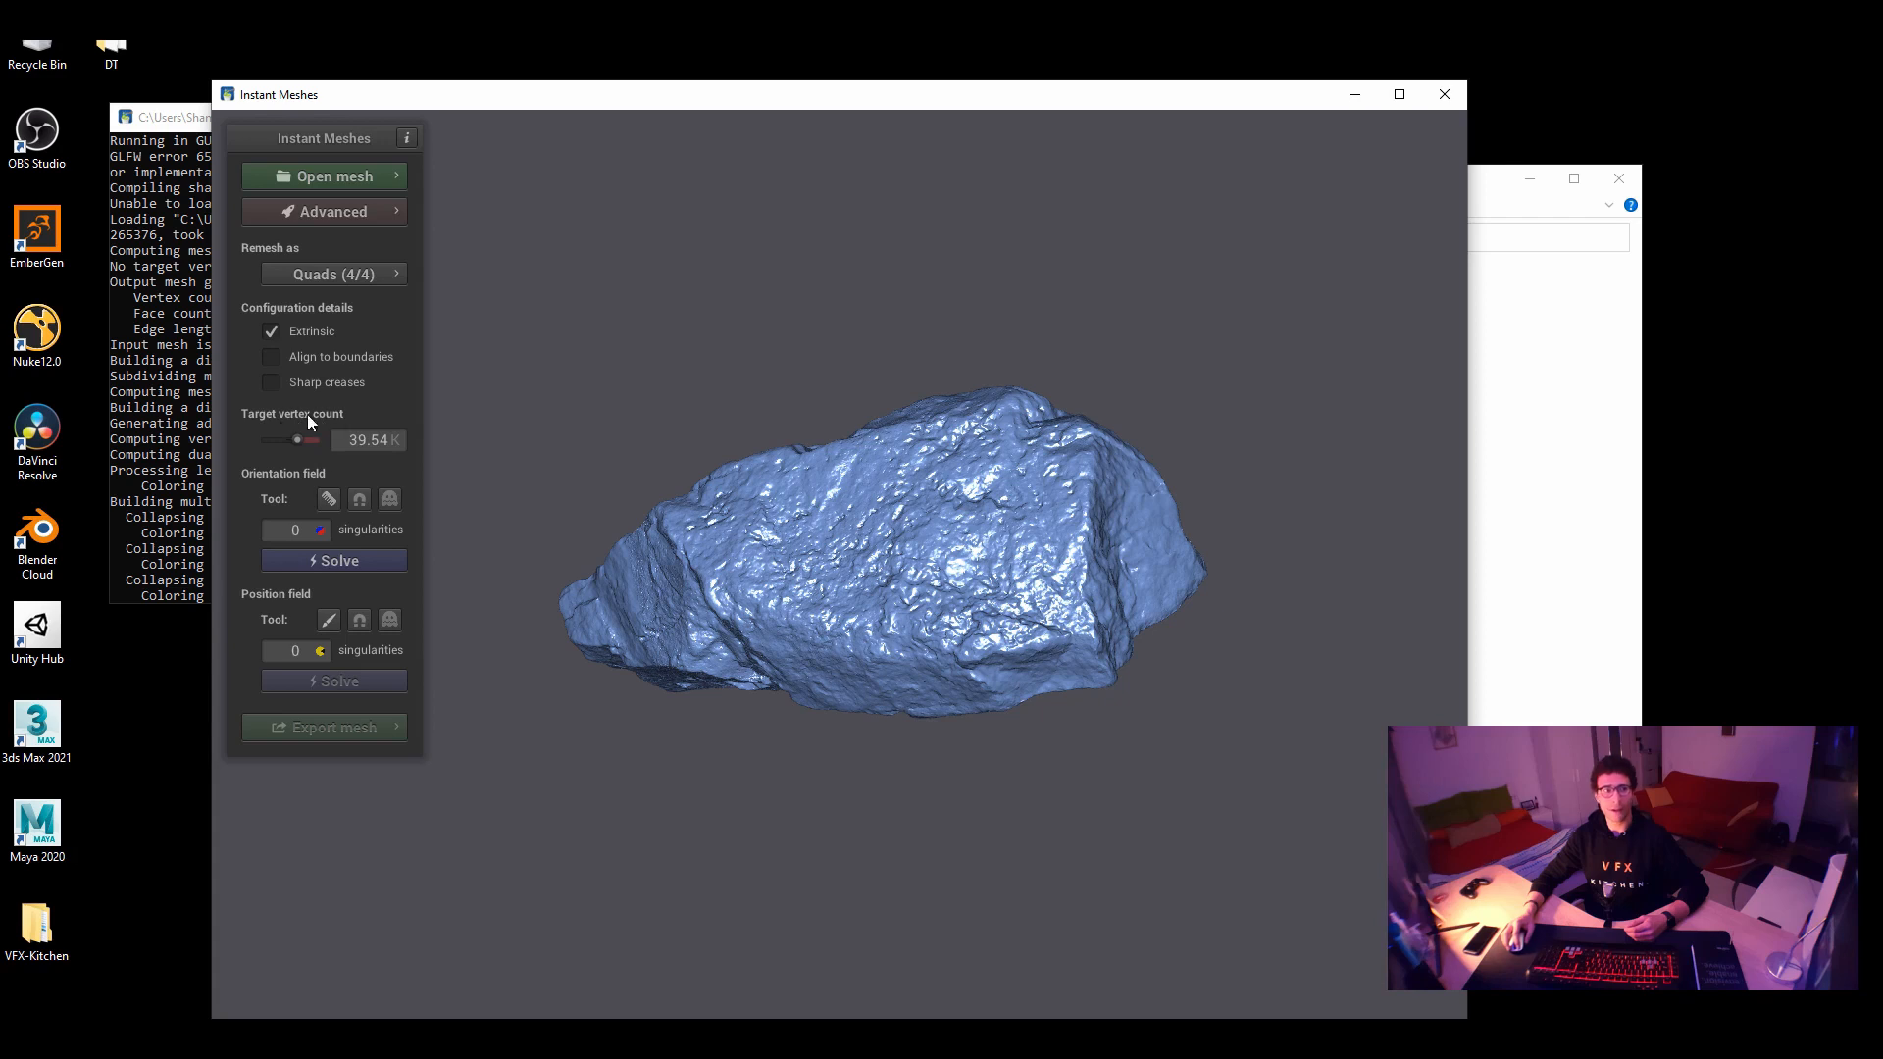
pyautogui.moveTo(532, 471)
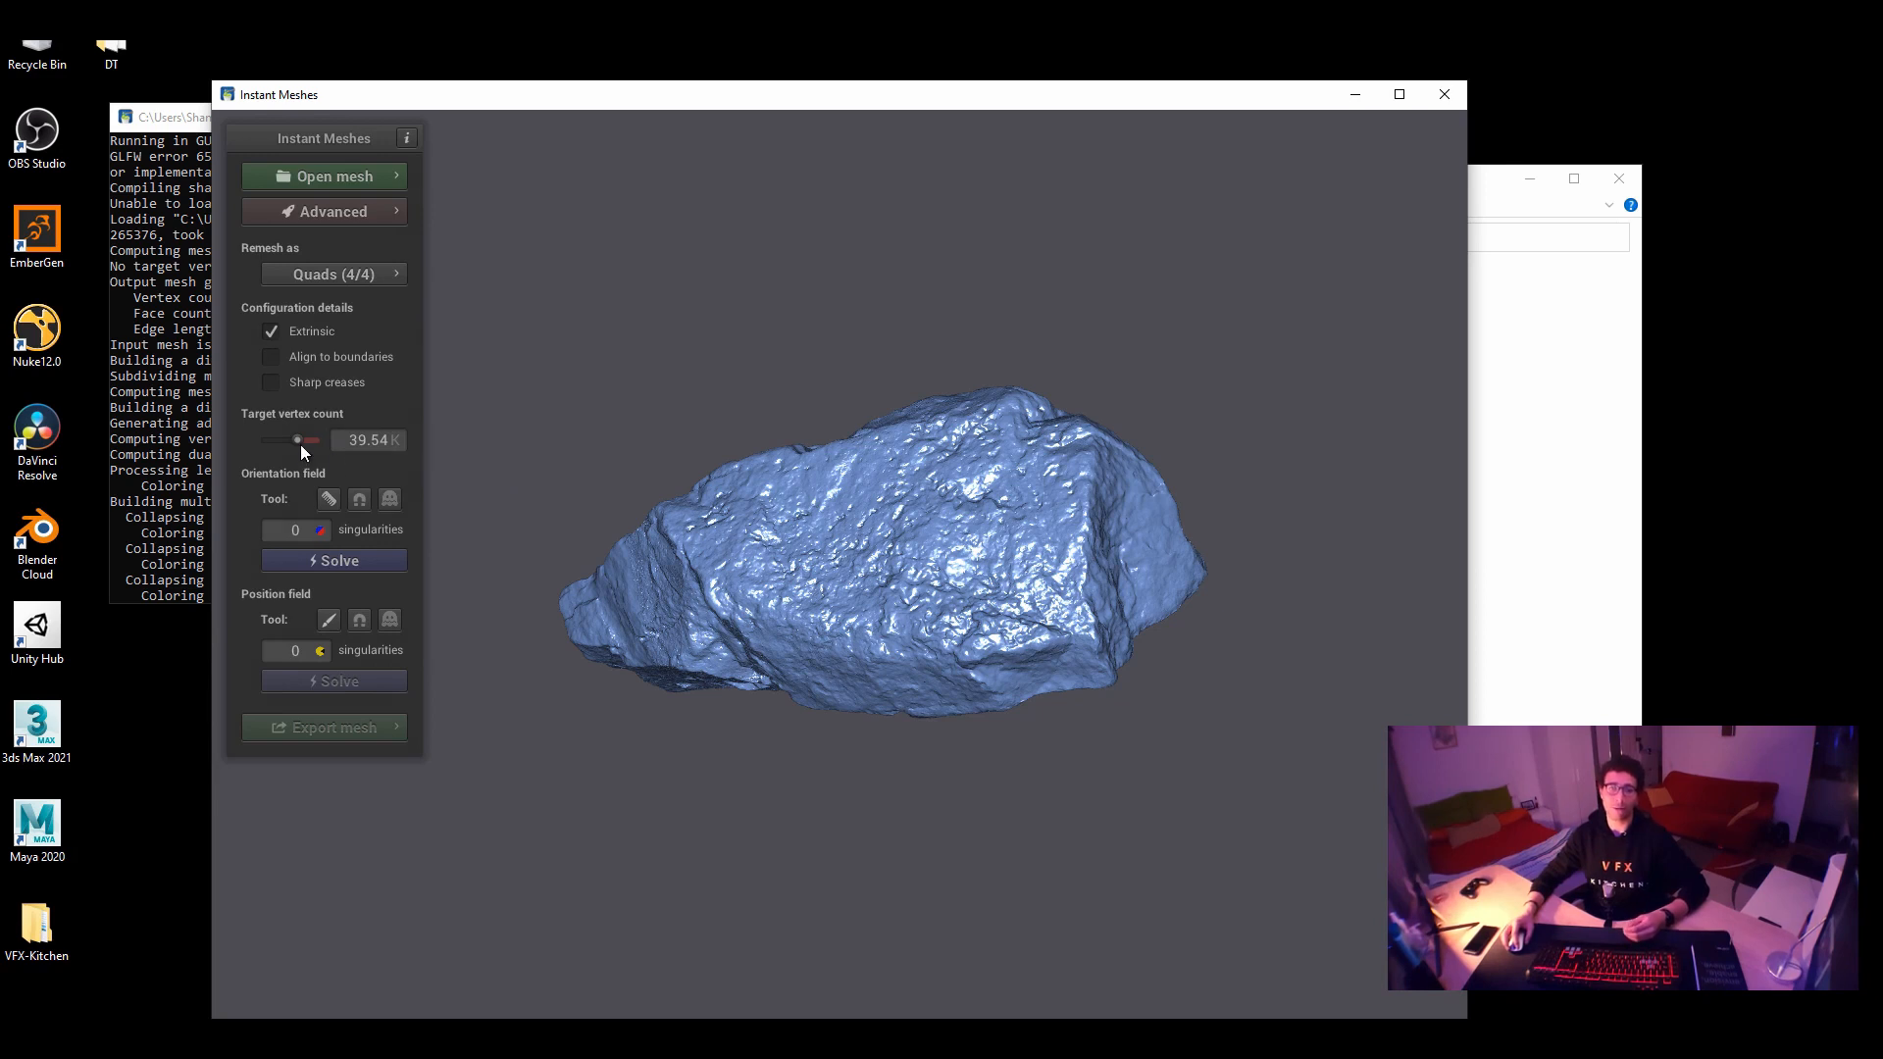
pyautogui.moveTo(278, 451)
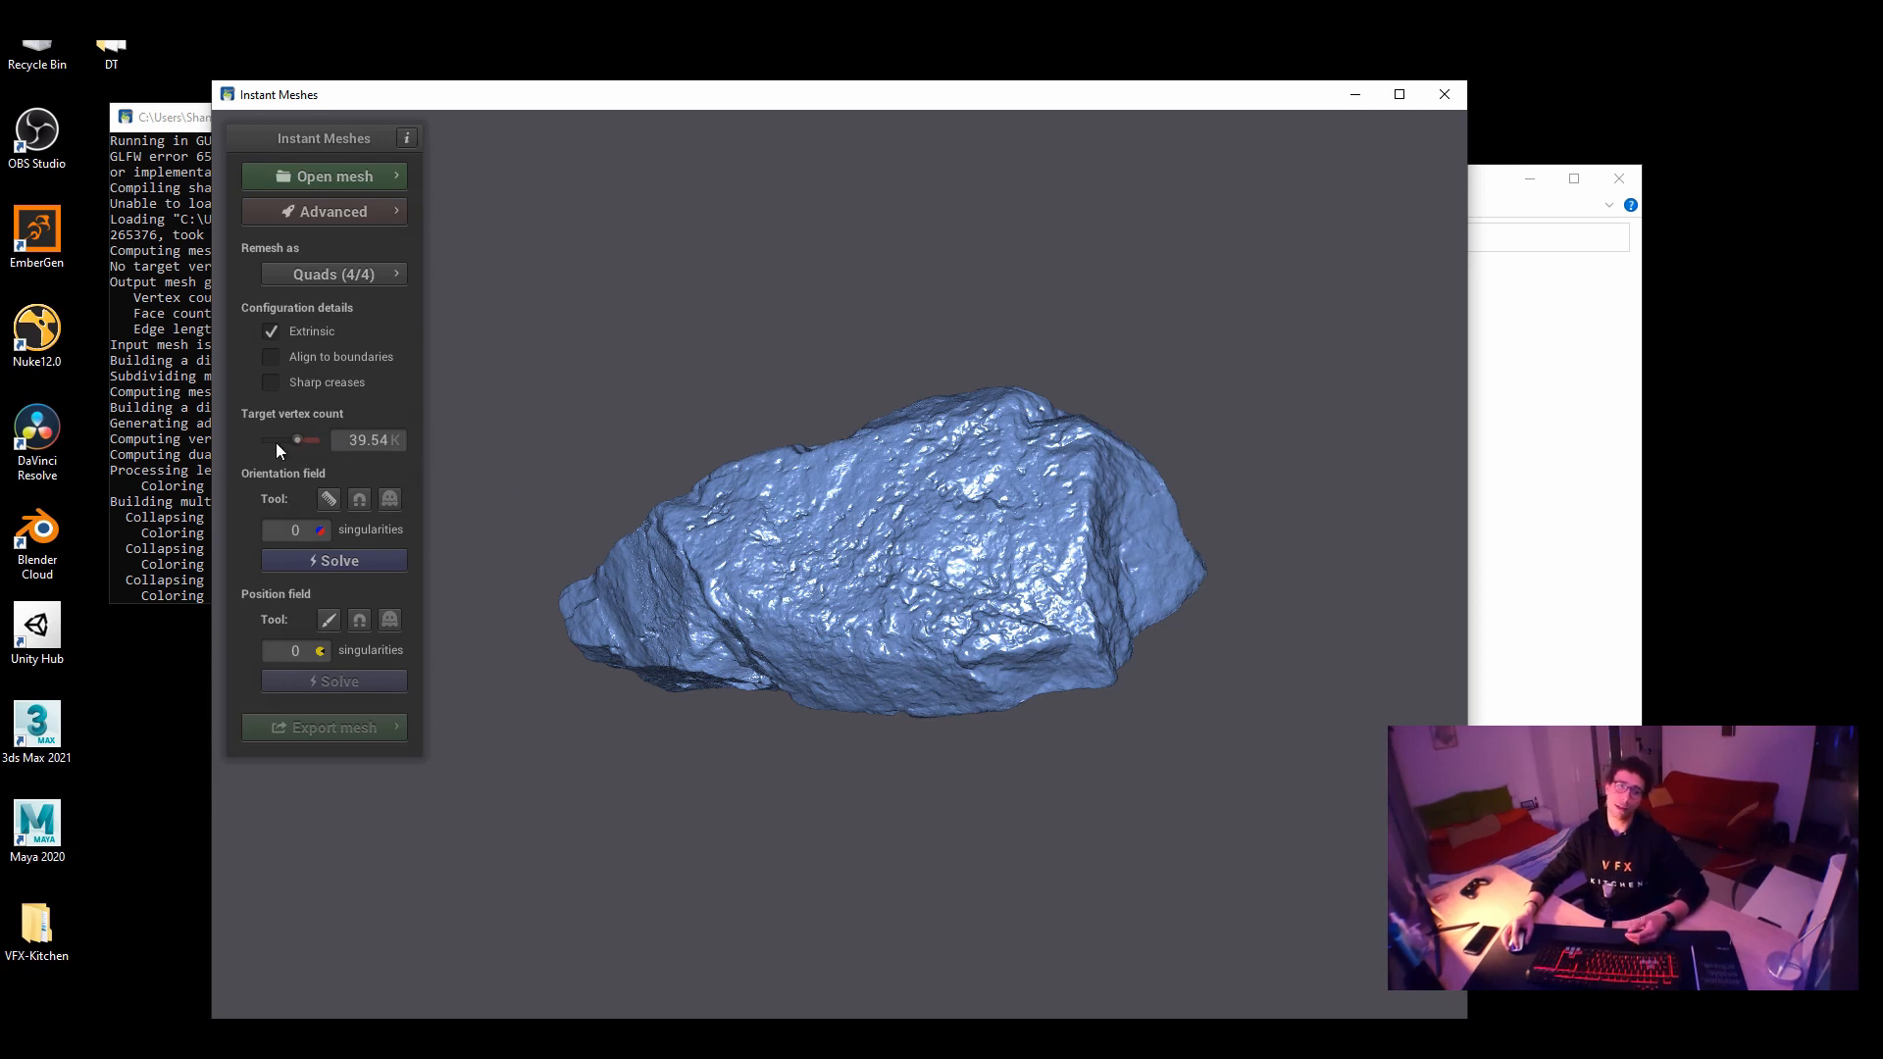
pyautogui.moveTo(299, 446)
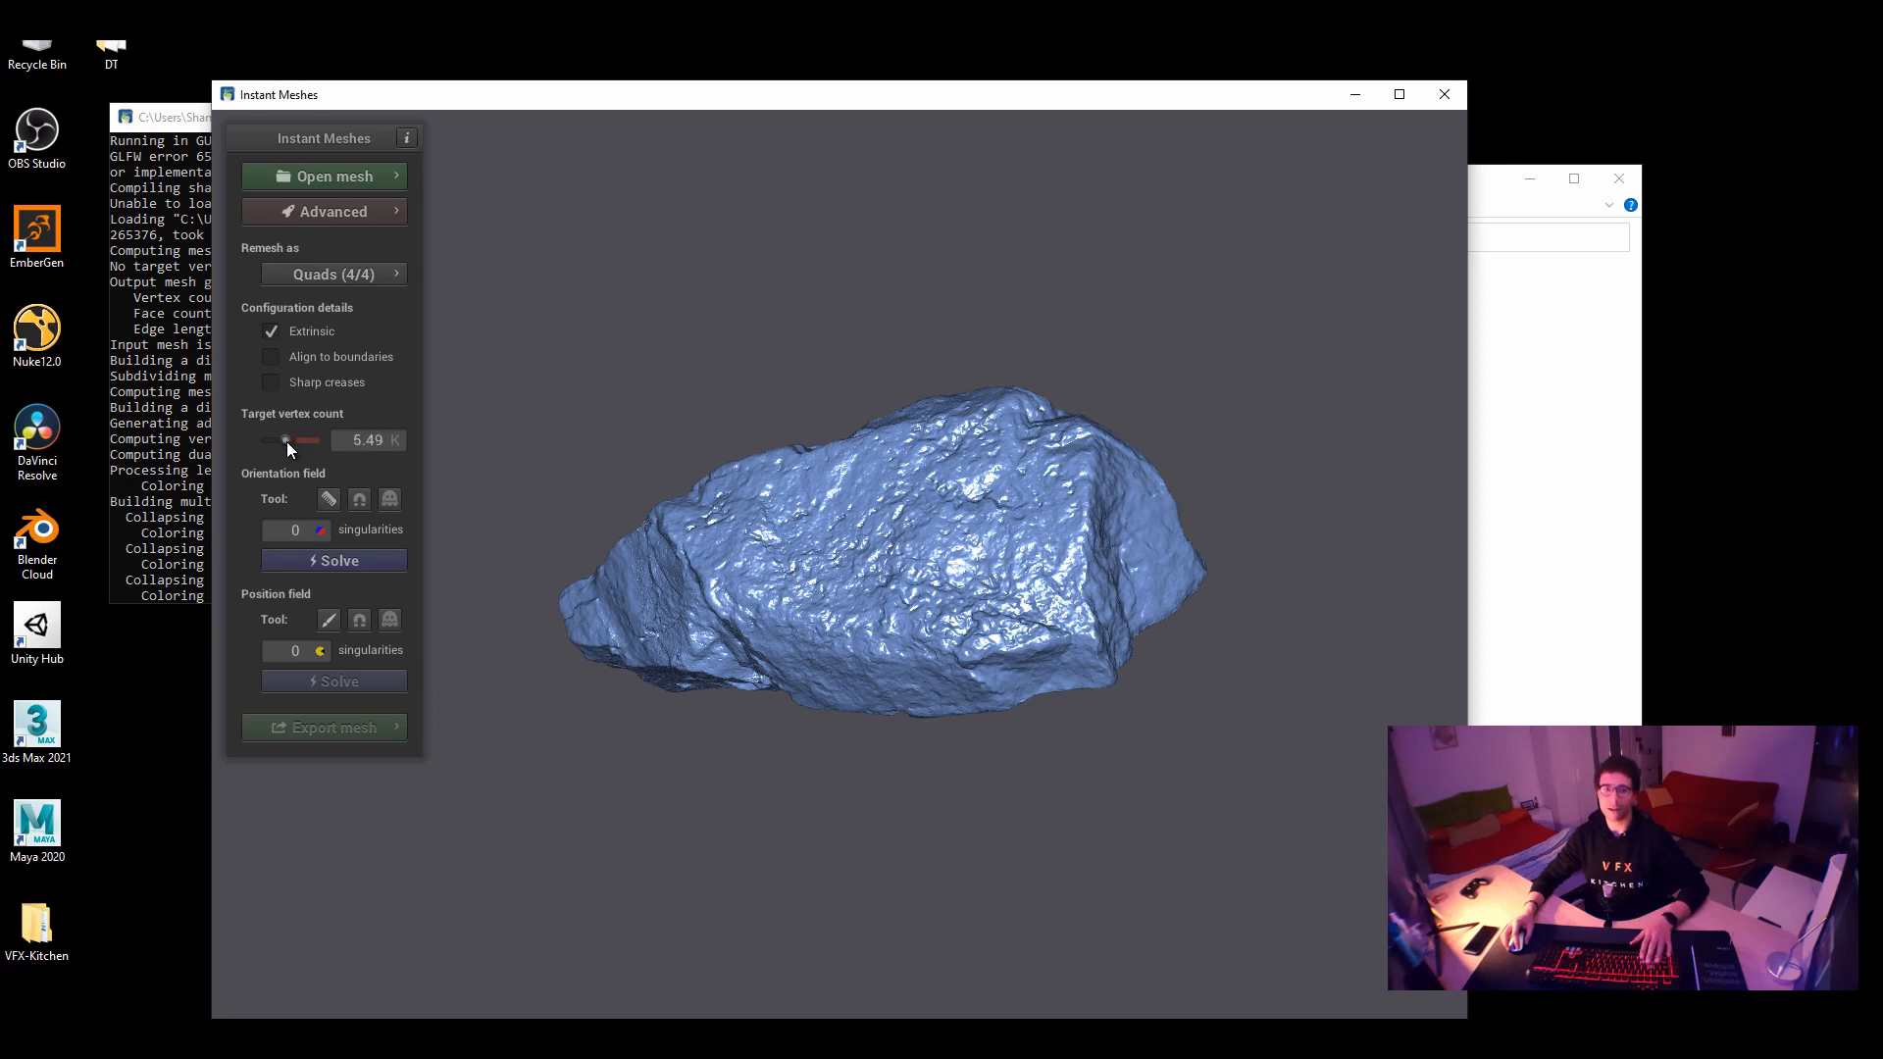
# Solve the rock's orientation field with the target vertex count at 5.49K
pyautogui.click(332, 560)
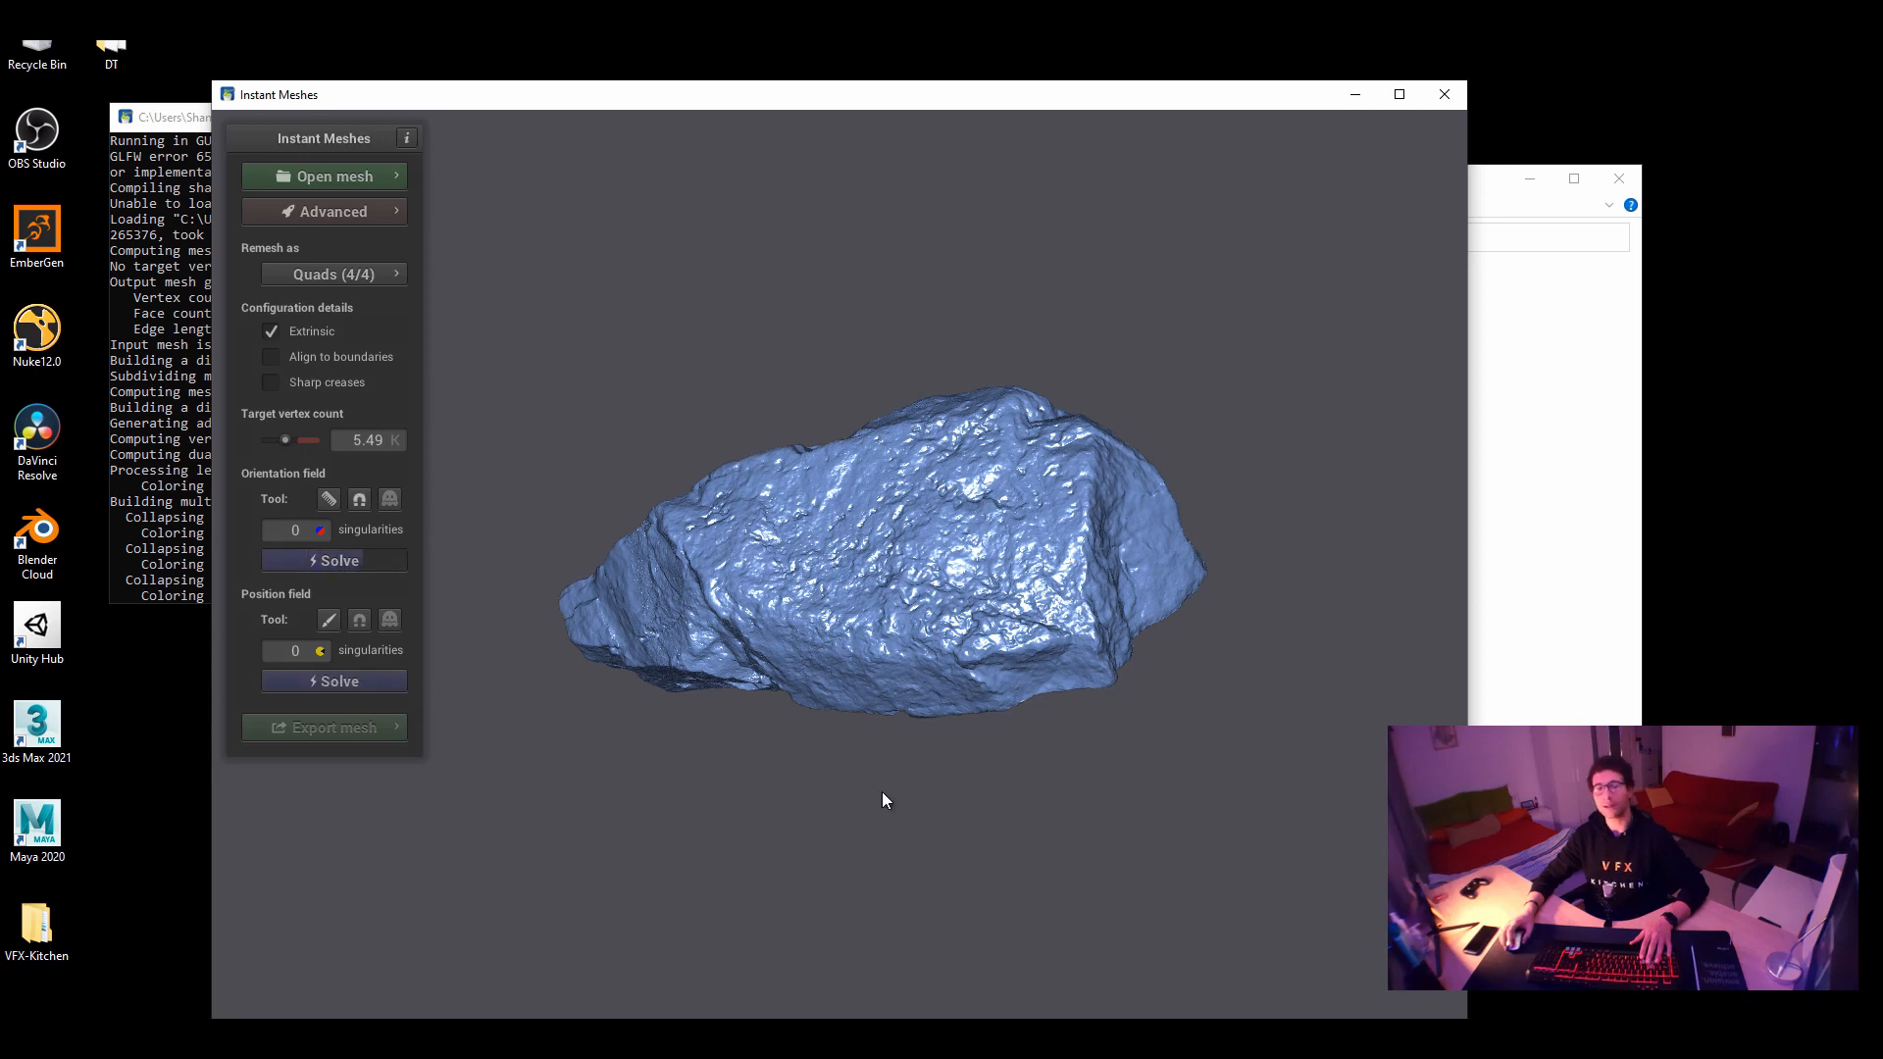
# Paint an edge-brush stroke along the rock's ridge and solve the position field
pyautogui.click(333, 560)
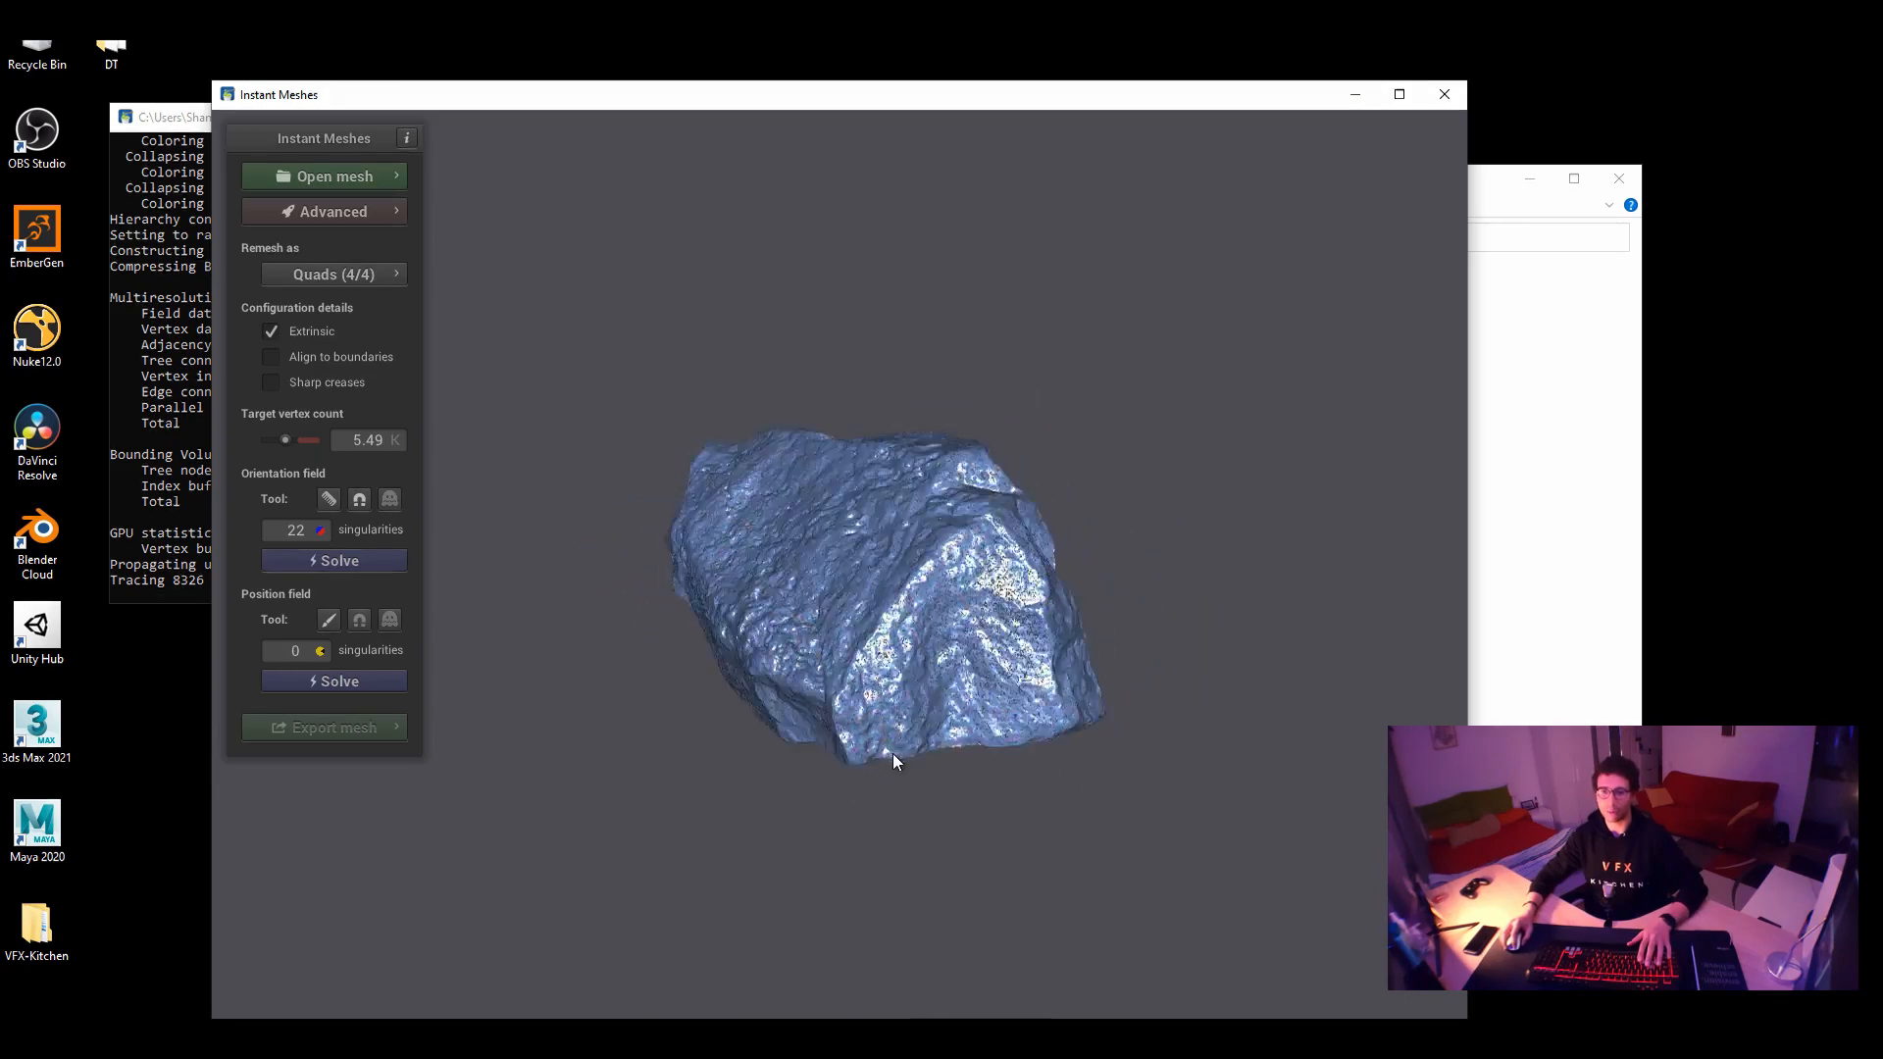
pyautogui.click(332, 560)
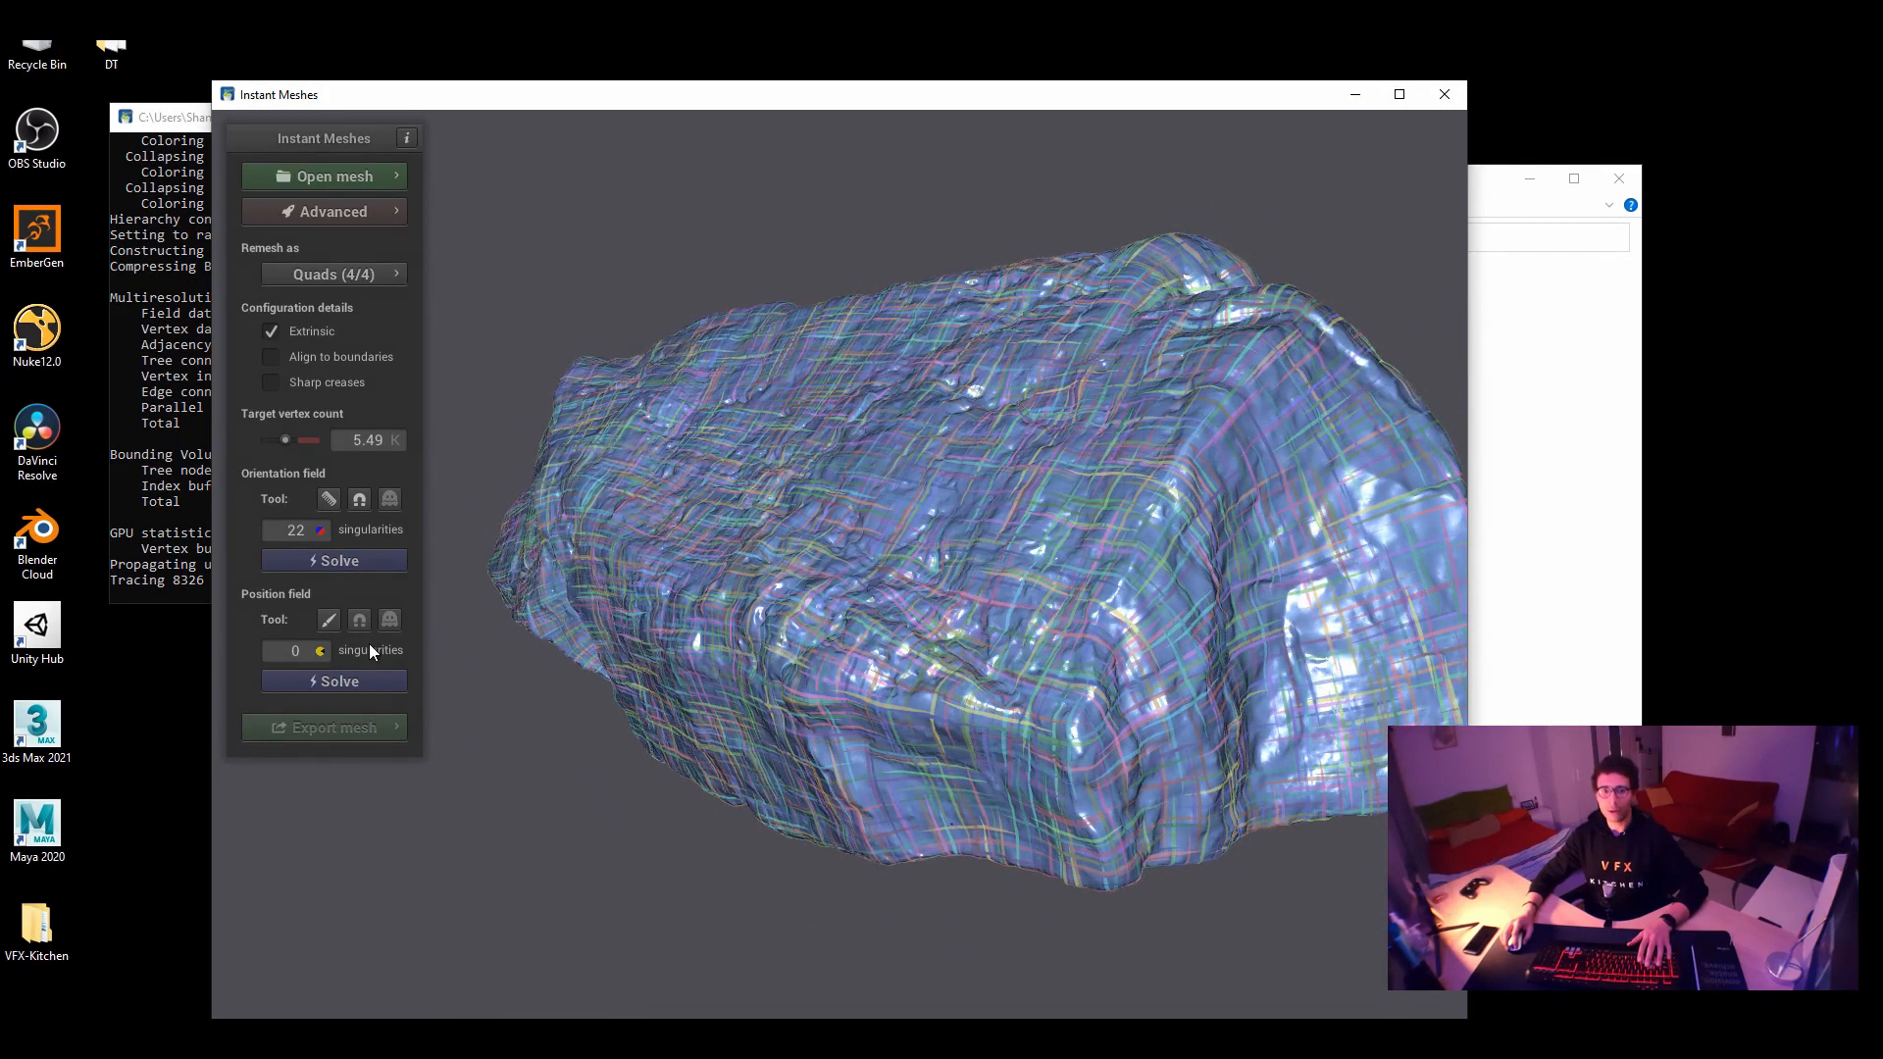
pyautogui.moveTo(330, 620)
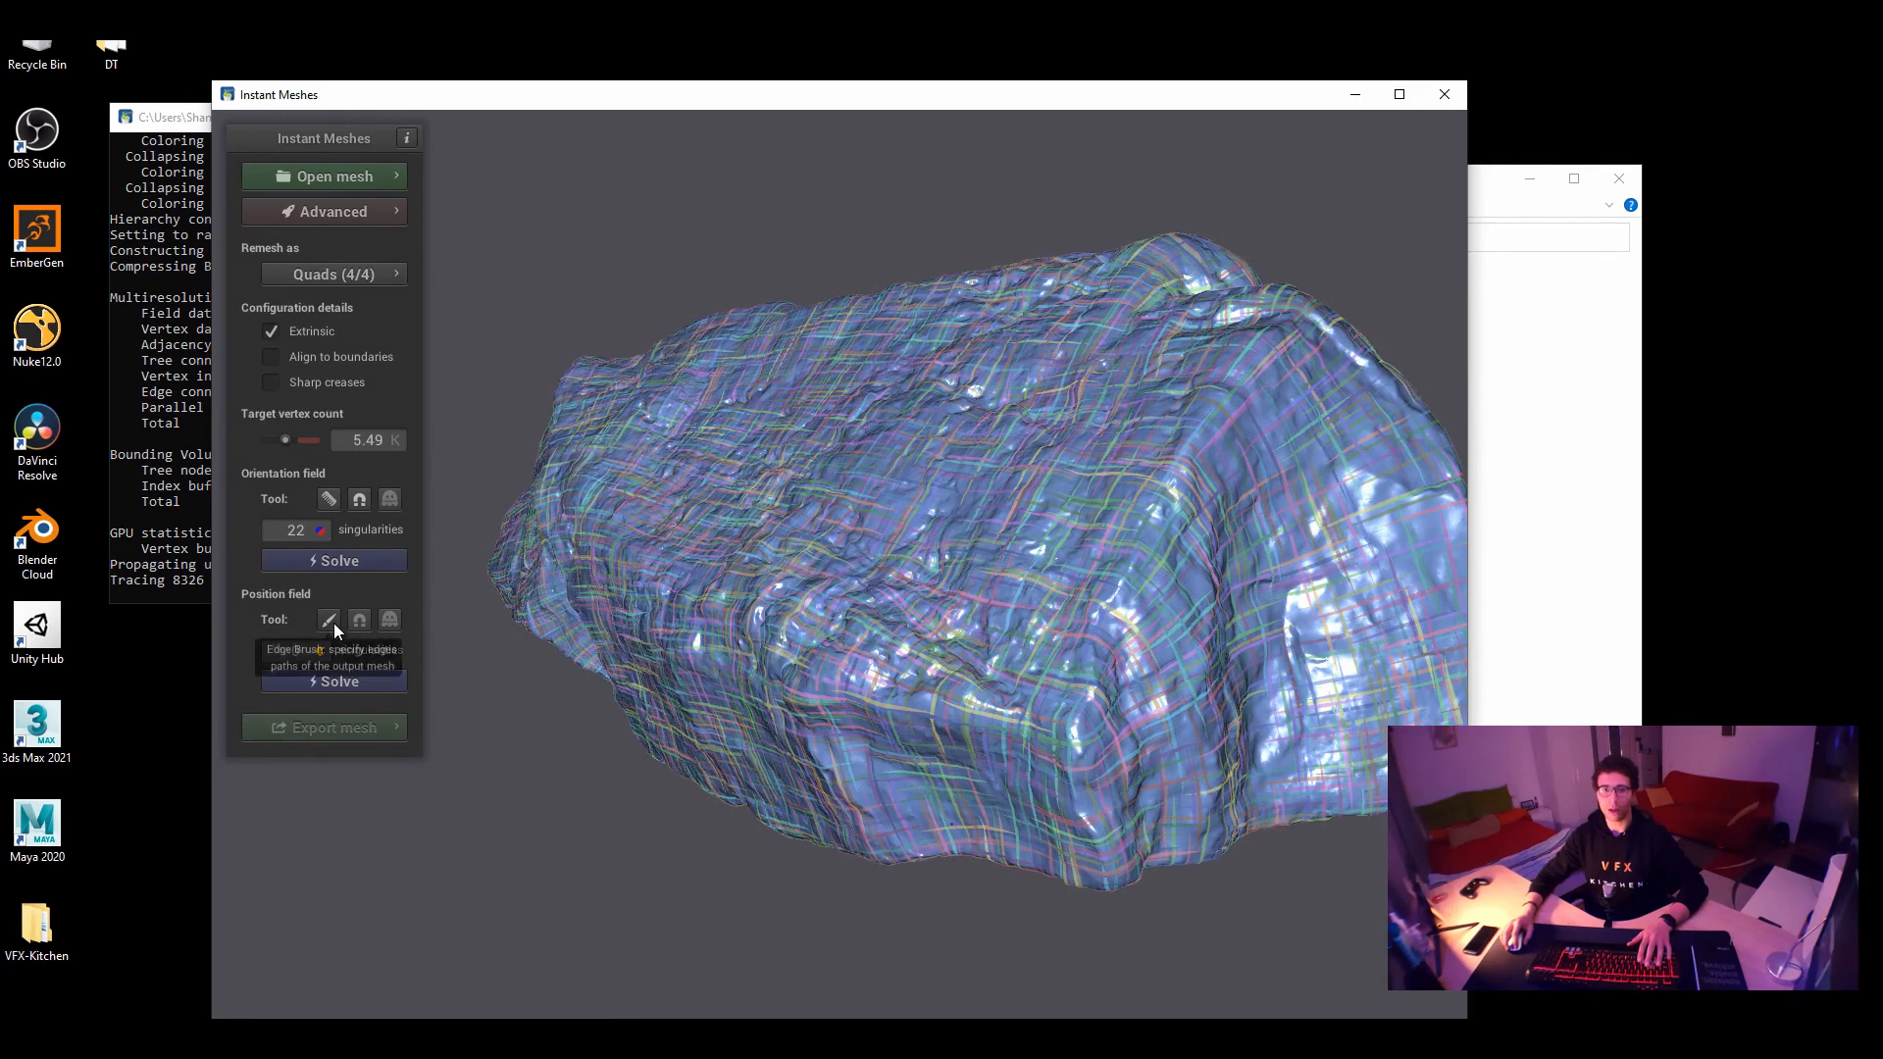
pyautogui.click(327, 619)
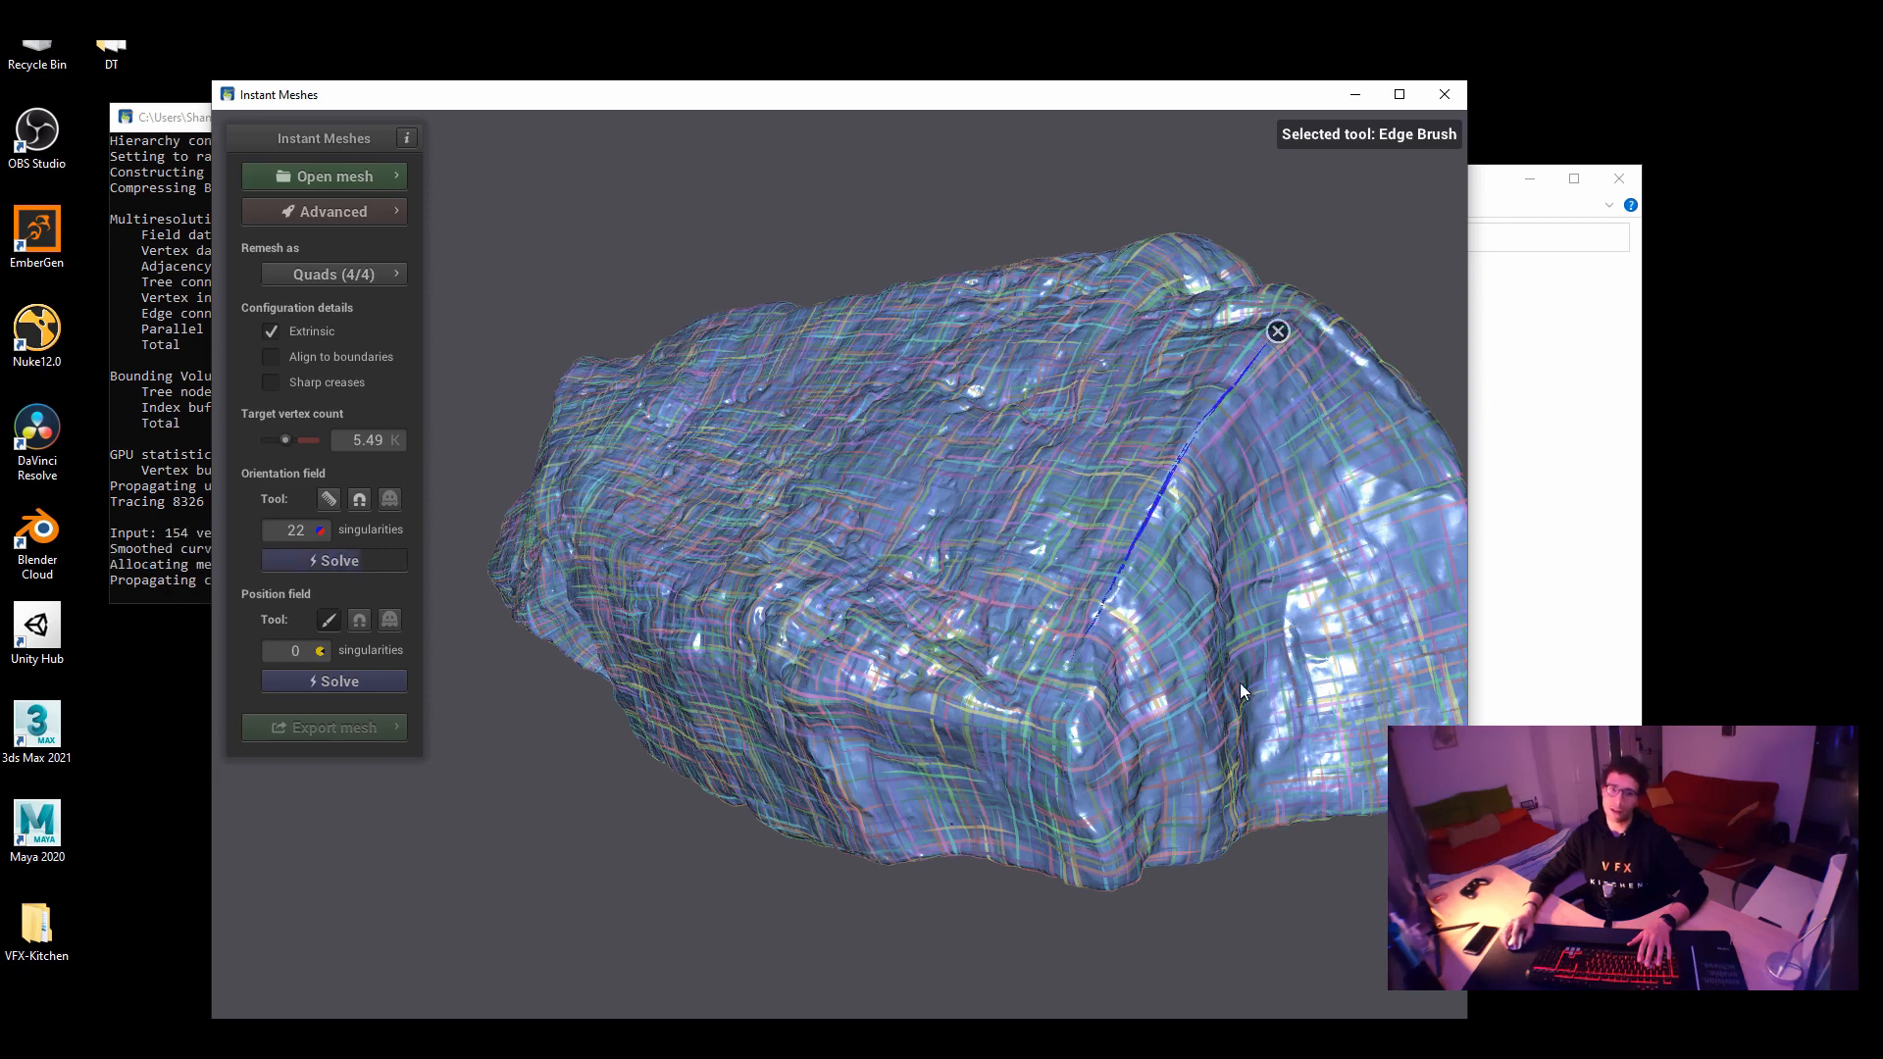
pyautogui.click(333, 681)
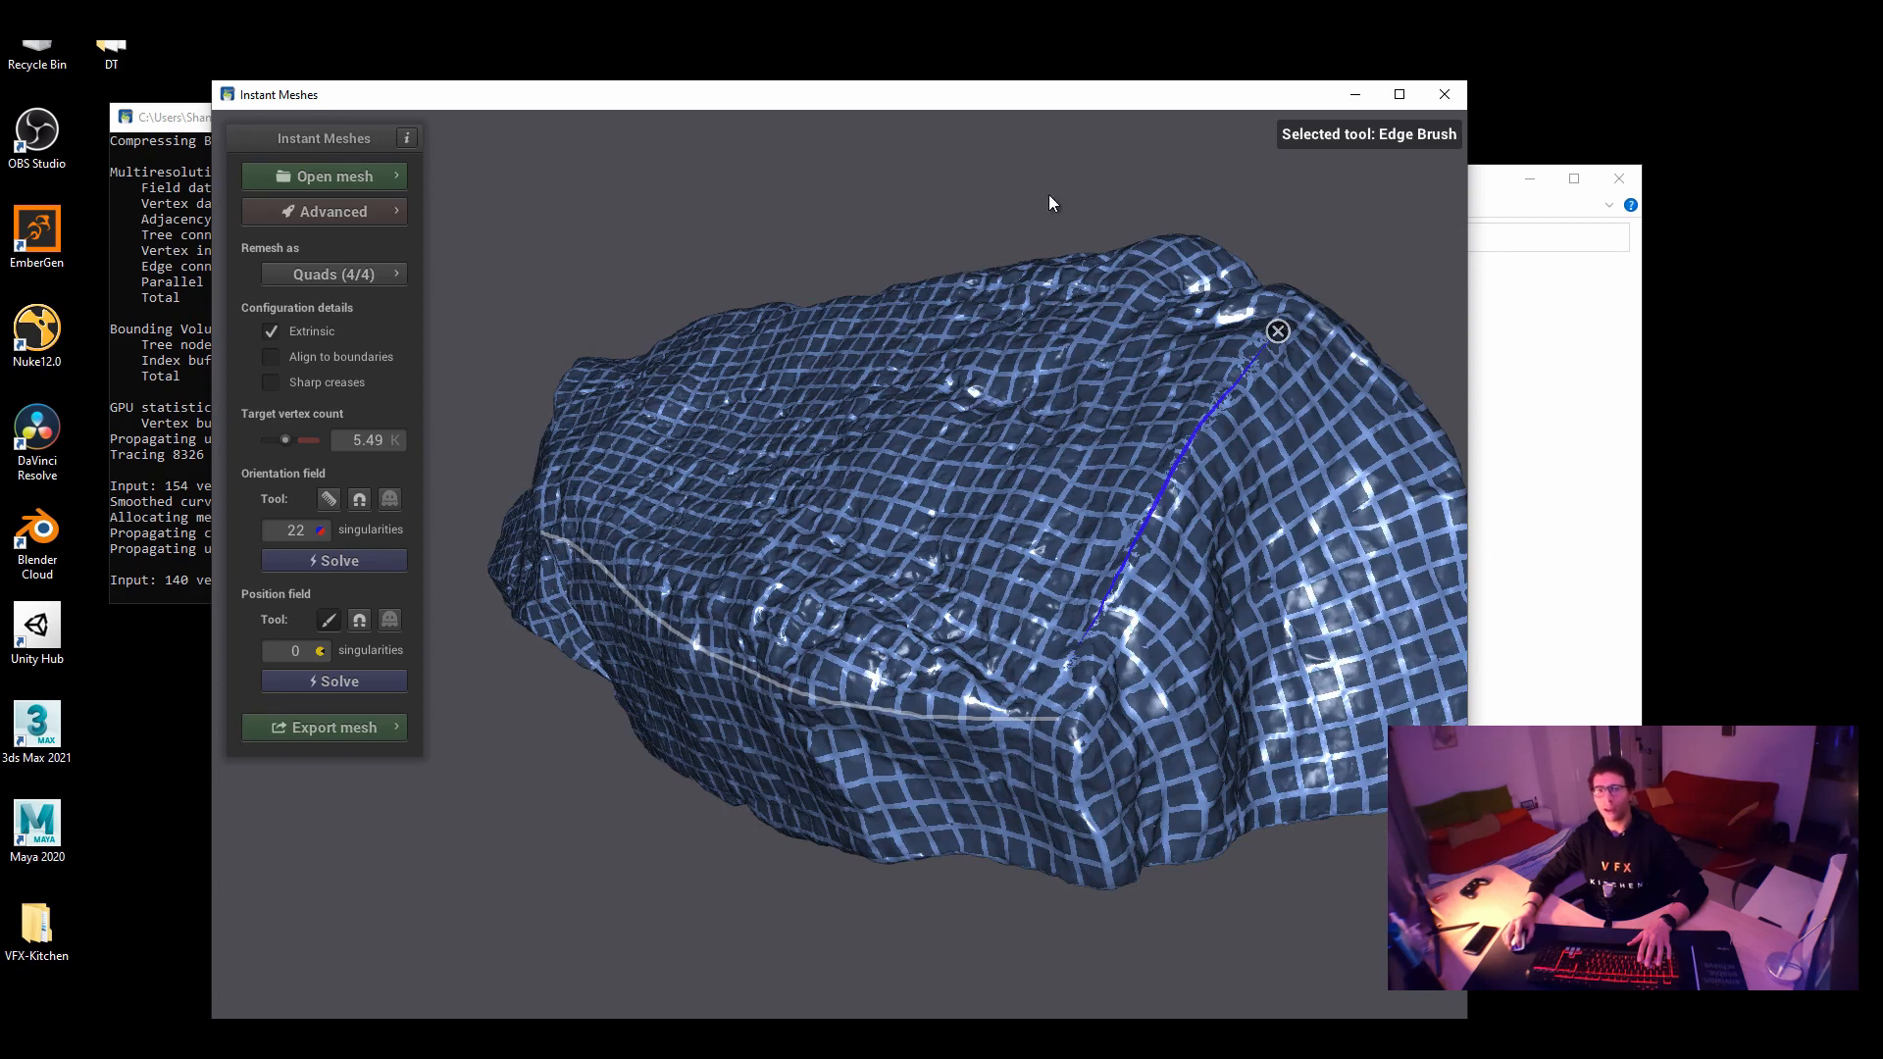
pyautogui.moveTo(325, 627)
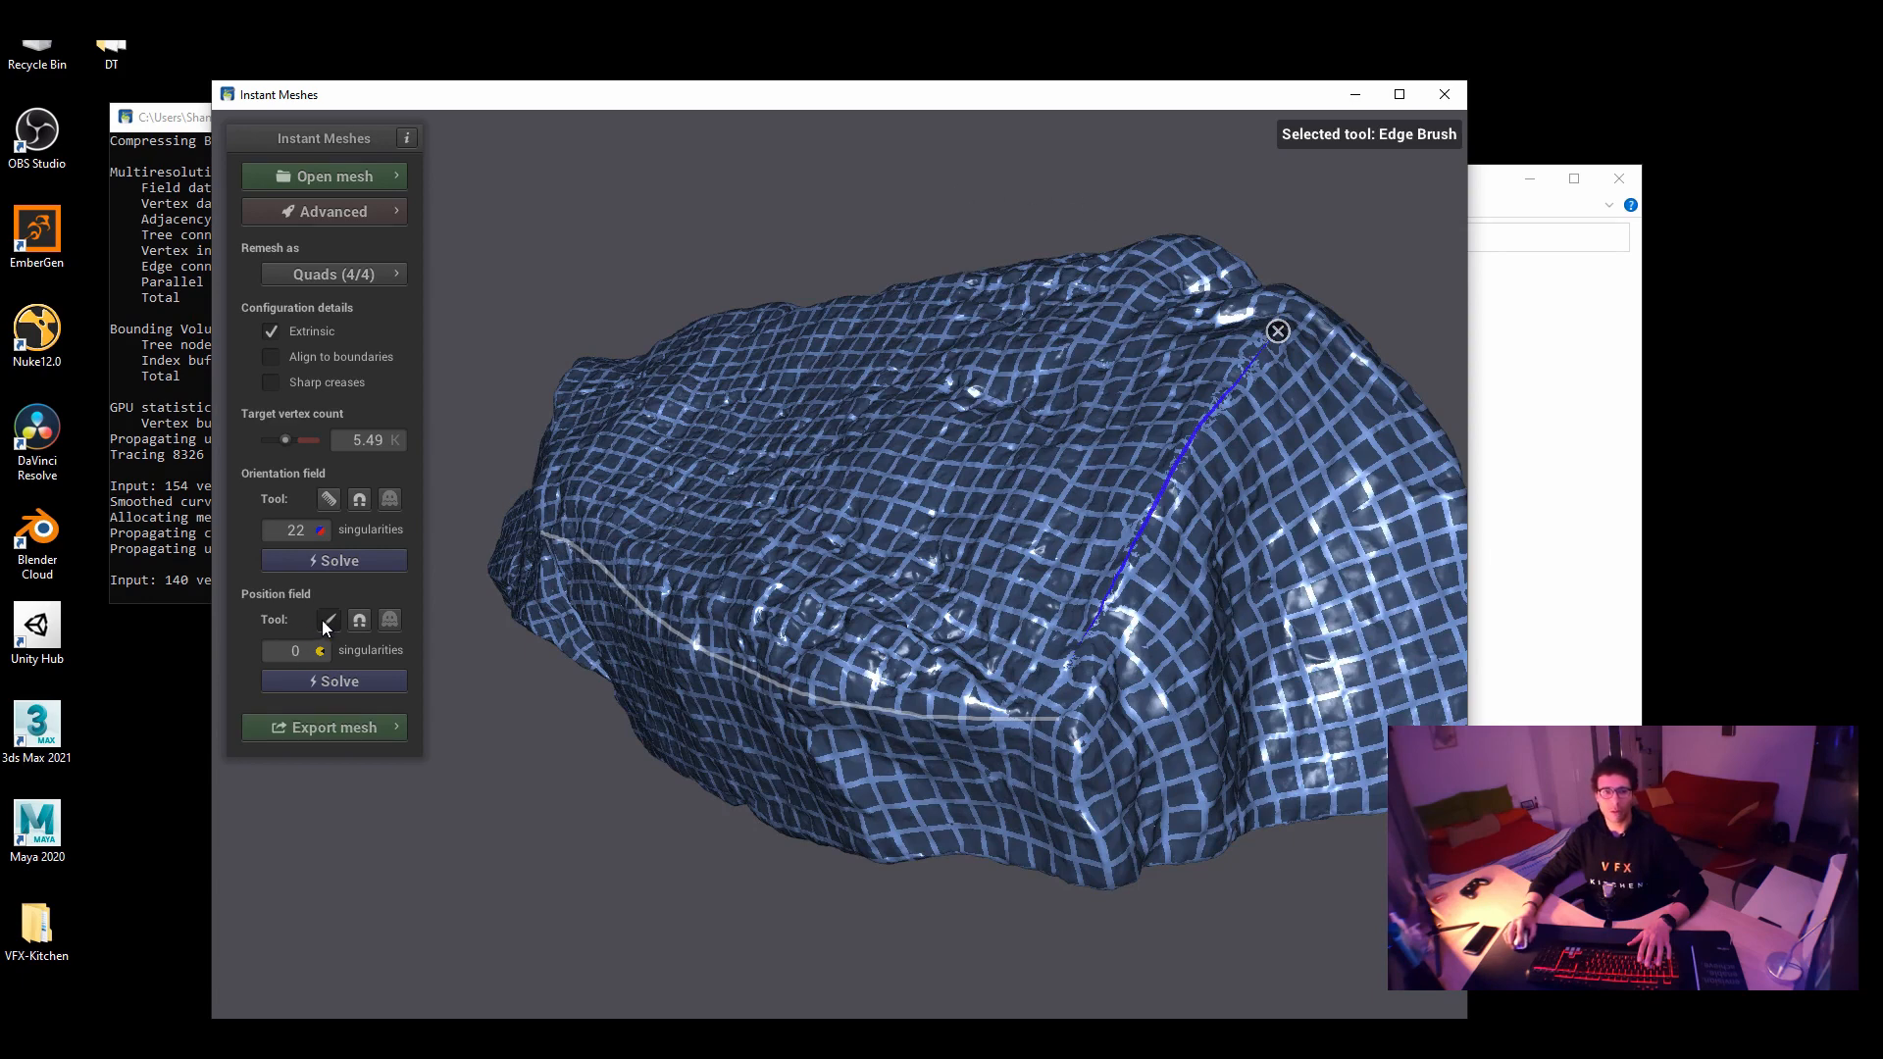
pyautogui.click(328, 621)
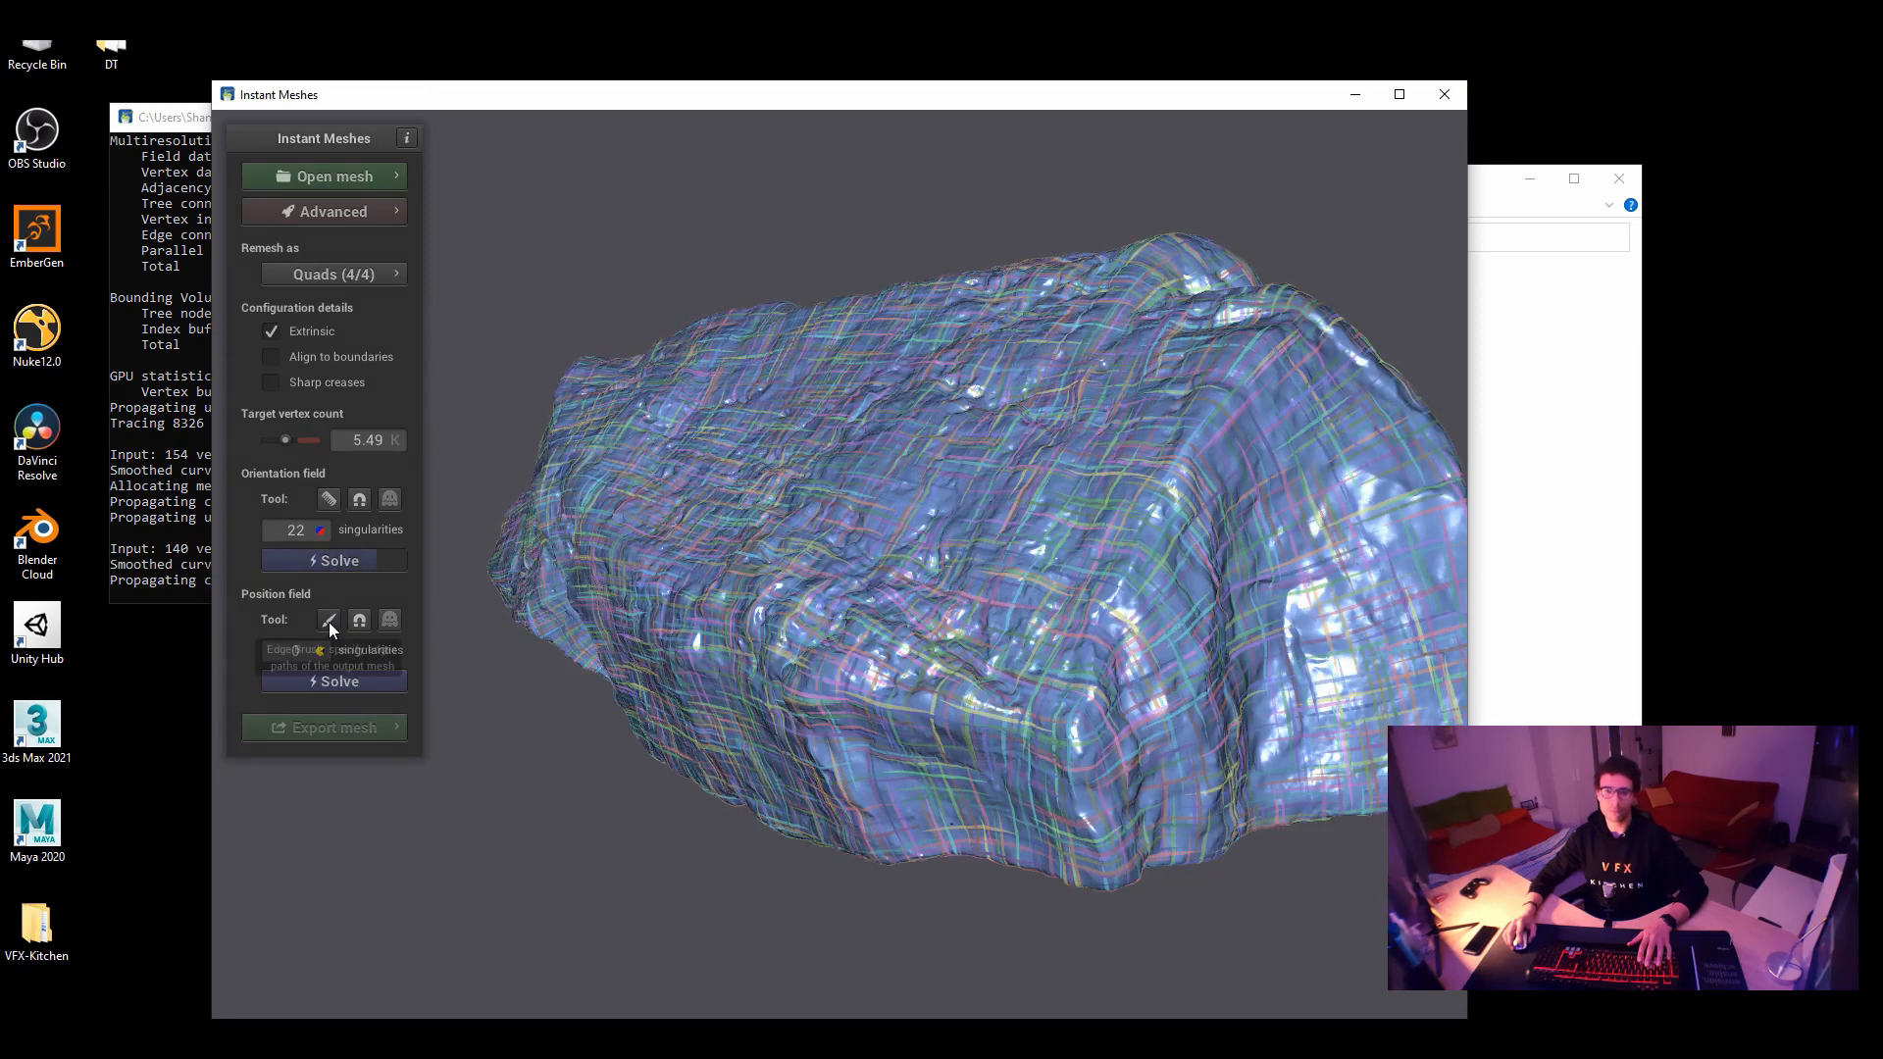
pyautogui.click(333, 681)
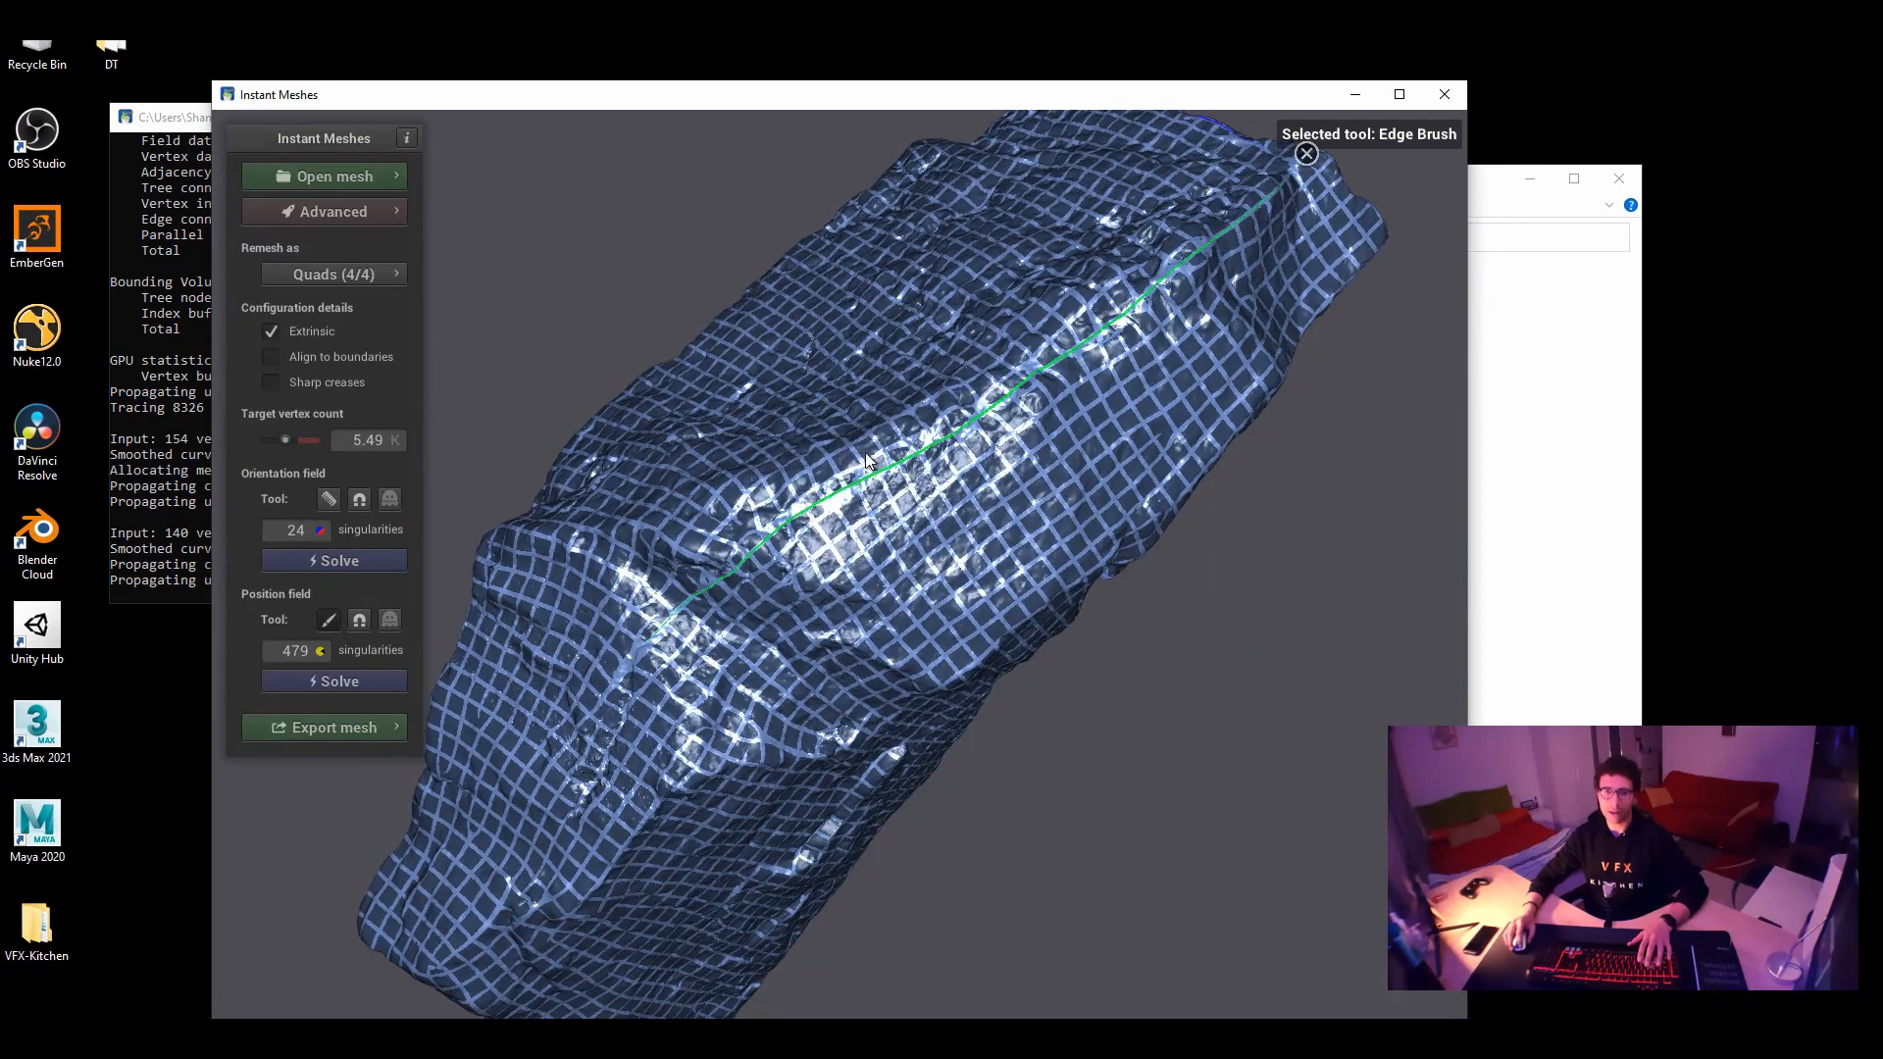
pyautogui.moveTo(862, 647)
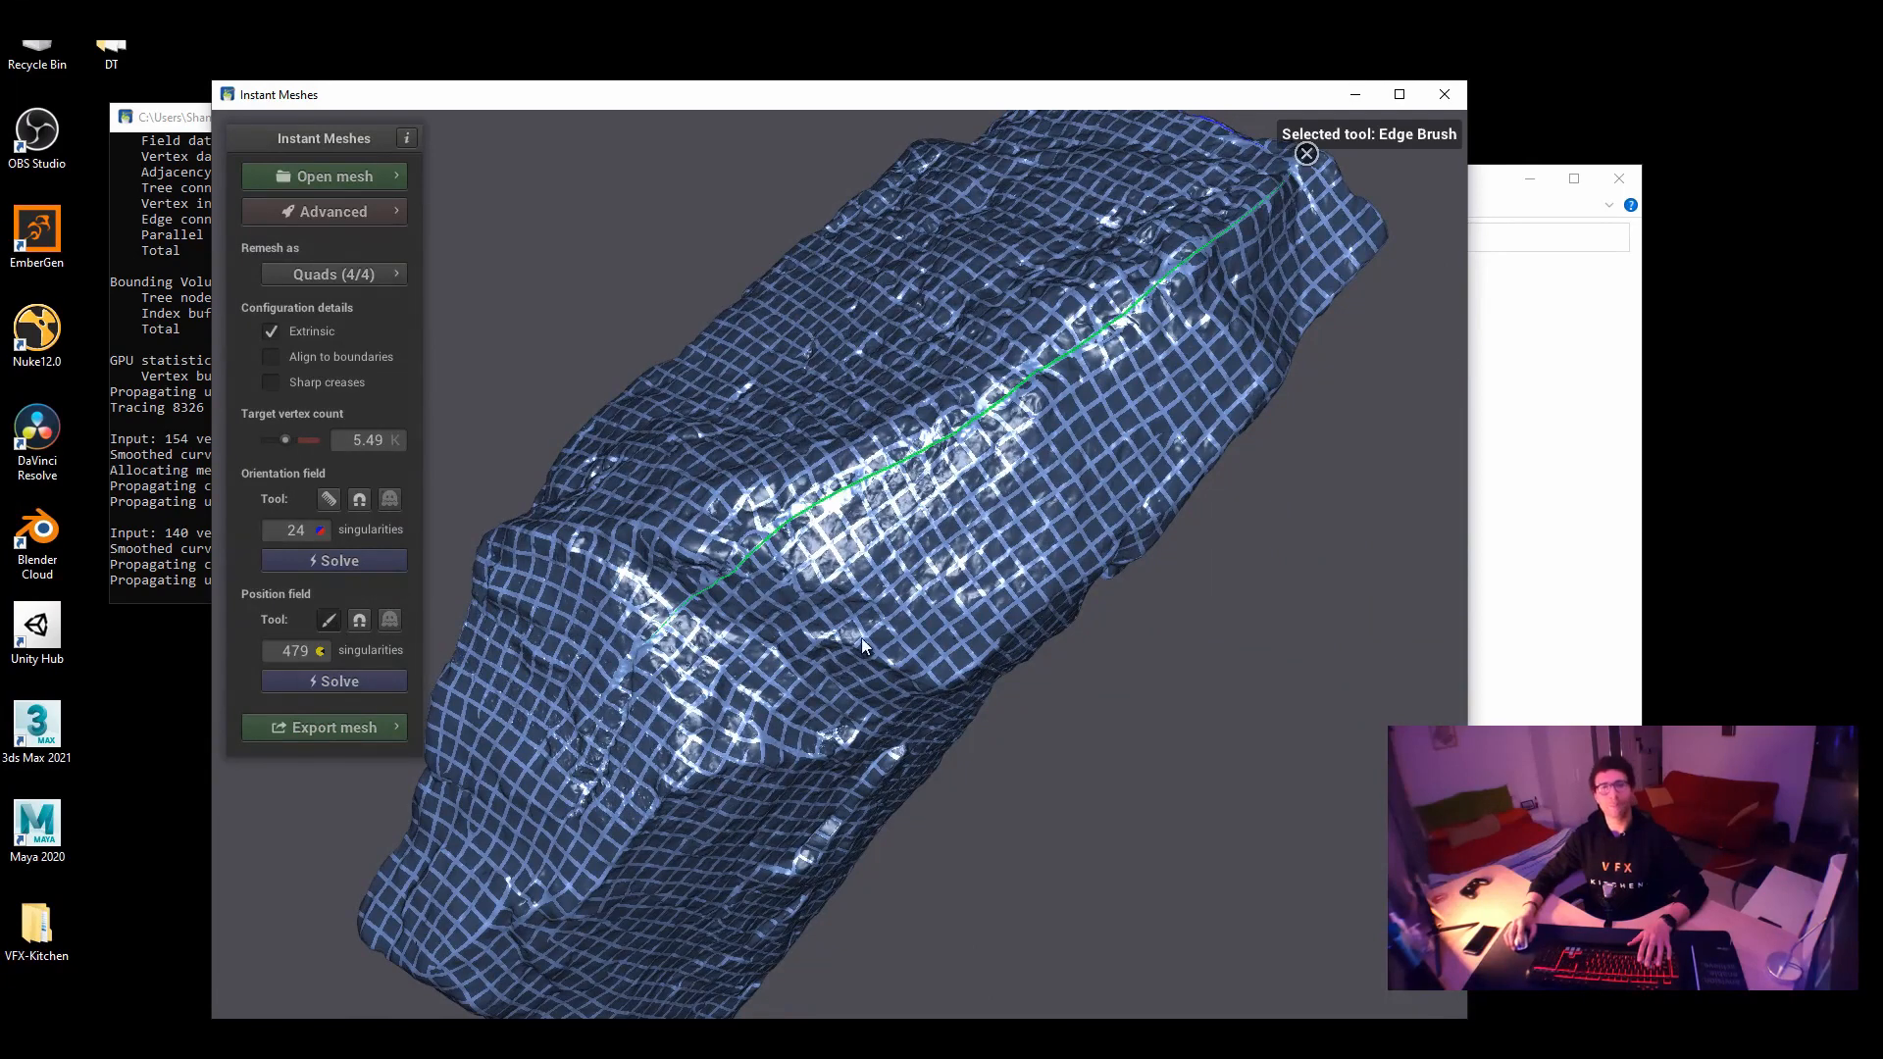
pyautogui.moveTo(1020, 702)
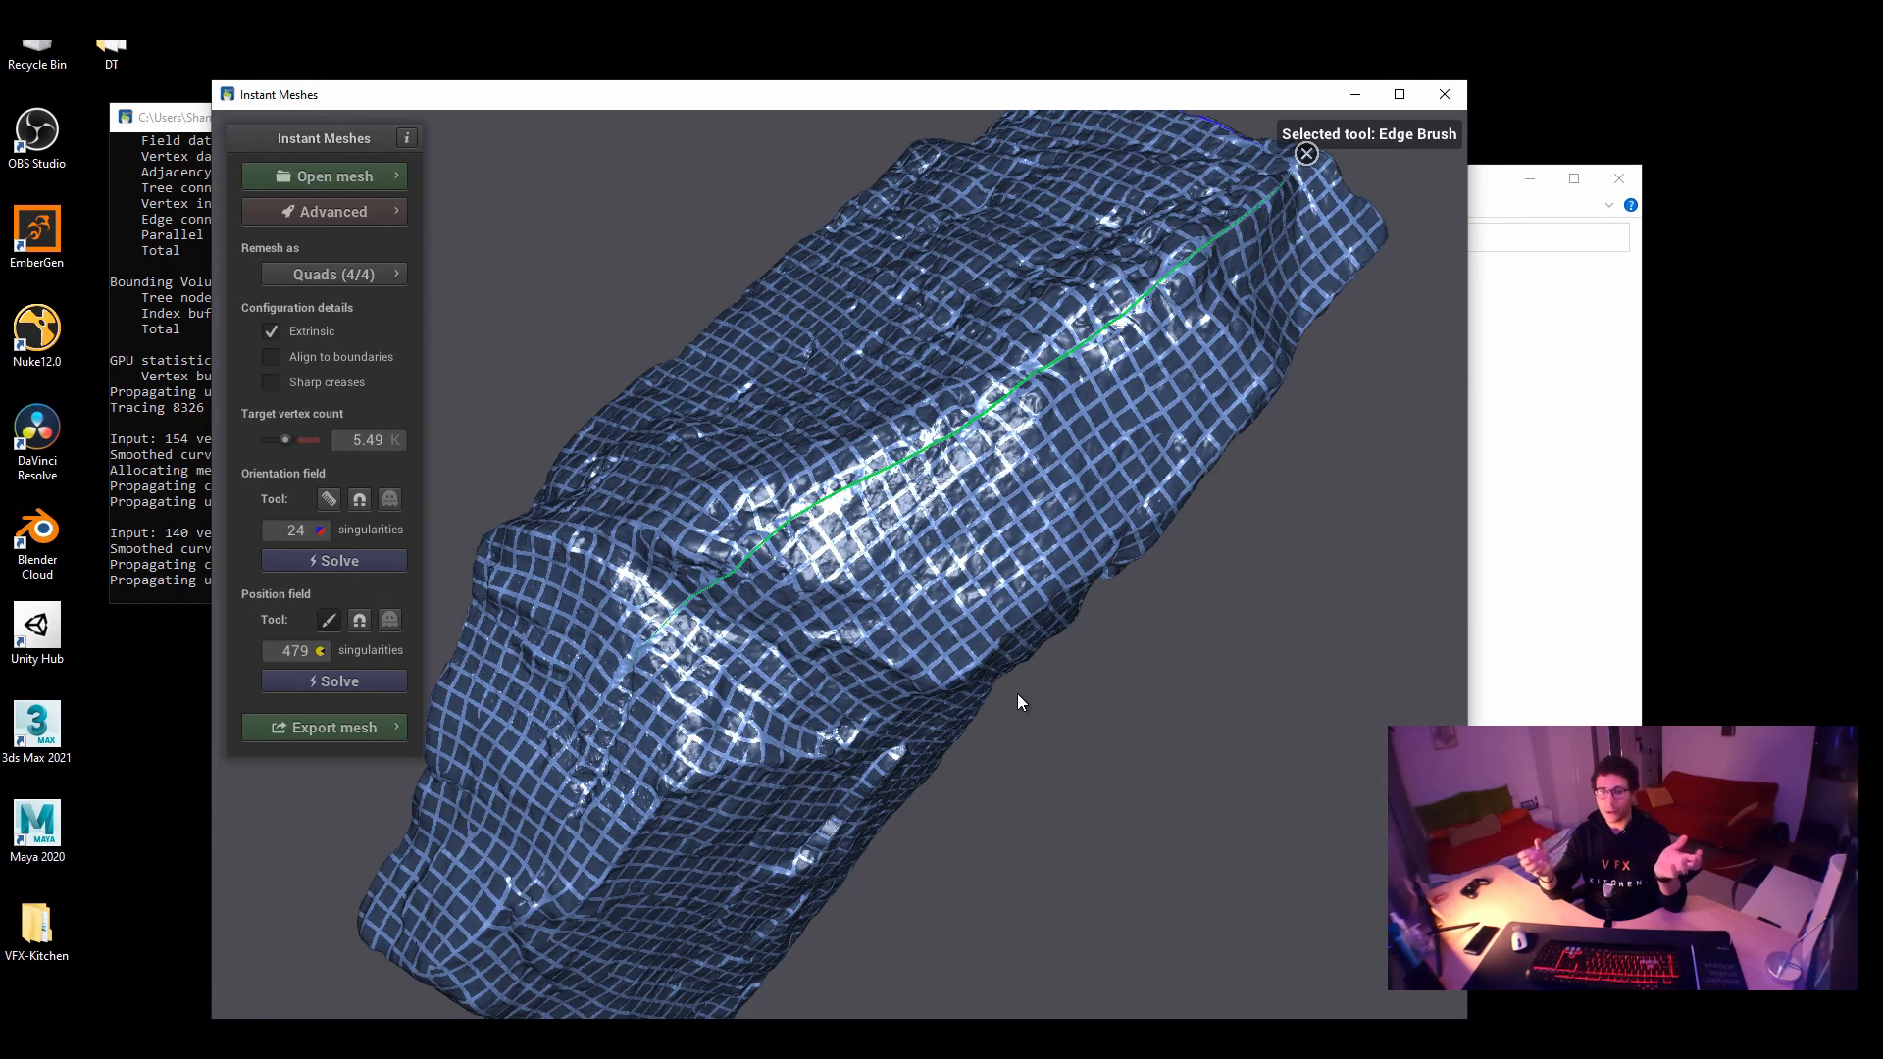
pyautogui.moveTo(1139, 756)
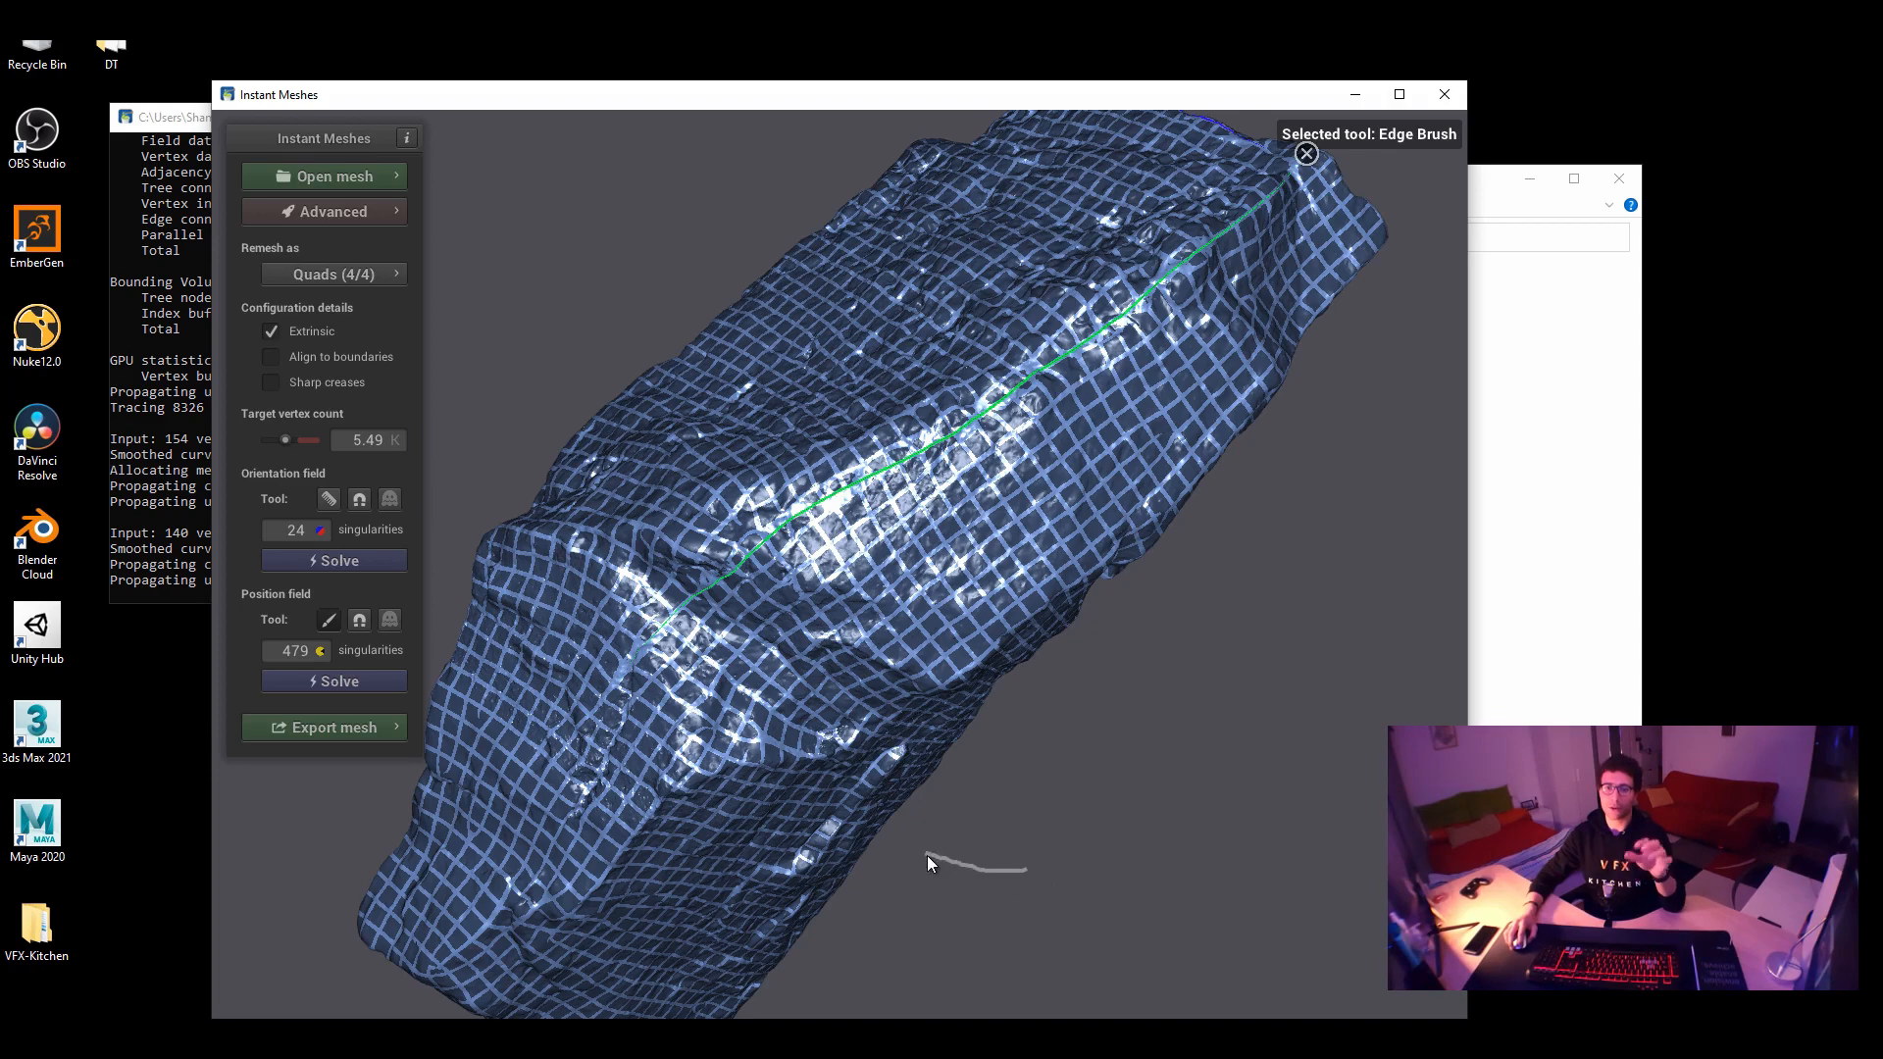
pyautogui.moveTo(342, 635)
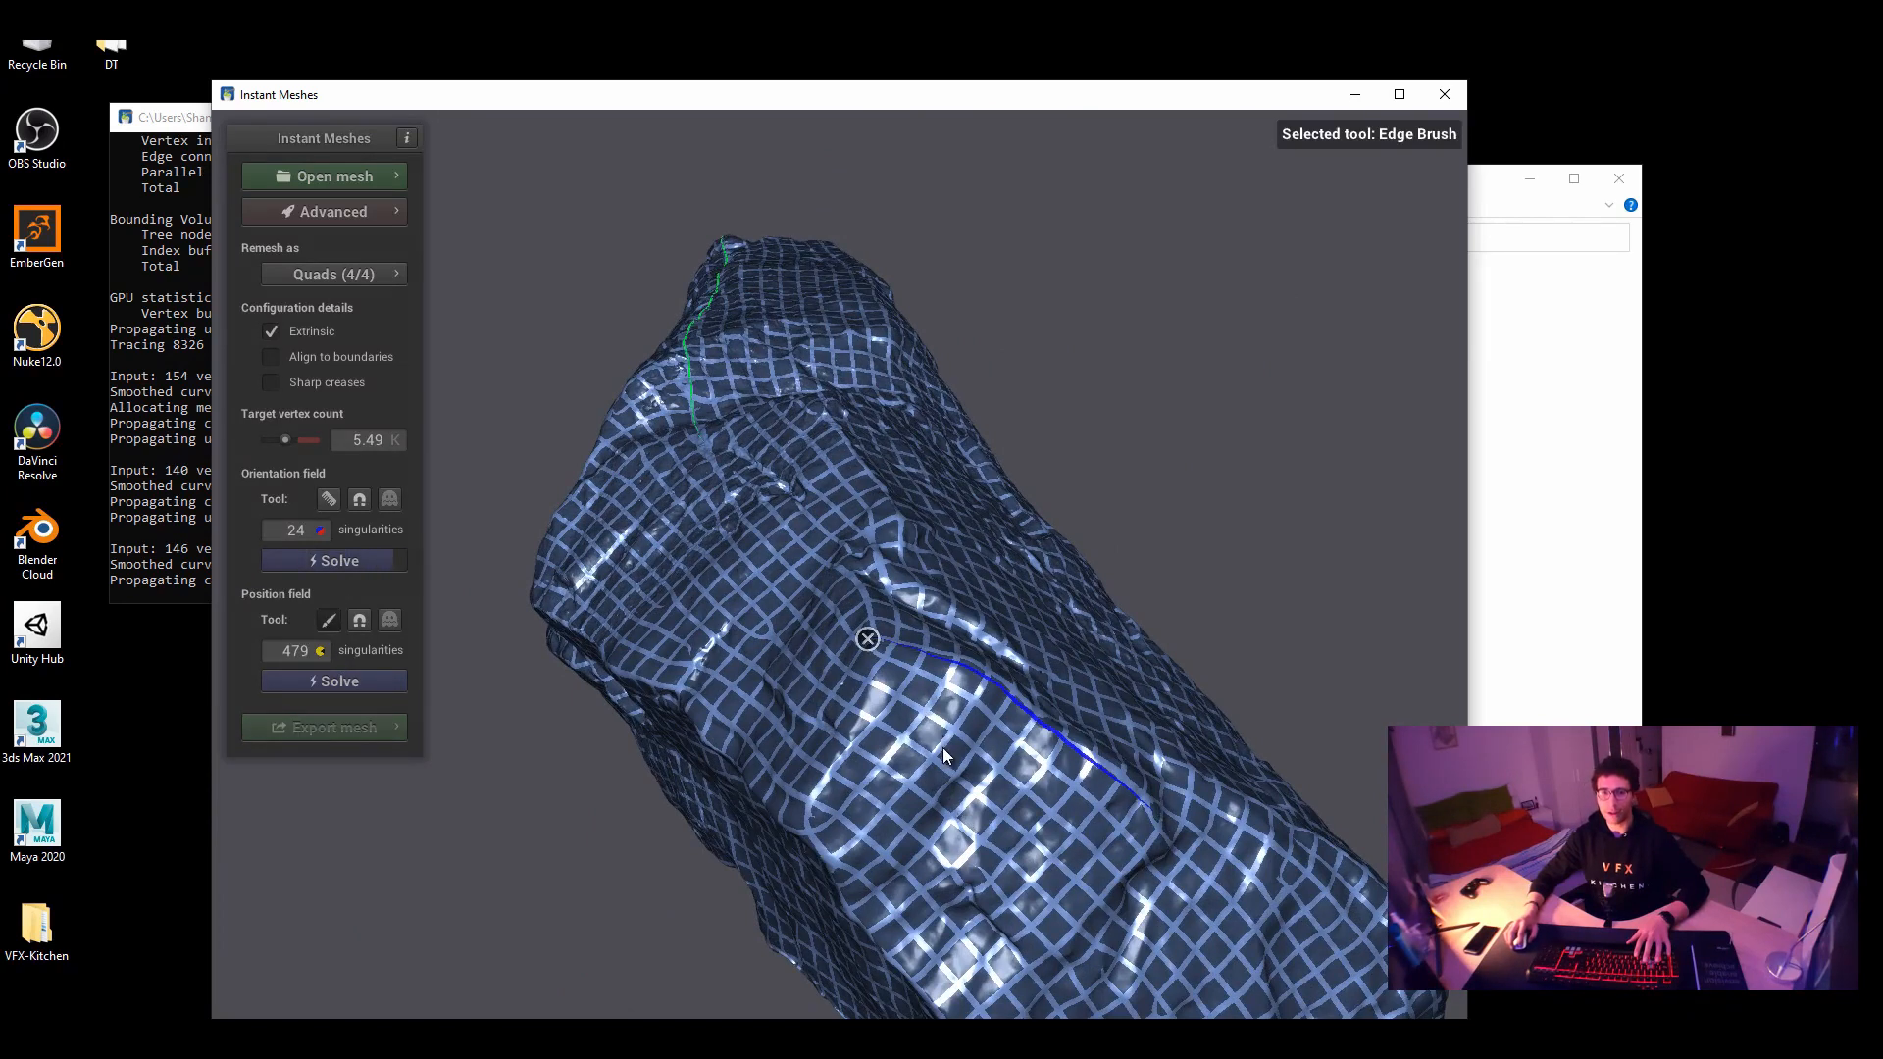
# Recompute the quad layout after a second edge-brush stroke on the rock
pyautogui.click(359, 620)
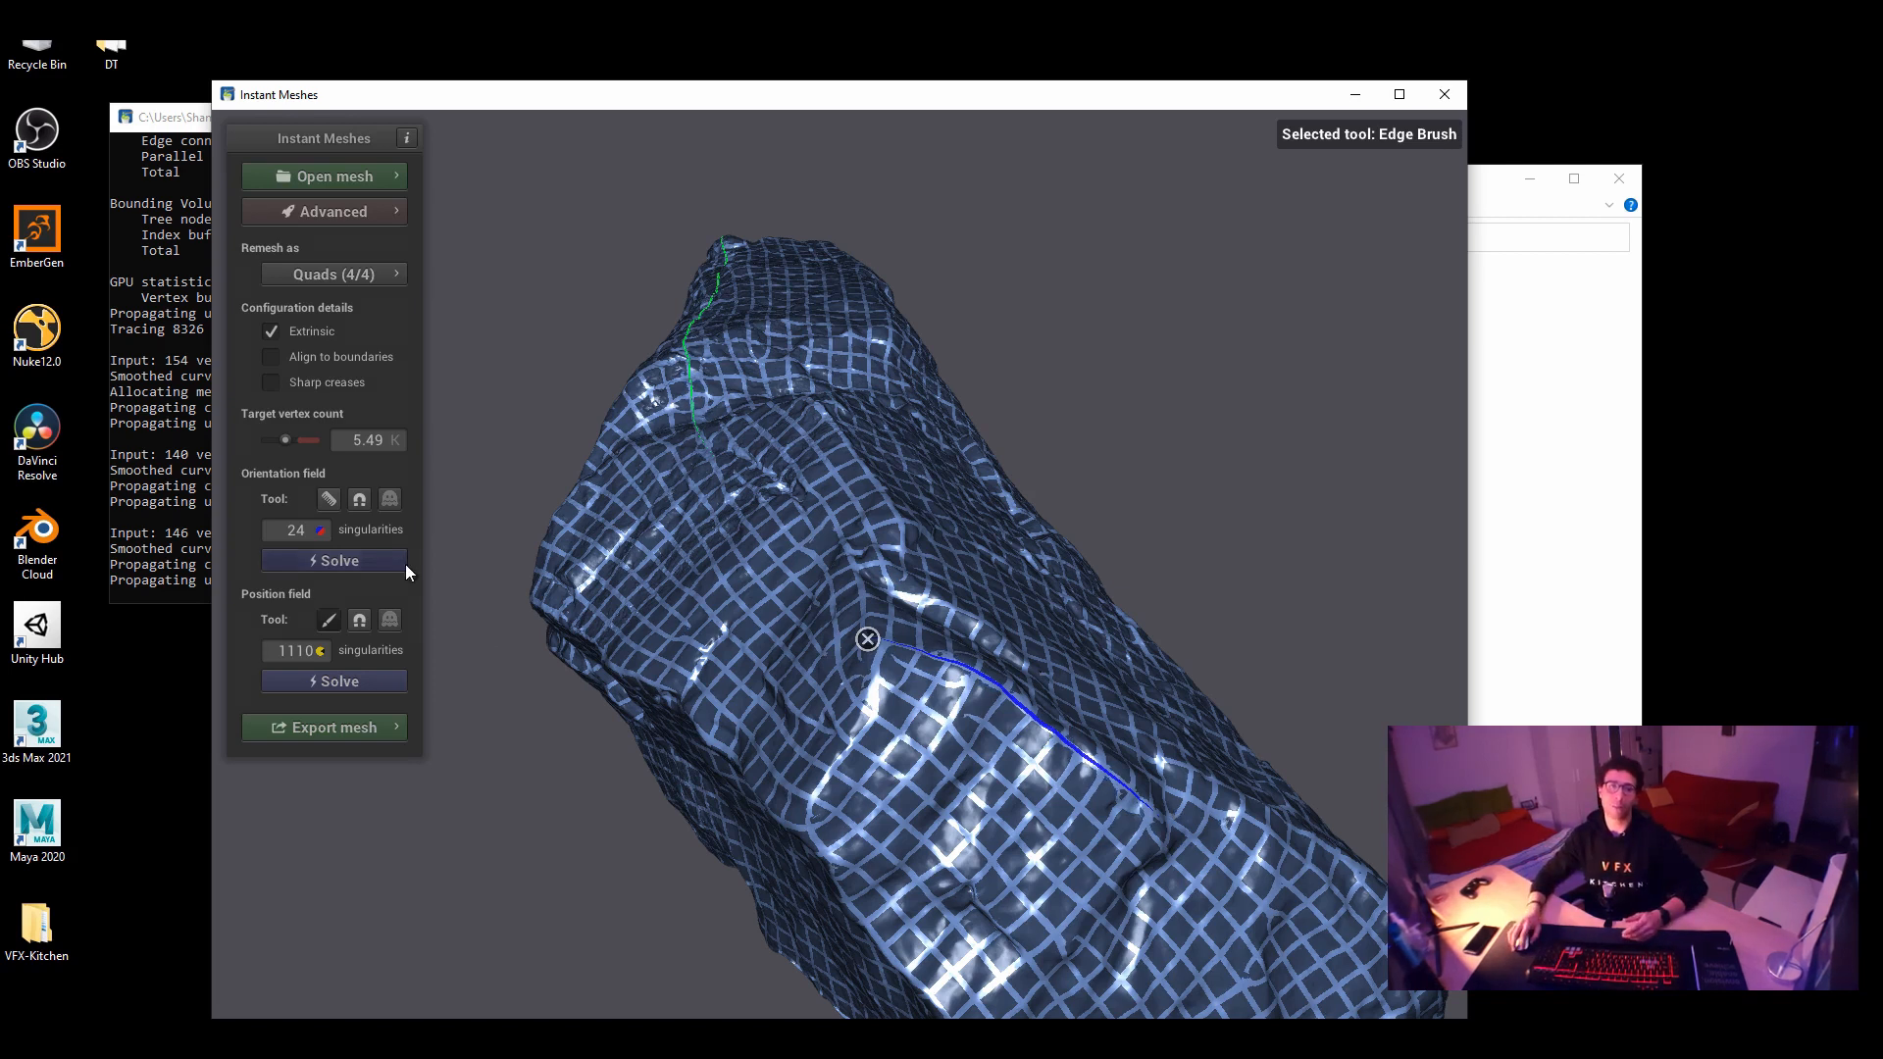
pyautogui.moveTo(289, 487)
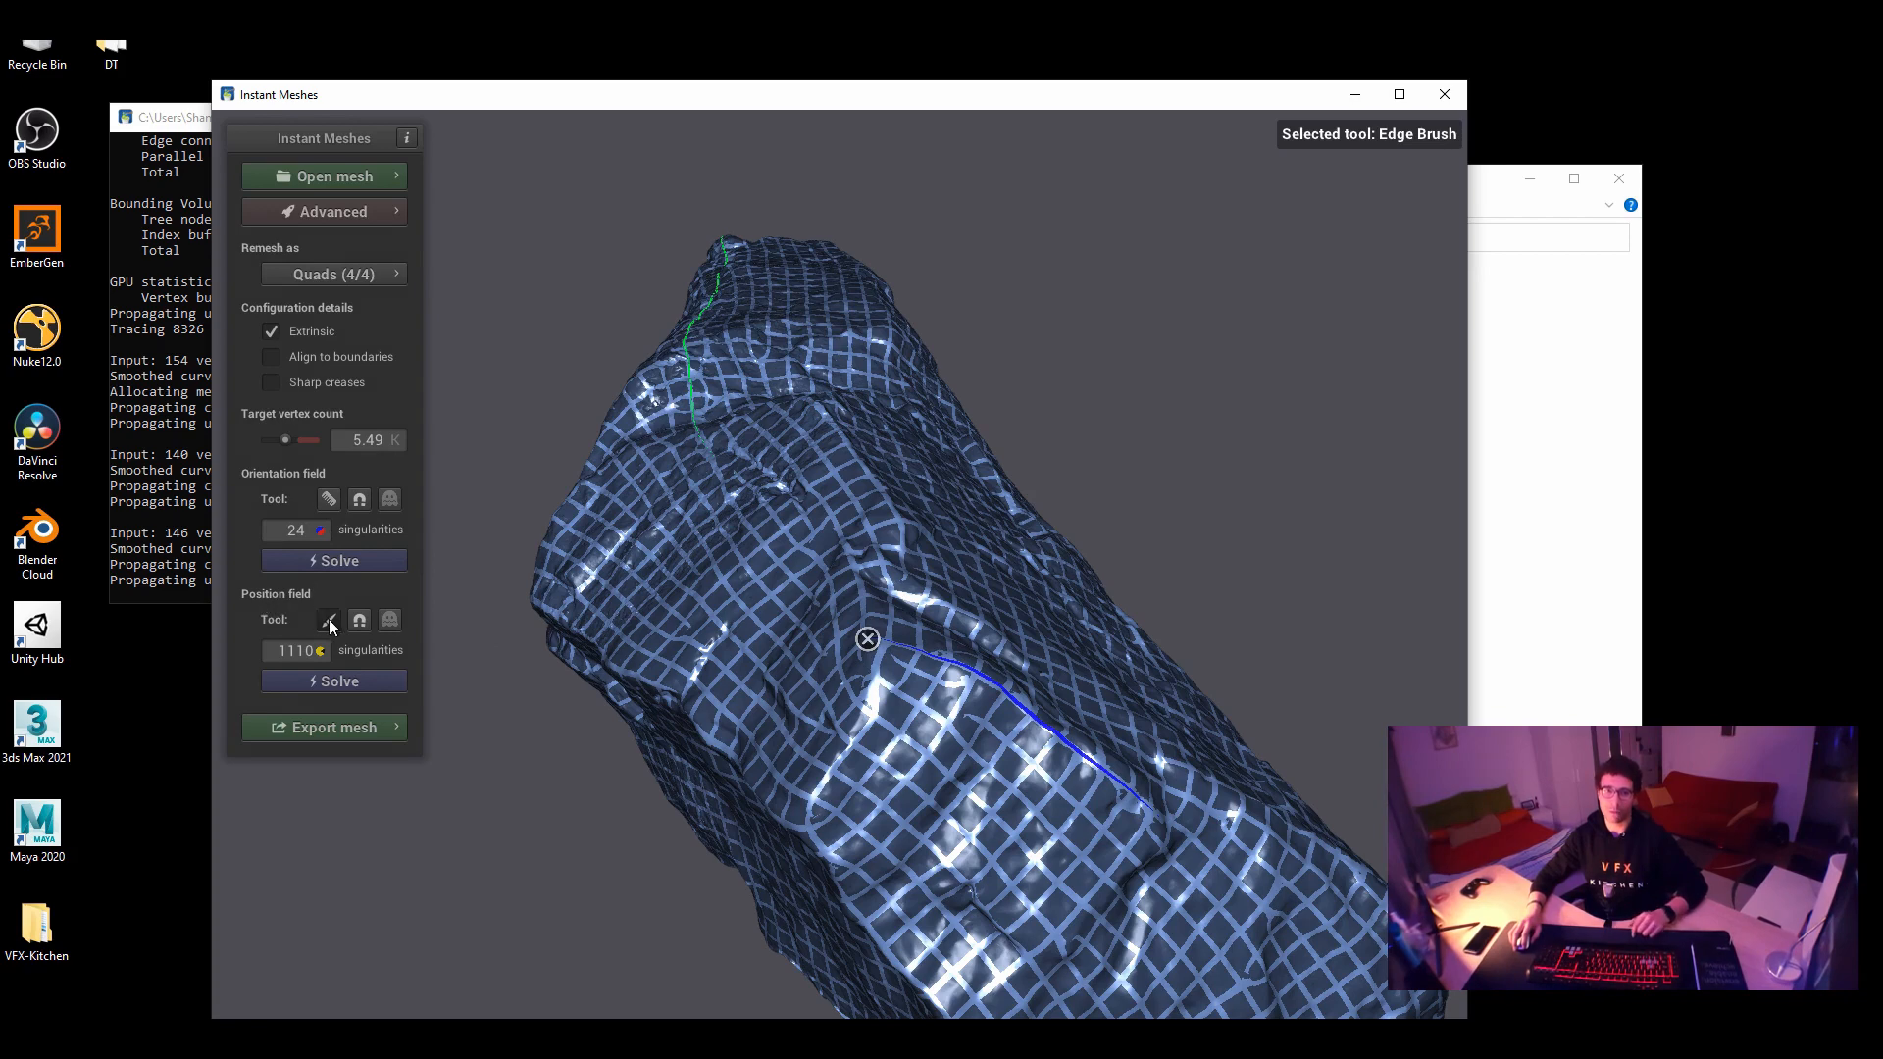
pyautogui.click(332, 681)
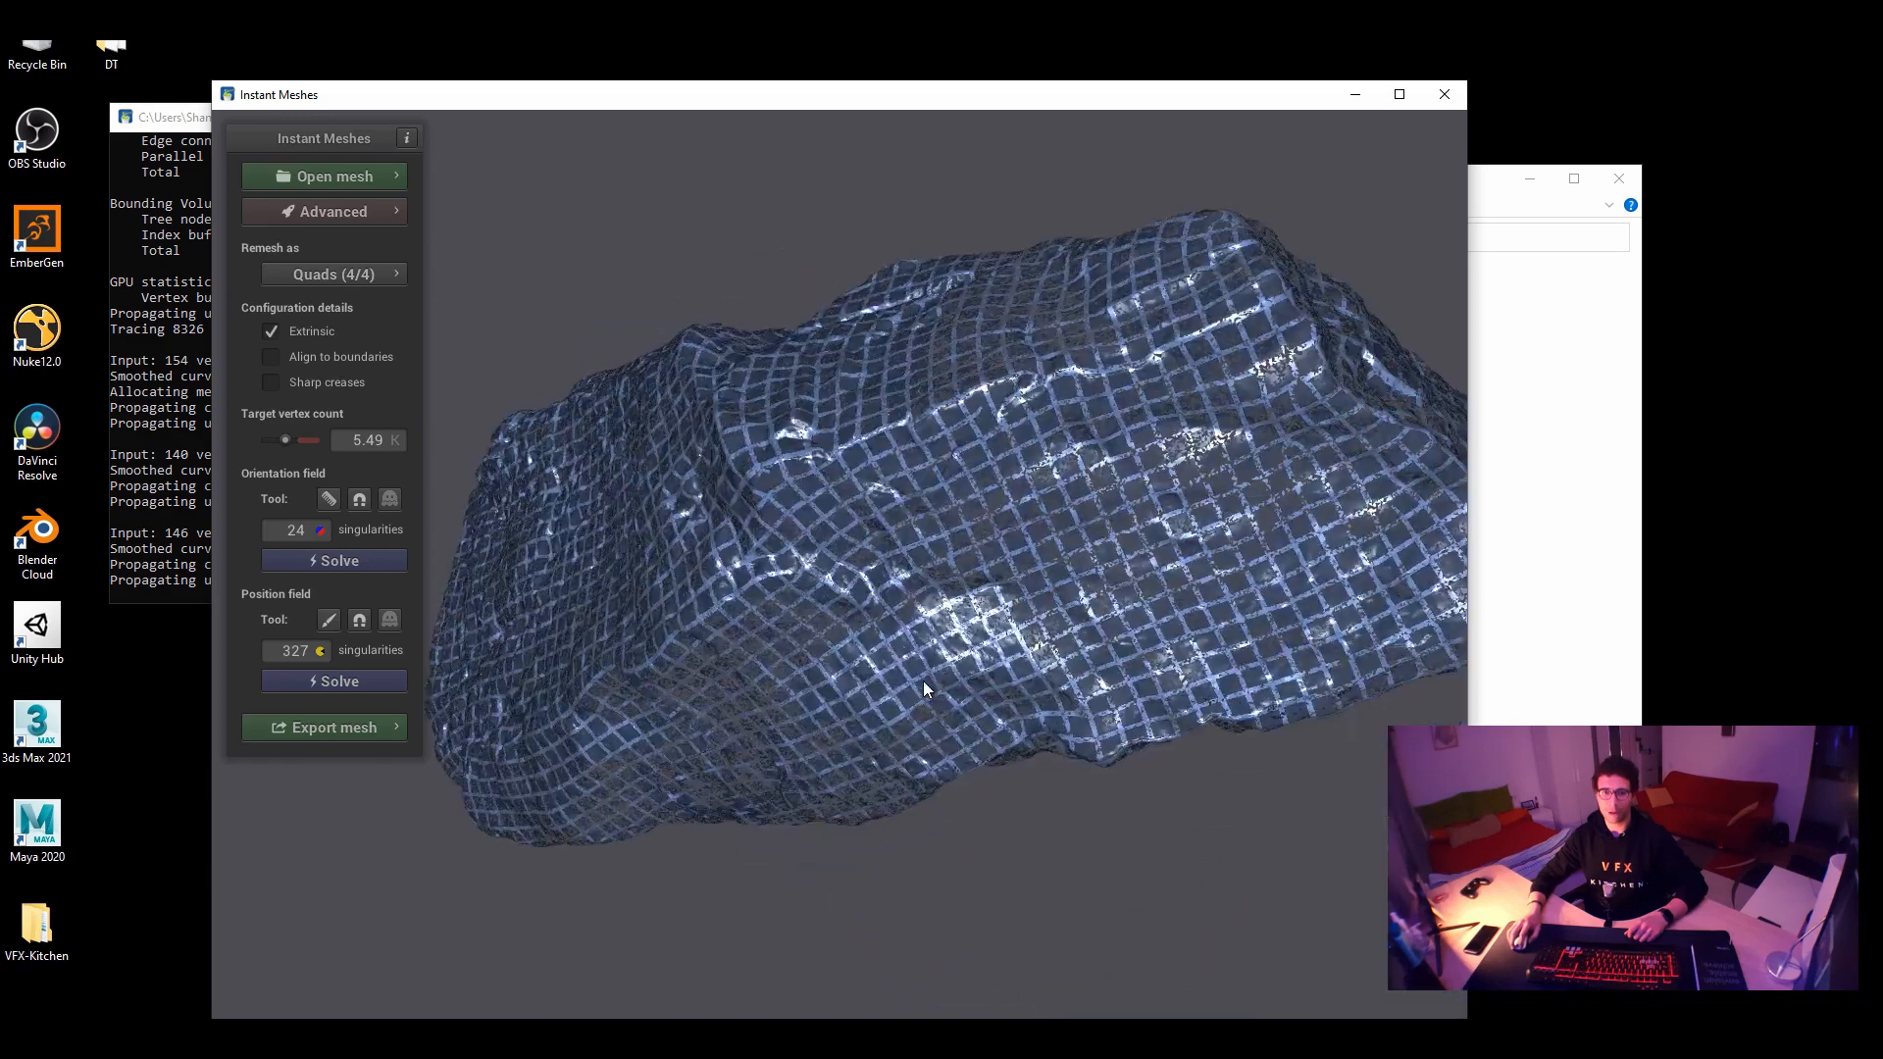
# Extract the quad mesh, then toggle Show input and Show output to compare
pyautogui.click(325, 727)
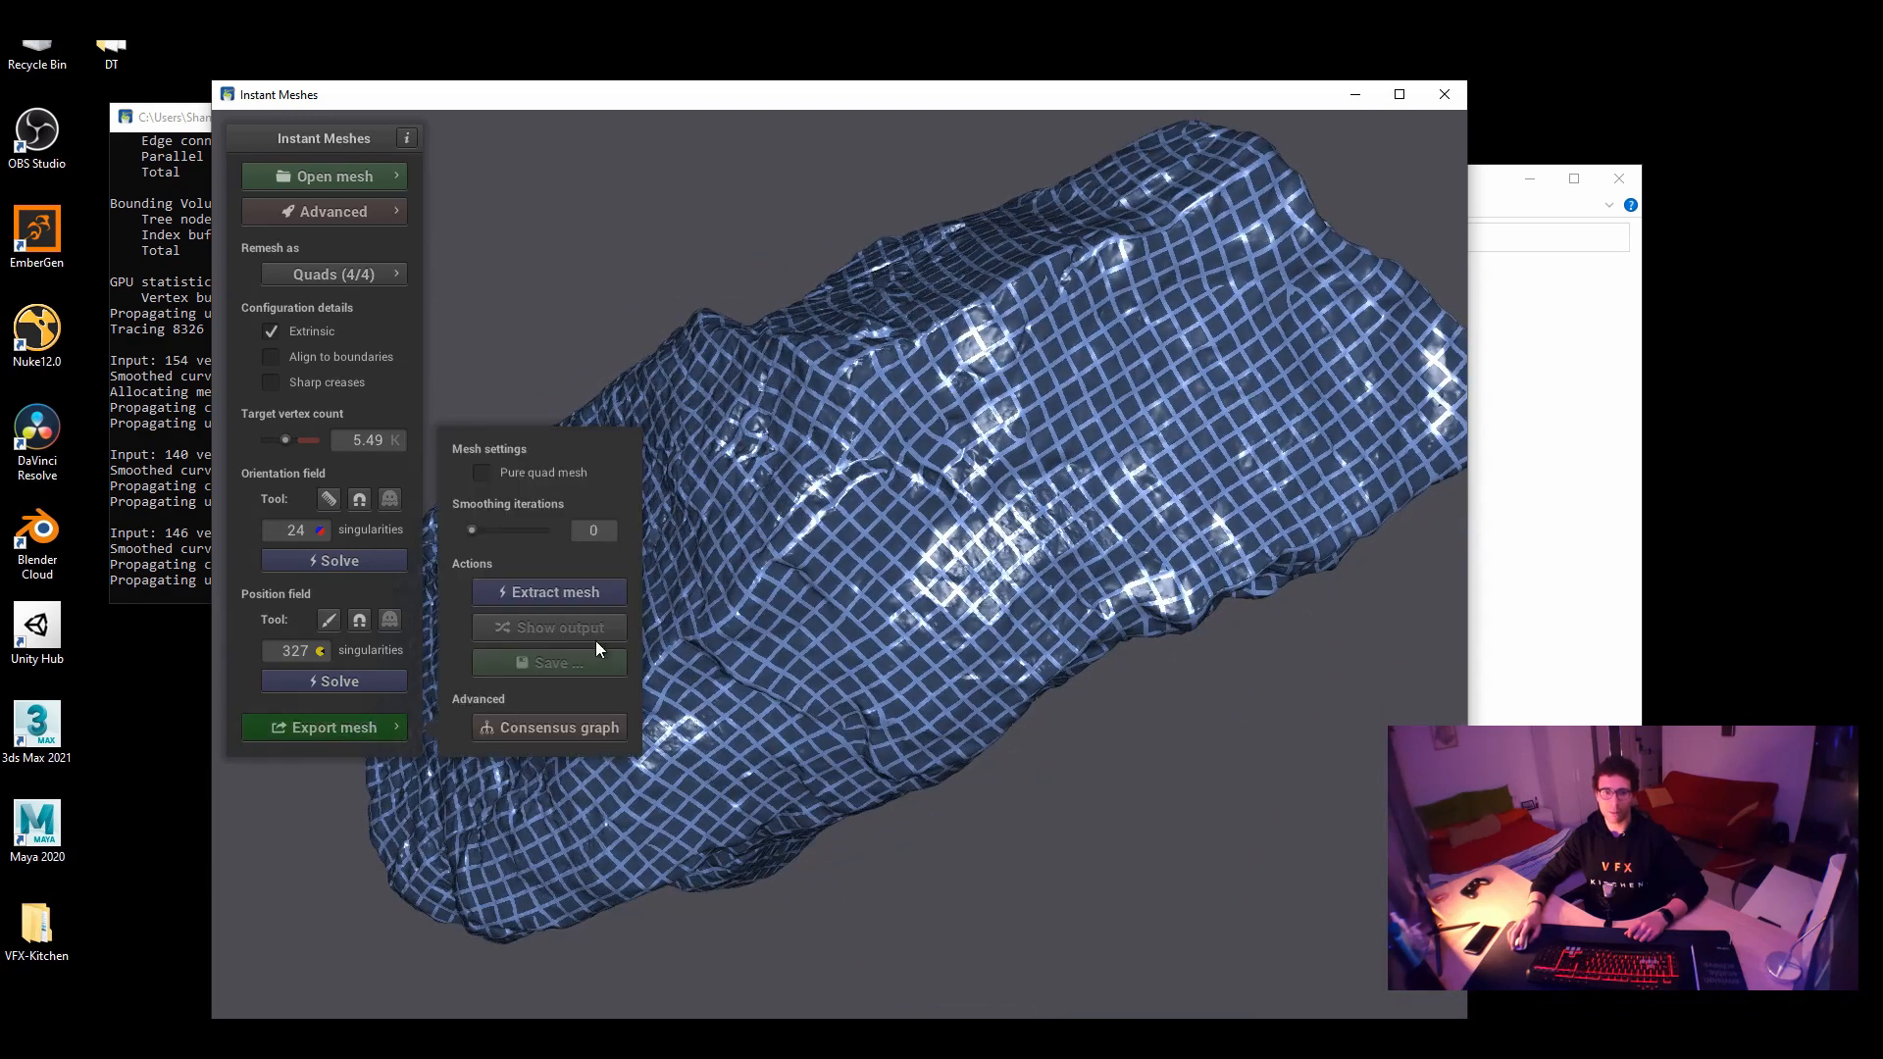
pyautogui.click(550, 590)
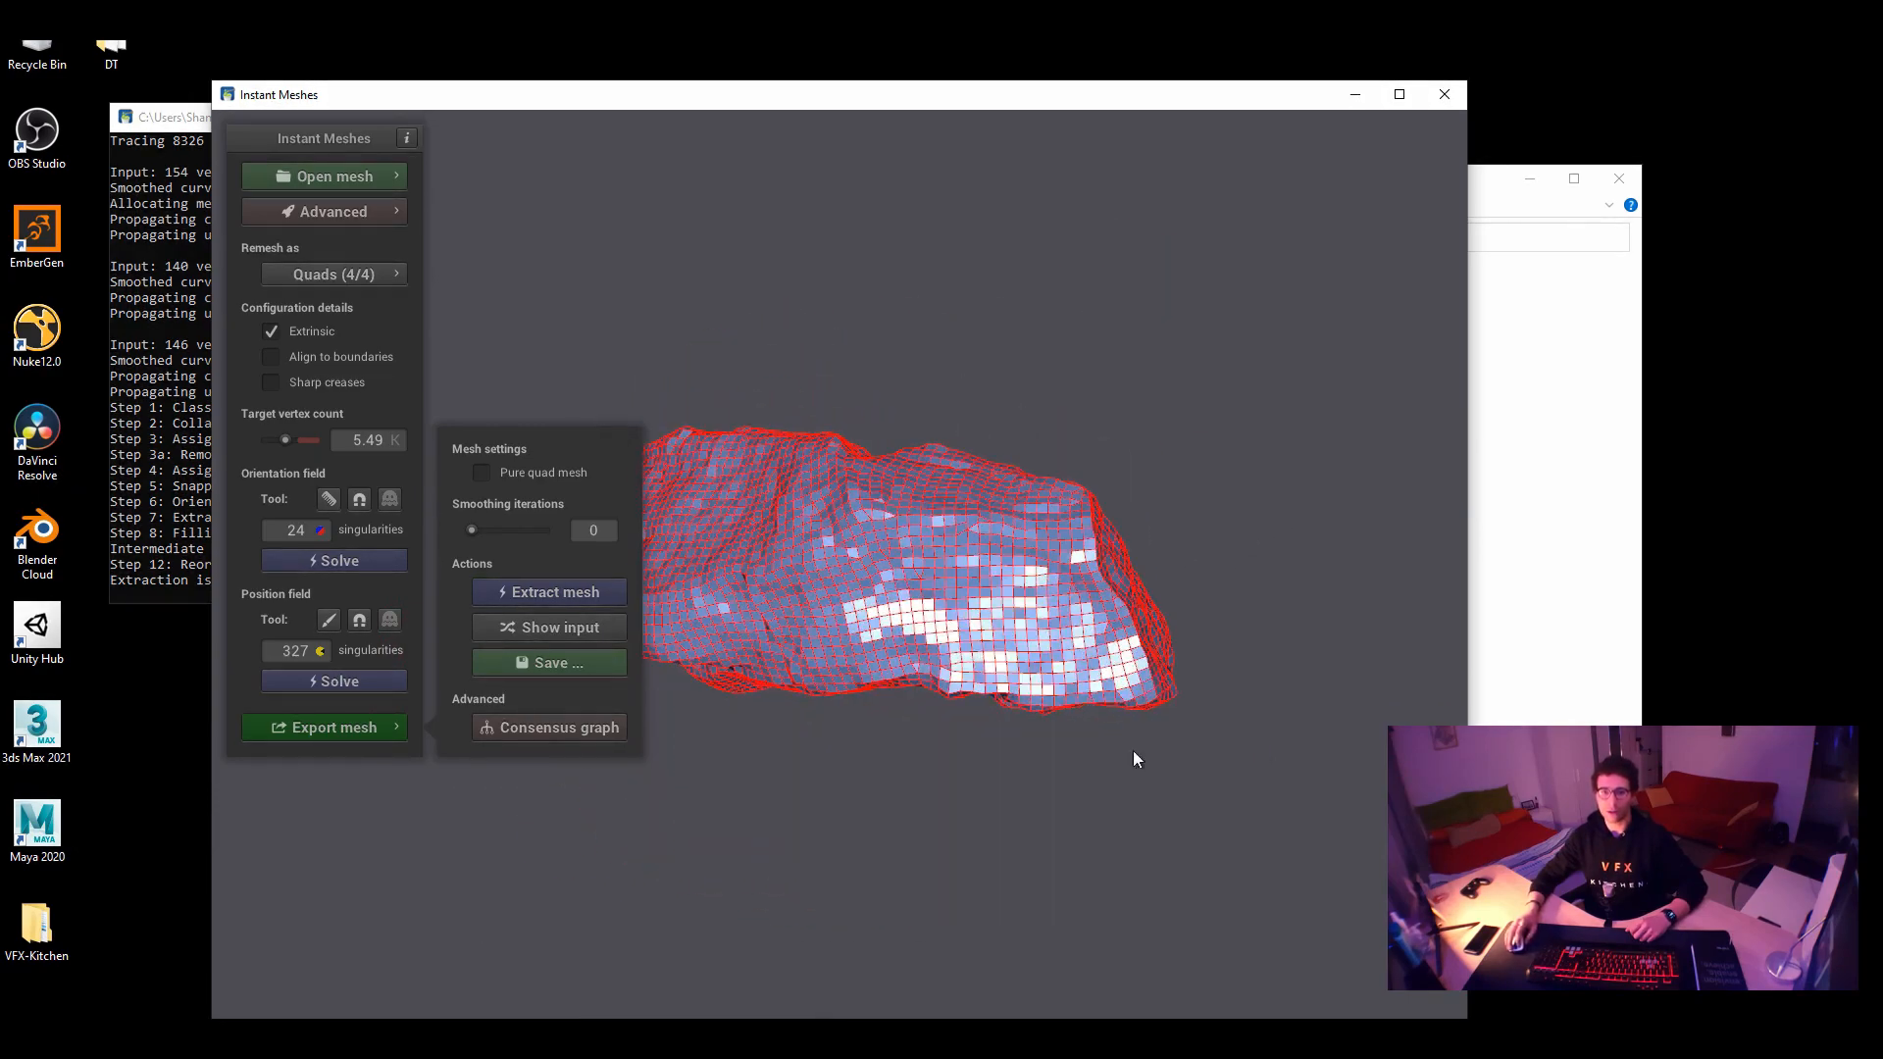
pyautogui.click(547, 627)
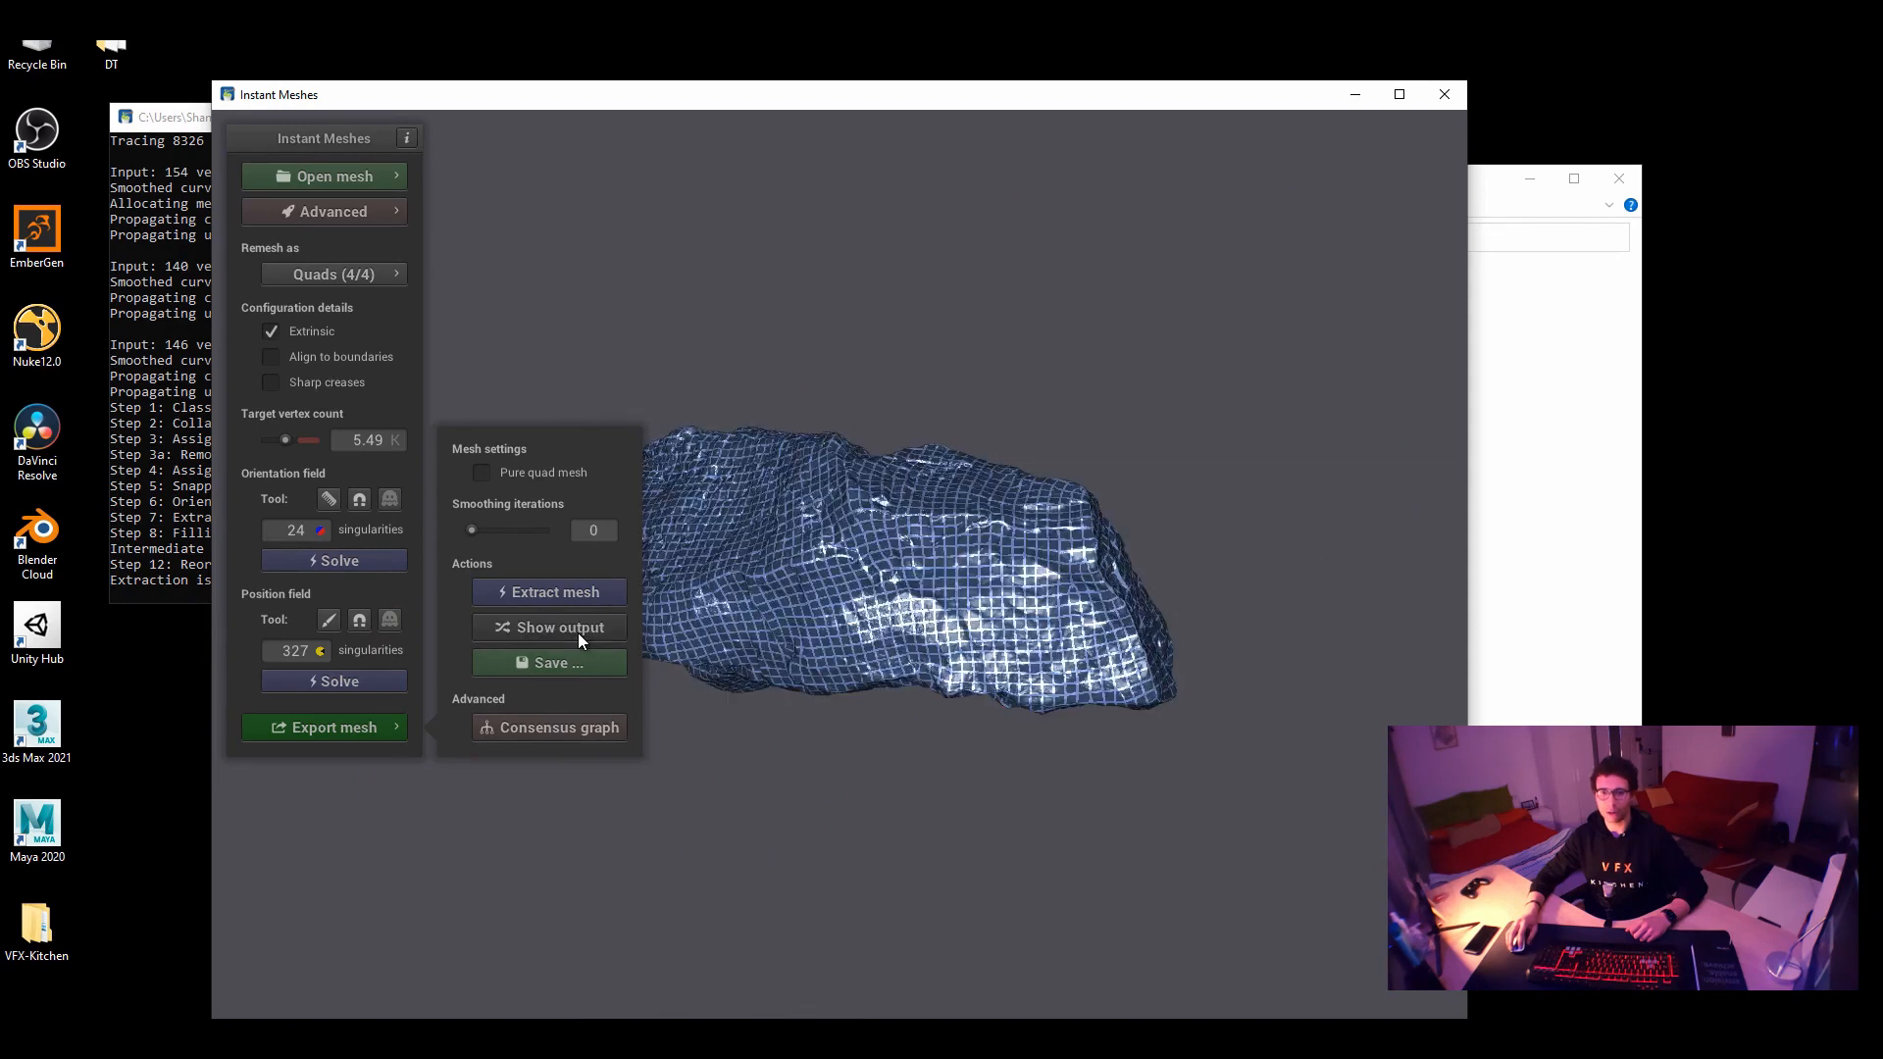
pyautogui.click(548, 626)
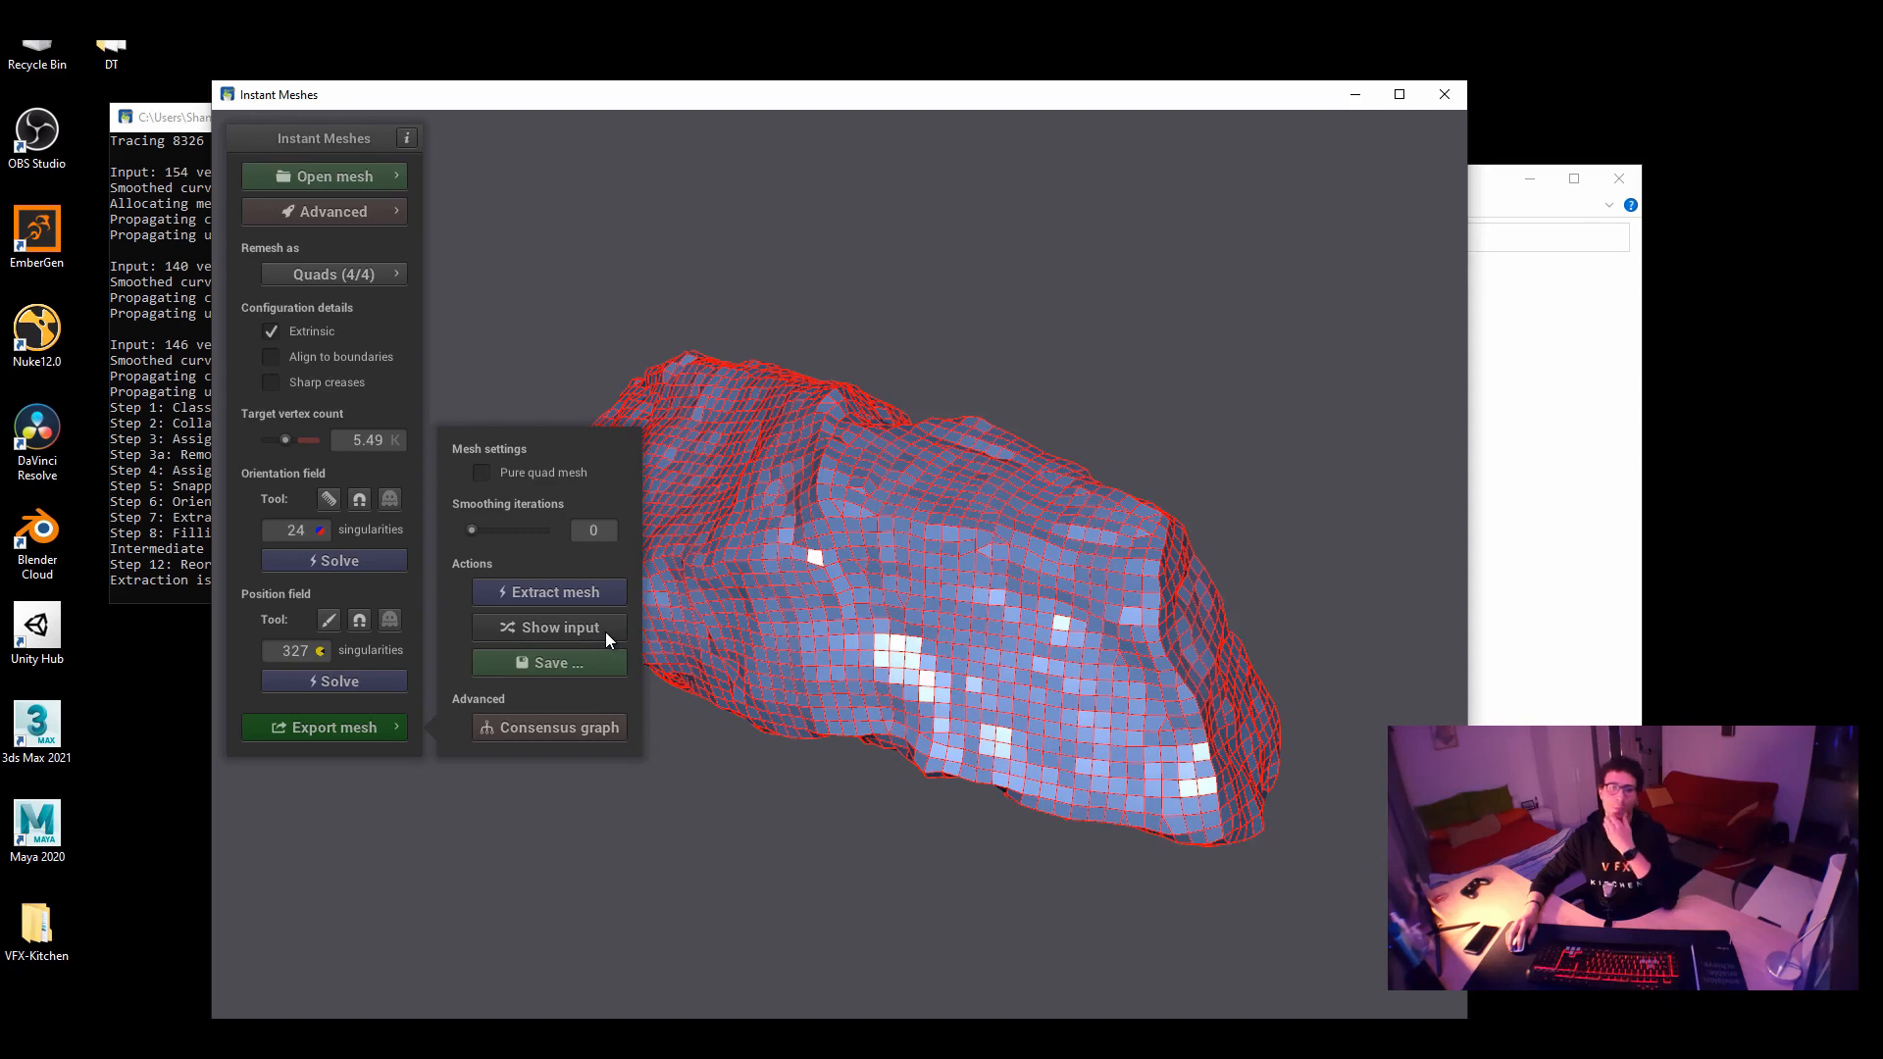
pyautogui.moveTo(575, 679)
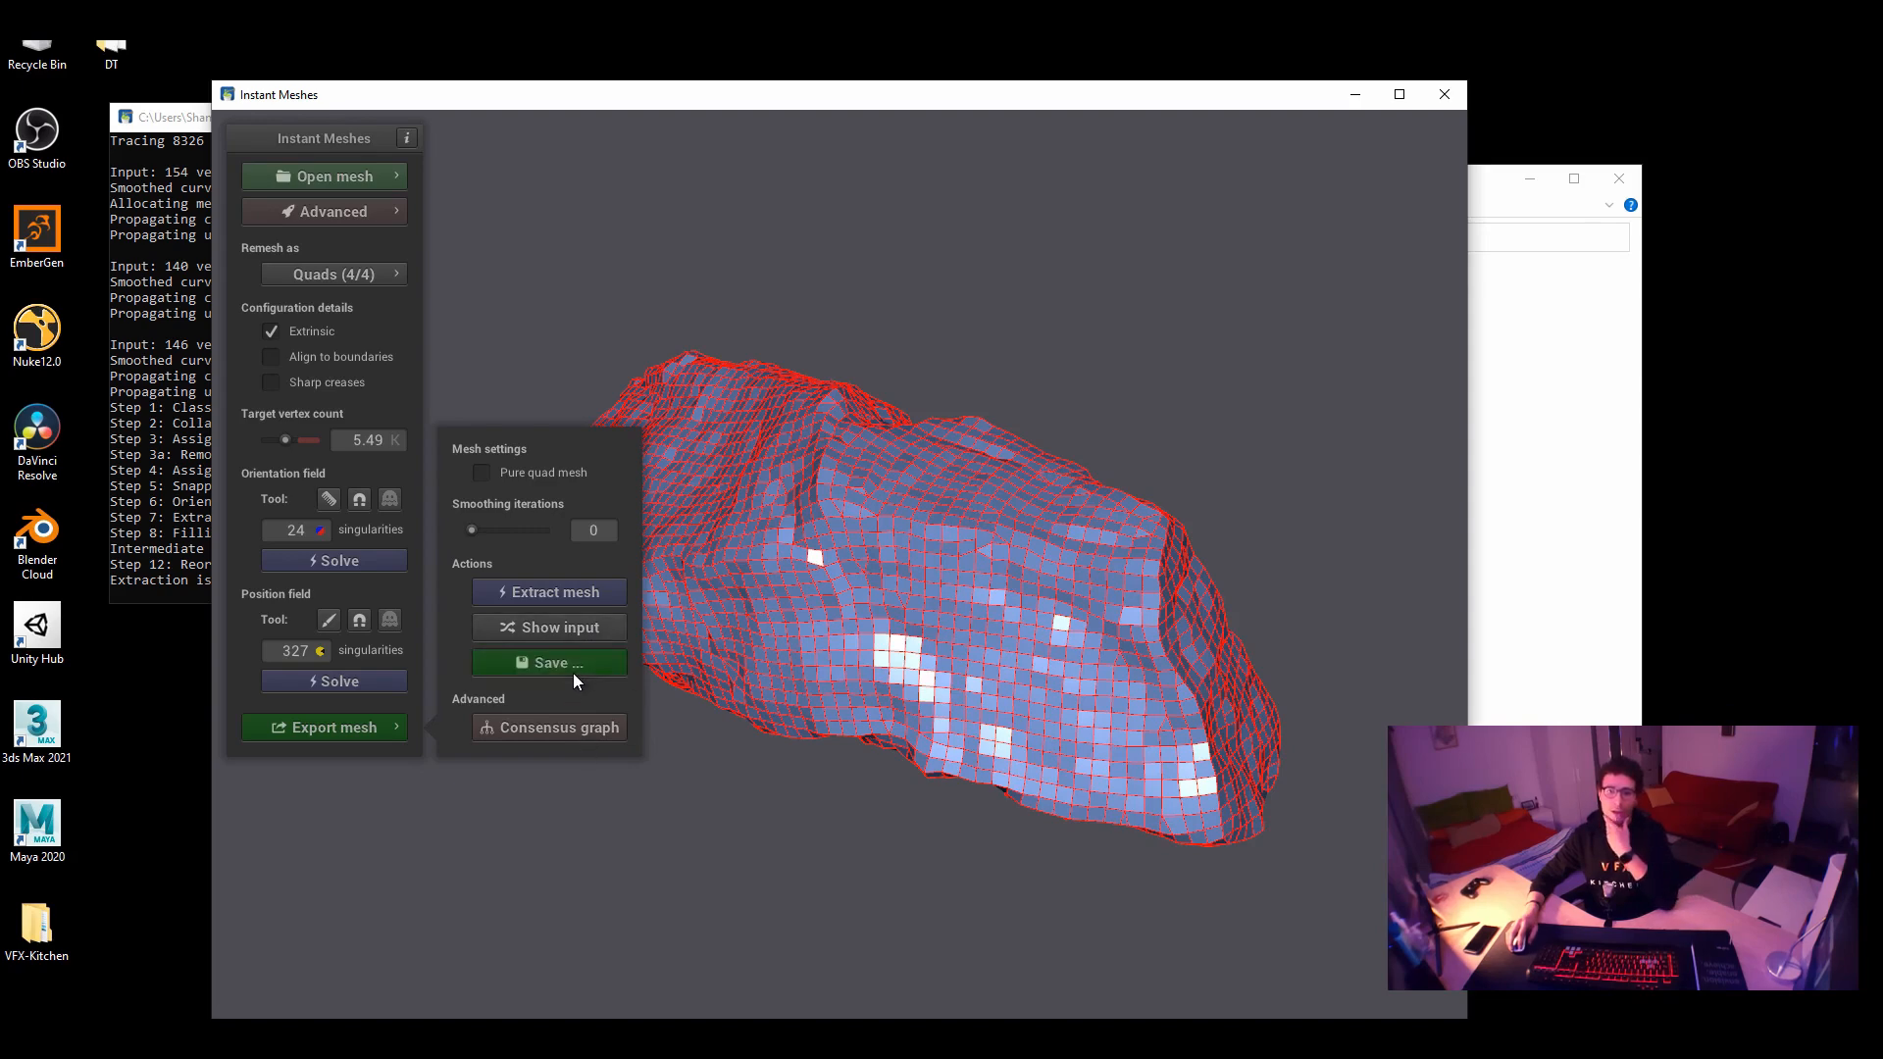
# Save the extracted quad rock into Obj_files as low_poly_rock.obj
pyautogui.click(557, 662)
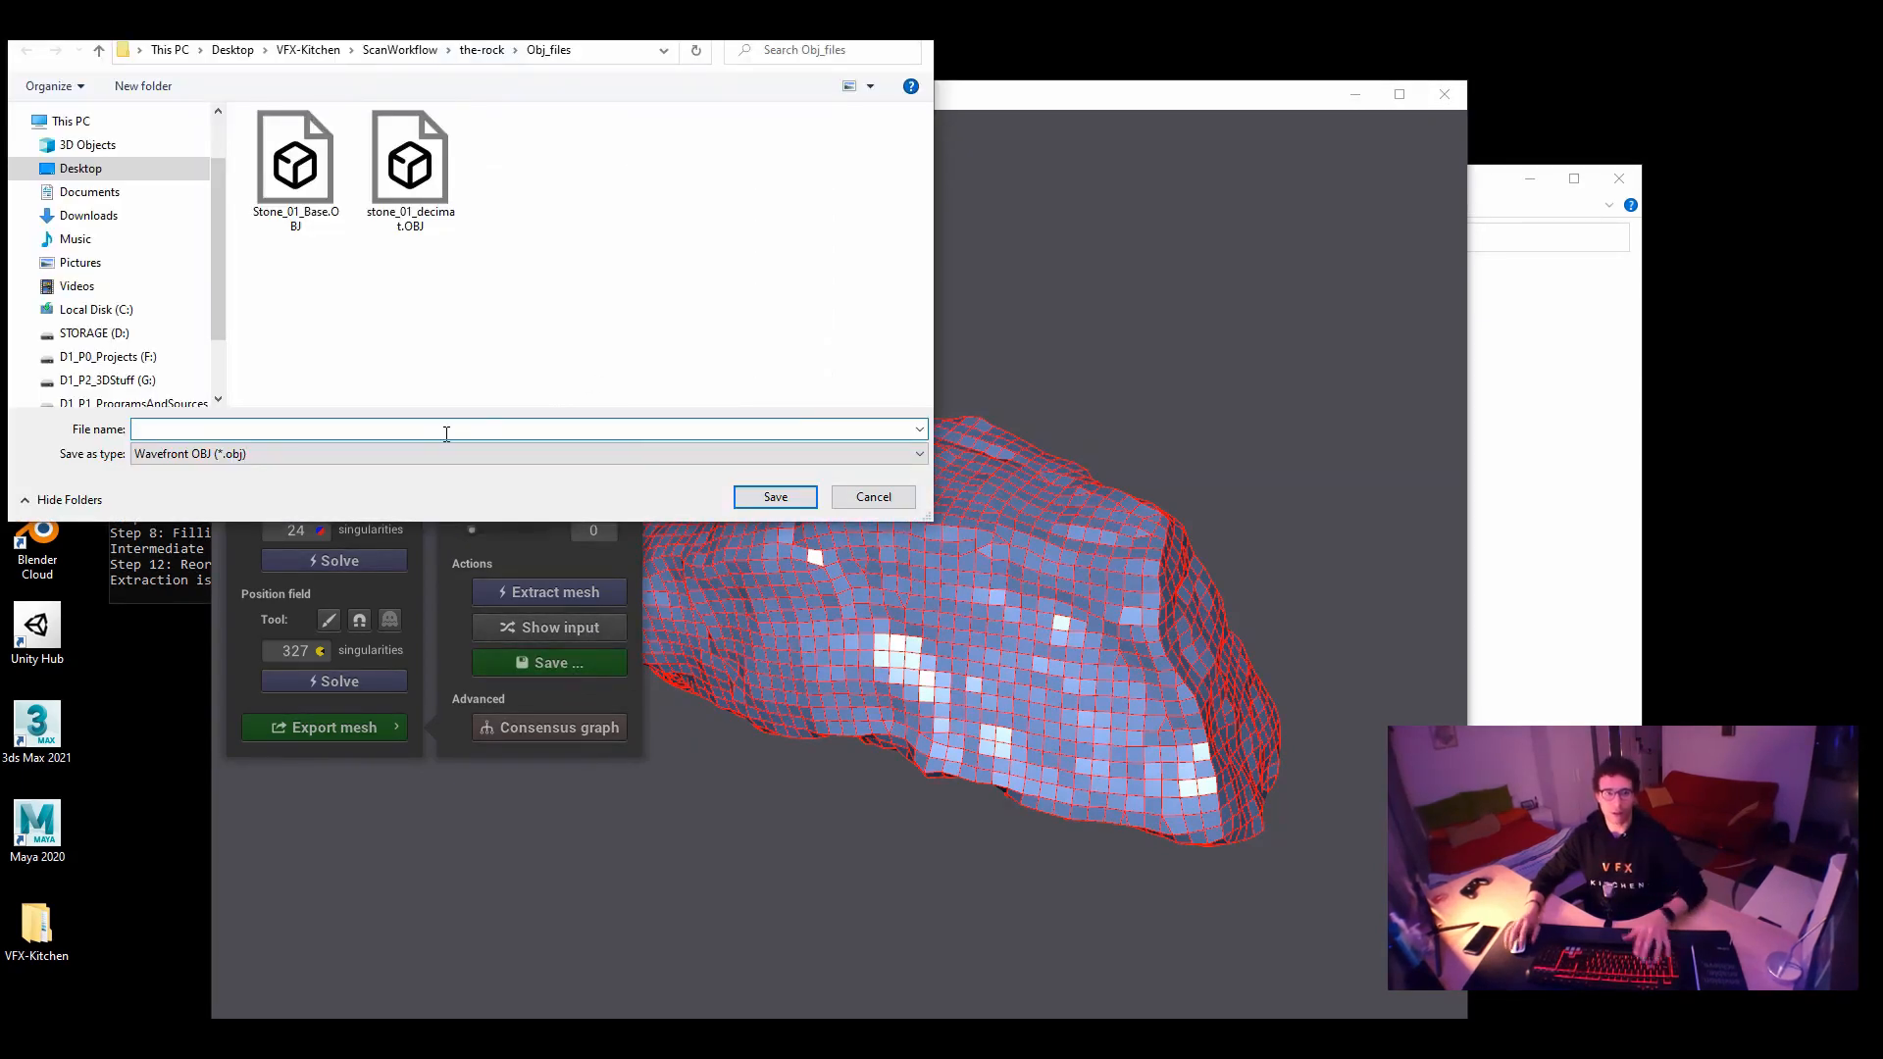
pyautogui.write('low_poly_rock.obj')
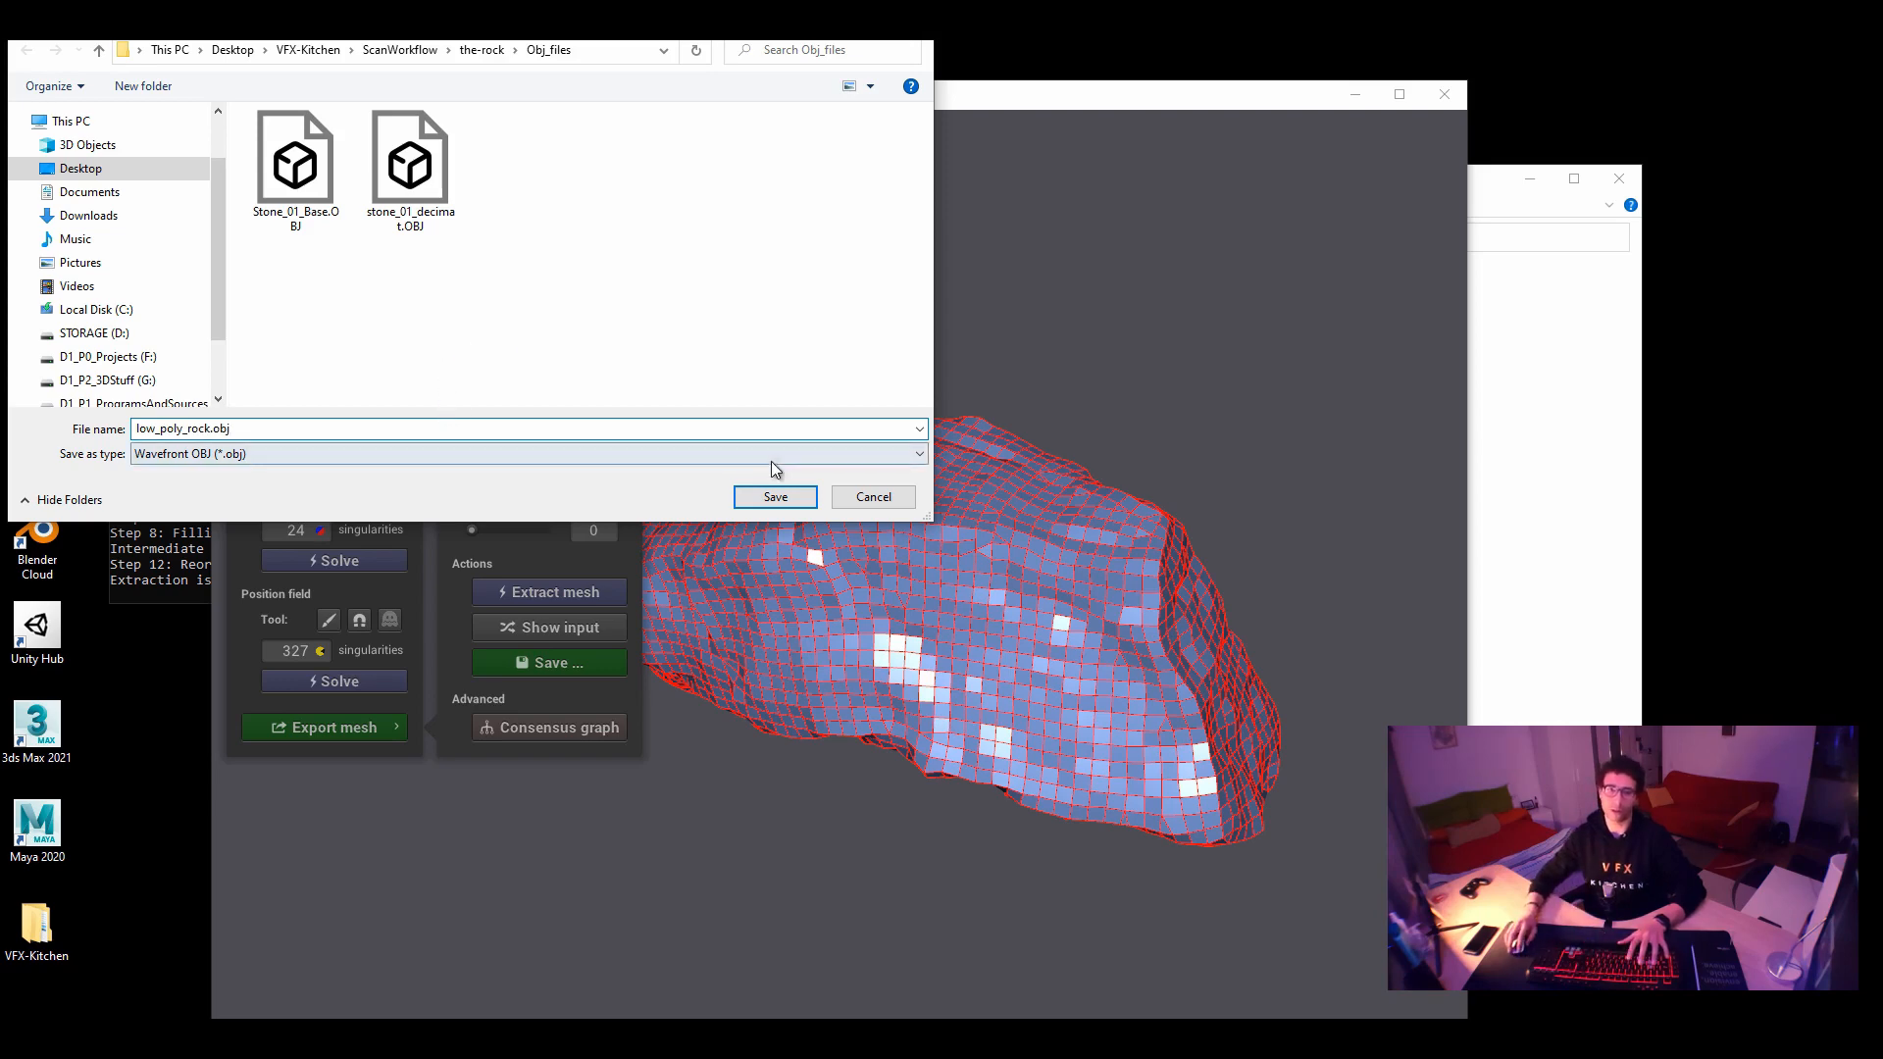
pyautogui.click(775, 496)
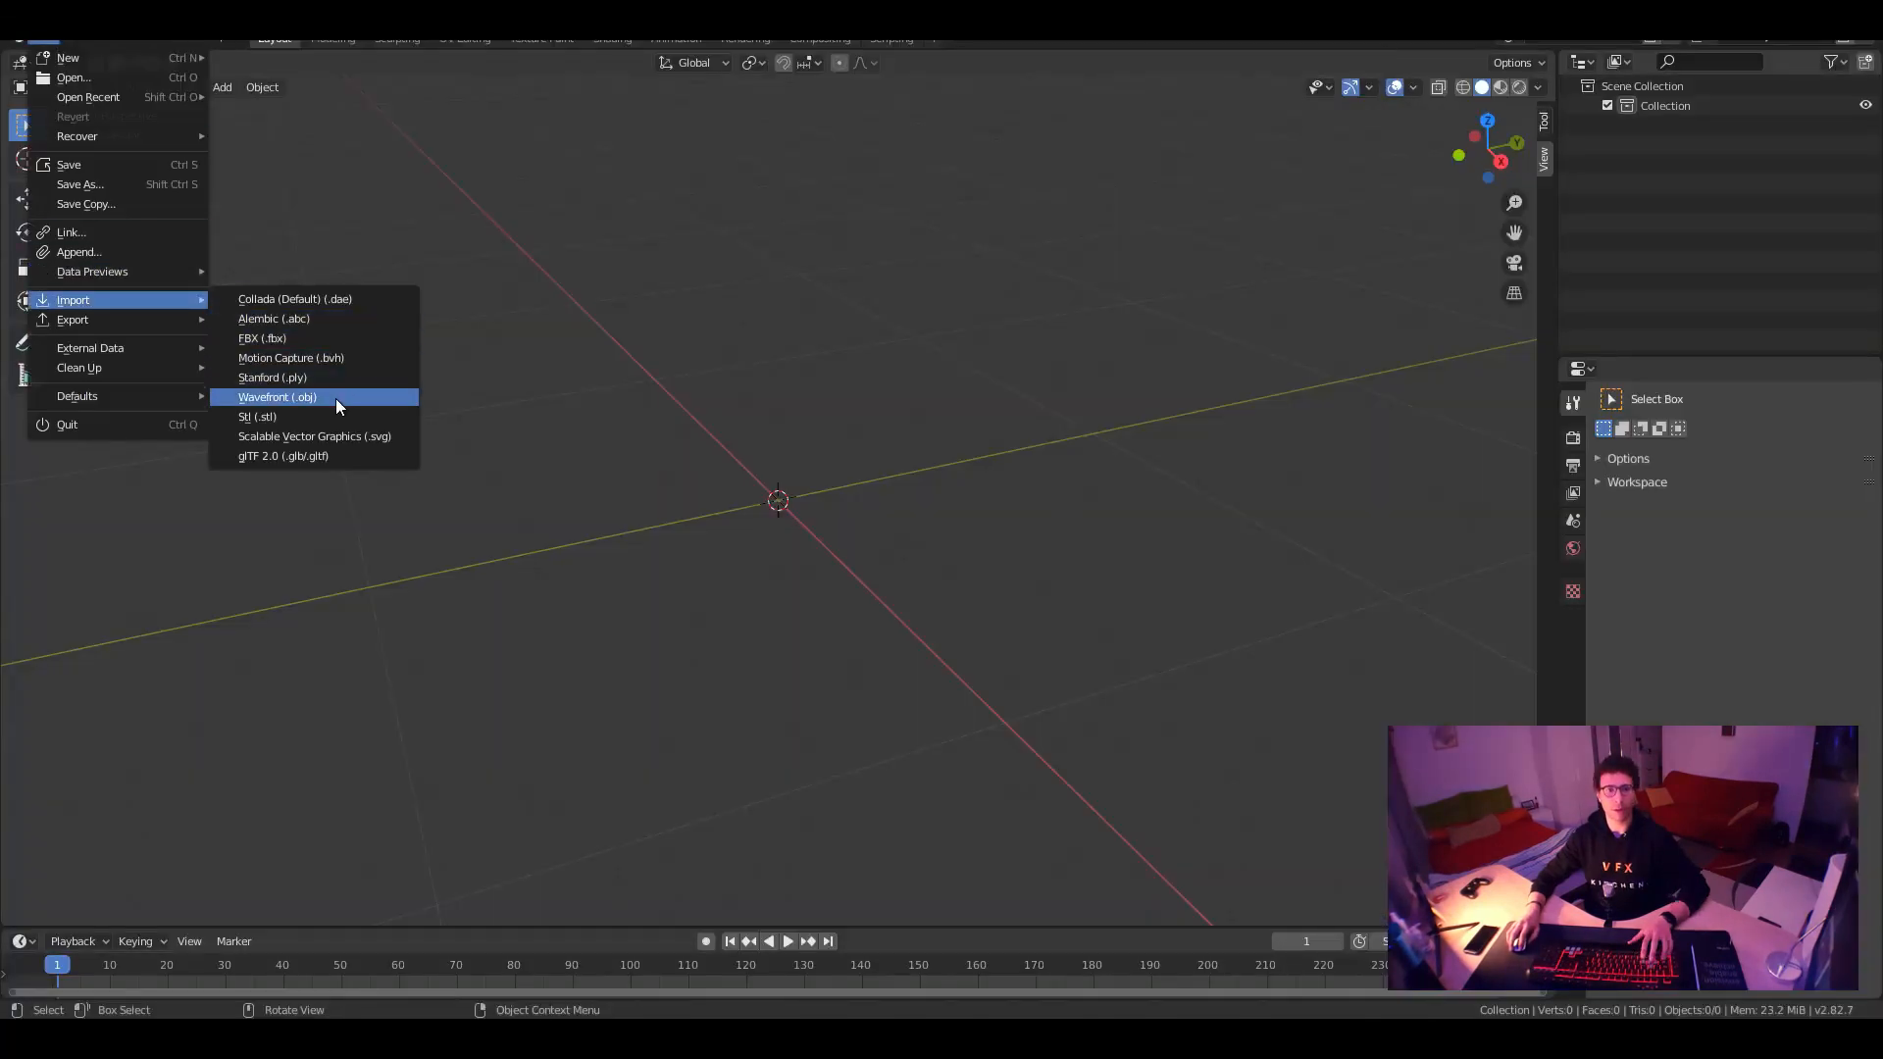
# Import stone_01_decimat.OBJ from Obj_files via File > Import > Wavefront (.obj)
pyautogui.click(277, 398)
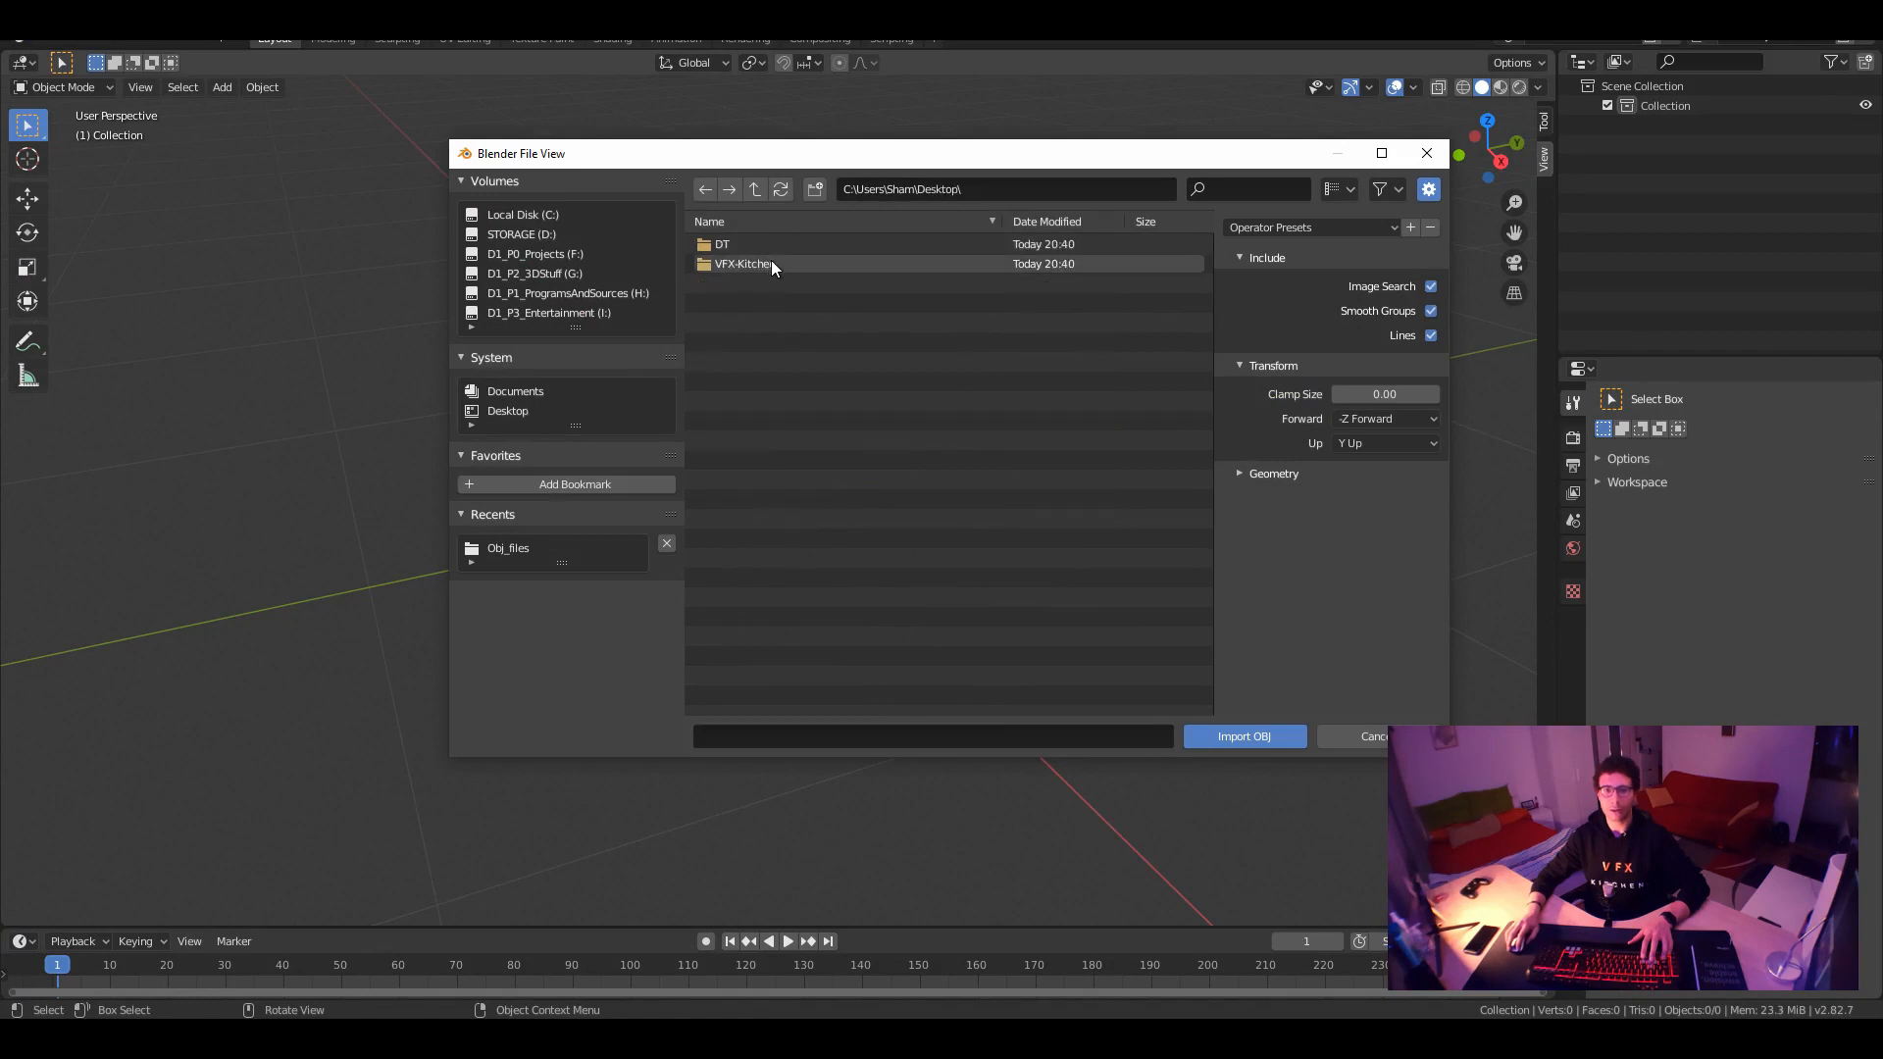
pyautogui.doubleClick(741, 263)
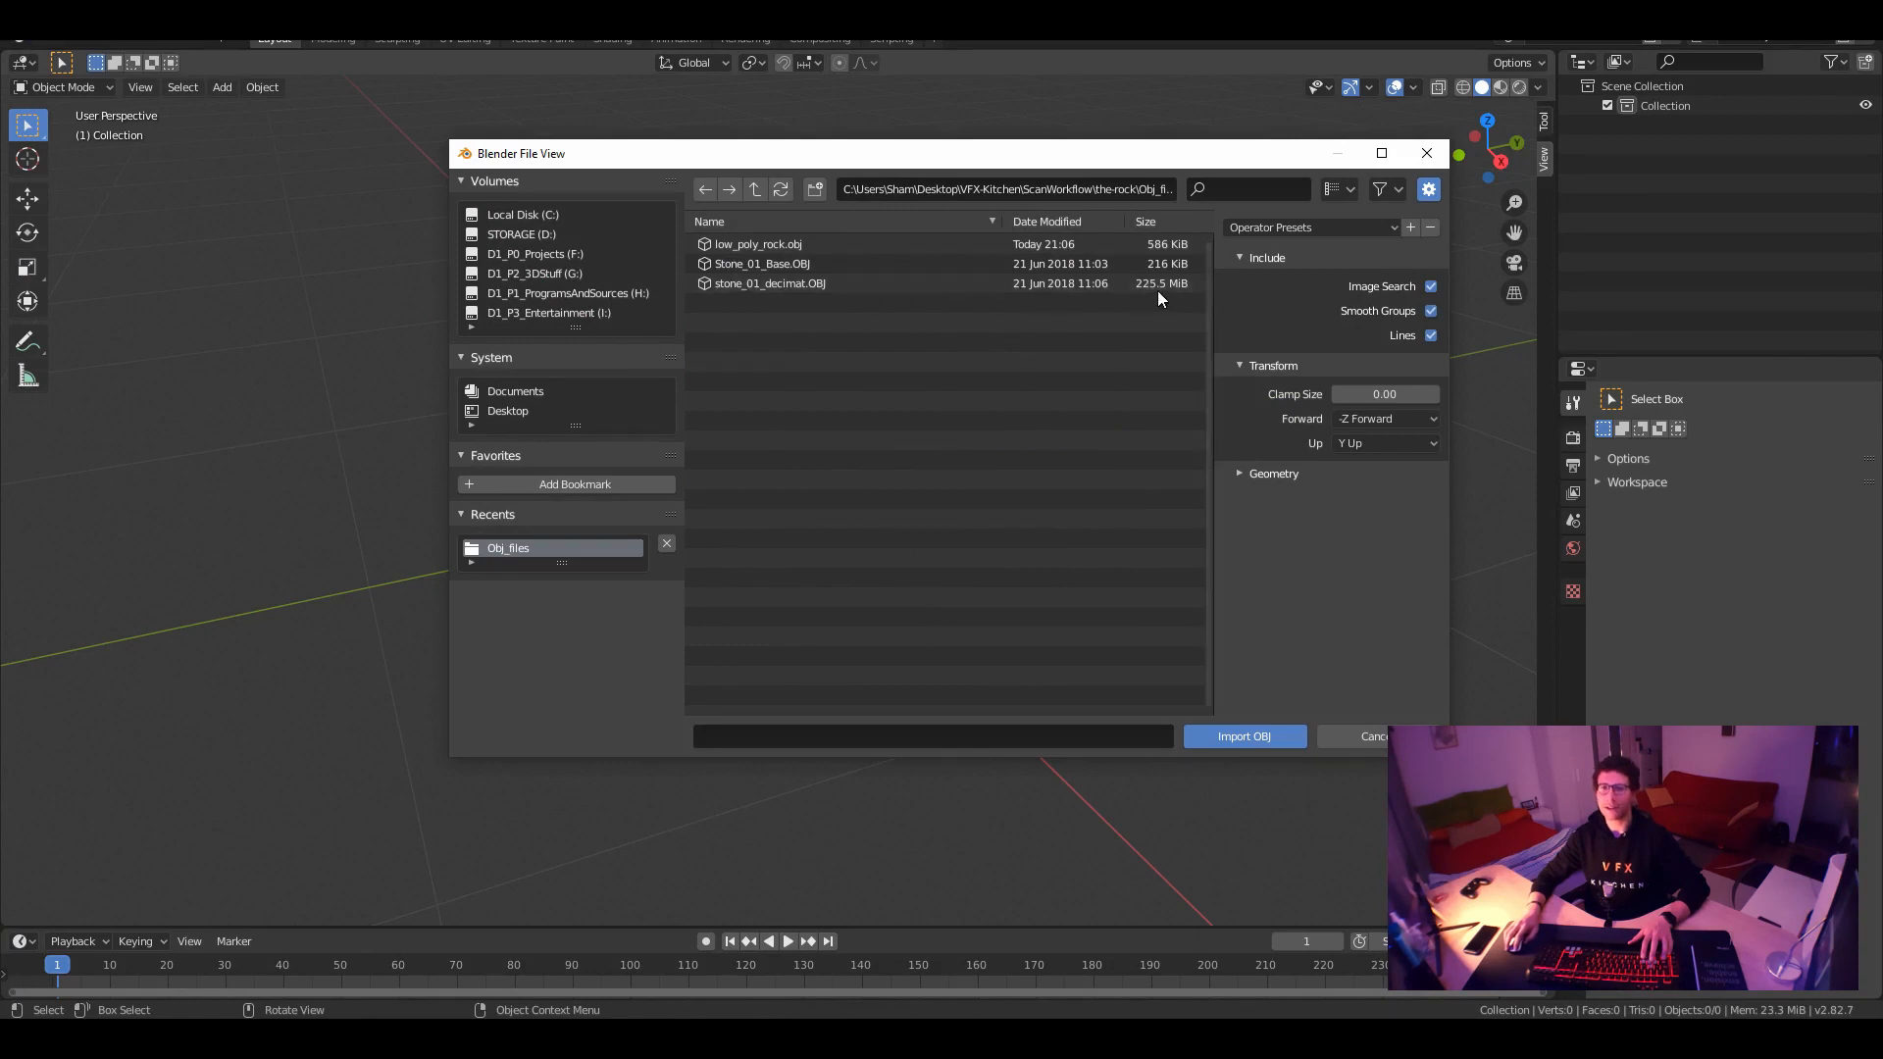
pyautogui.click(769, 282)
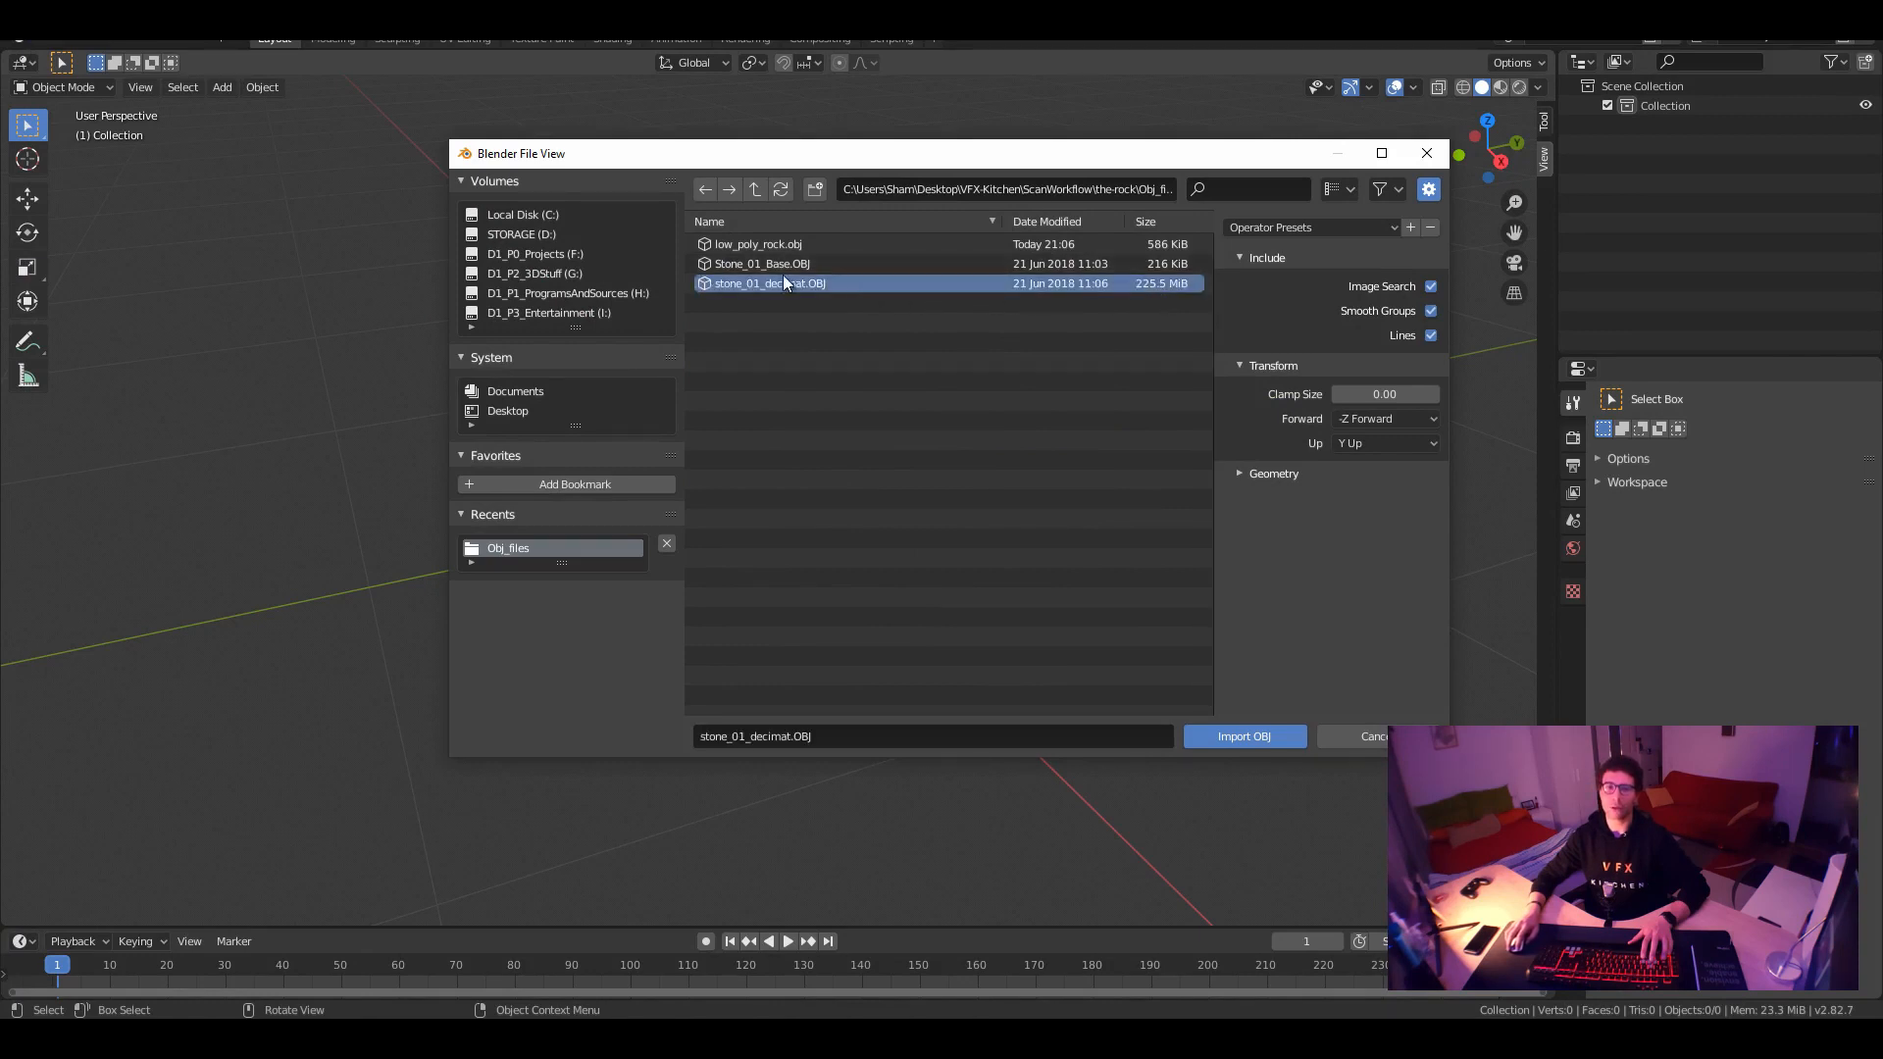
pyautogui.click(758, 245)
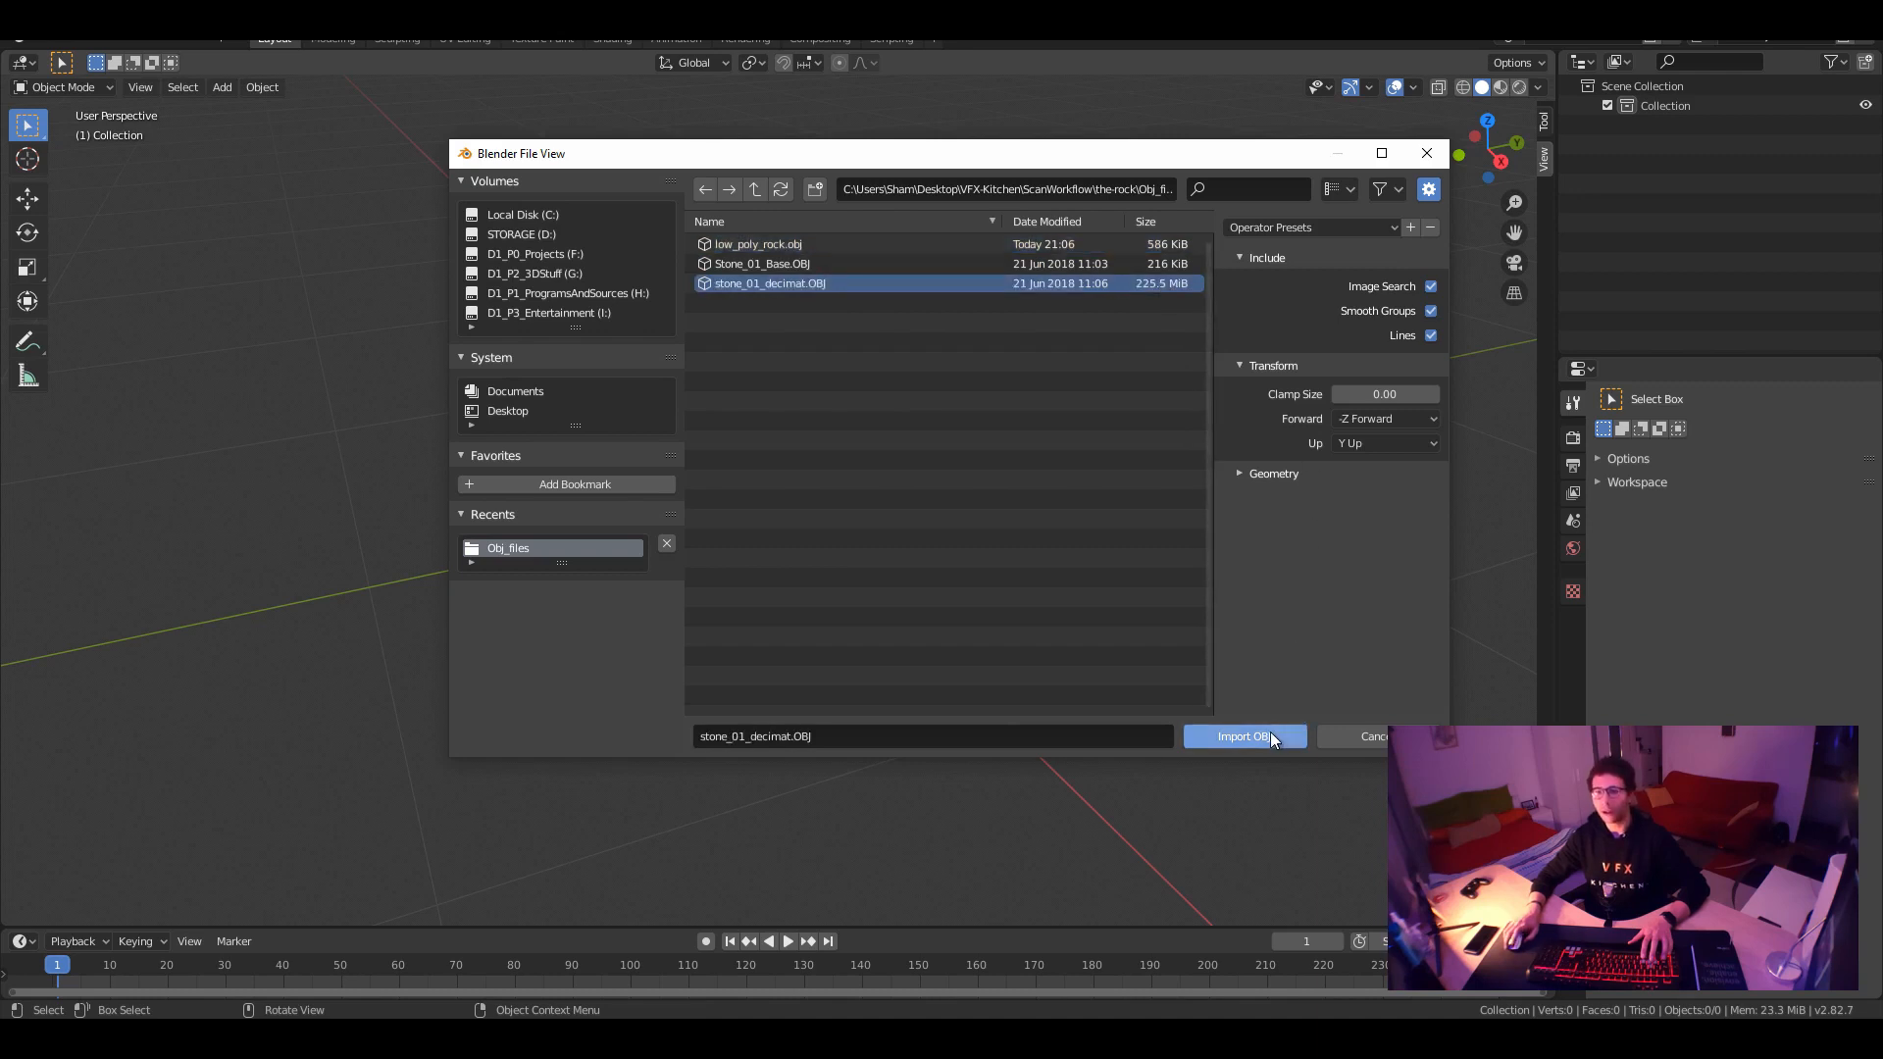
pyautogui.click(1243, 737)
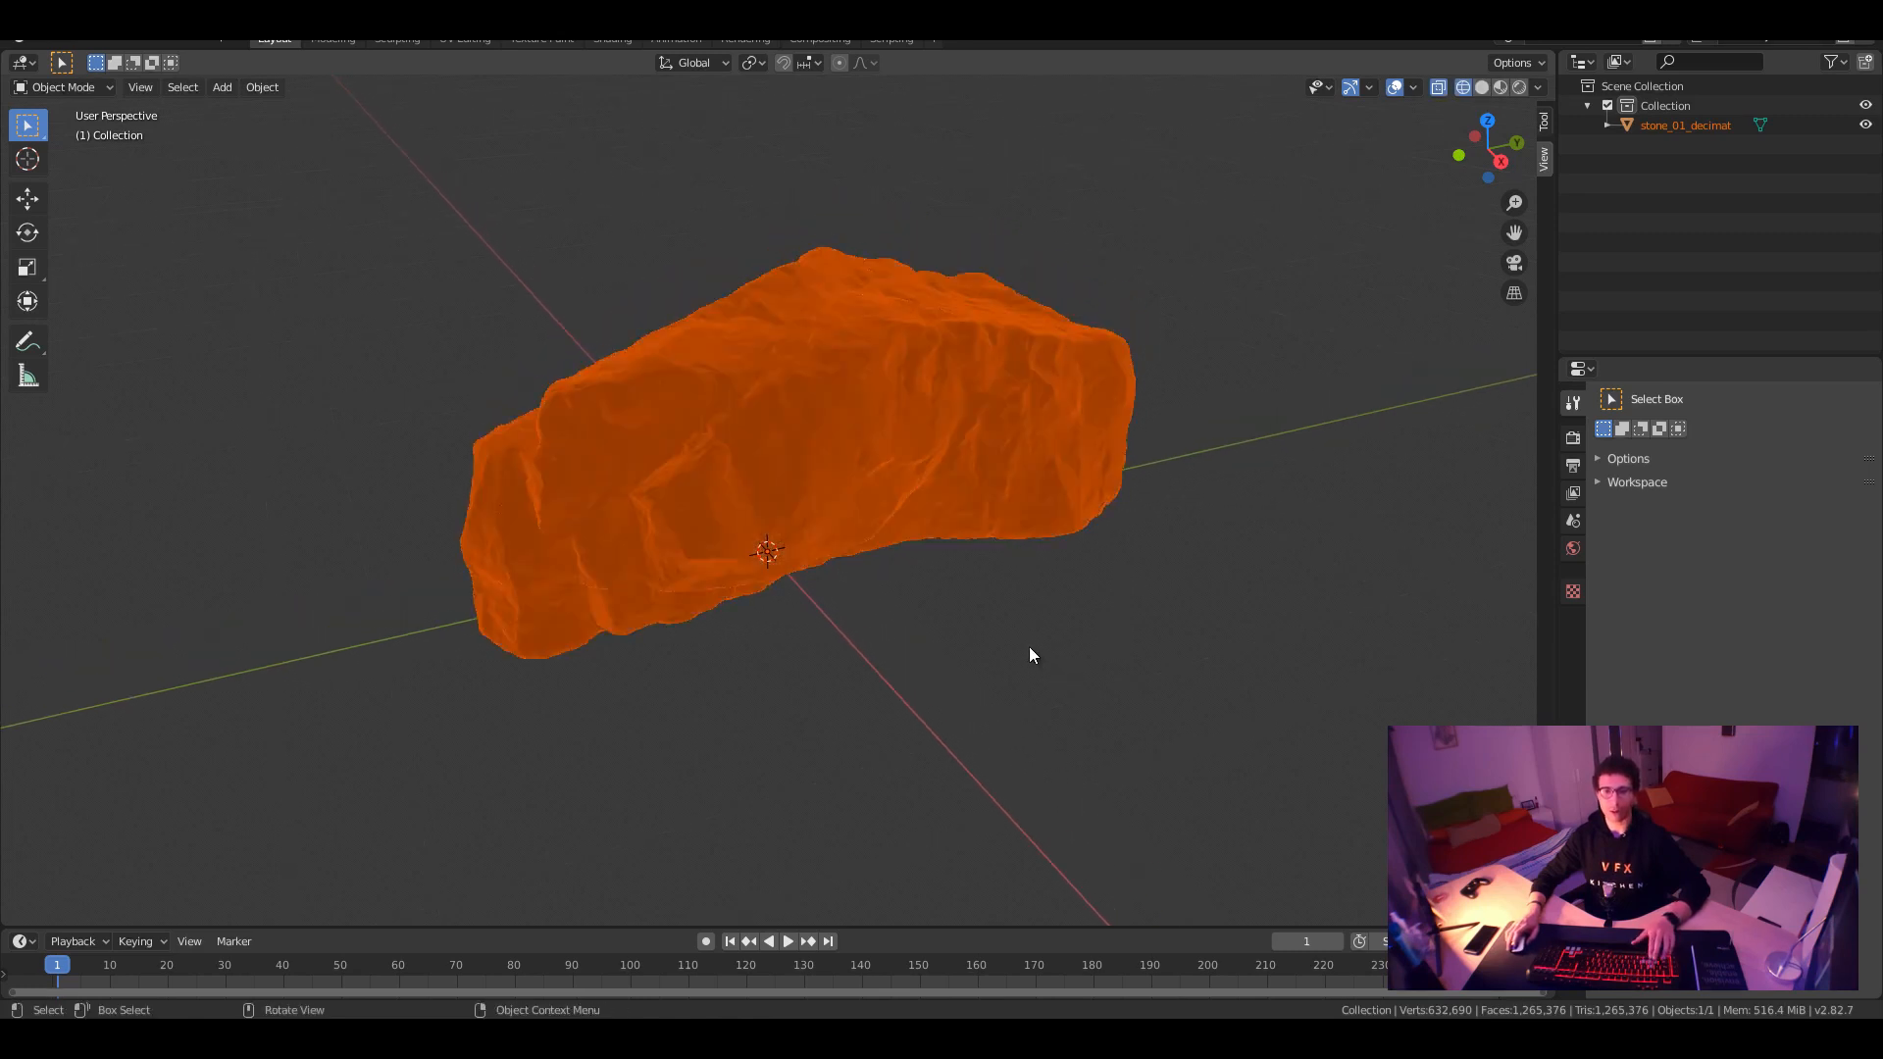
# Load stone_01_albedo.jpg from Desktop/VFX-Kitchen as the rock material's Base Color image texture
pyautogui.scroll(3)
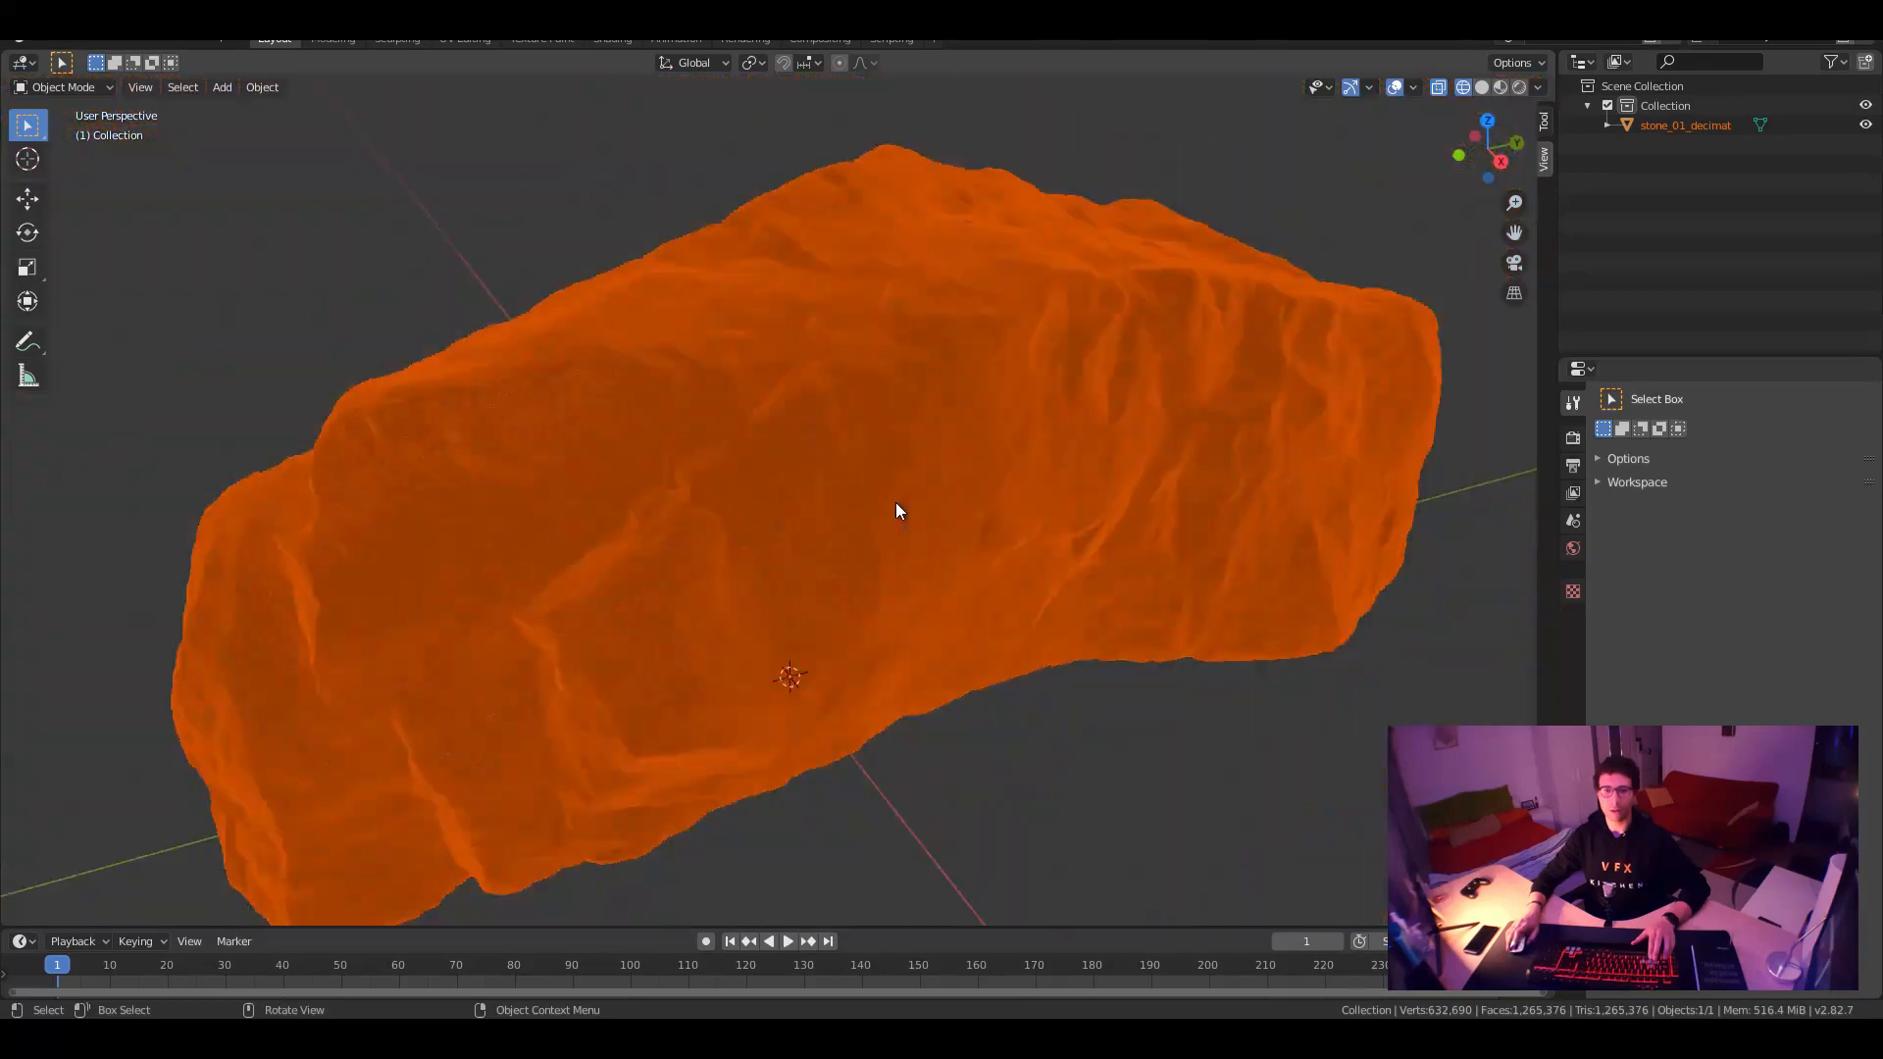
pyautogui.scroll(-3)
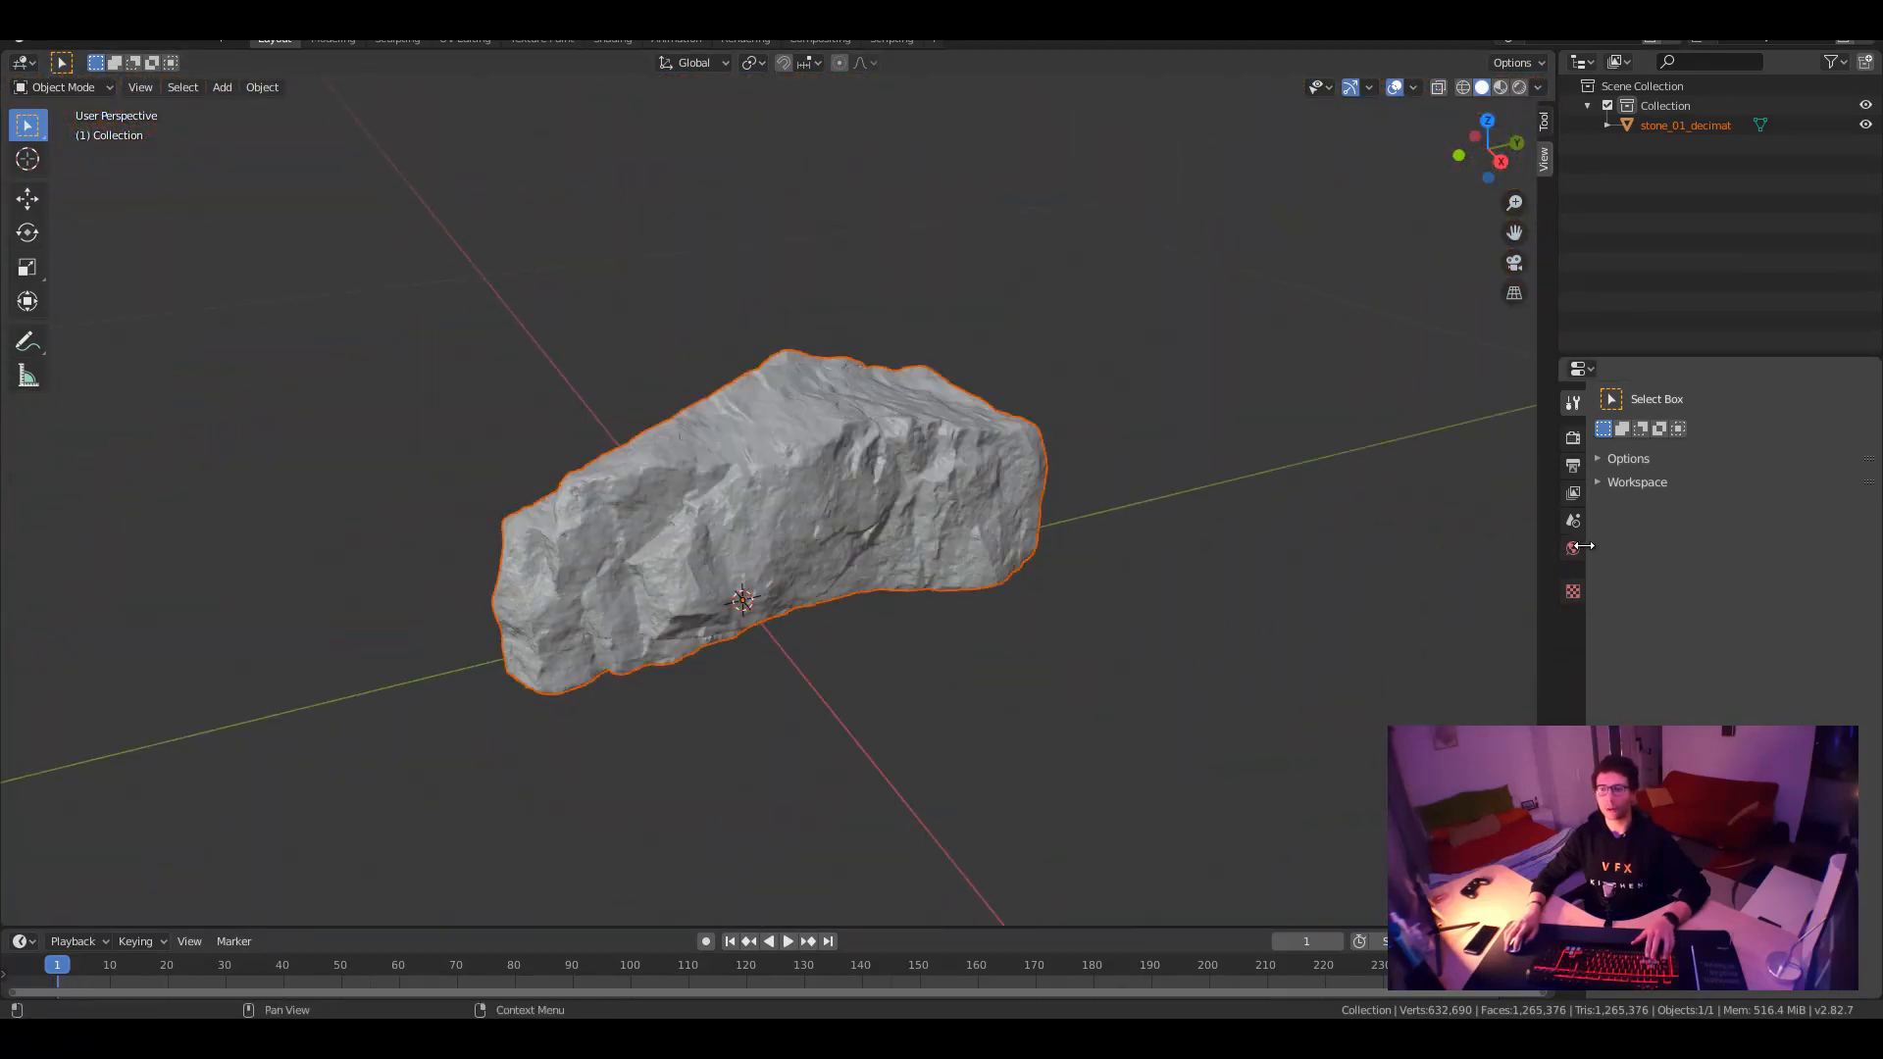
pyautogui.click(1572, 550)
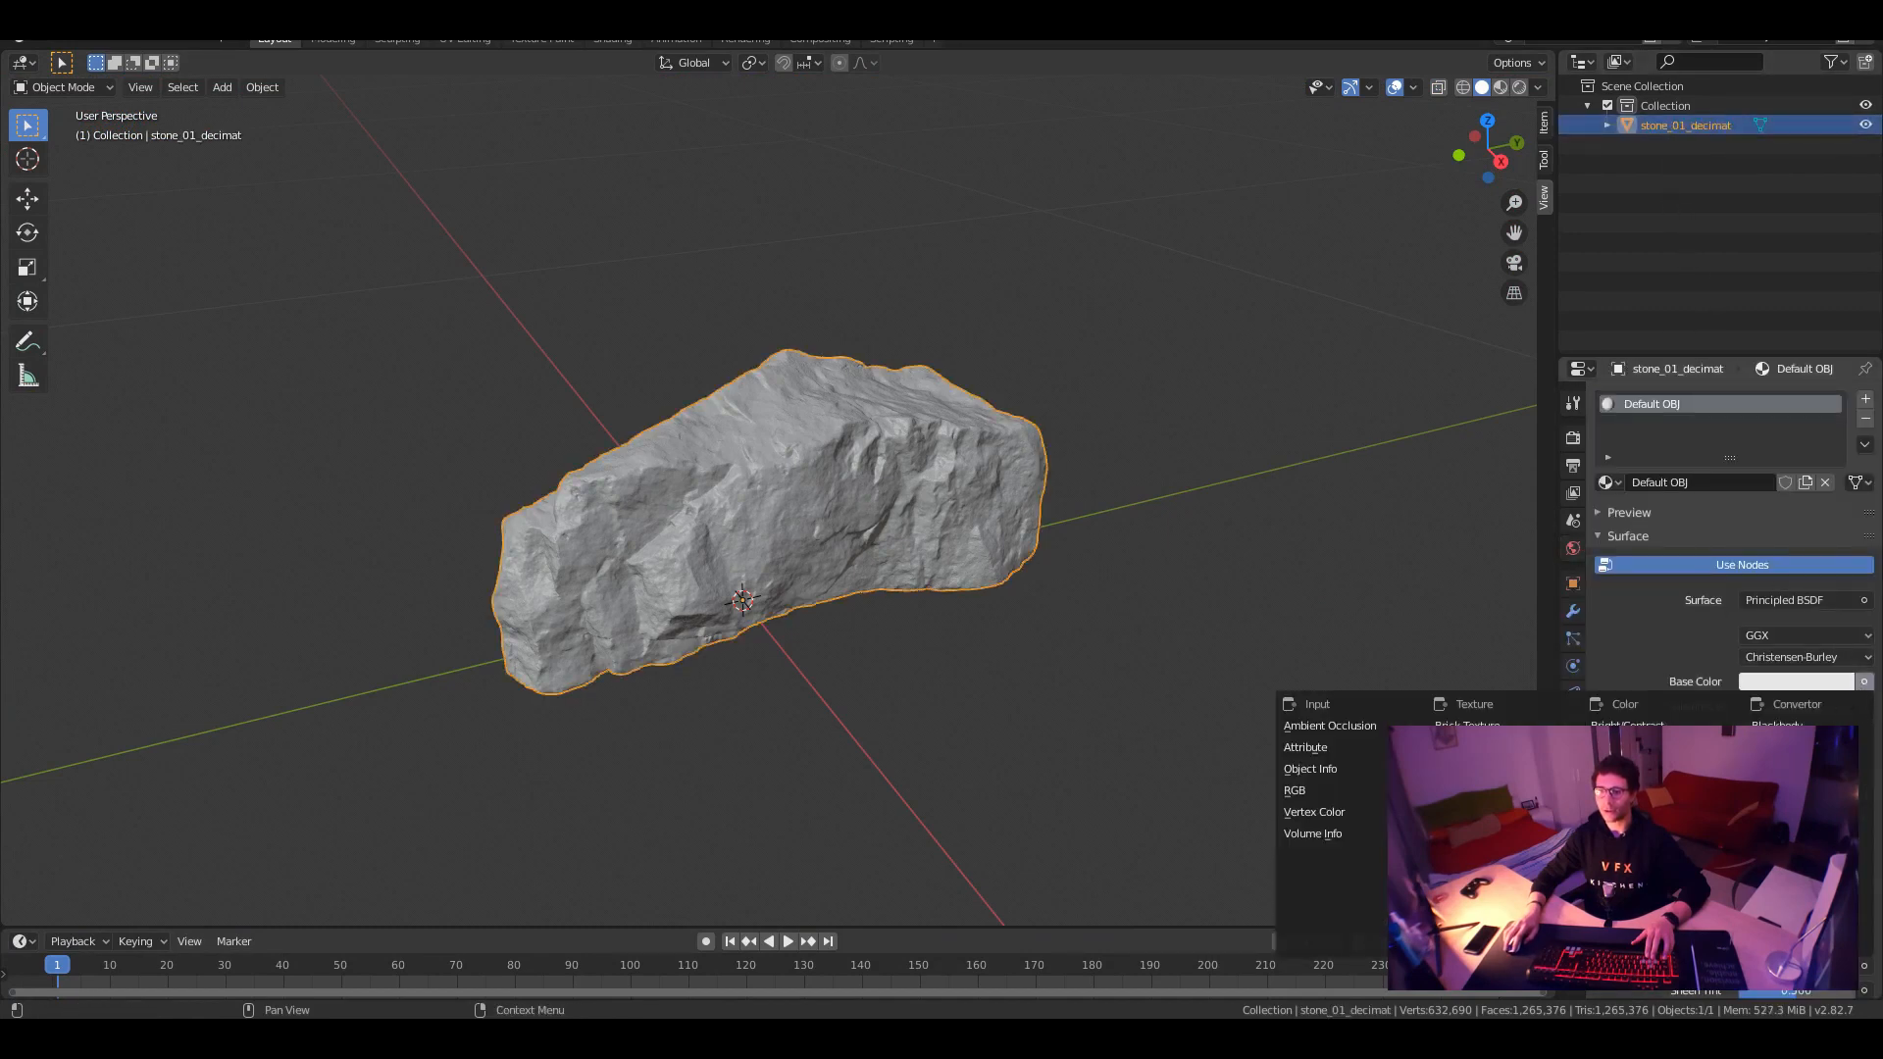
pyautogui.click(1467, 724)
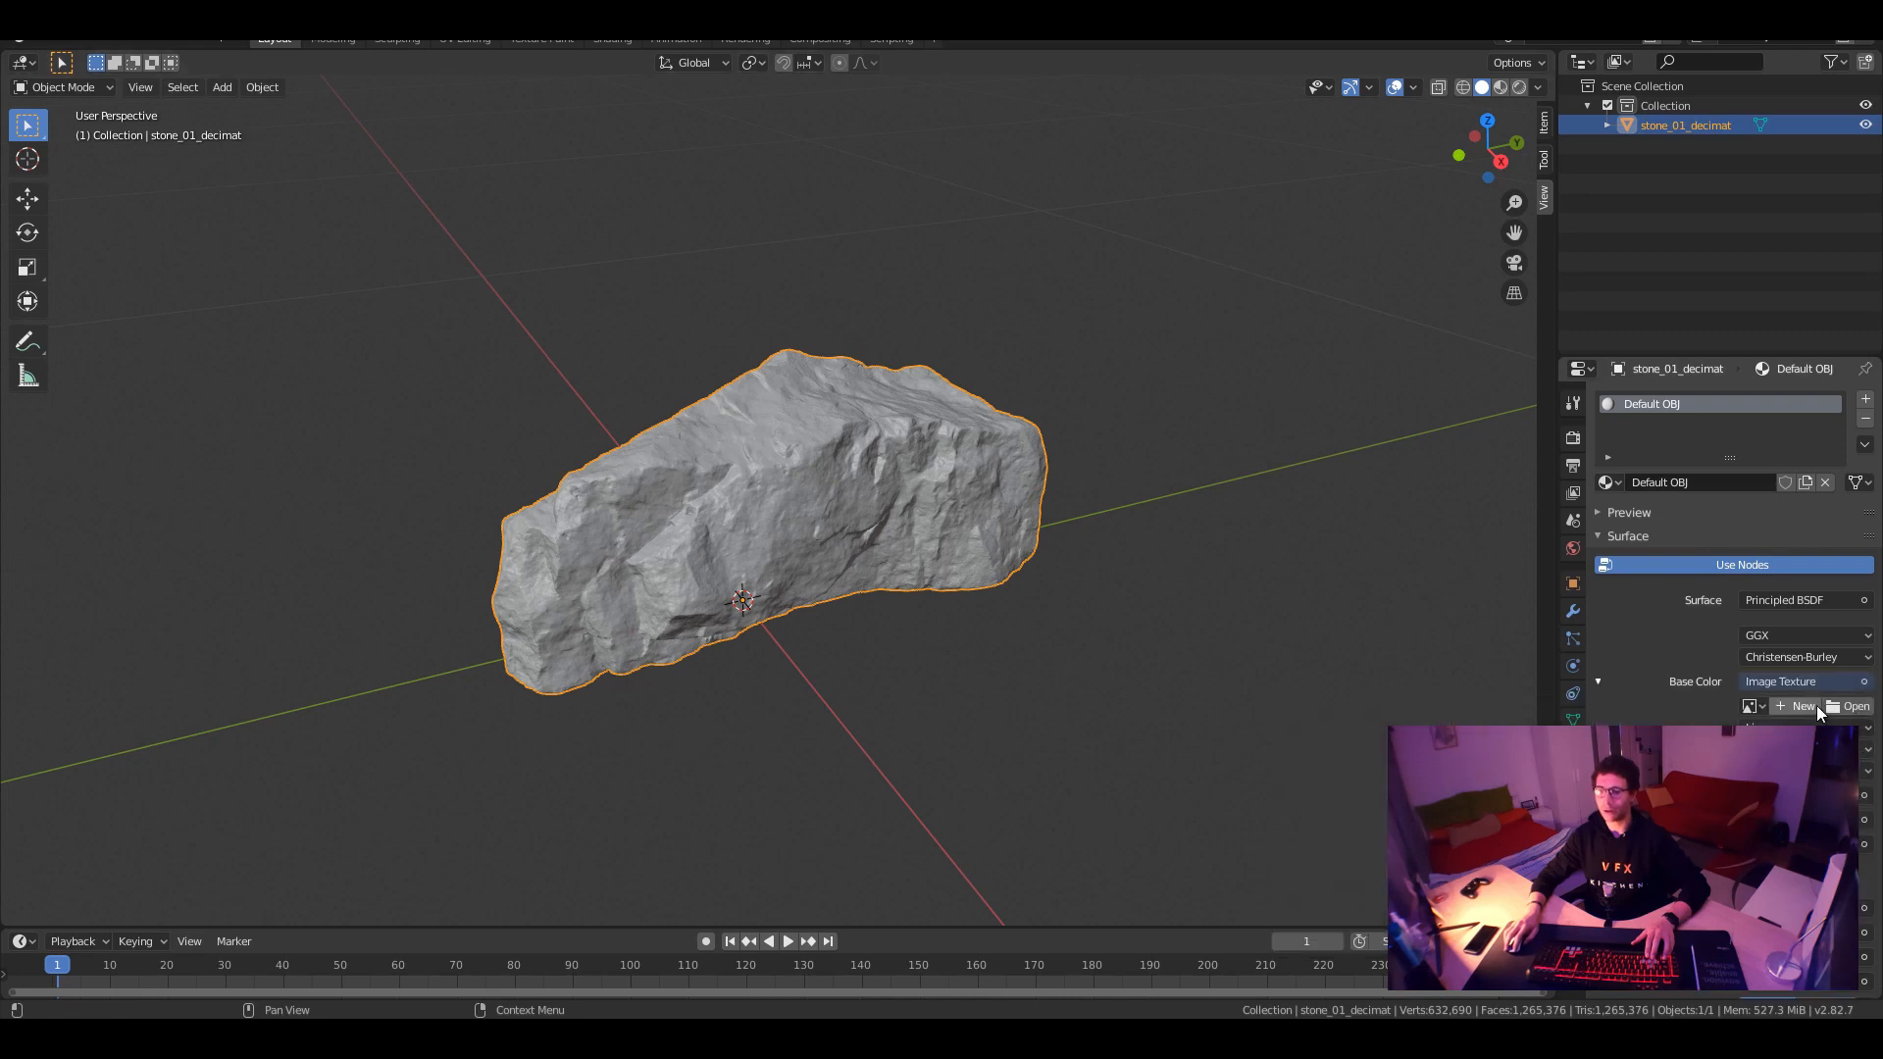
pyautogui.click(1855, 706)
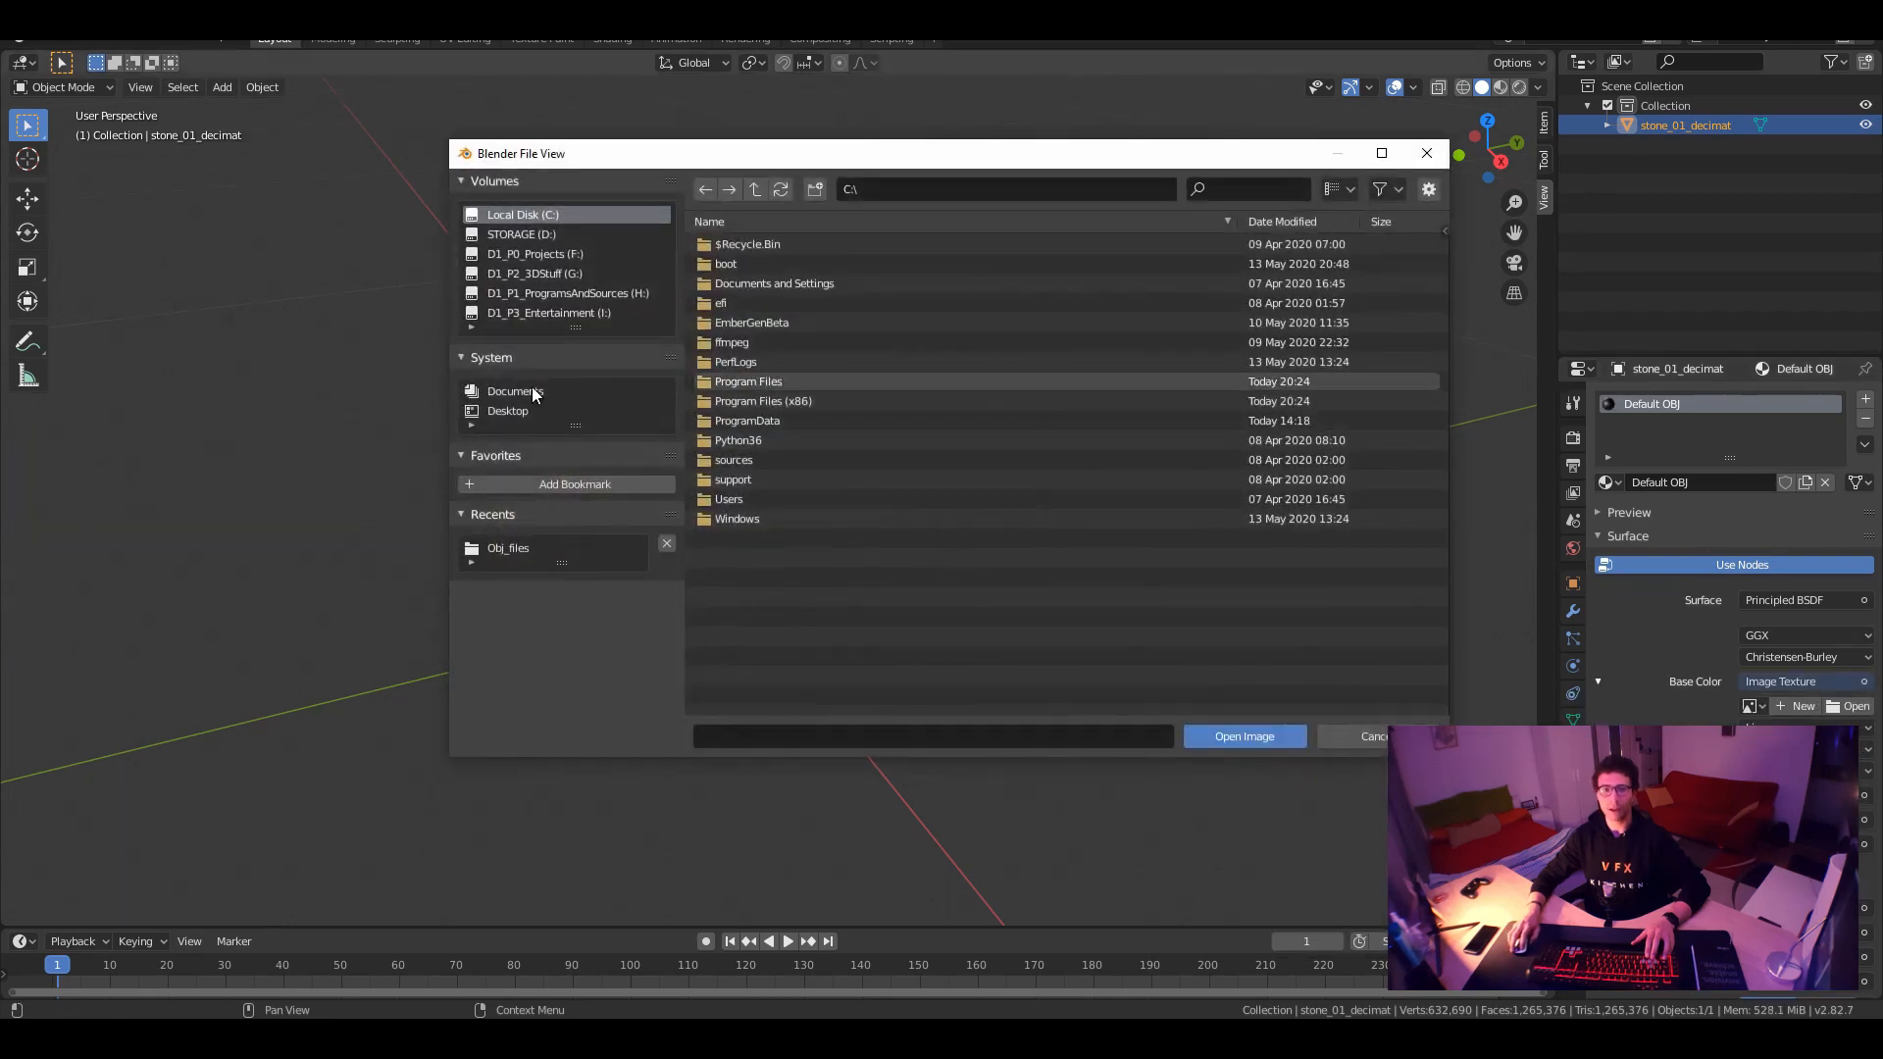
pyautogui.click(507, 411)
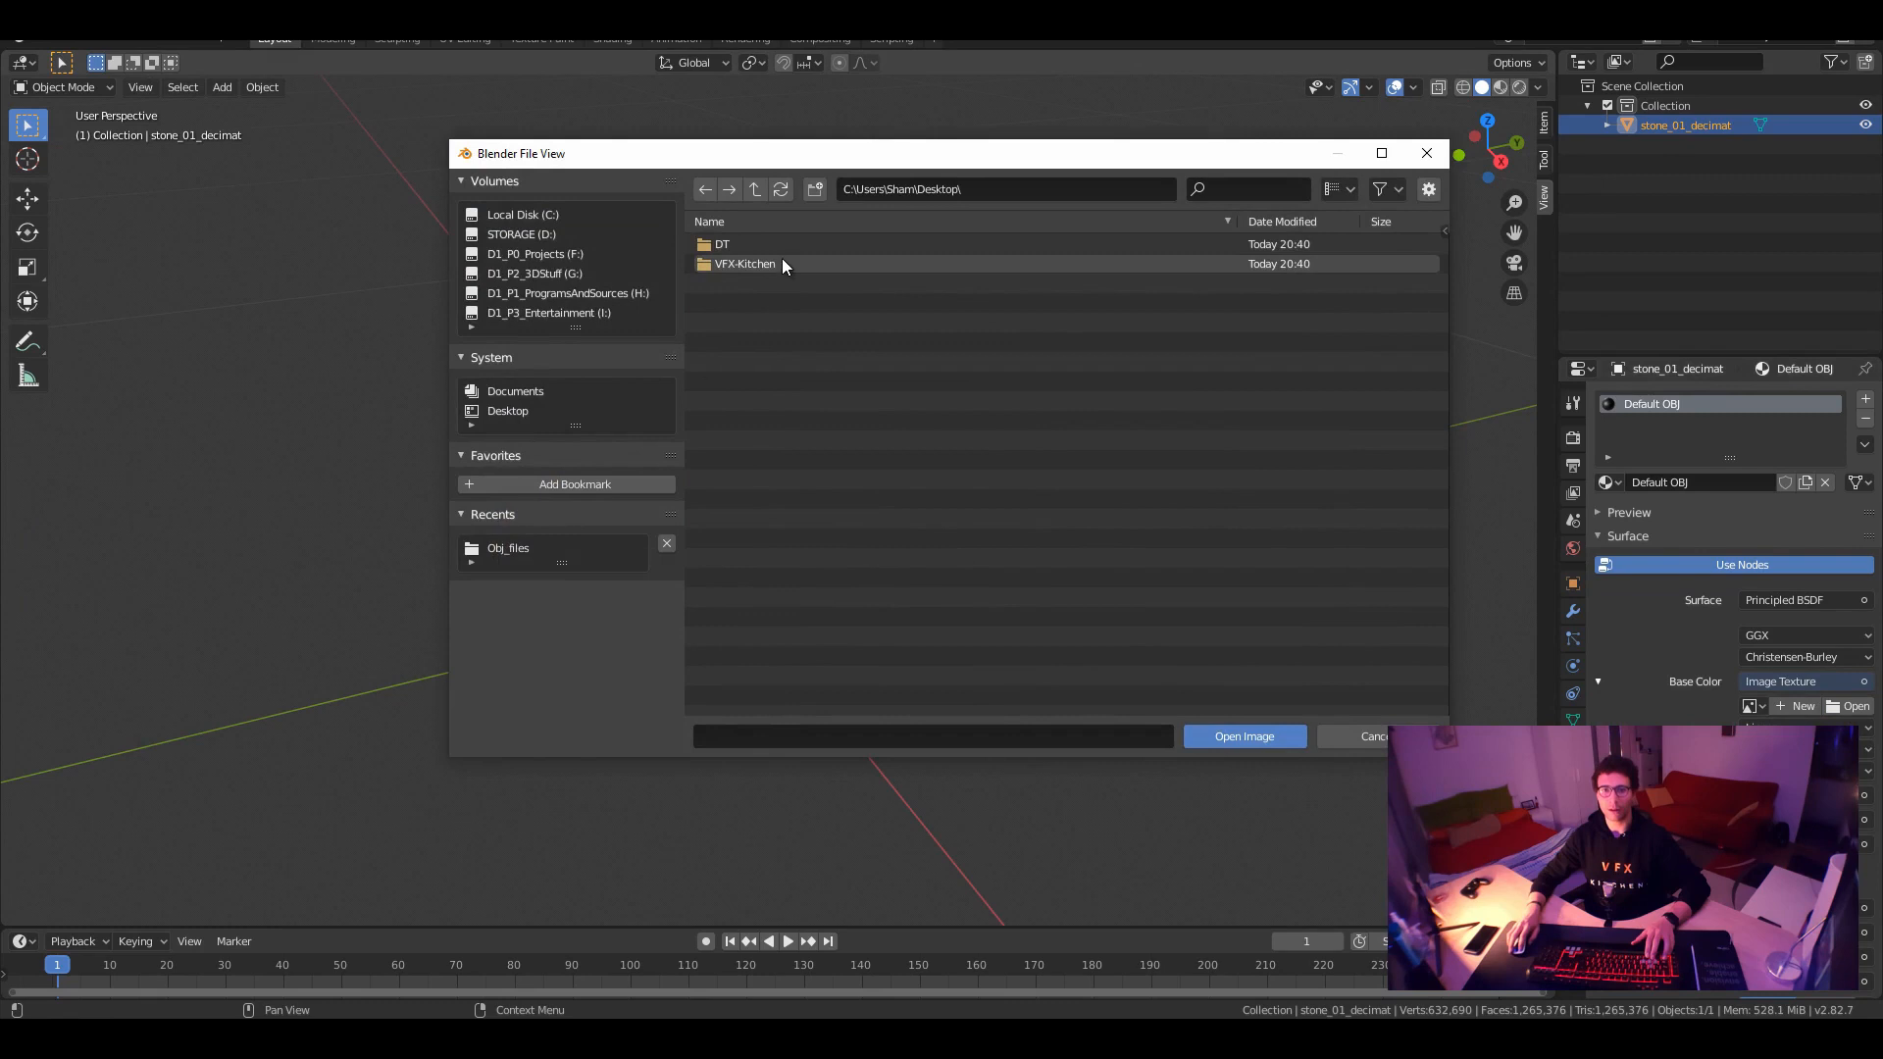
pyautogui.doubleClick(744, 263)
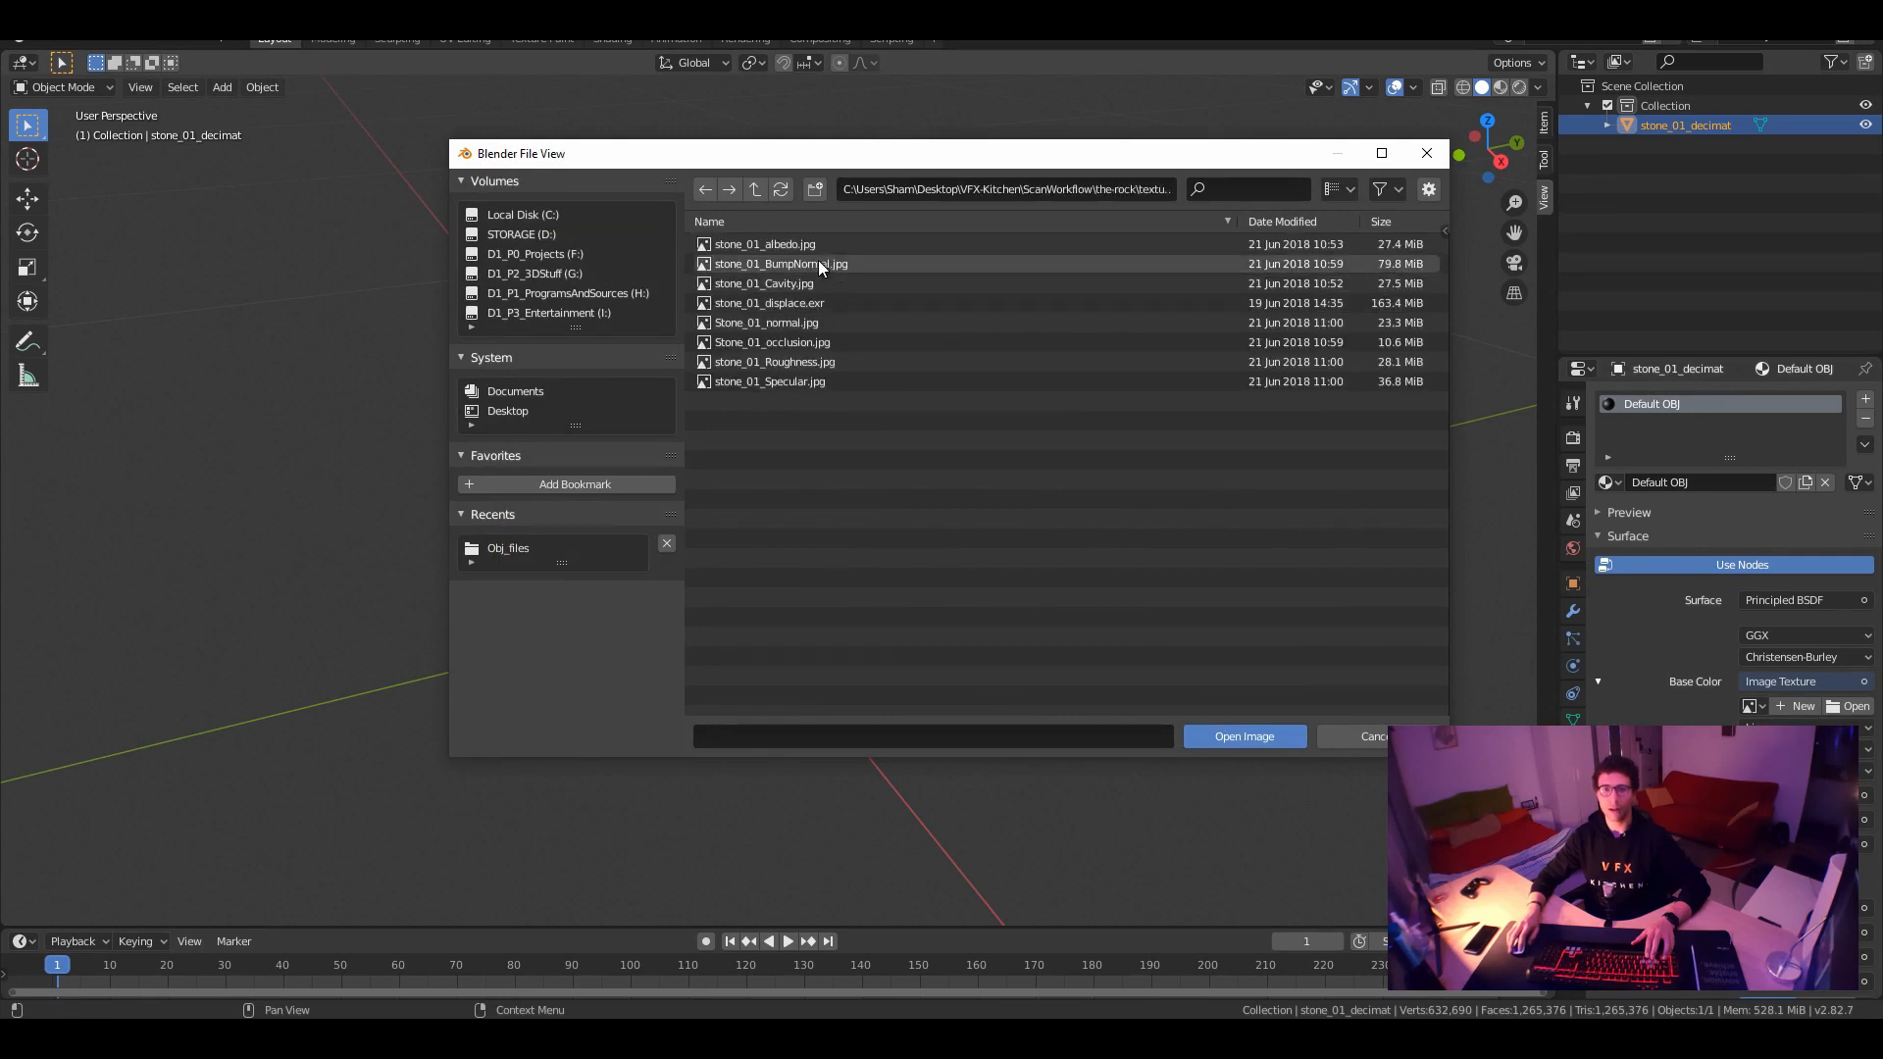
pyautogui.click(1242, 736)
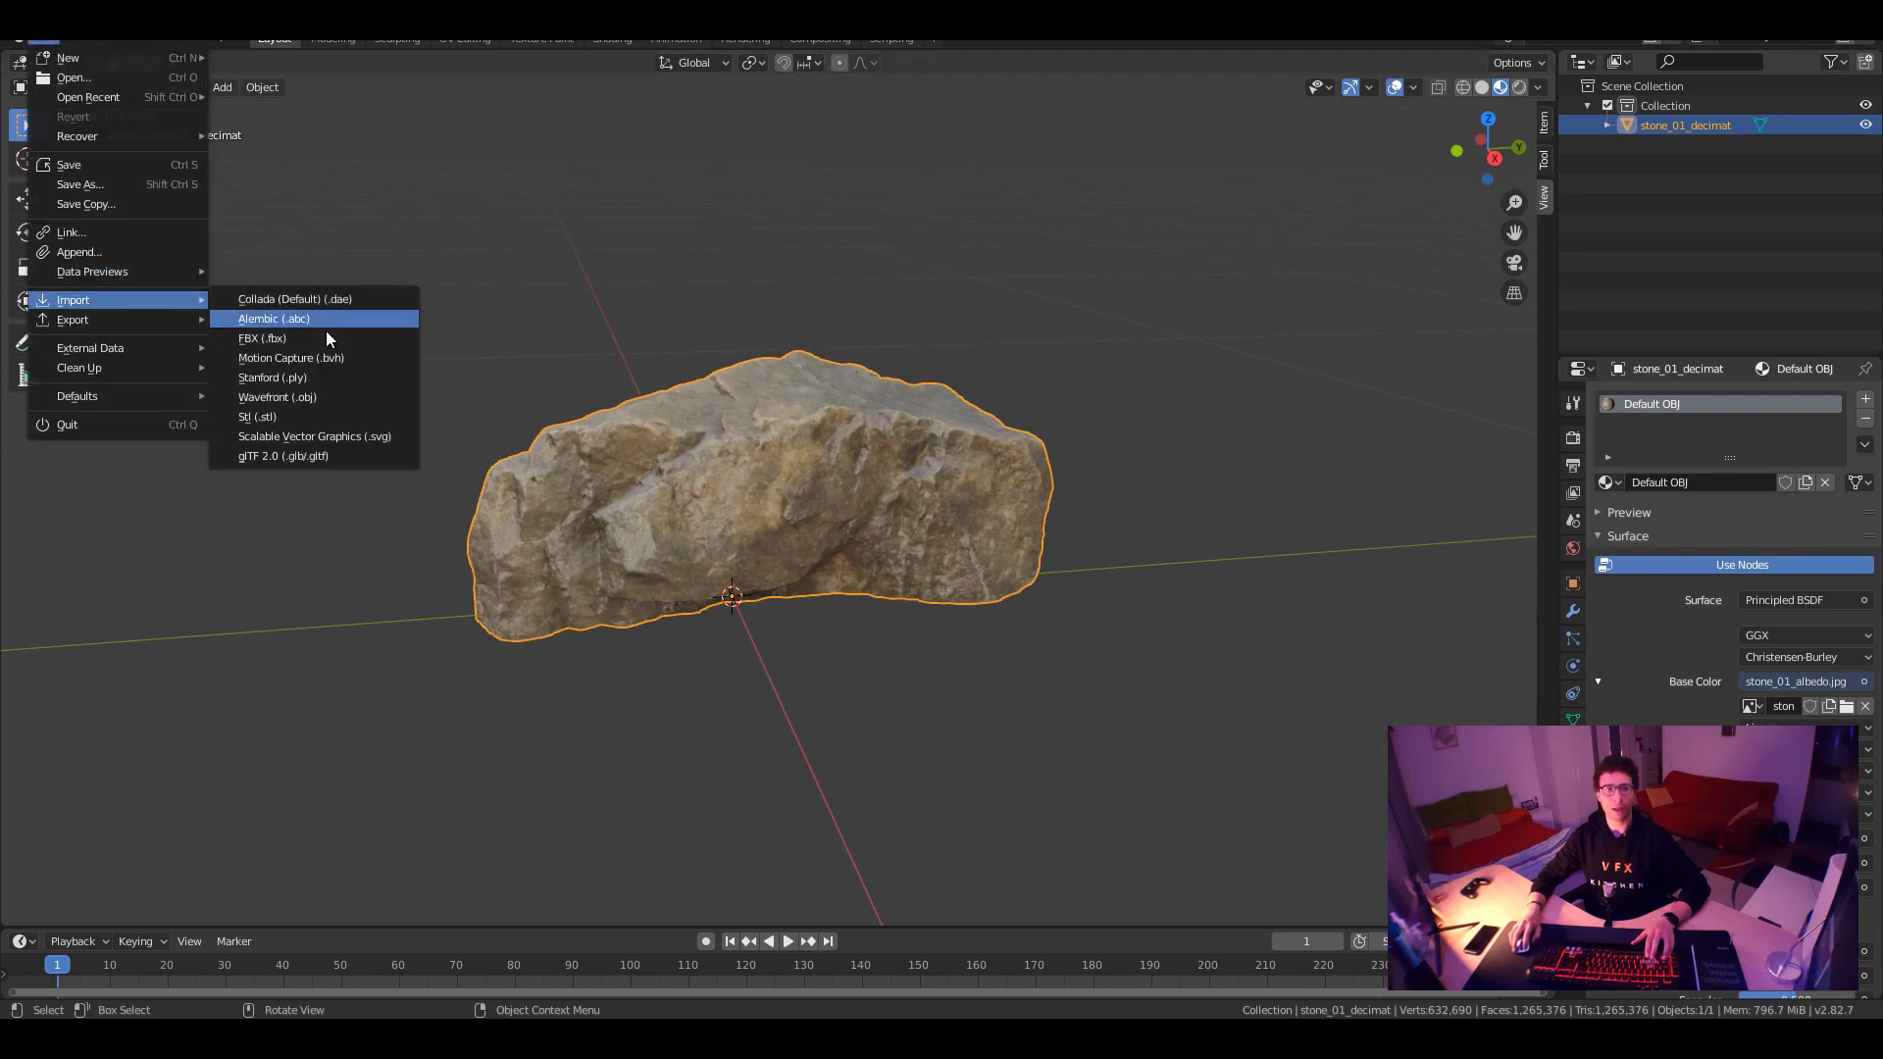
# Import low_poly_rock.obj as a Wavefront OBJ and make it the active object
pyautogui.click(277, 396)
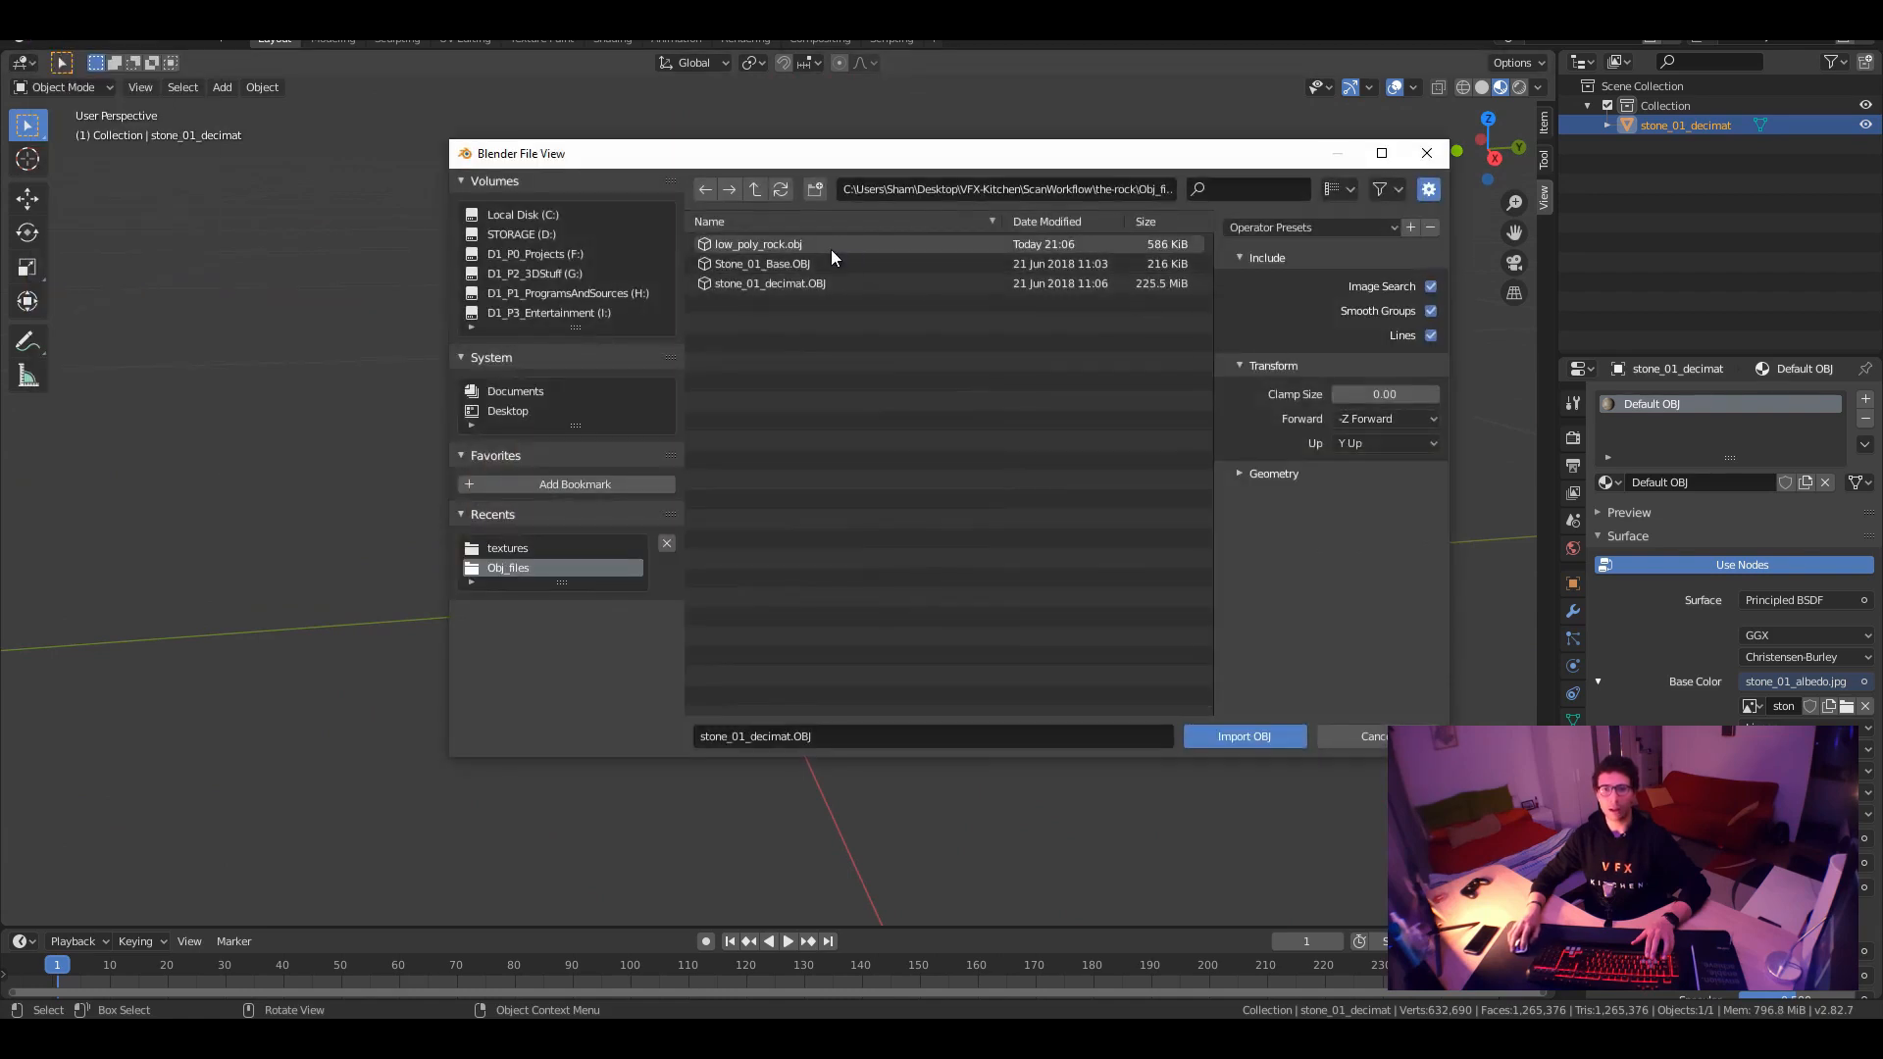
pyautogui.click(1243, 737)
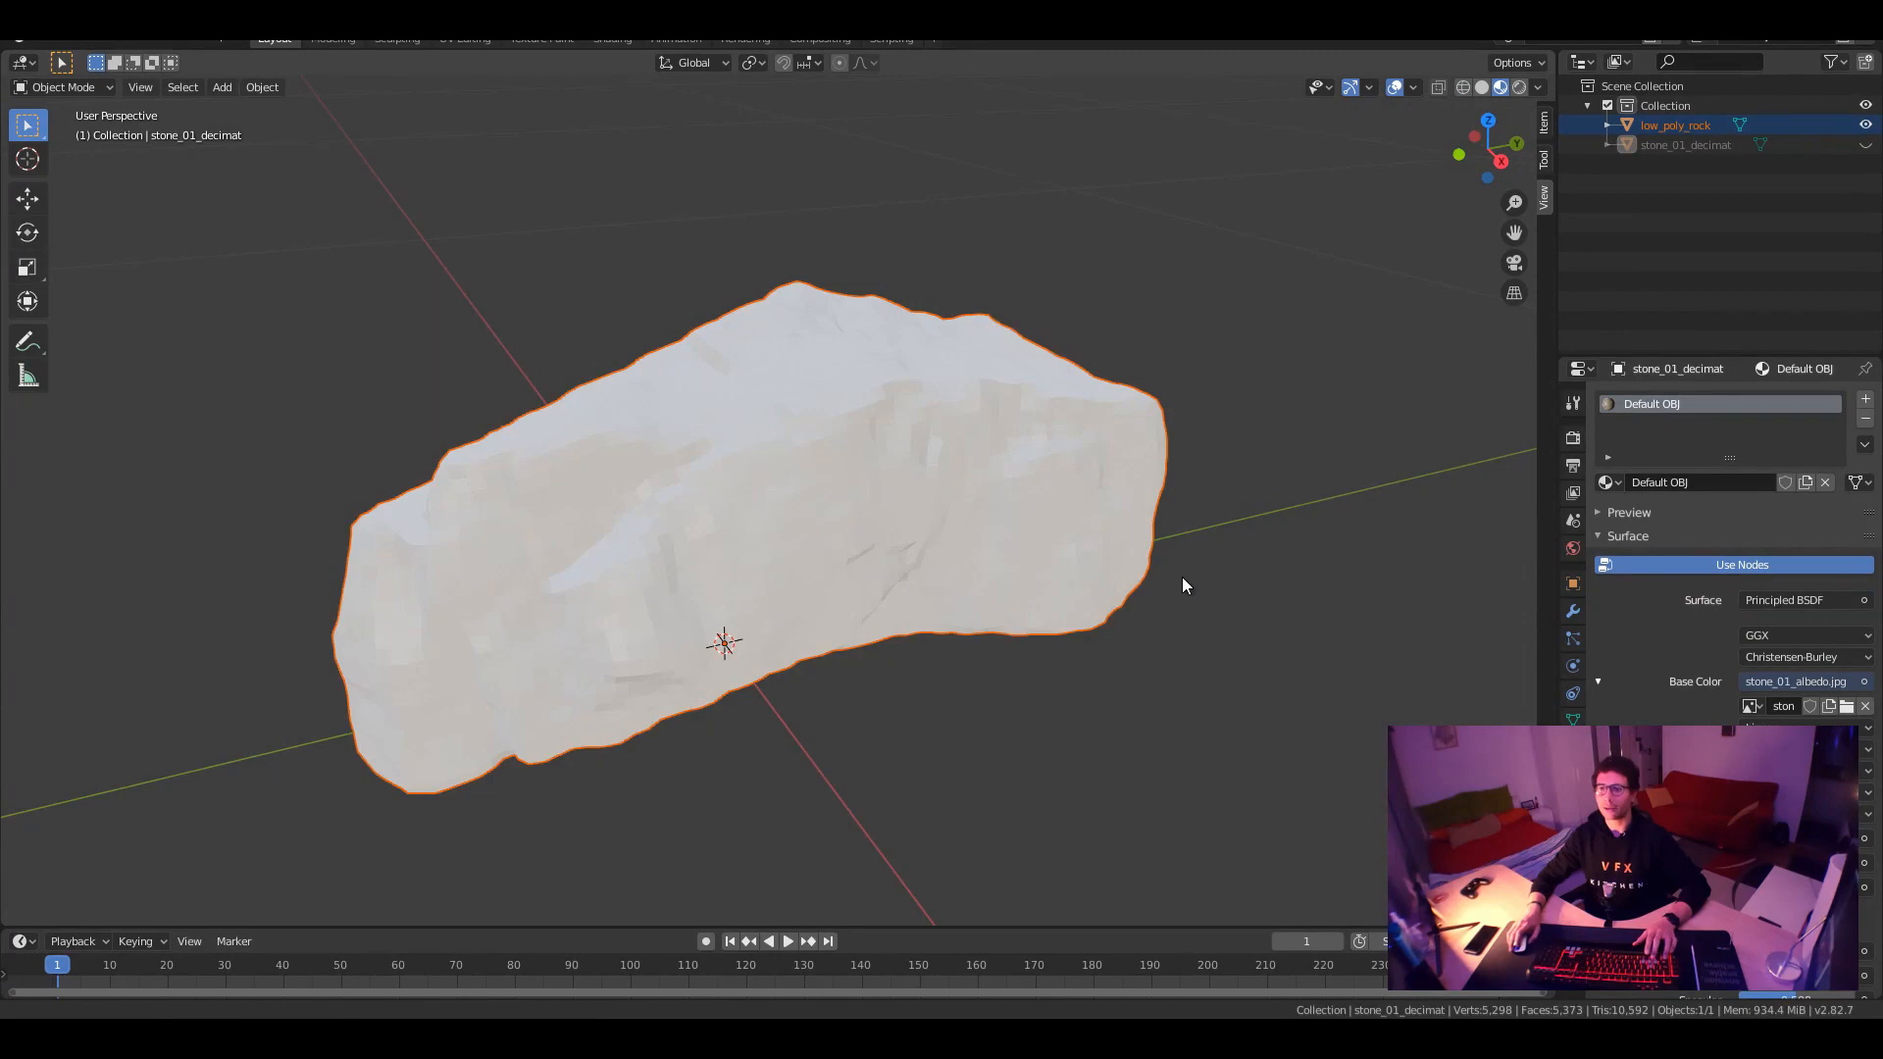
pyautogui.click(1676, 124)
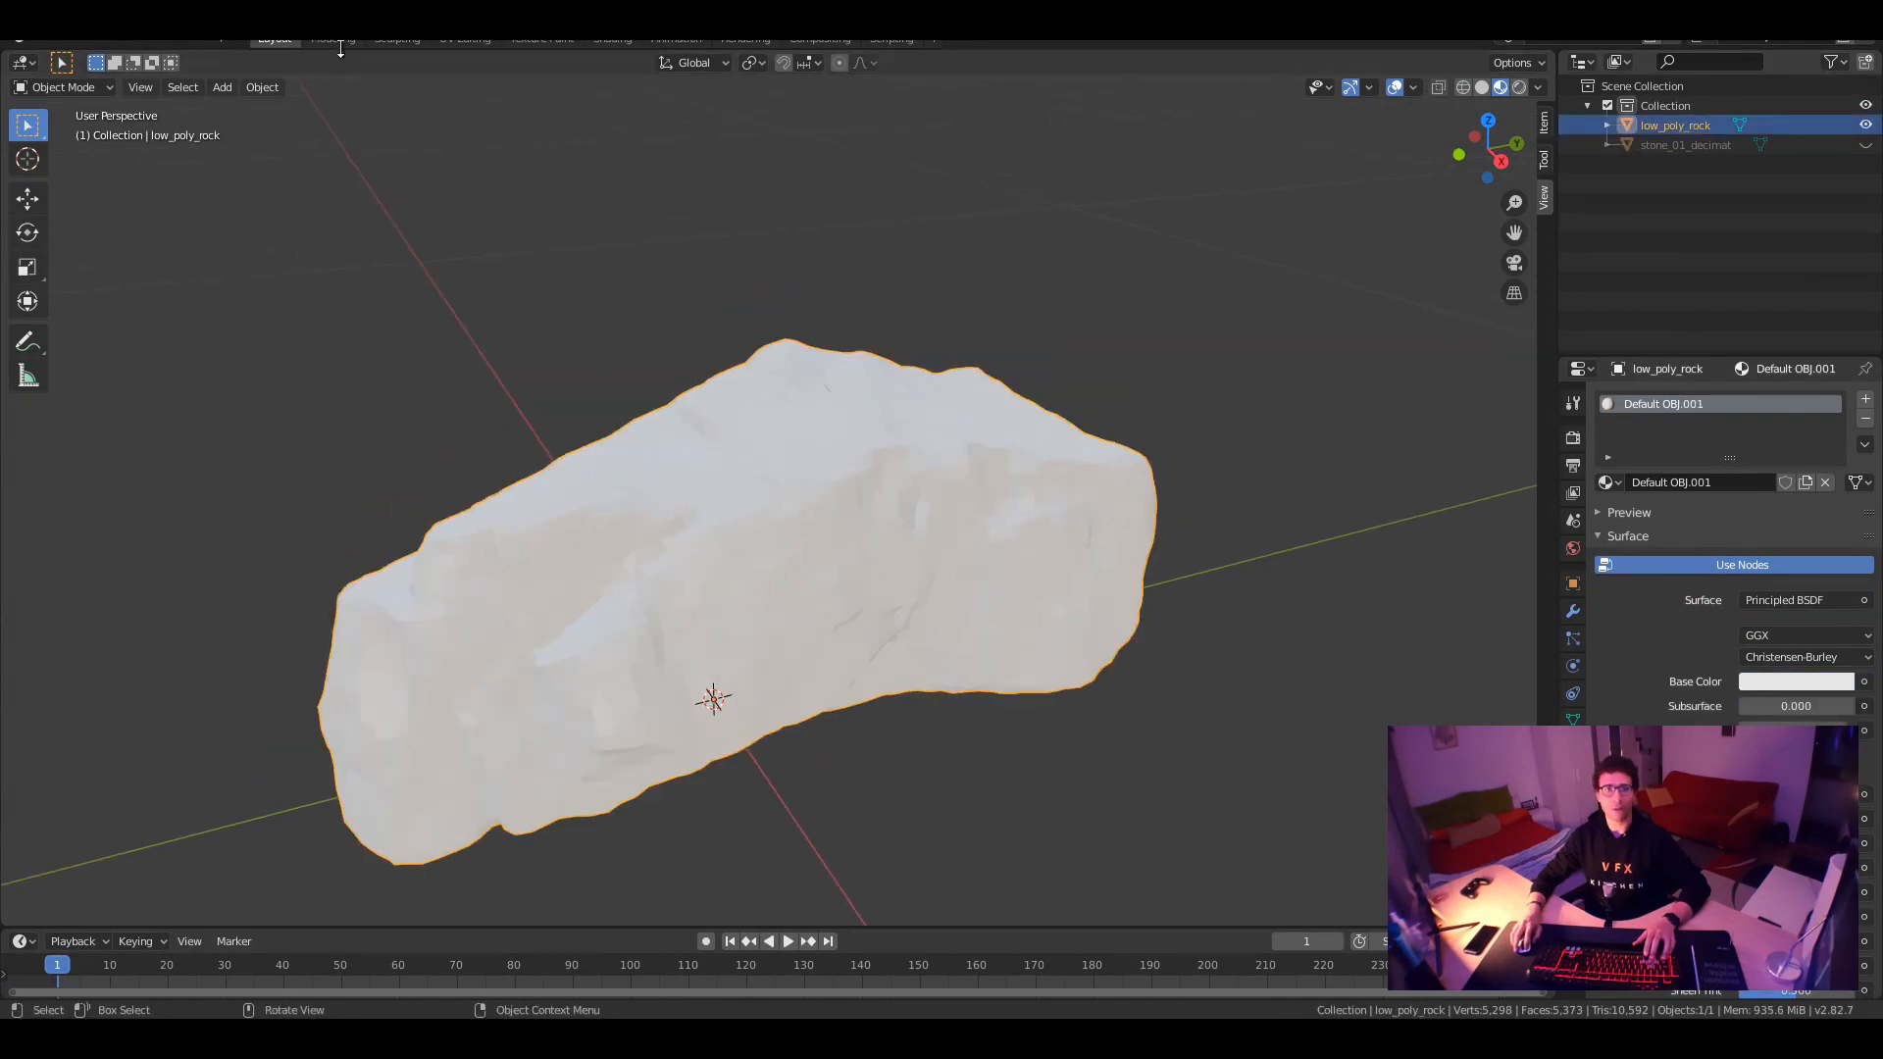
# Unwrap low_poly_rock with Smart UV Project in the UV Editing workspace
pyautogui.click(464, 39)
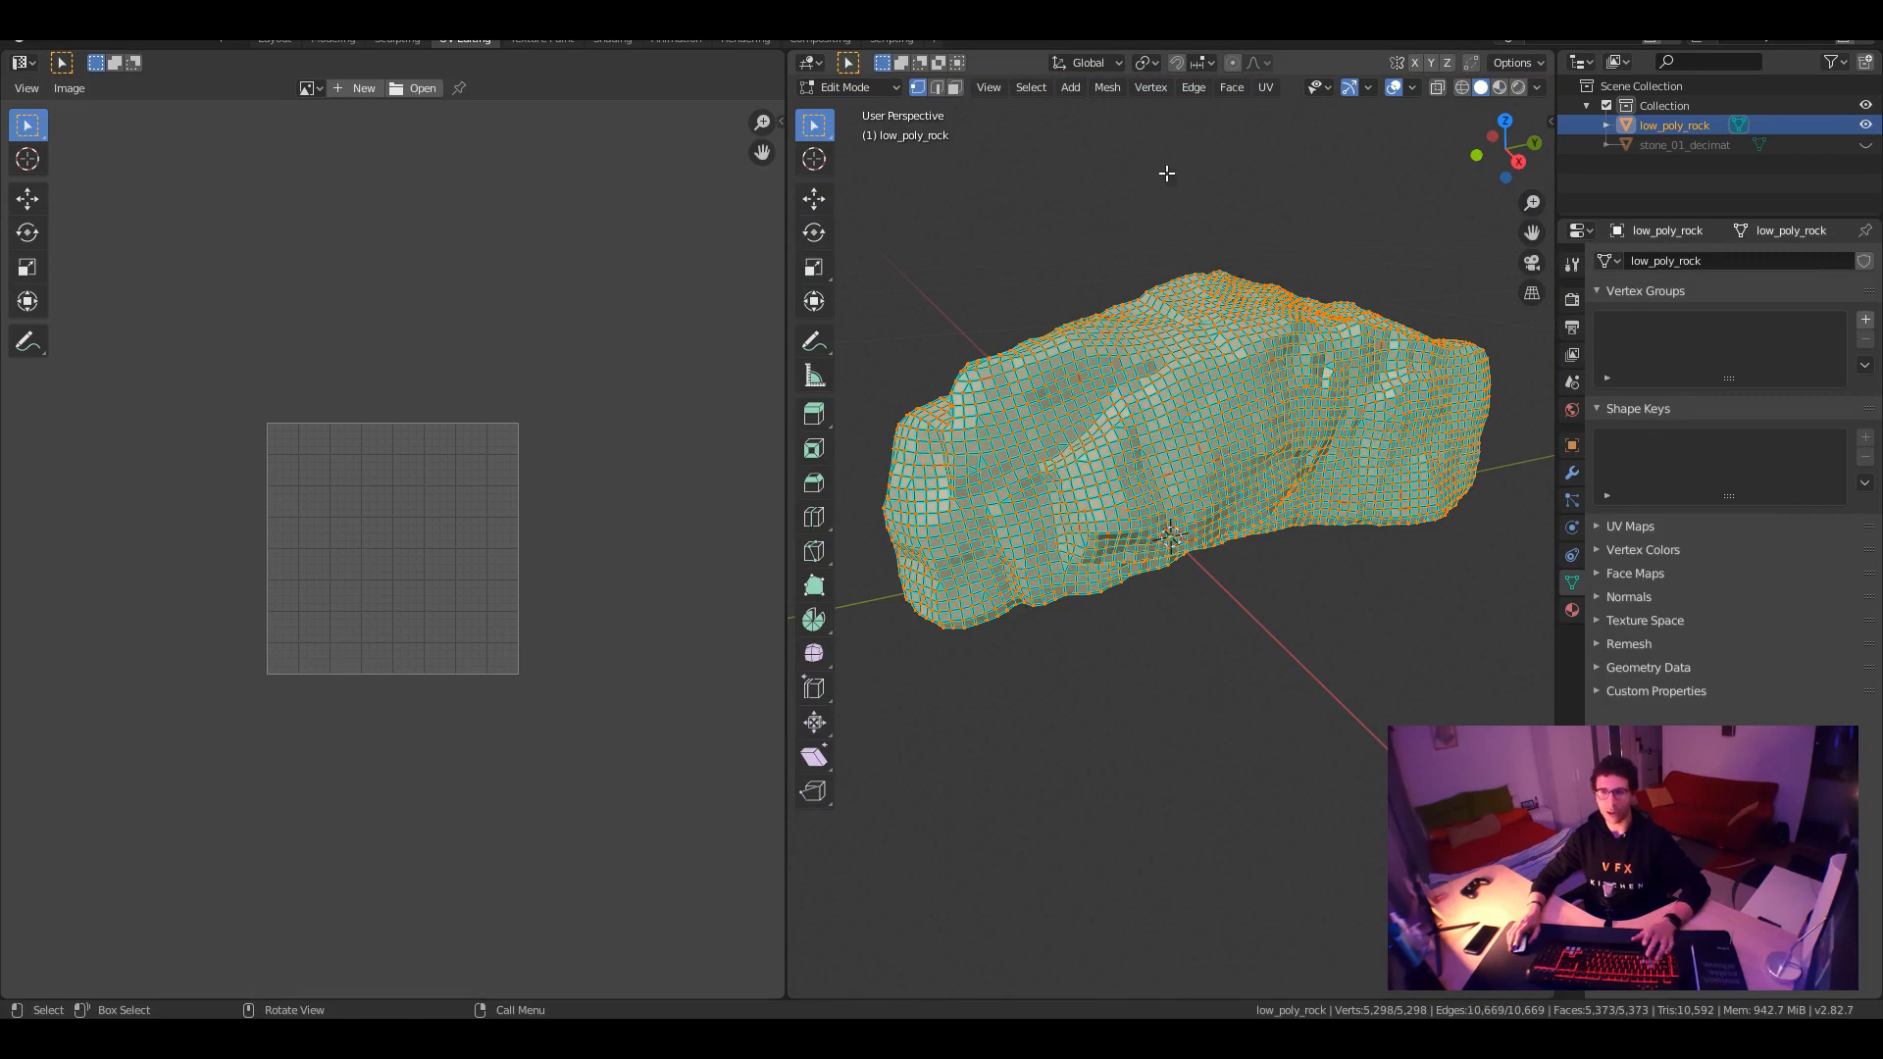
pyautogui.click(1265, 87)
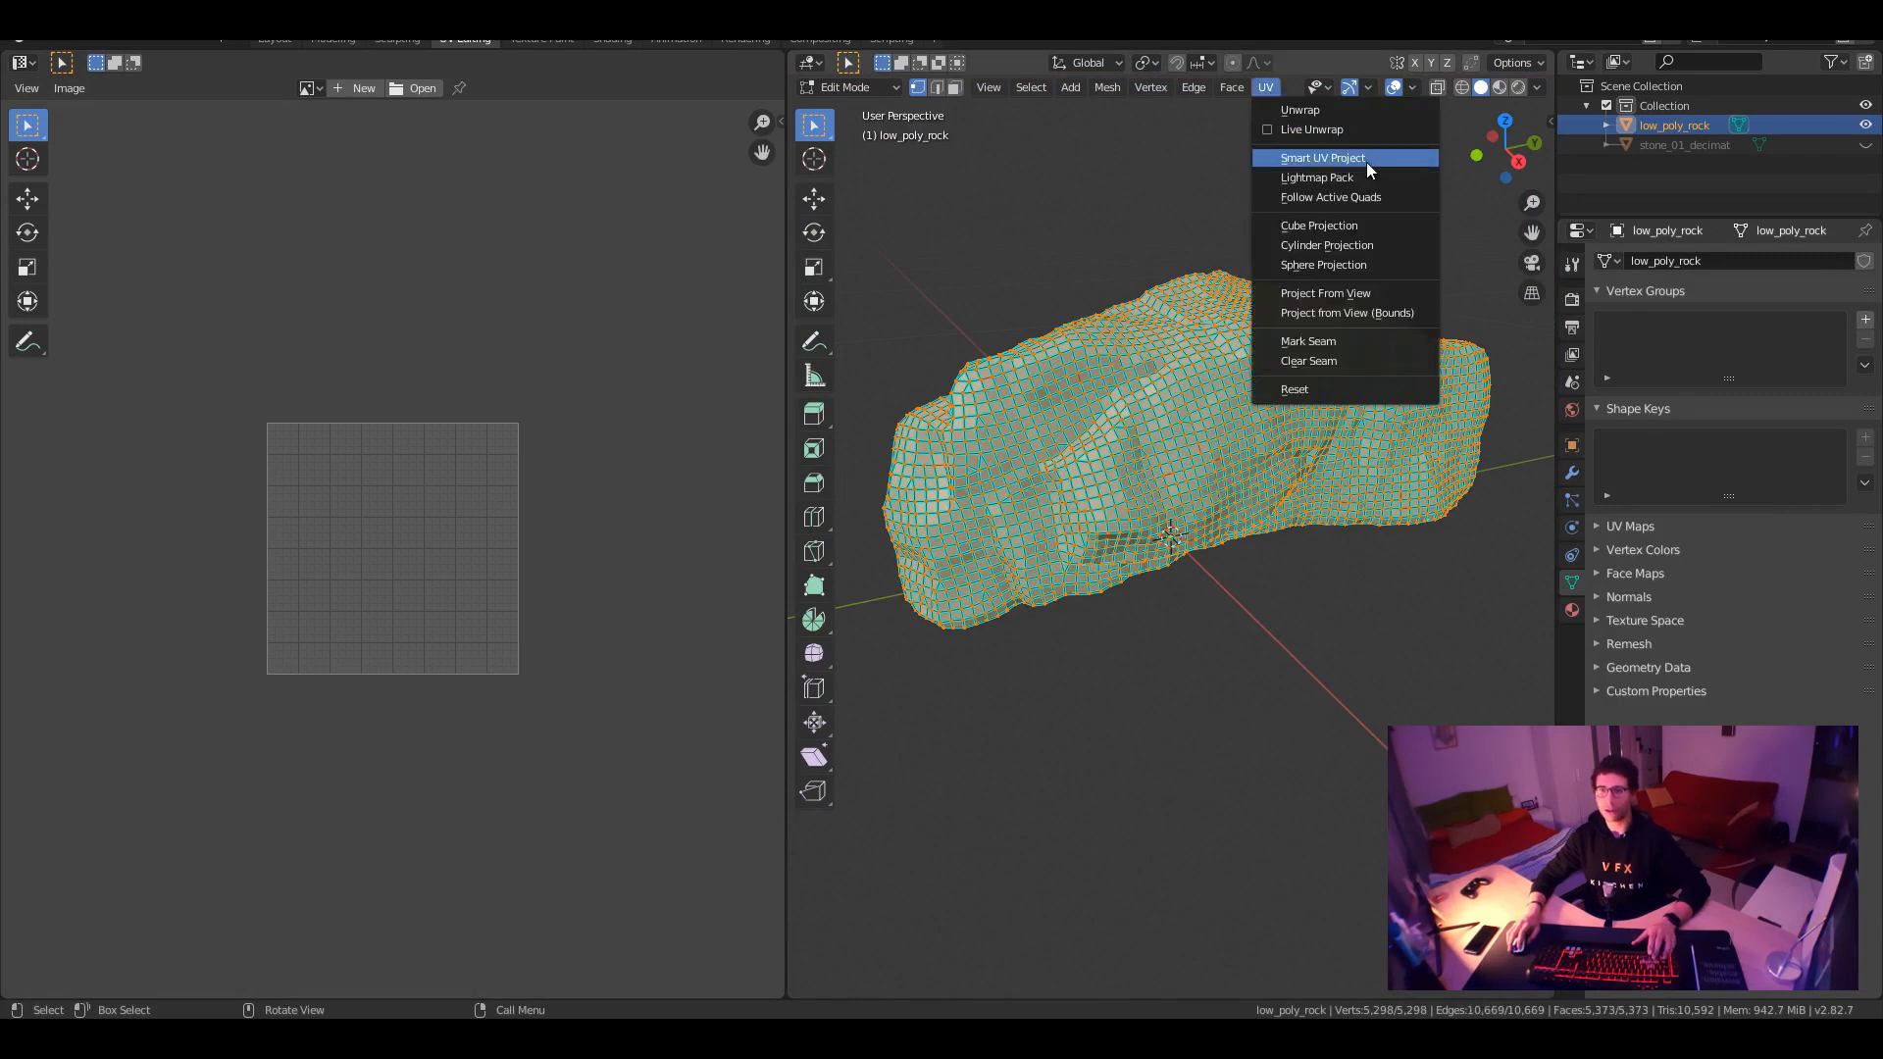
pyautogui.click(1322, 157)
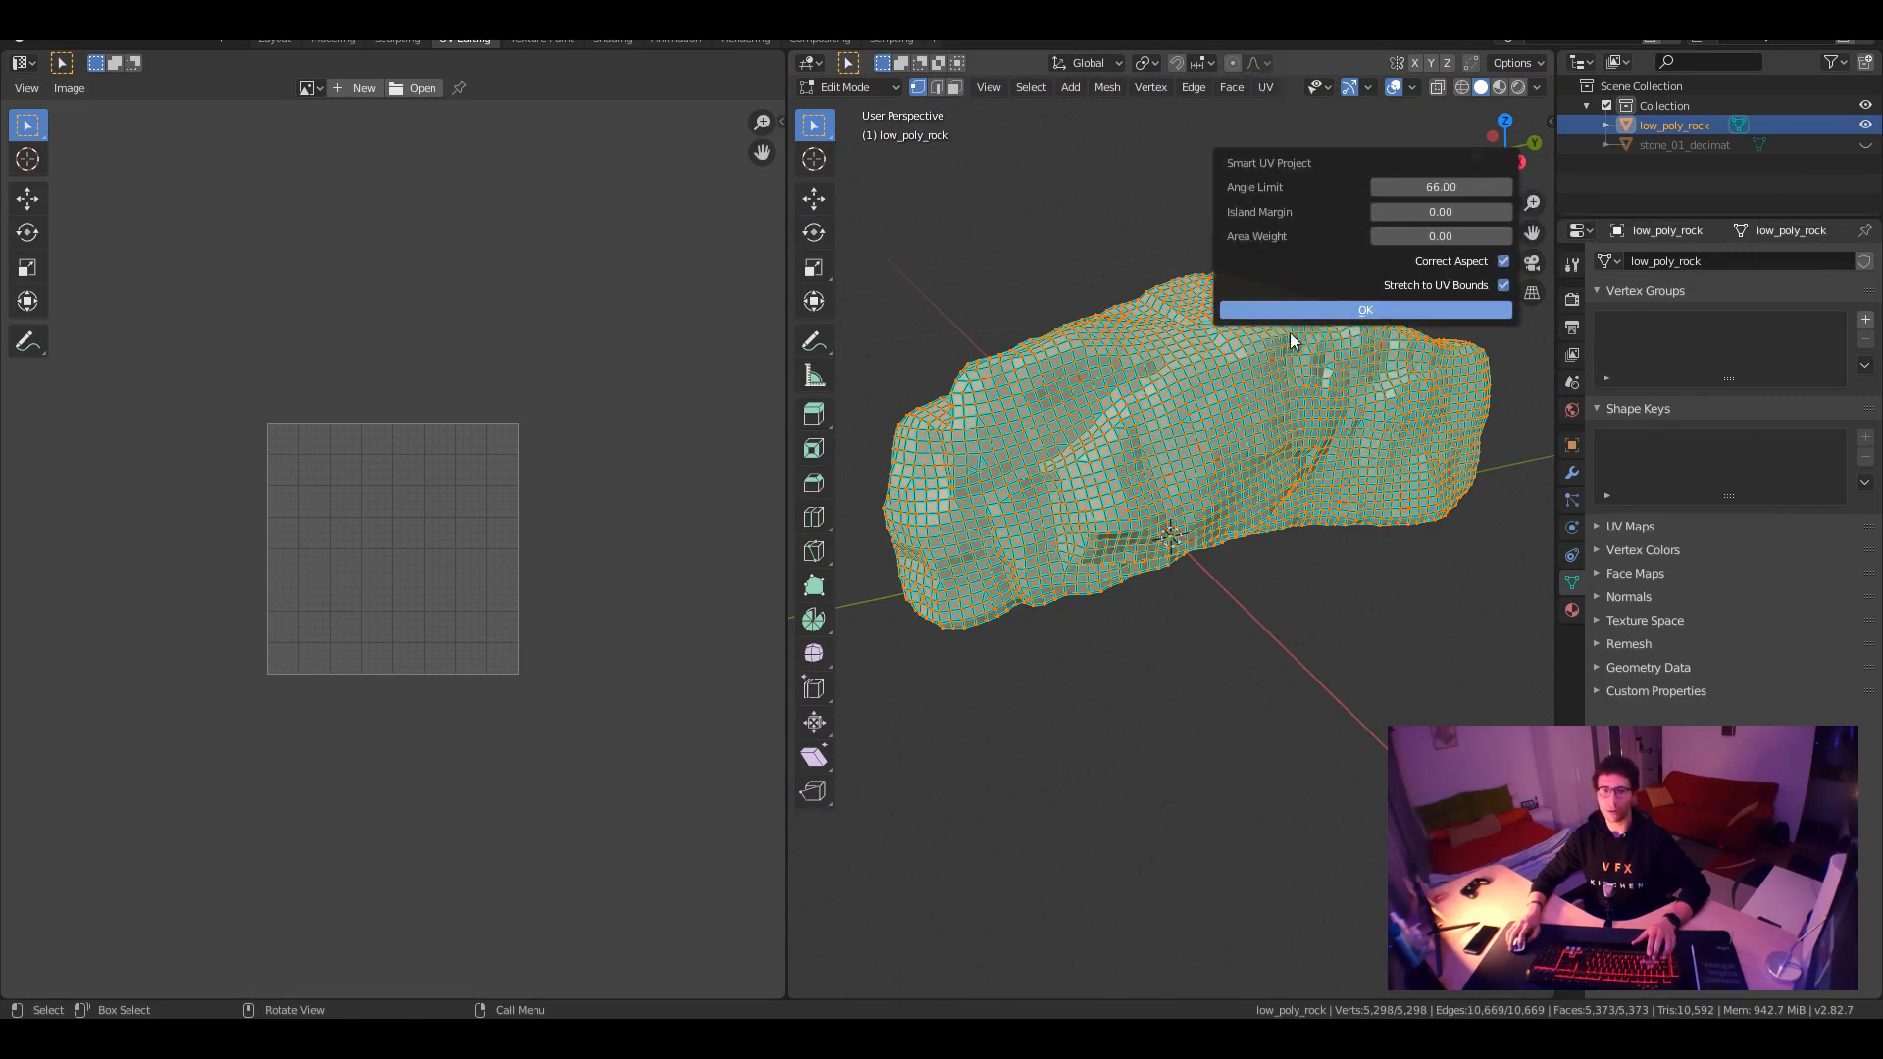
pyautogui.click(1364, 310)
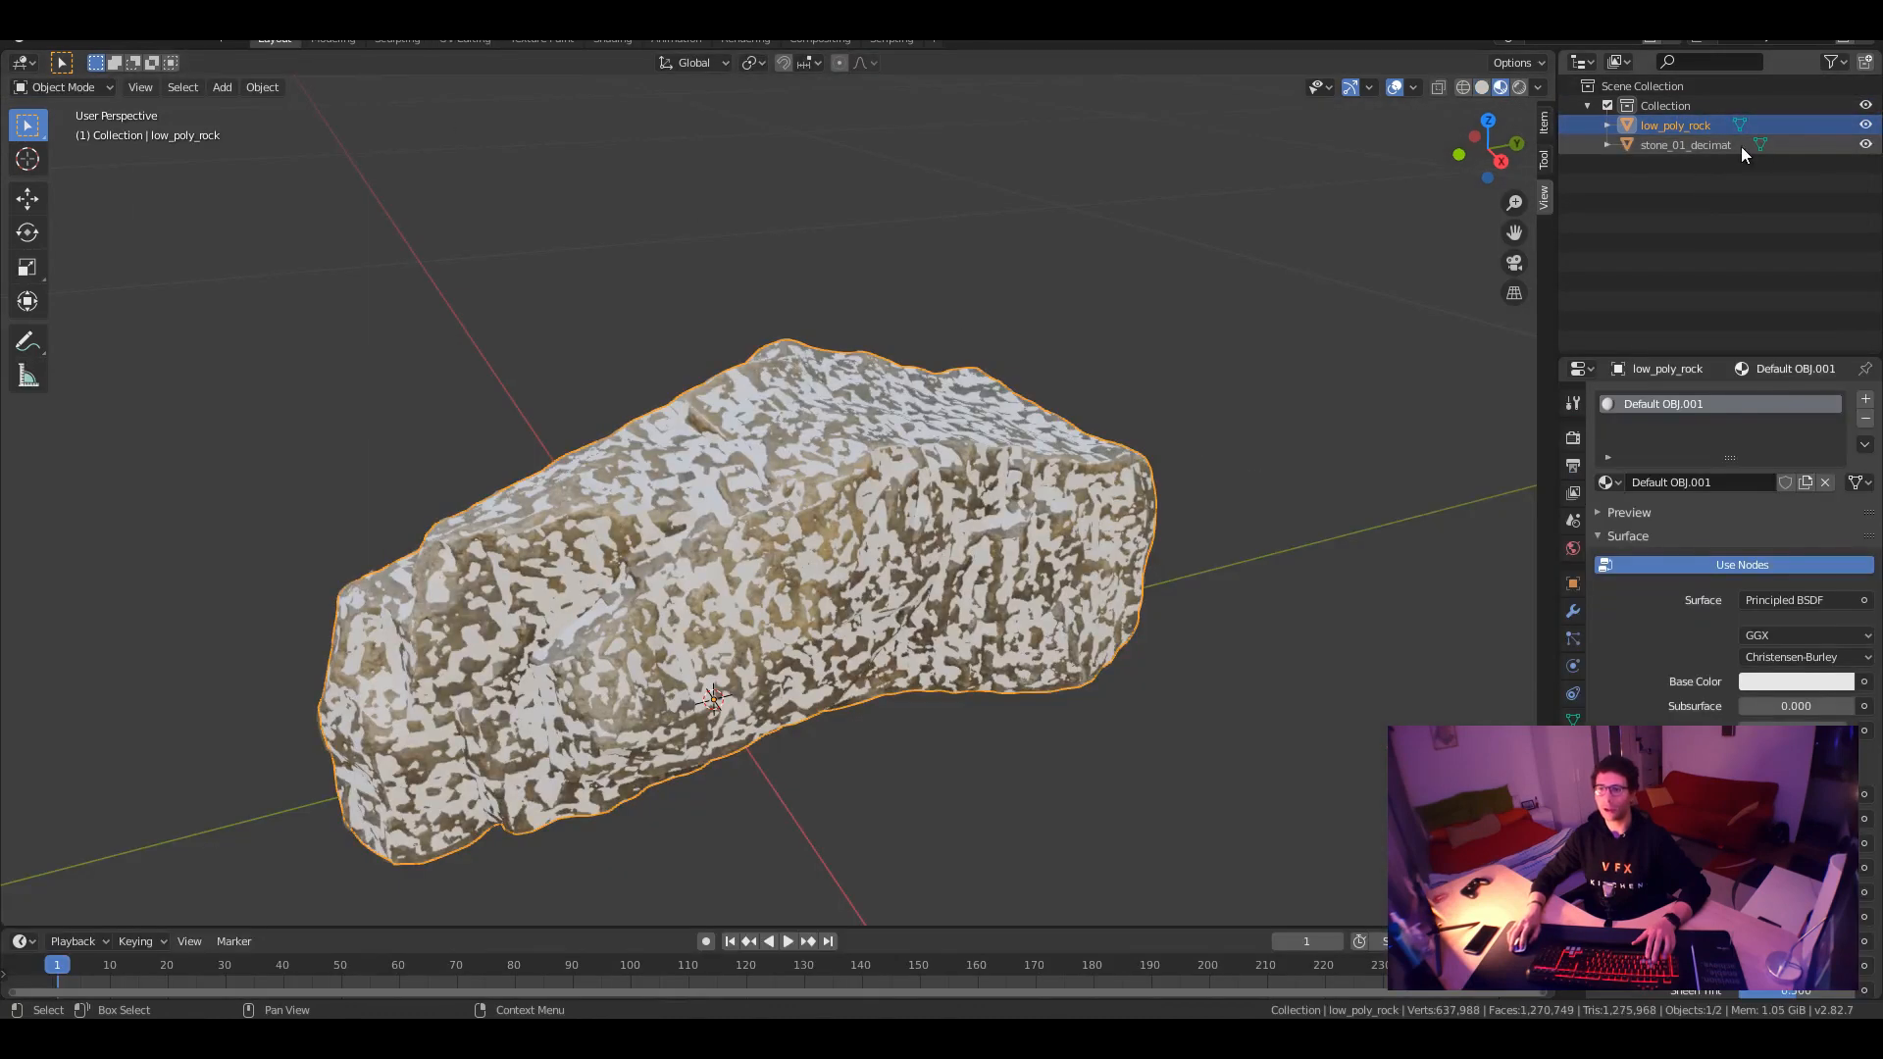
# Select low_poly_rock and feed its Base Color a new 1024×1024 image texture named 'bake'
pyautogui.click(1706, 168)
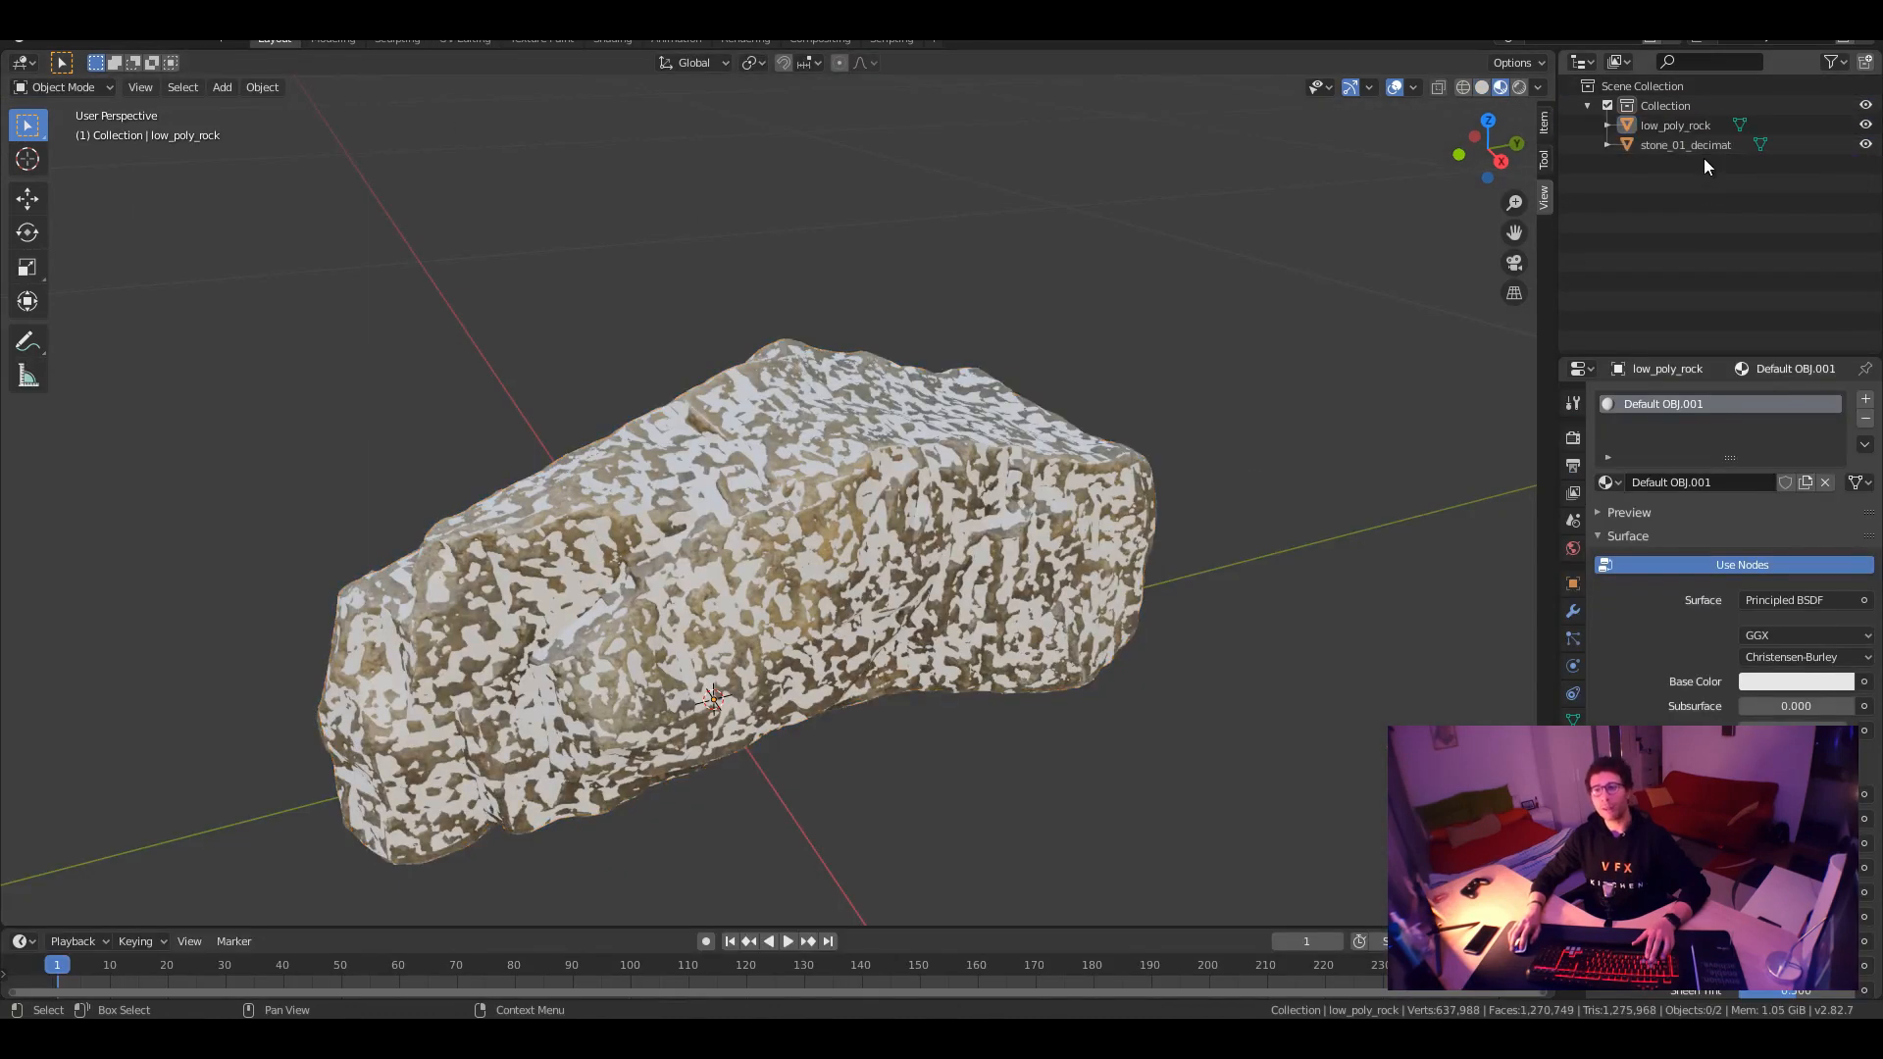
pyautogui.click(1674, 124)
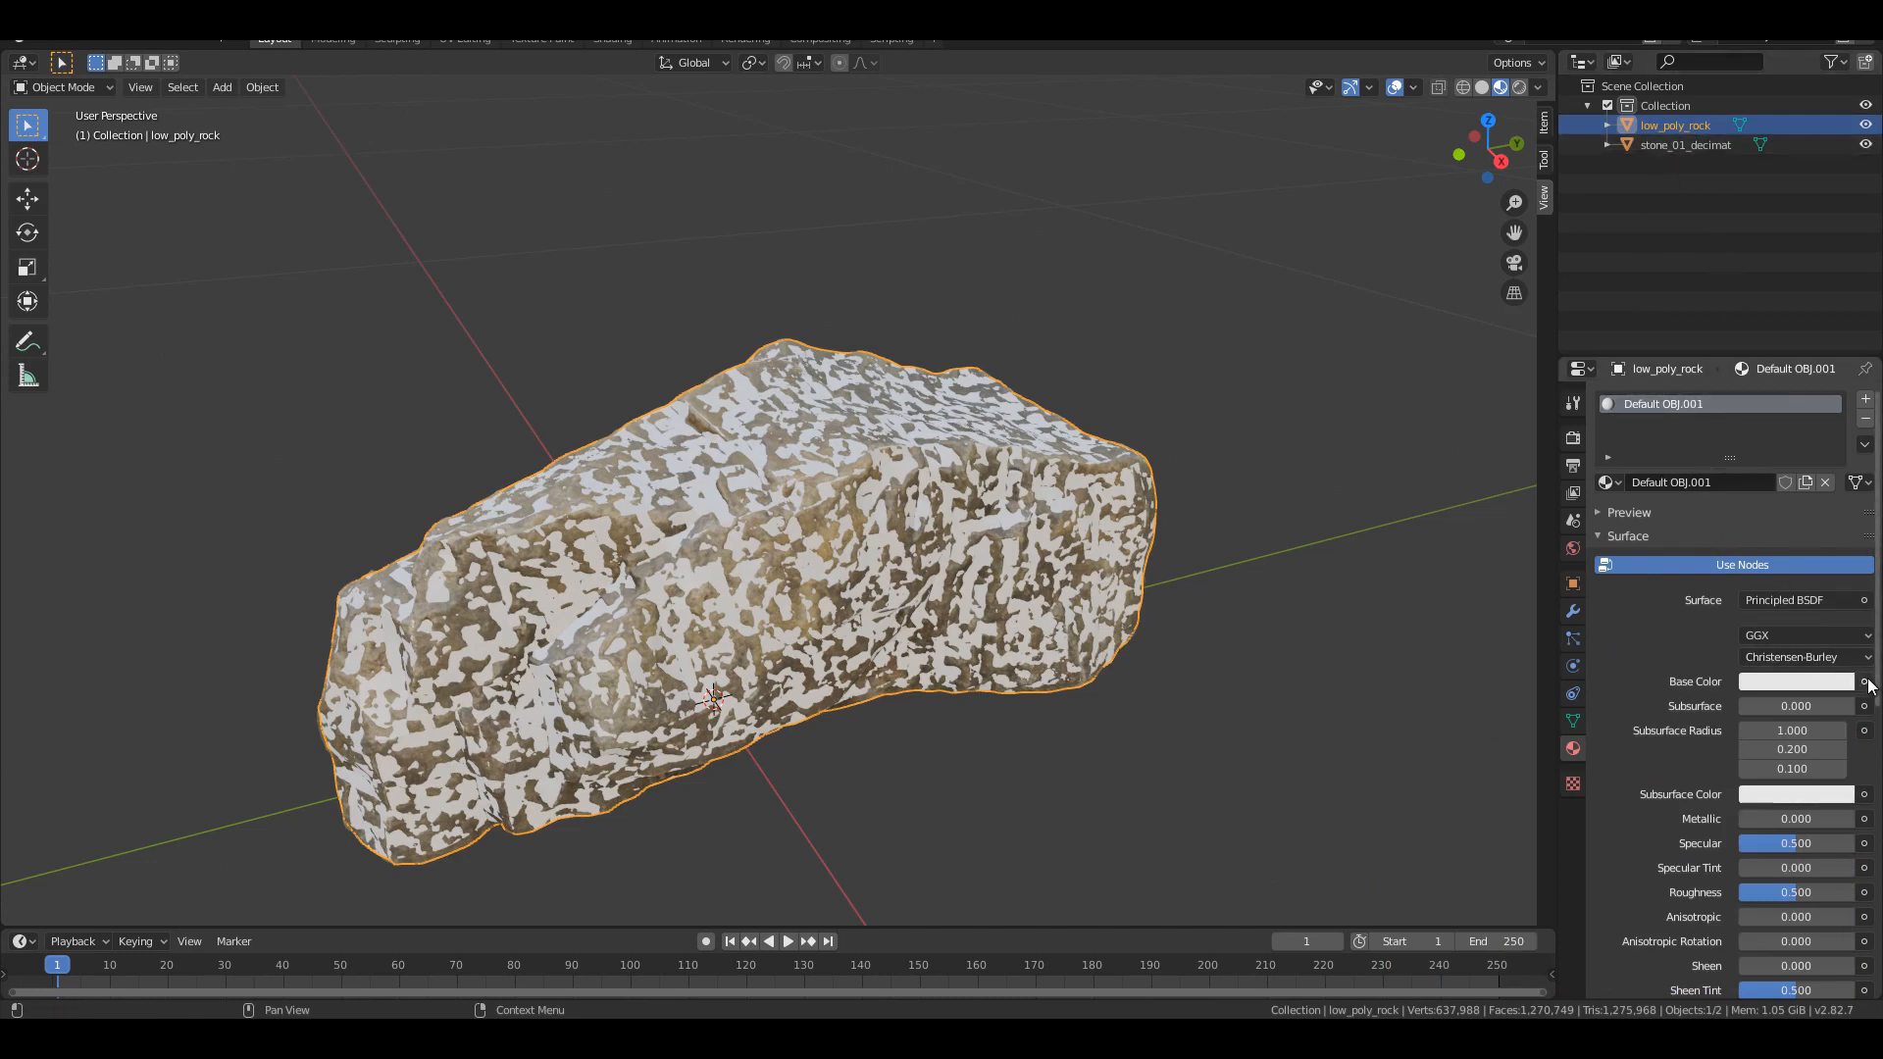
pyautogui.click(1866, 683)
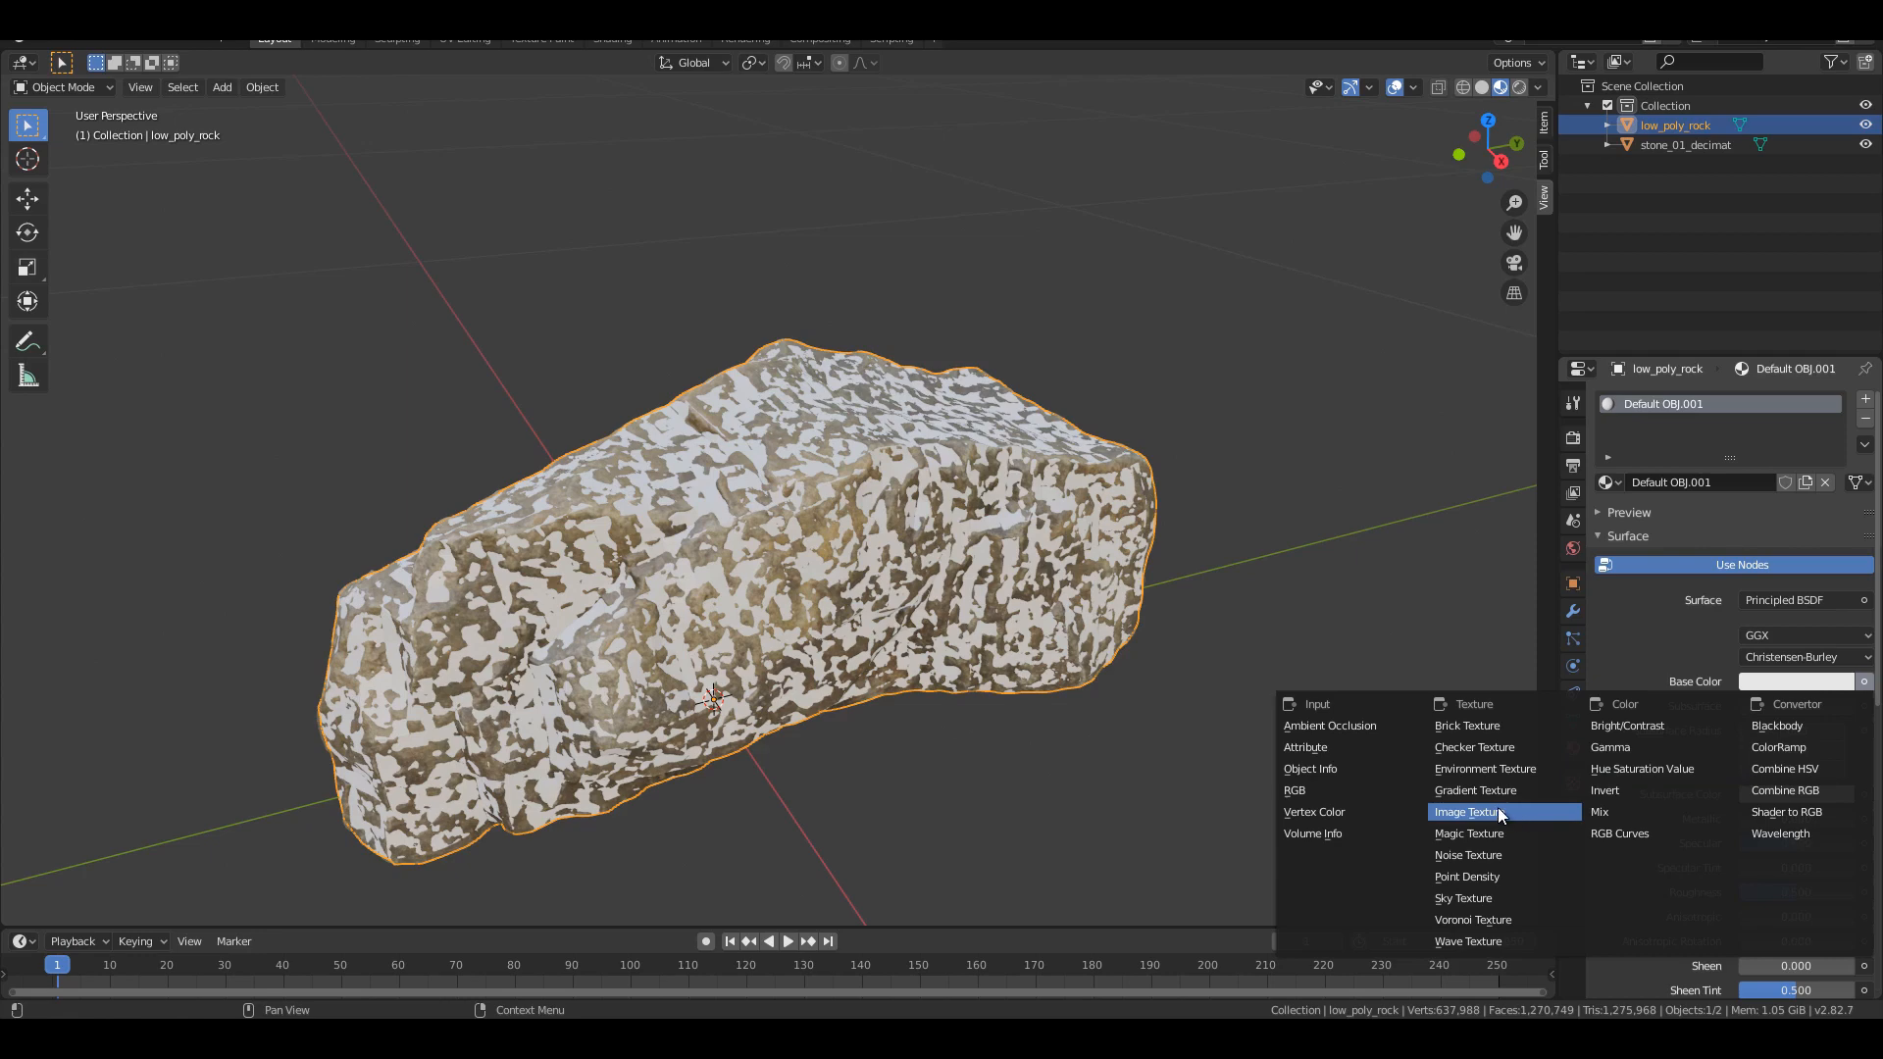
pyautogui.click(1467, 813)
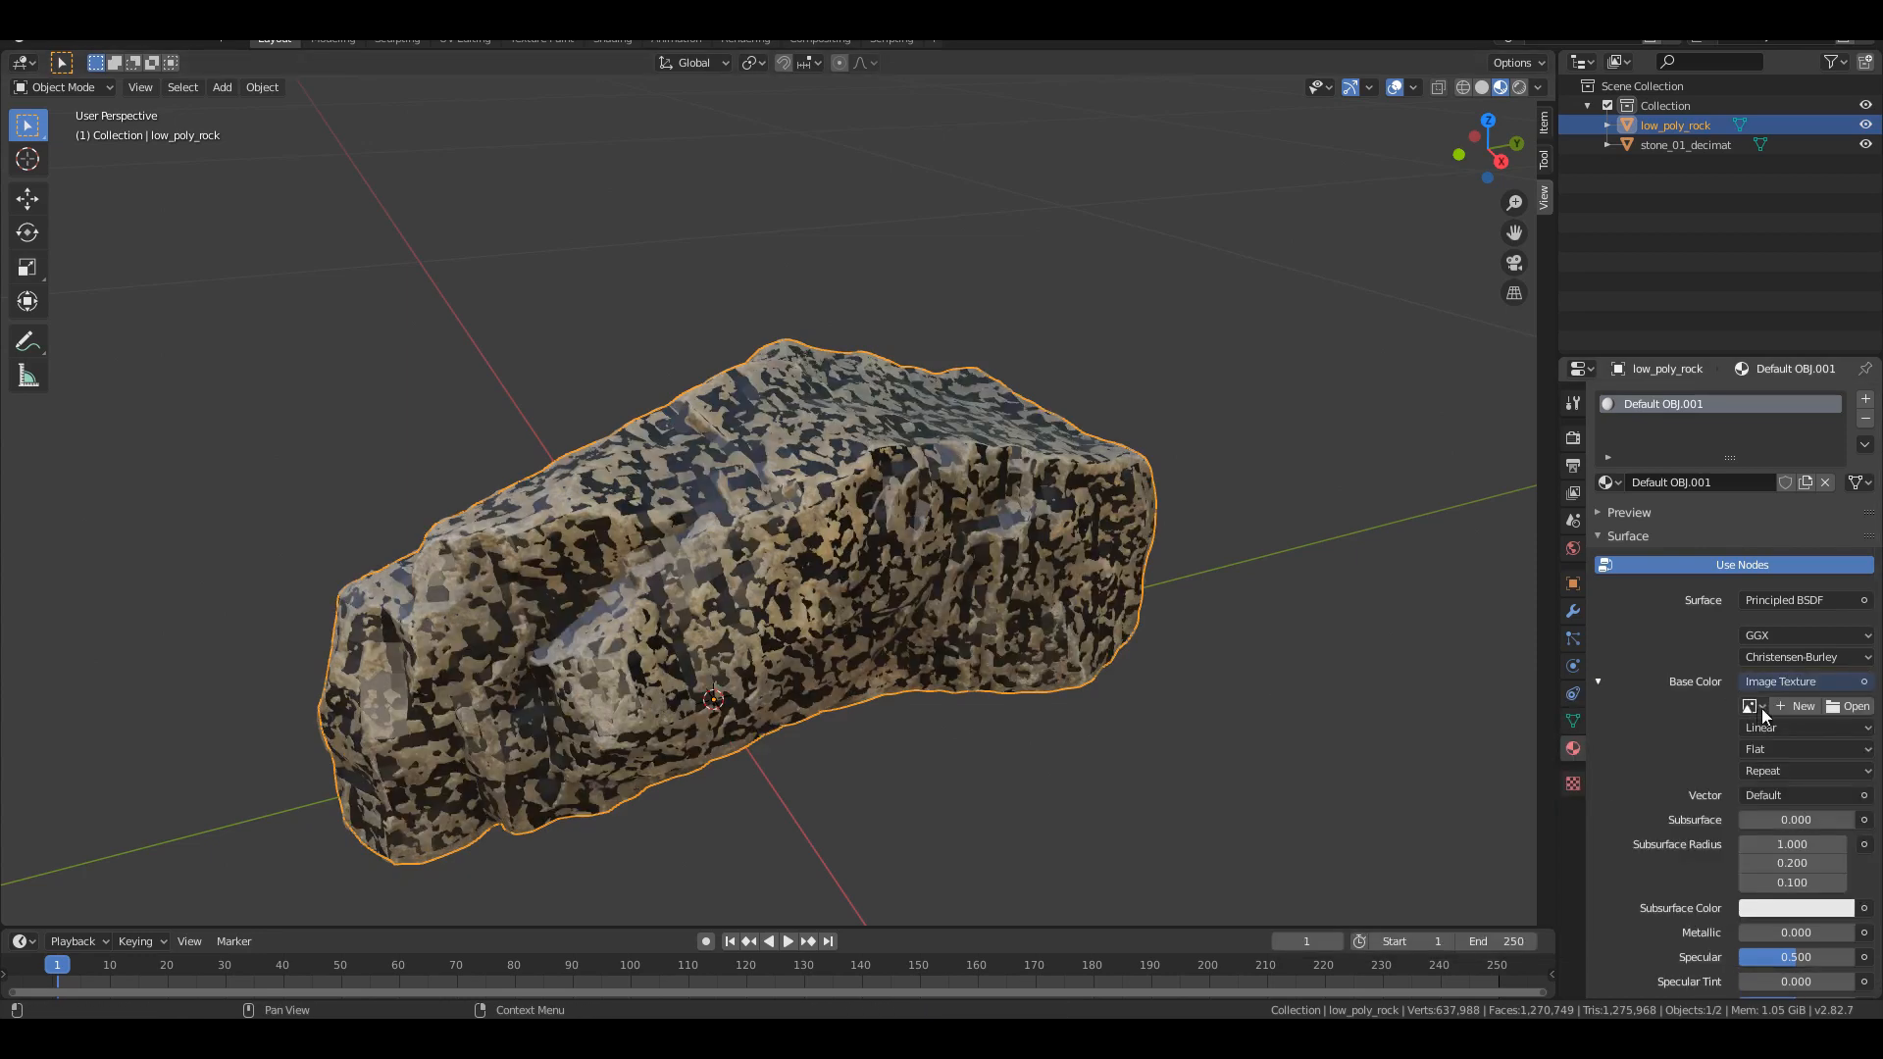
pyautogui.click(1802, 706)
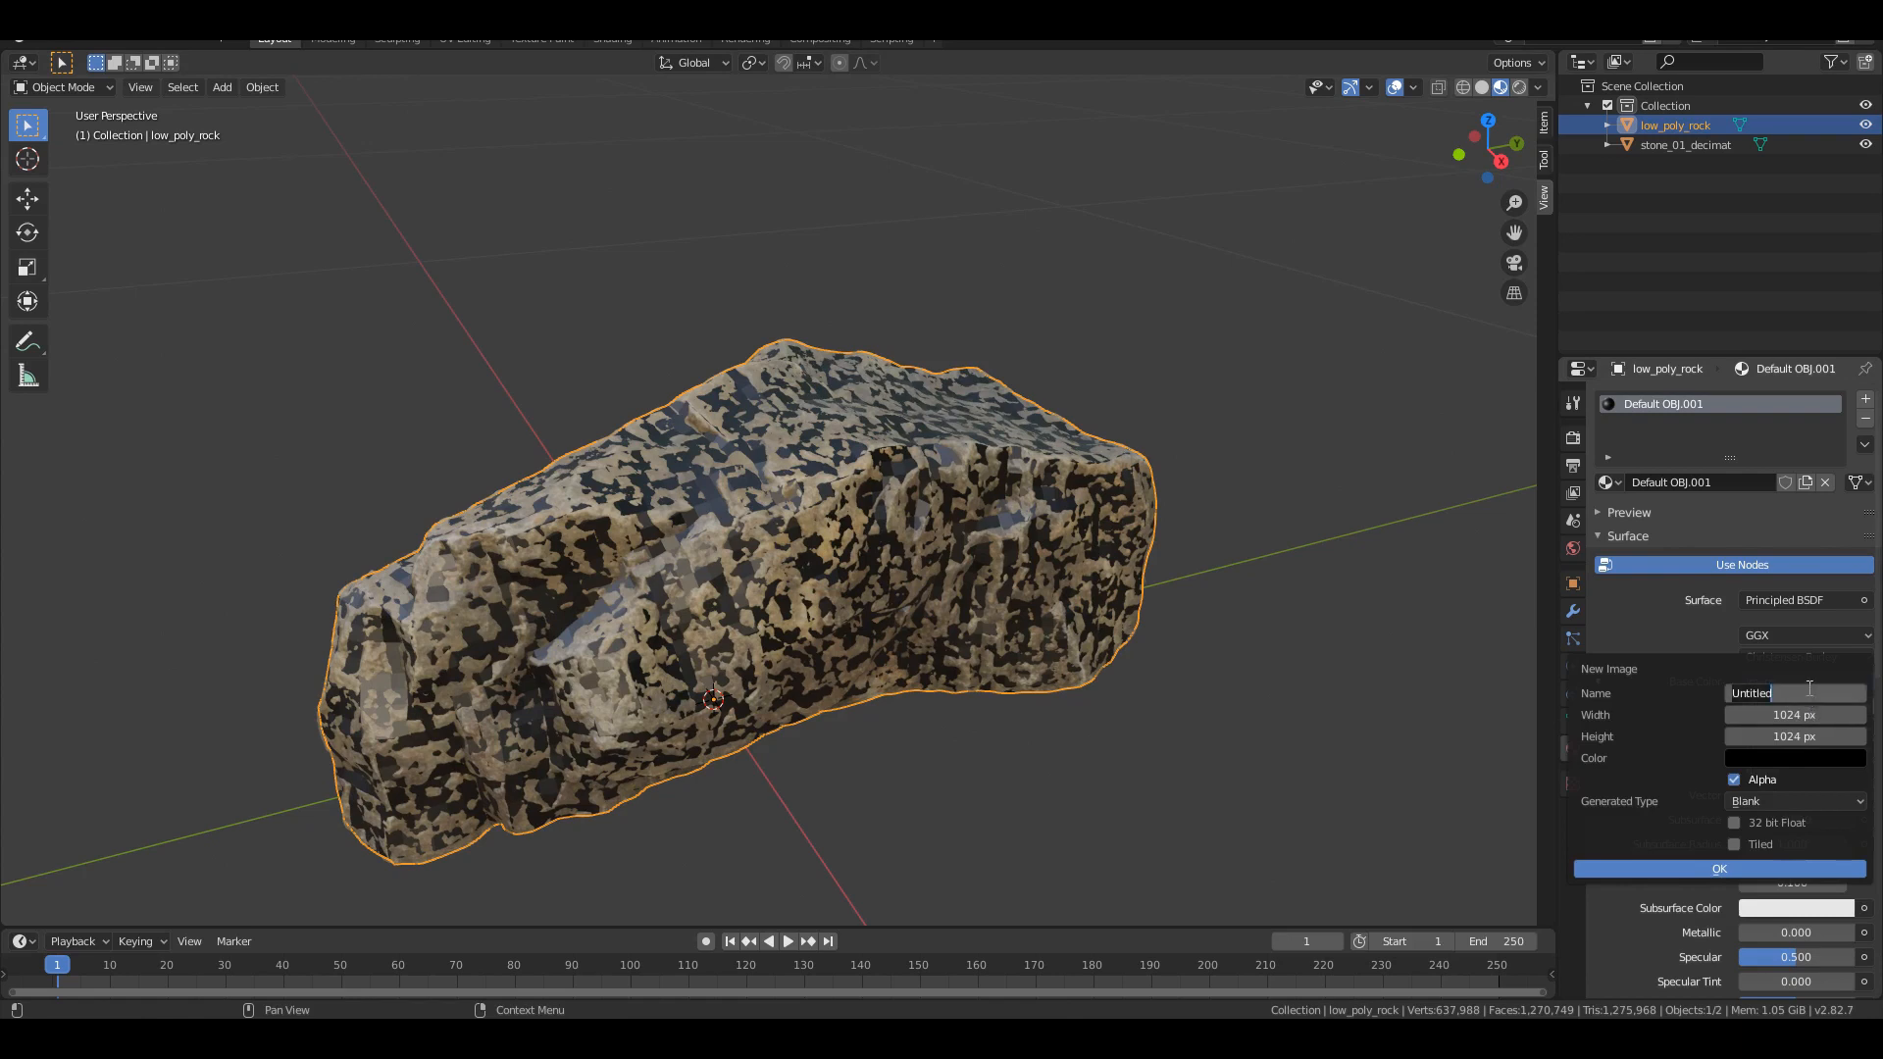
pyautogui.write('bake')
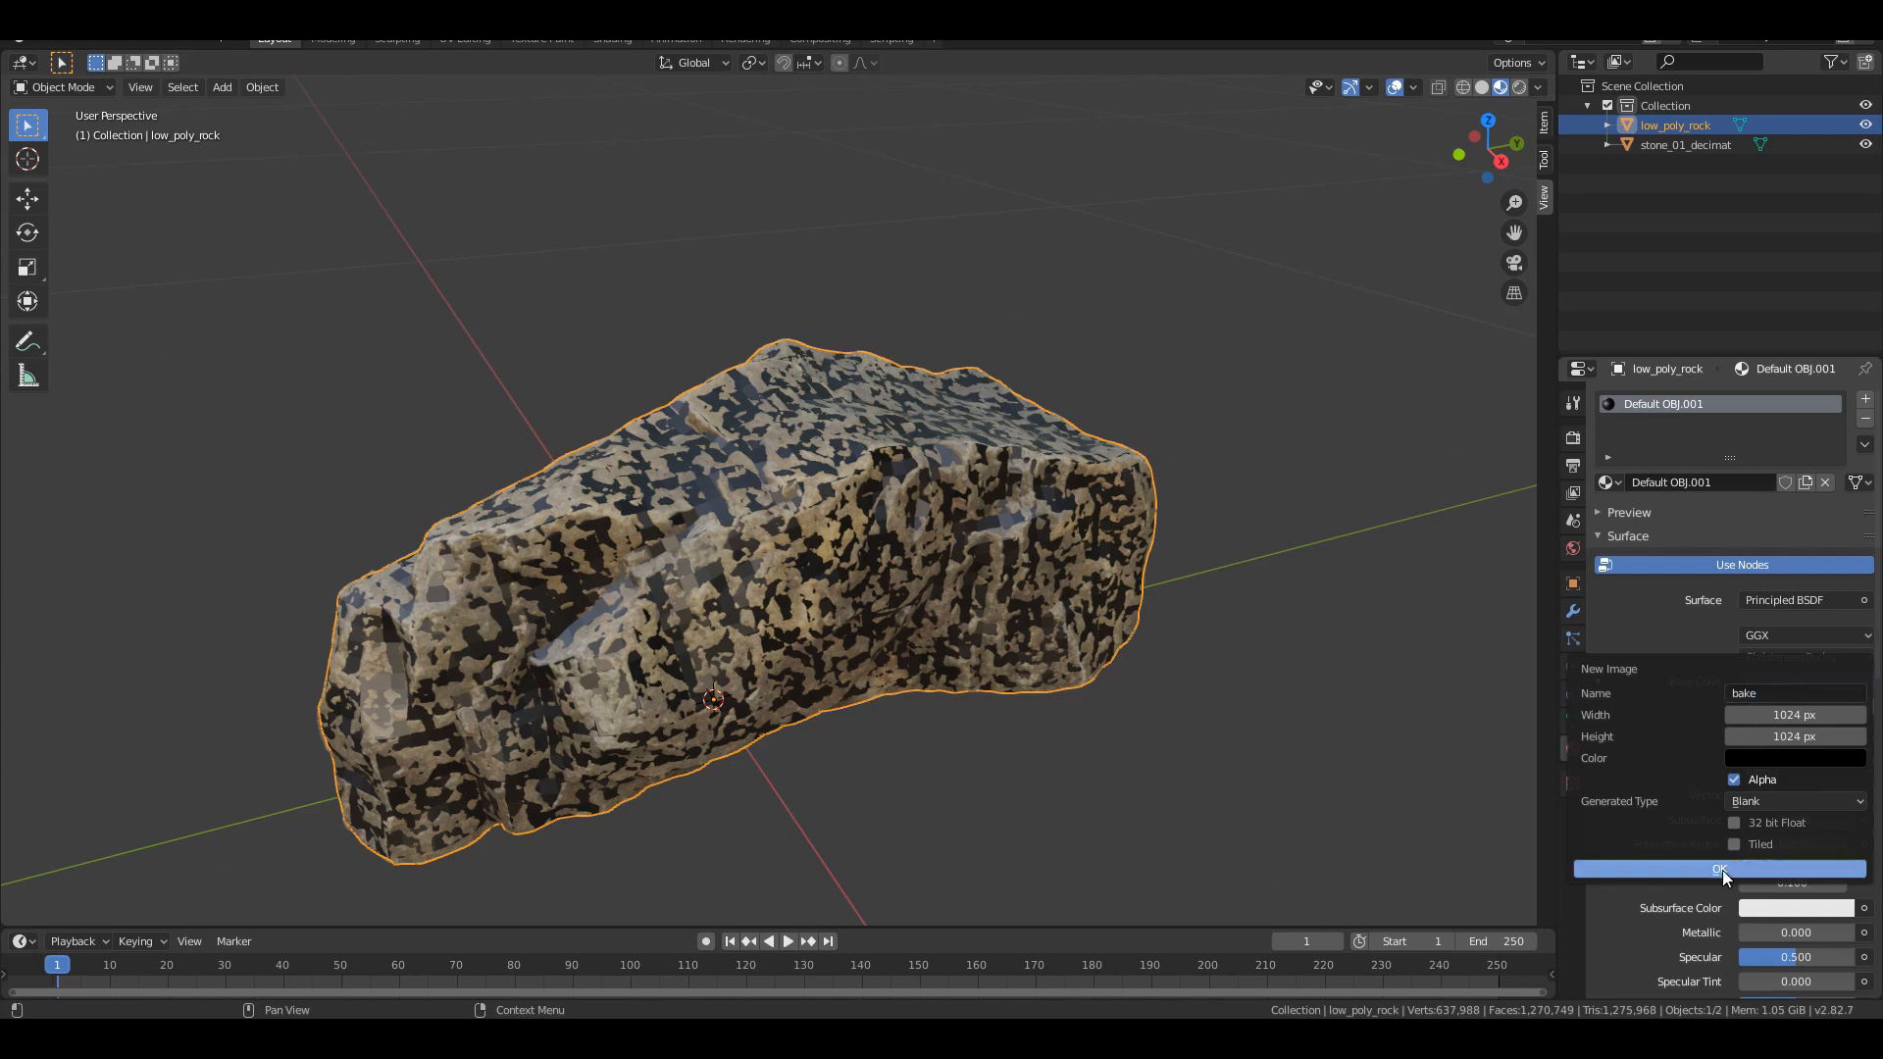
pyautogui.click(1718, 868)
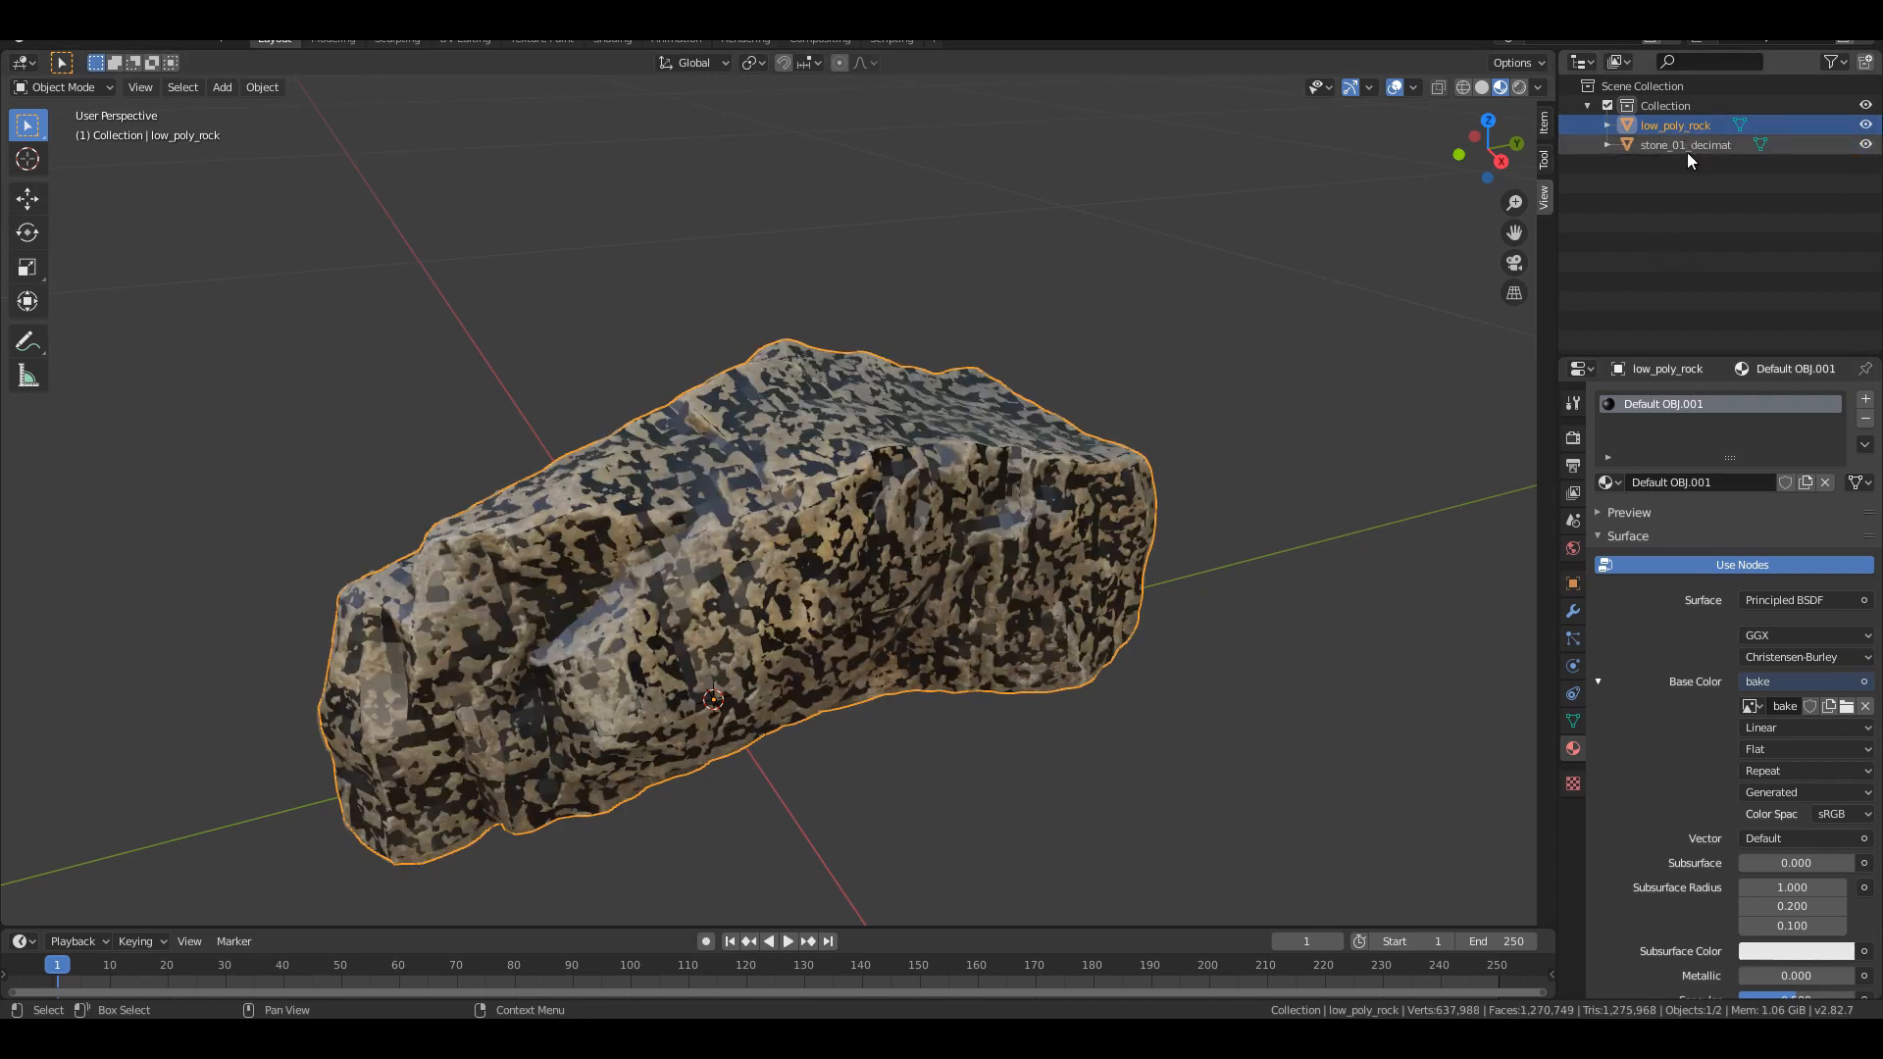
# Select the scan then low_poly_rock; set Cycles, Diffuse color-only bake, Selected to Active
pyautogui.click(1684, 145)
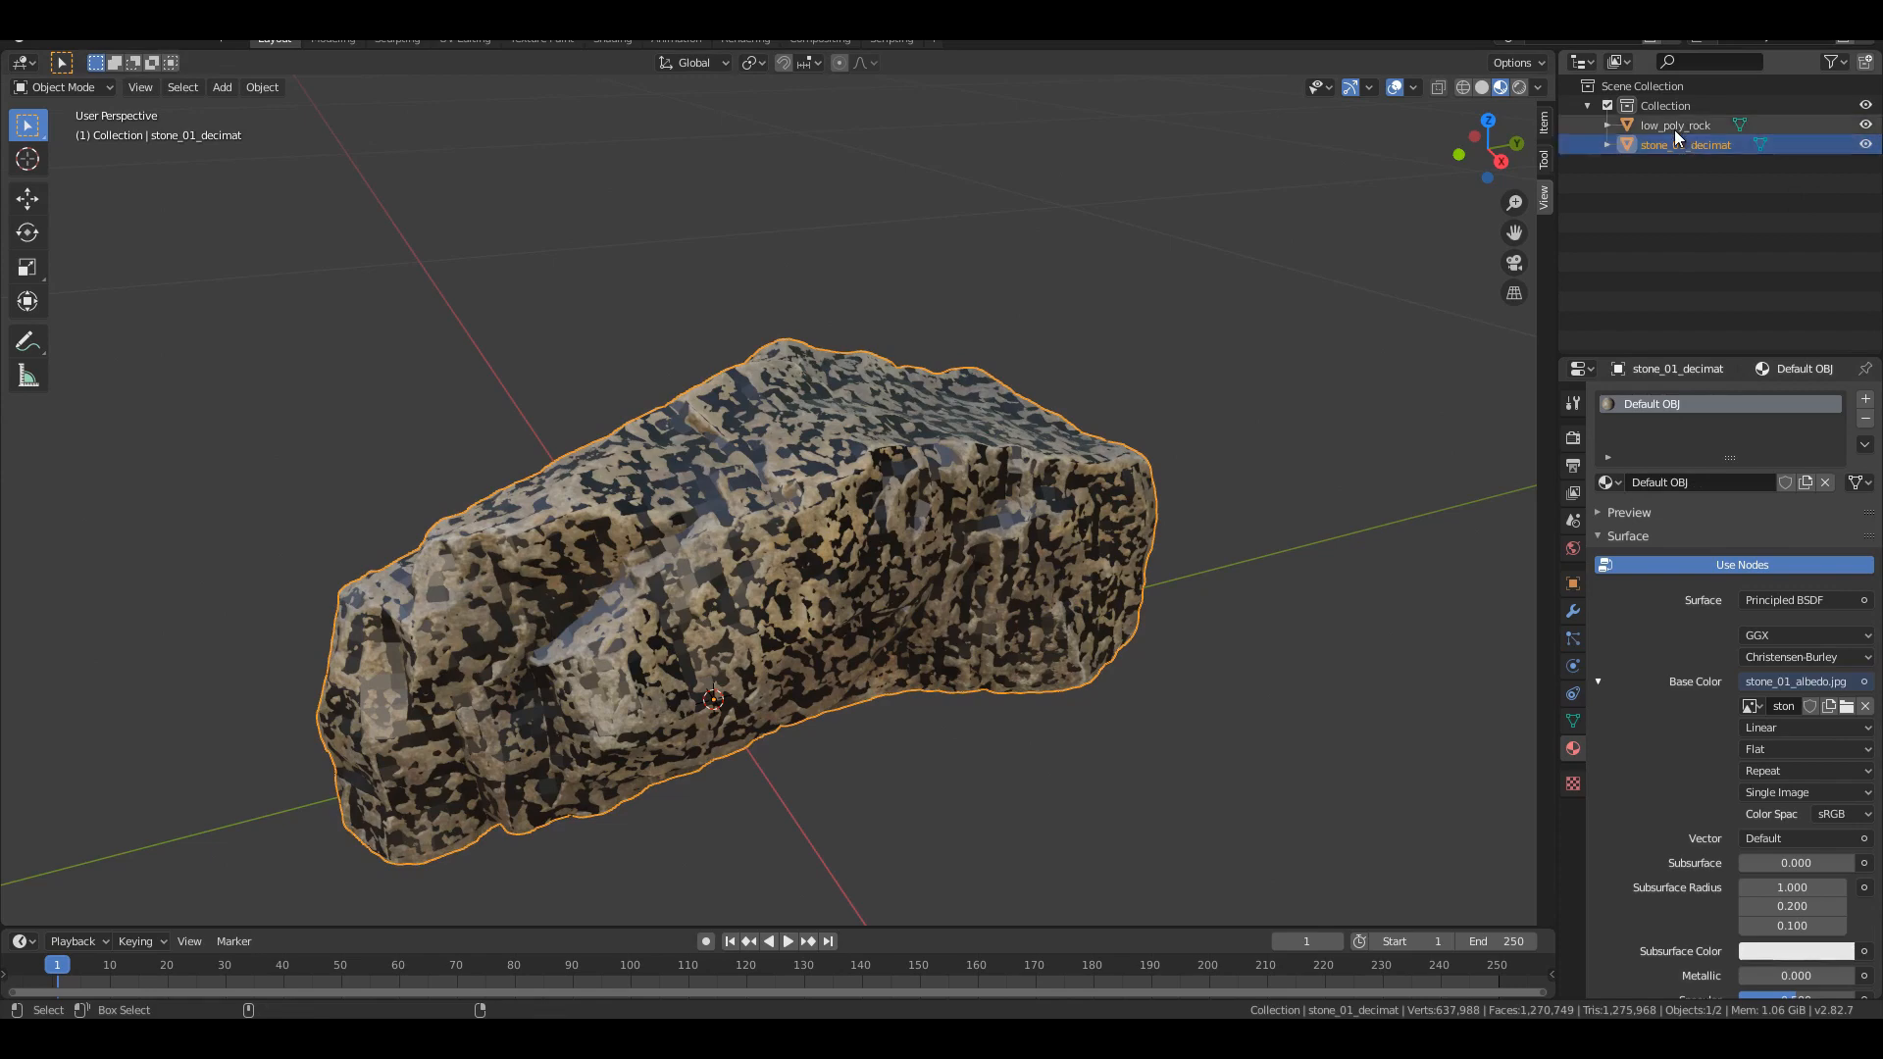
pyautogui.click(1675, 125)
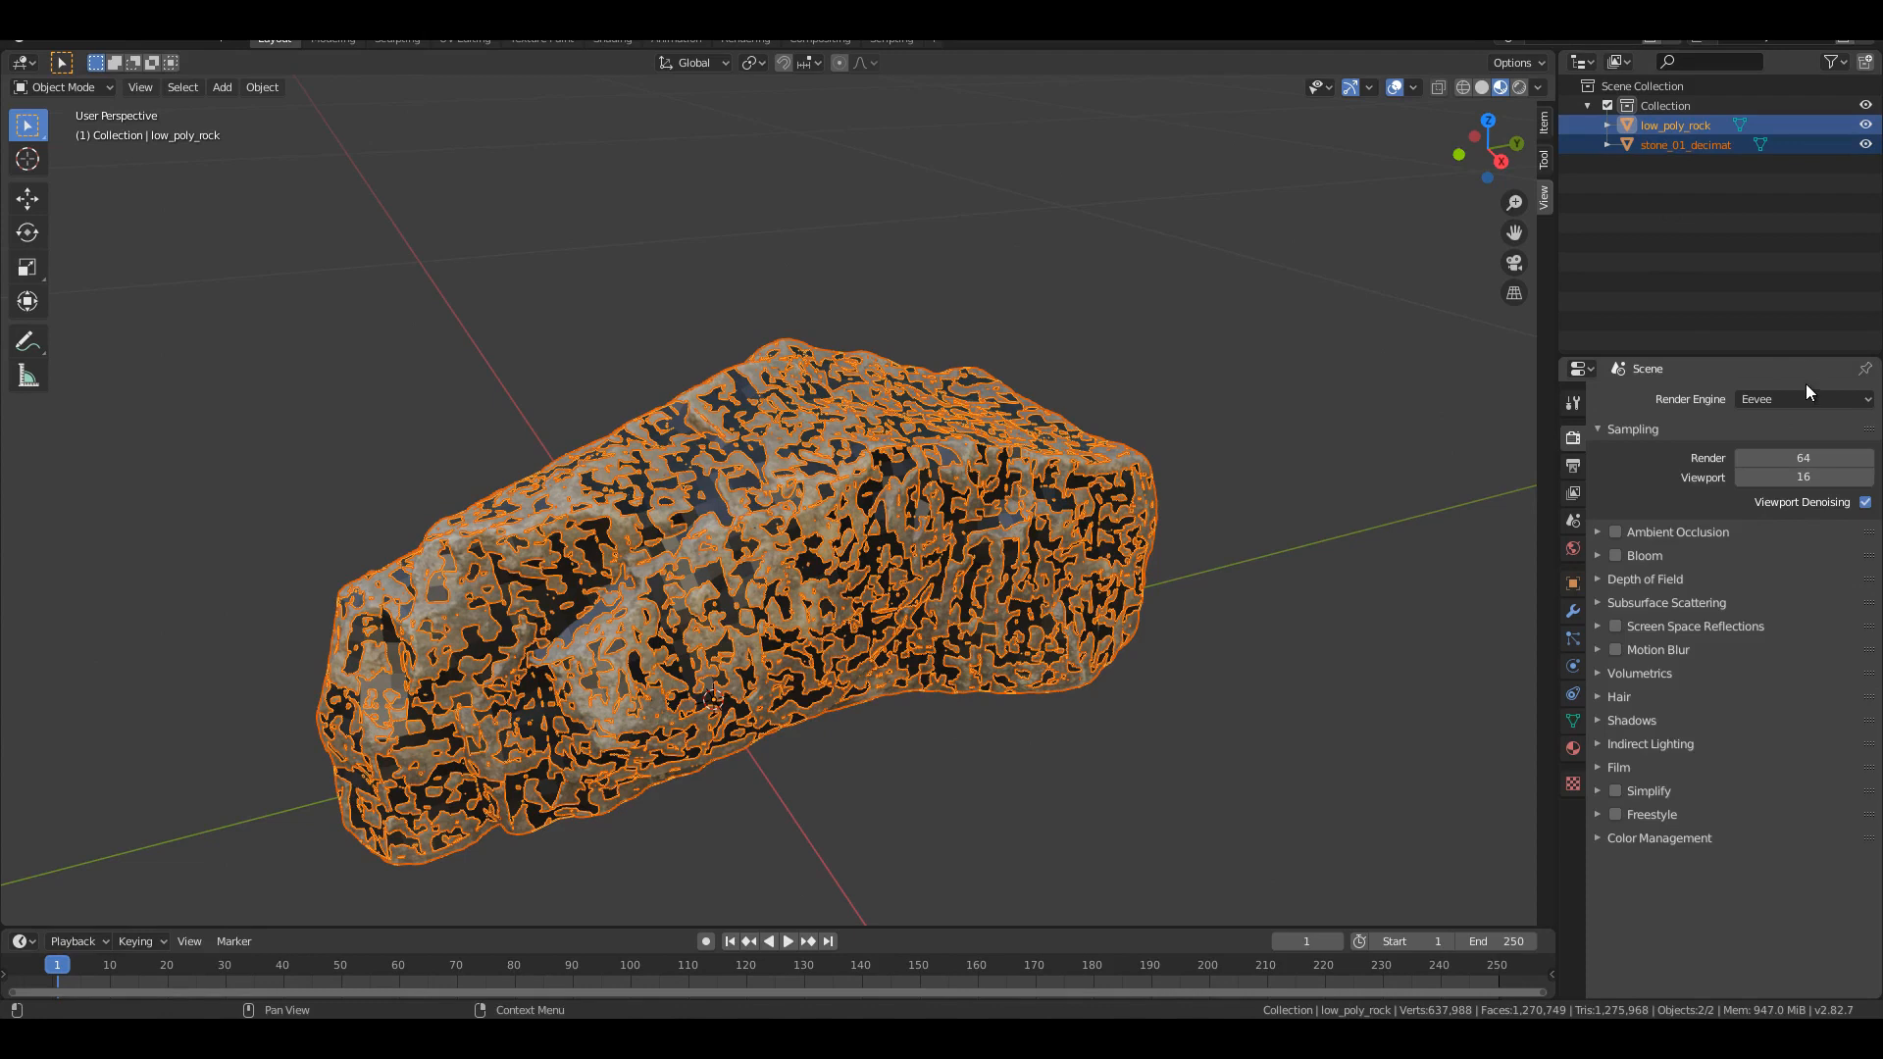
pyautogui.moveTo(1853, 400)
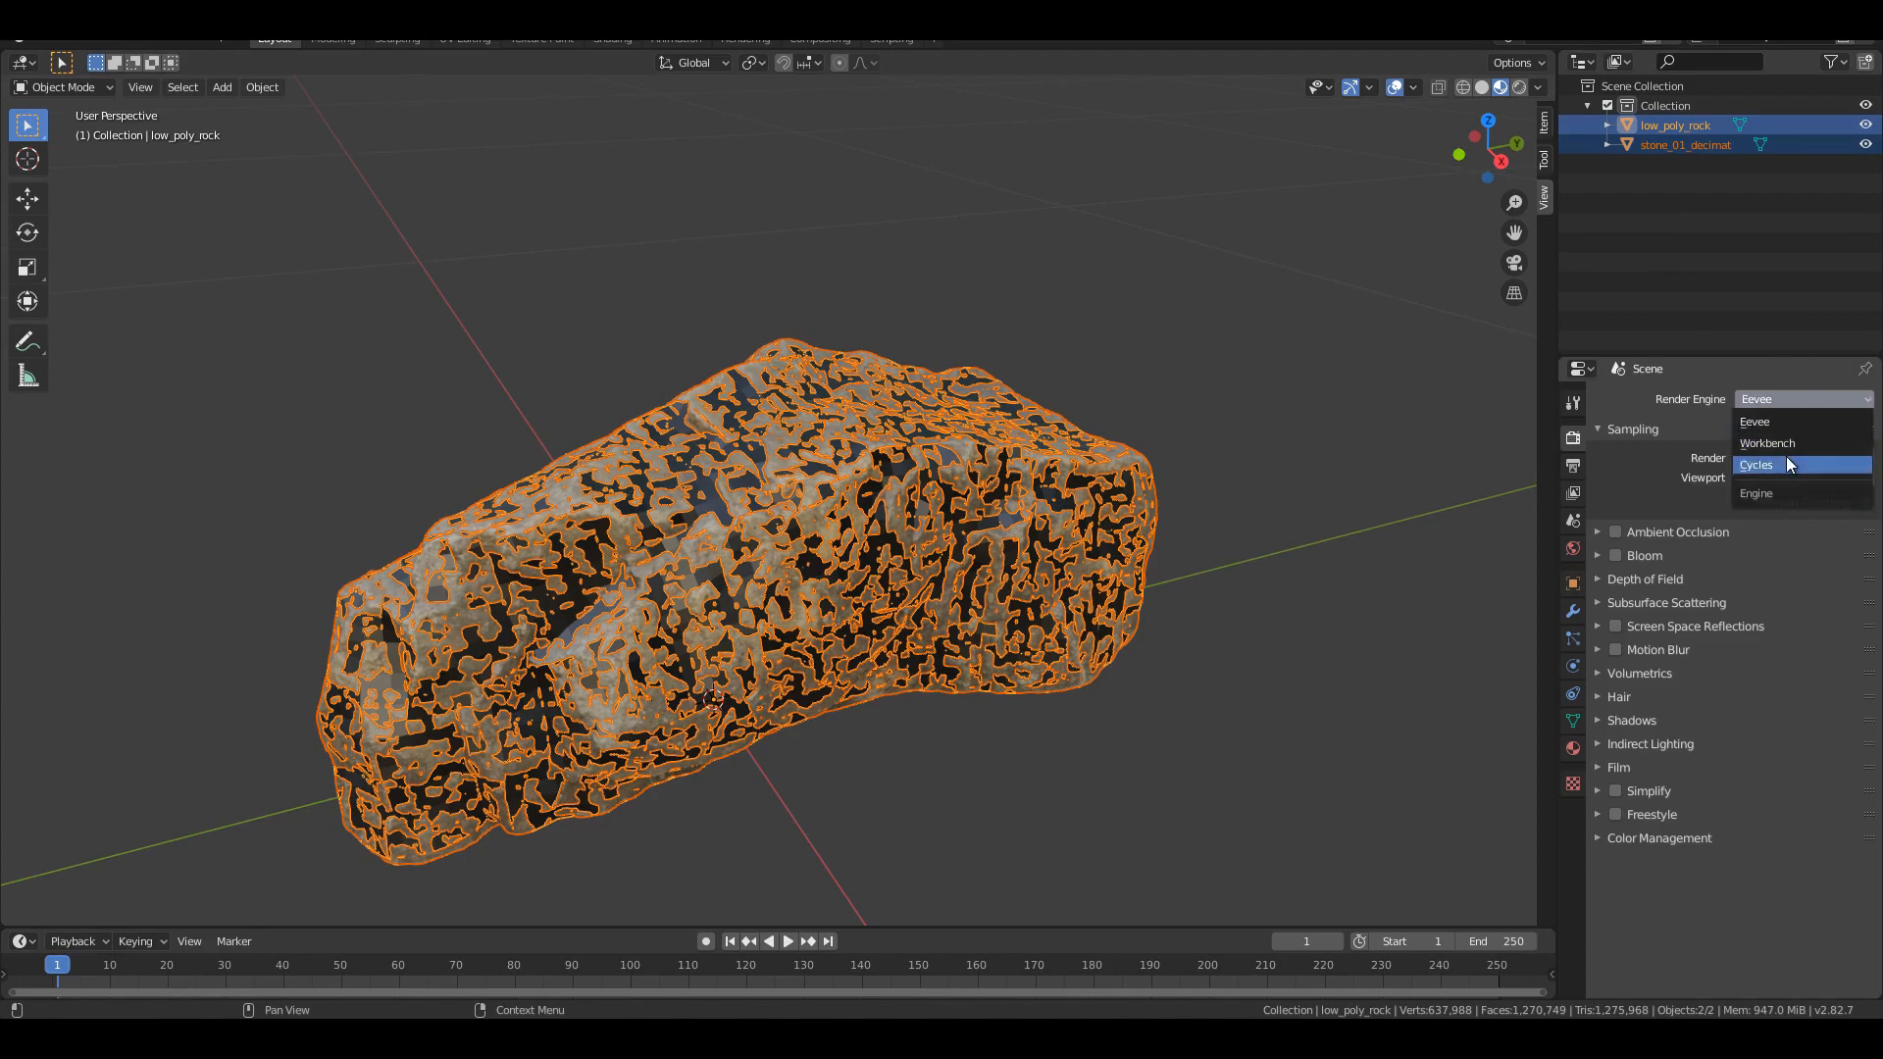
pyautogui.click(1755, 465)
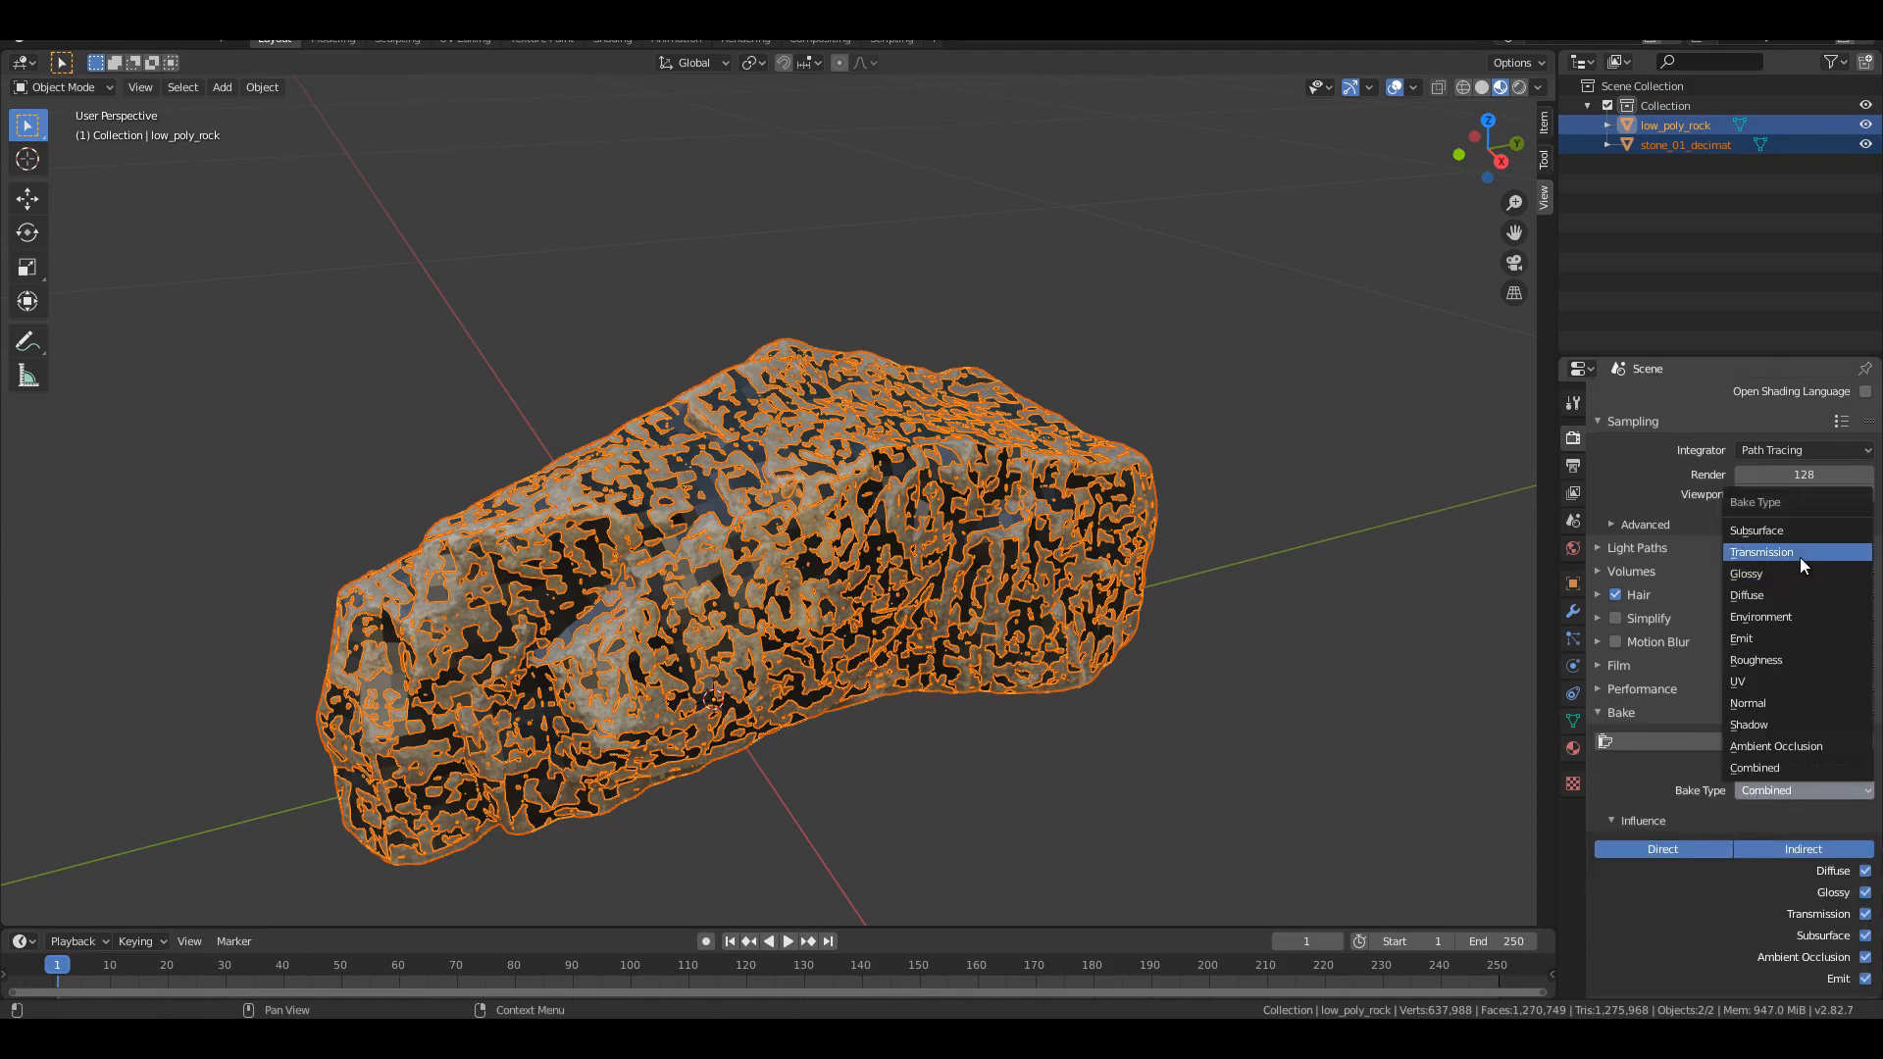
pyautogui.click(1746, 594)
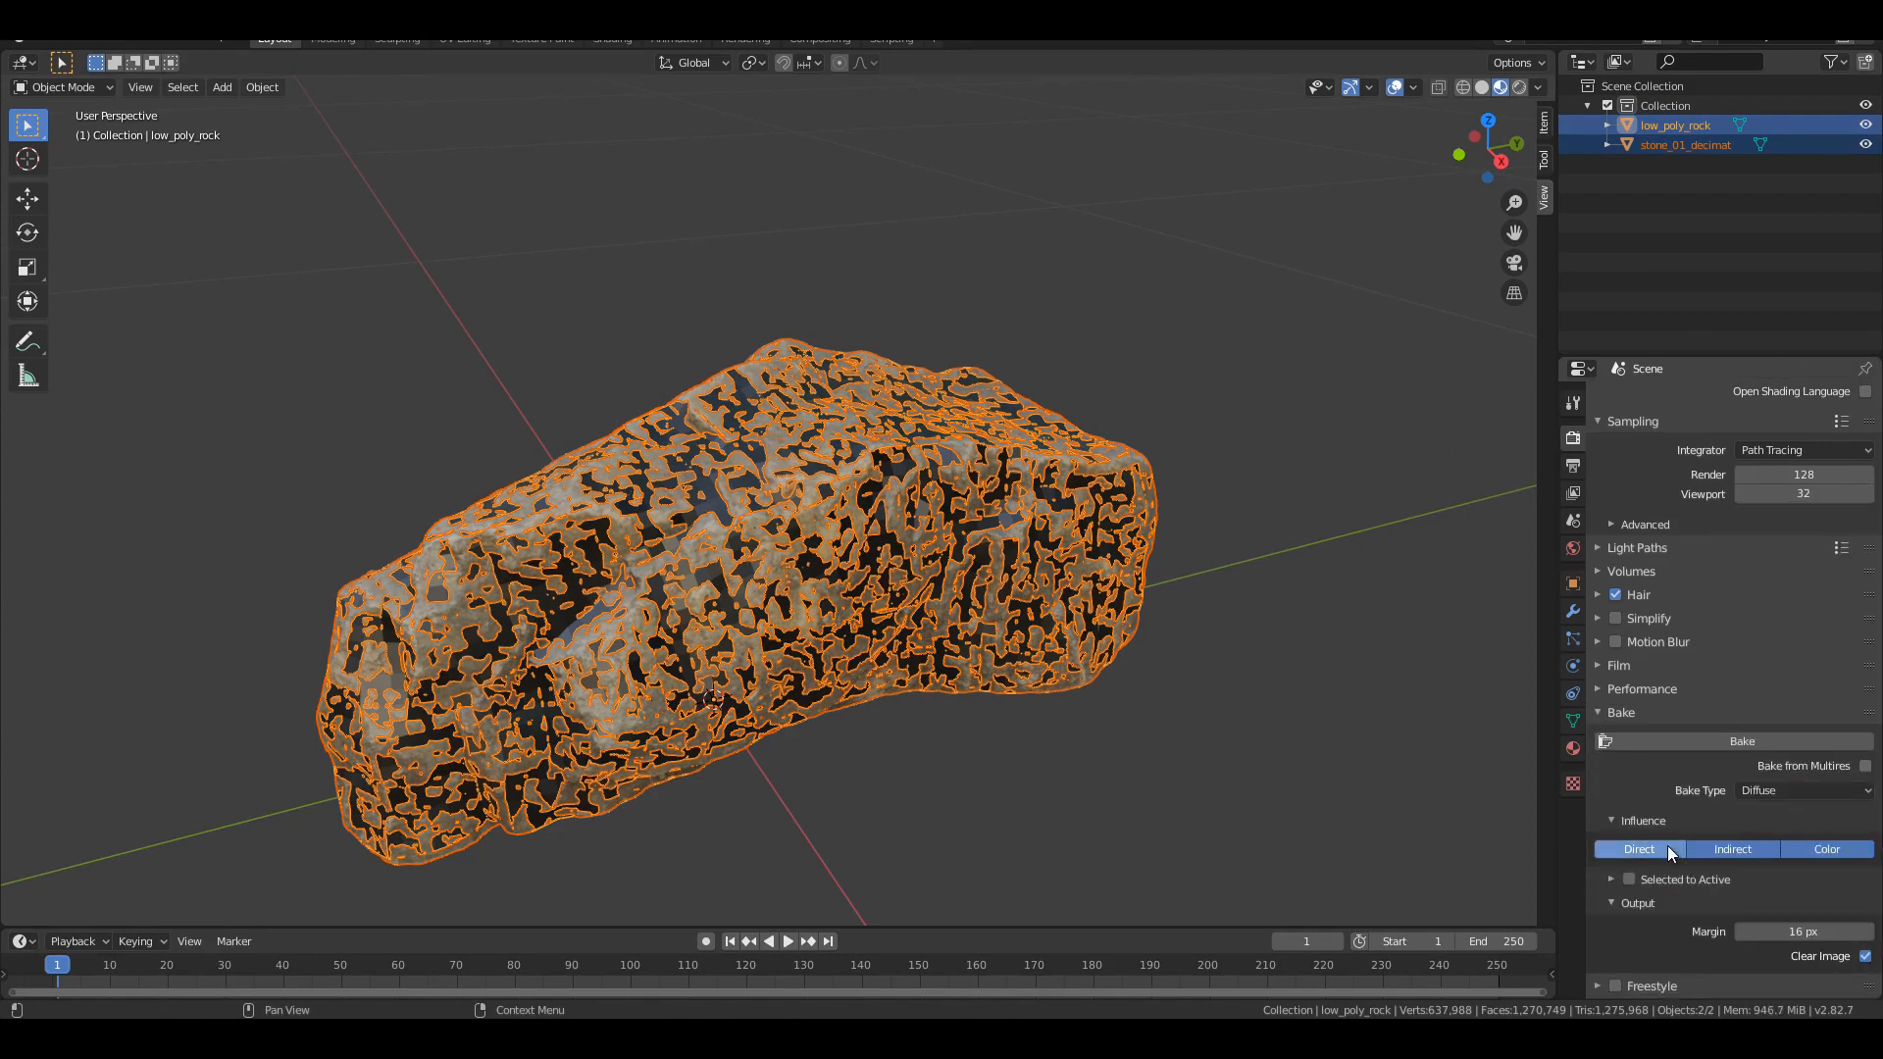
pyautogui.click(1825, 850)
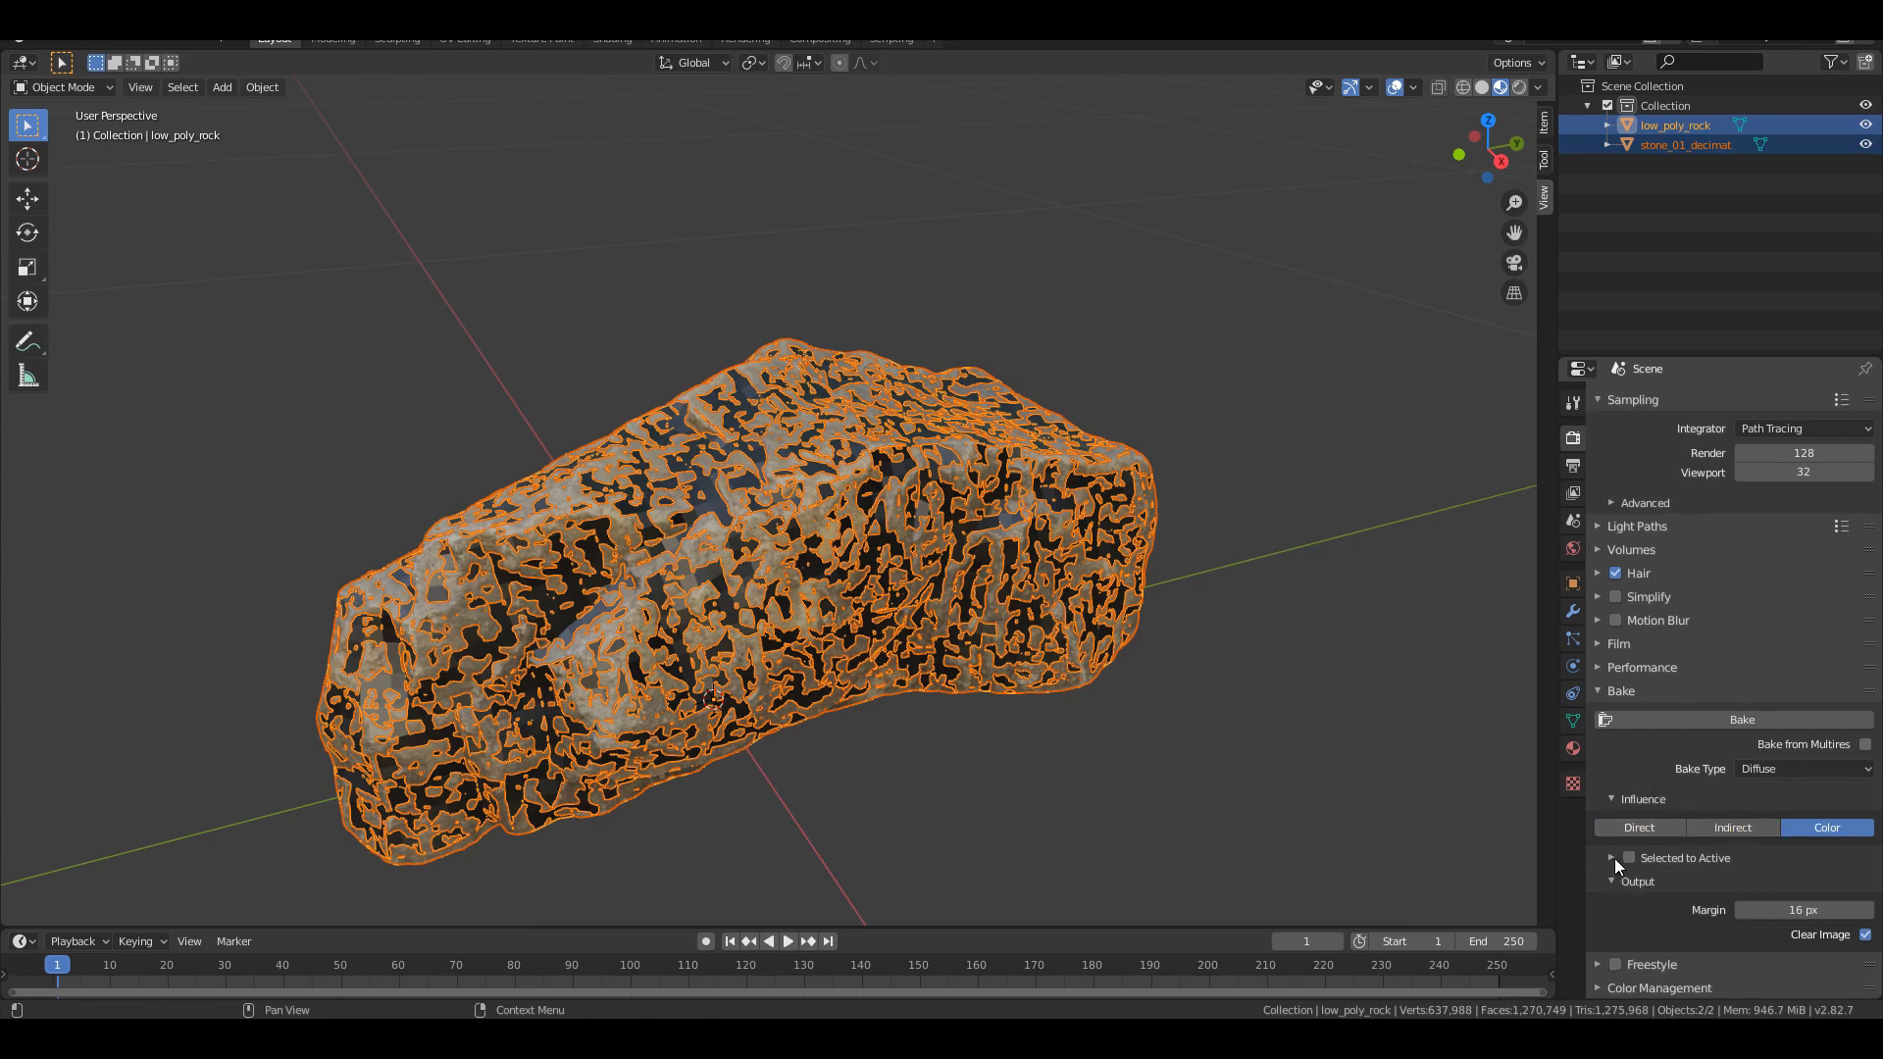
pyautogui.click(1628, 857)
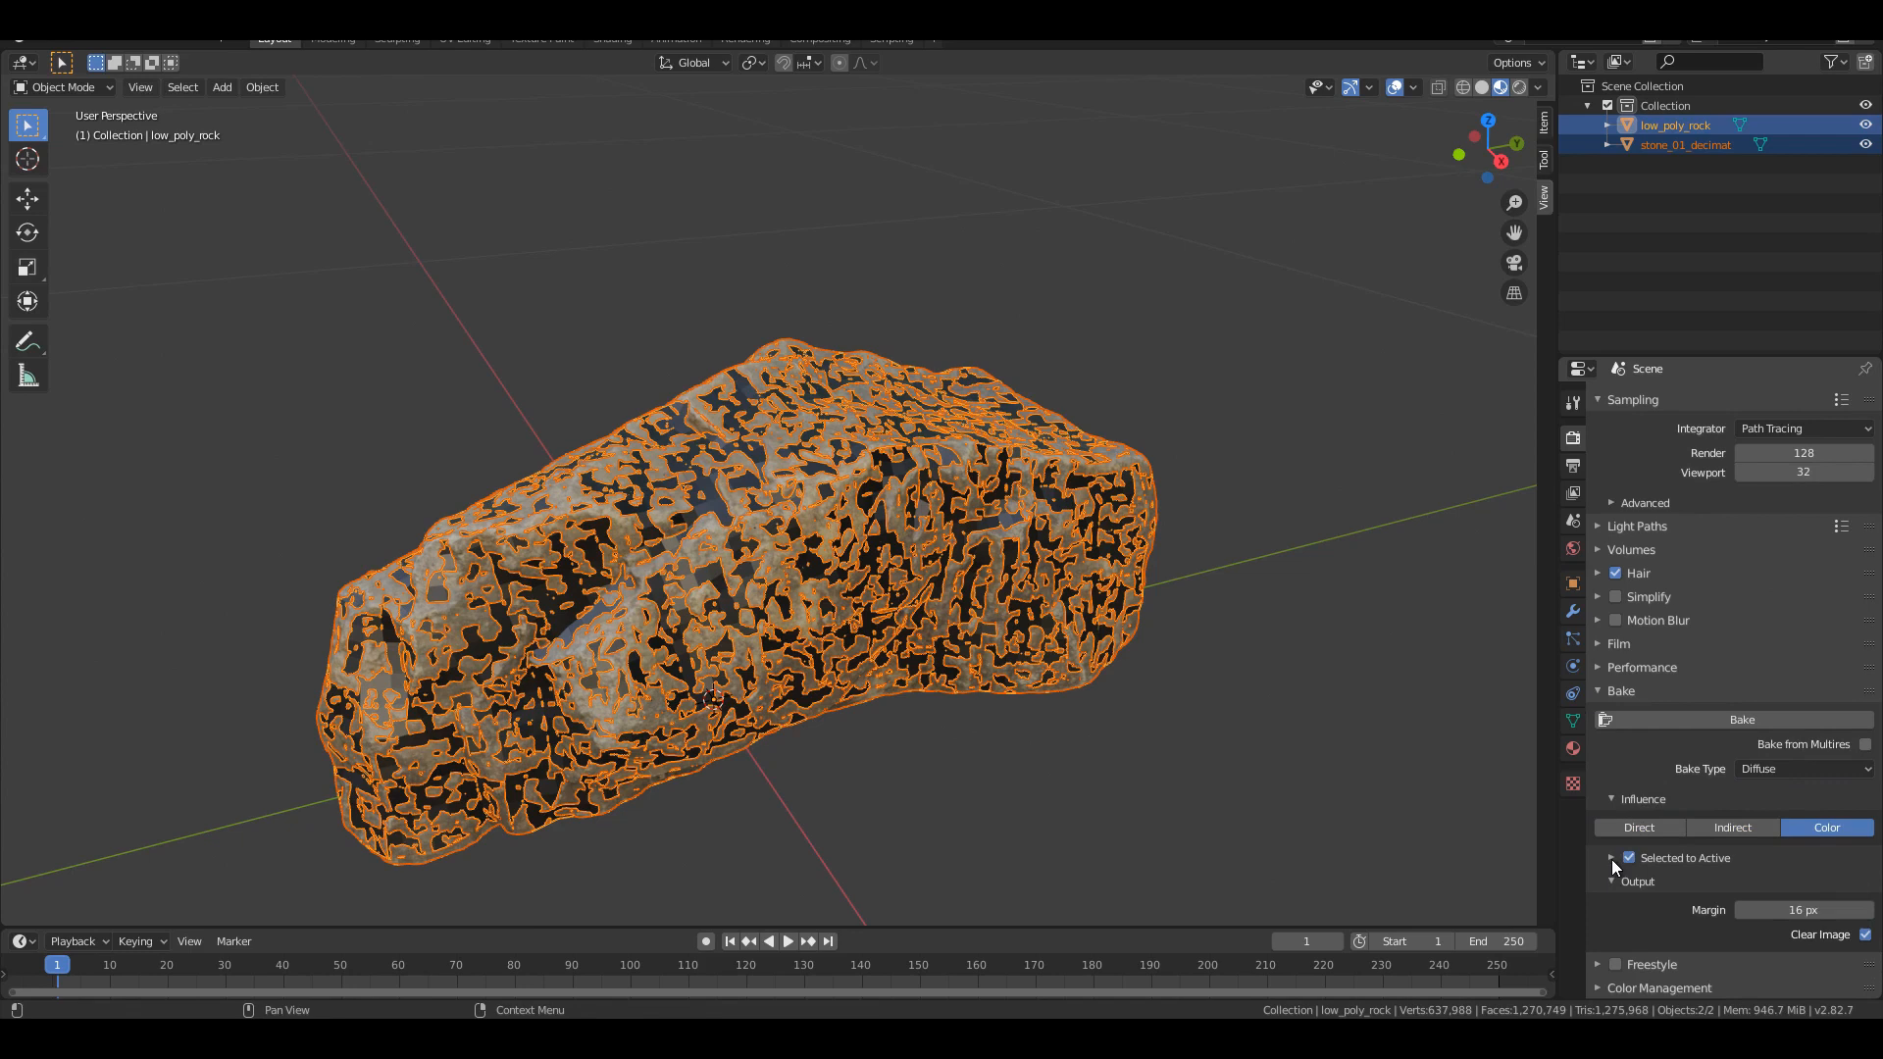
pyautogui.click(1612, 858)
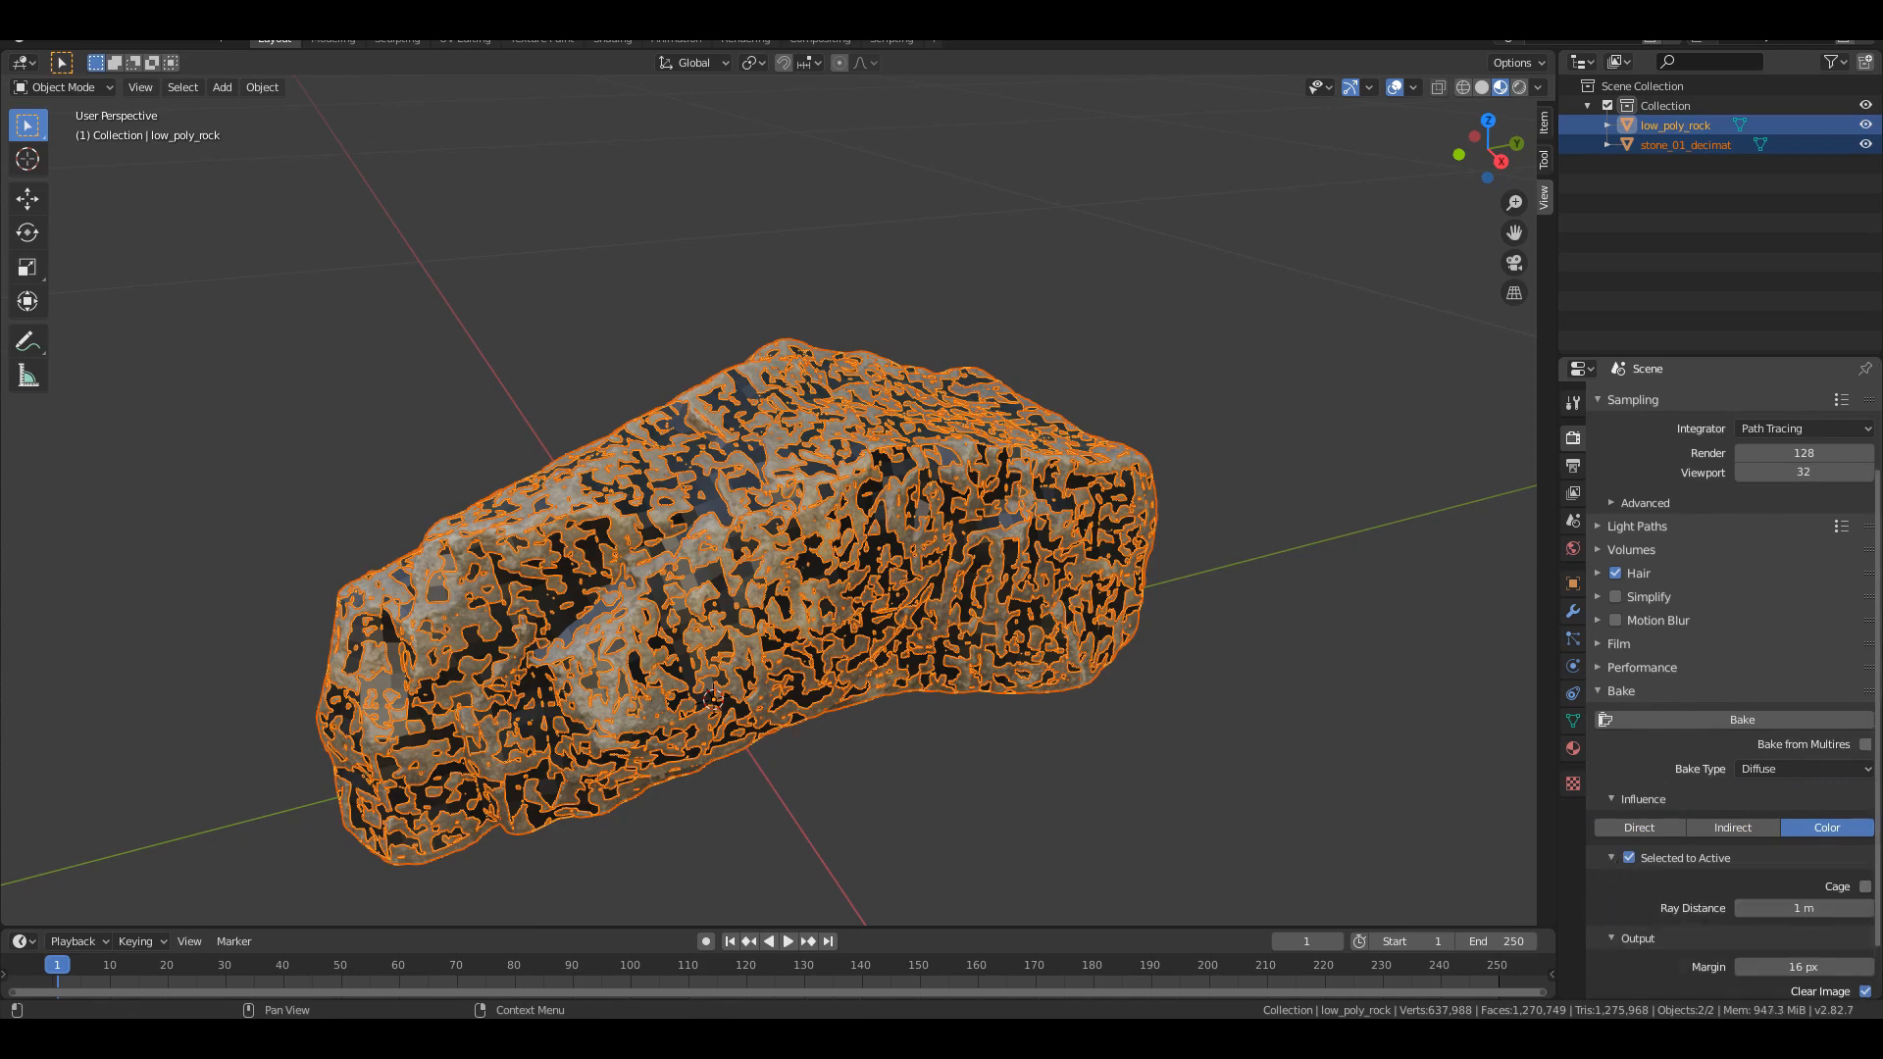
pyautogui.moveTo(1646, 894)
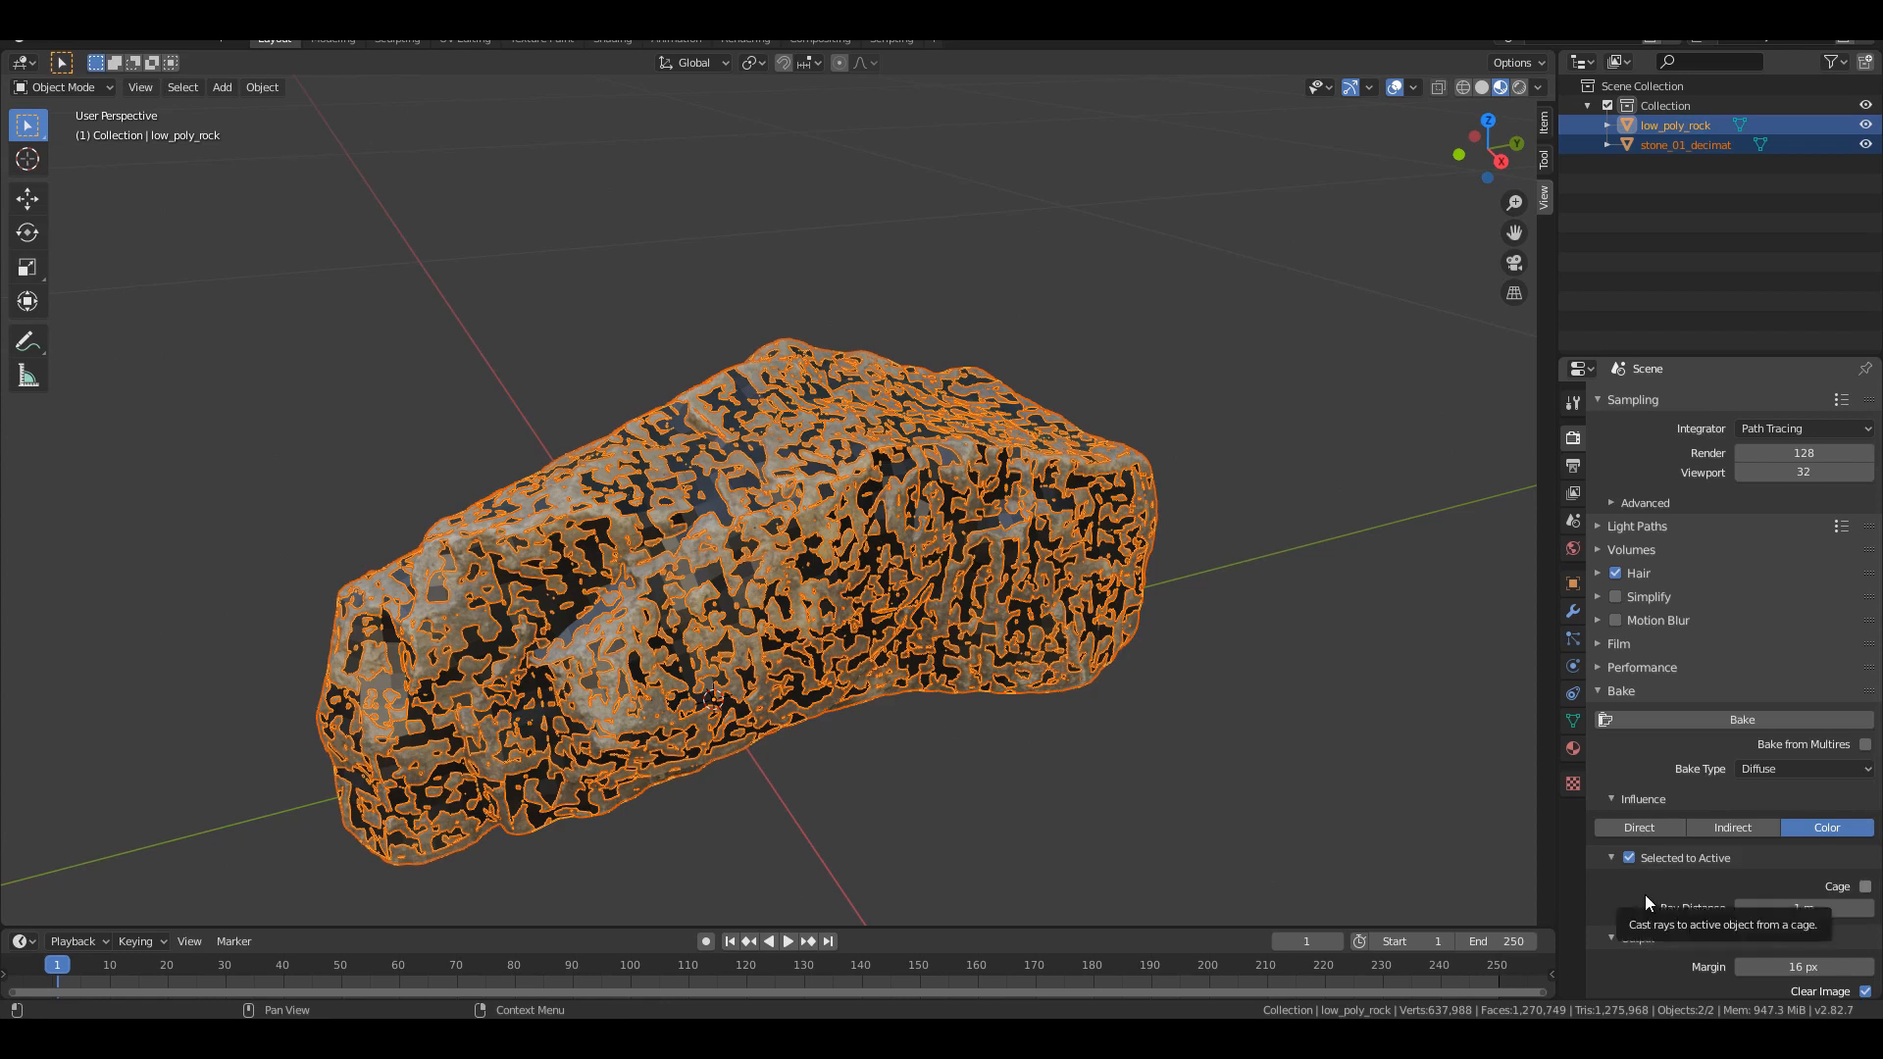
pyautogui.scroll(-3)
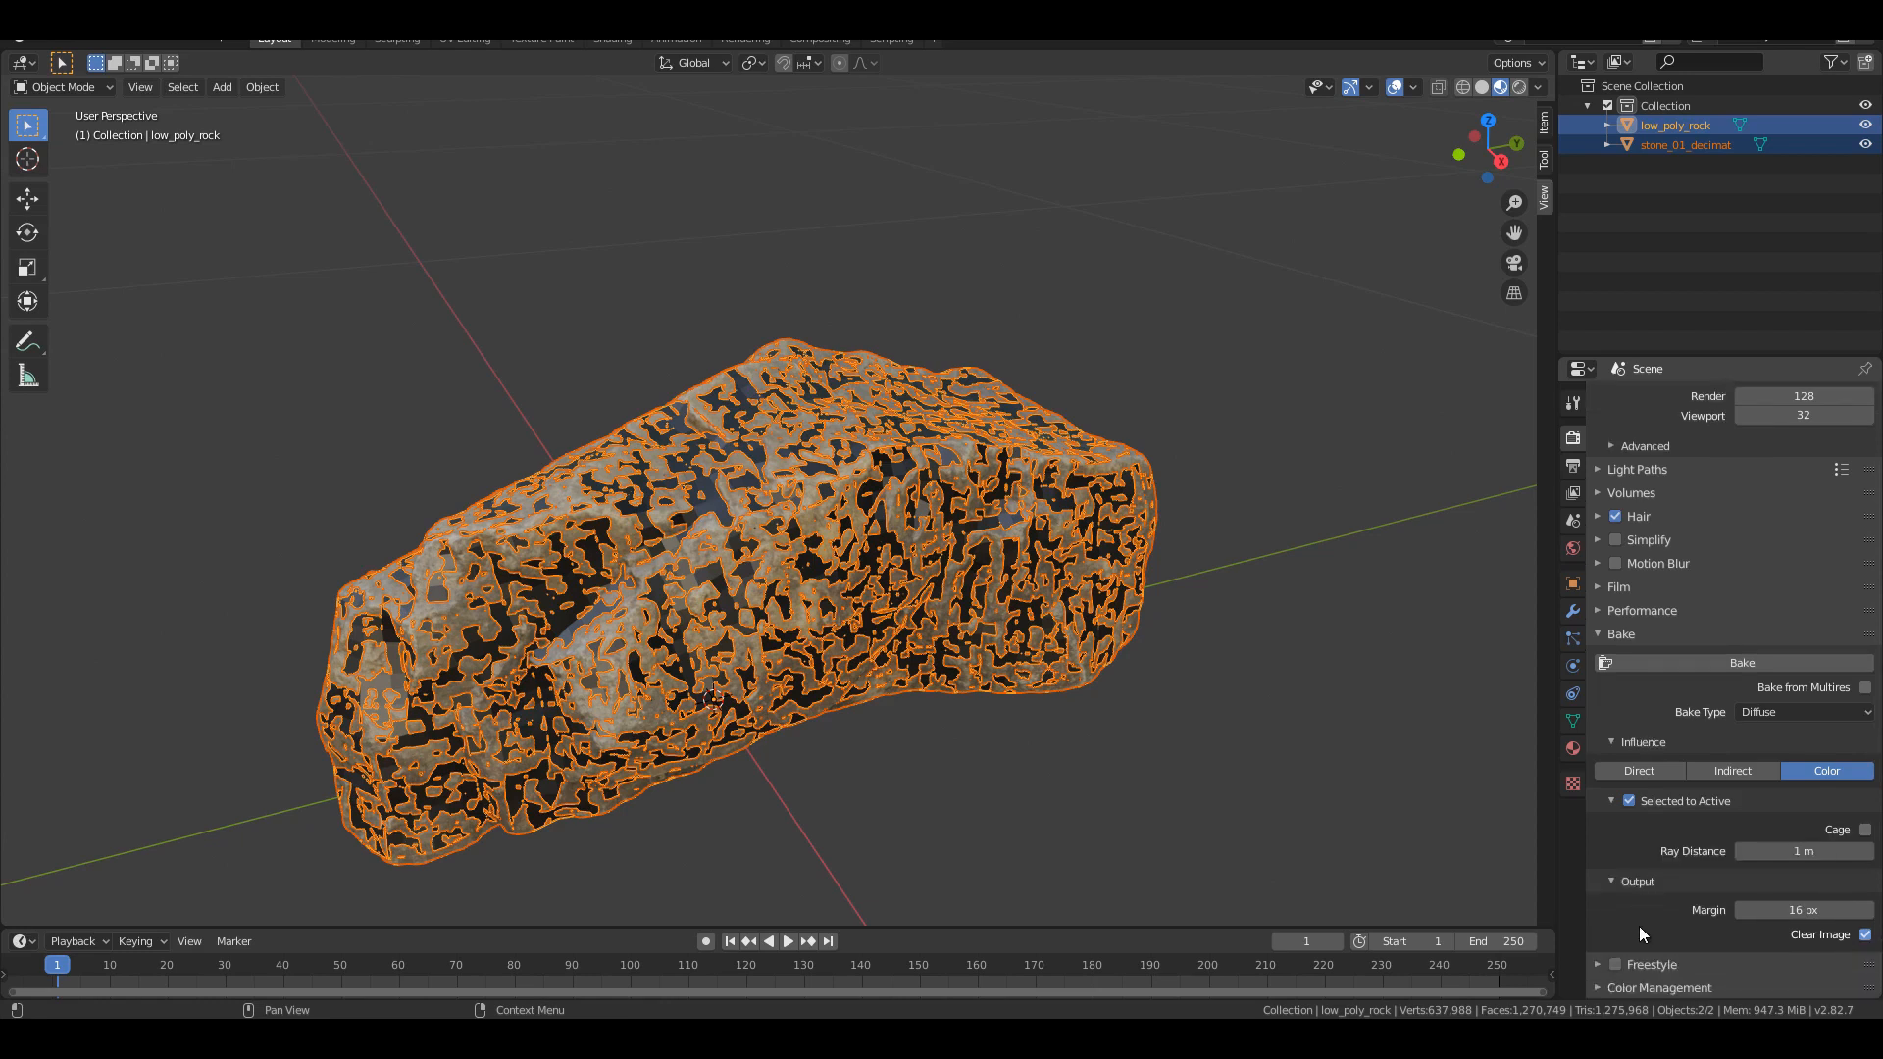
pyautogui.moveTo(1364, 847)
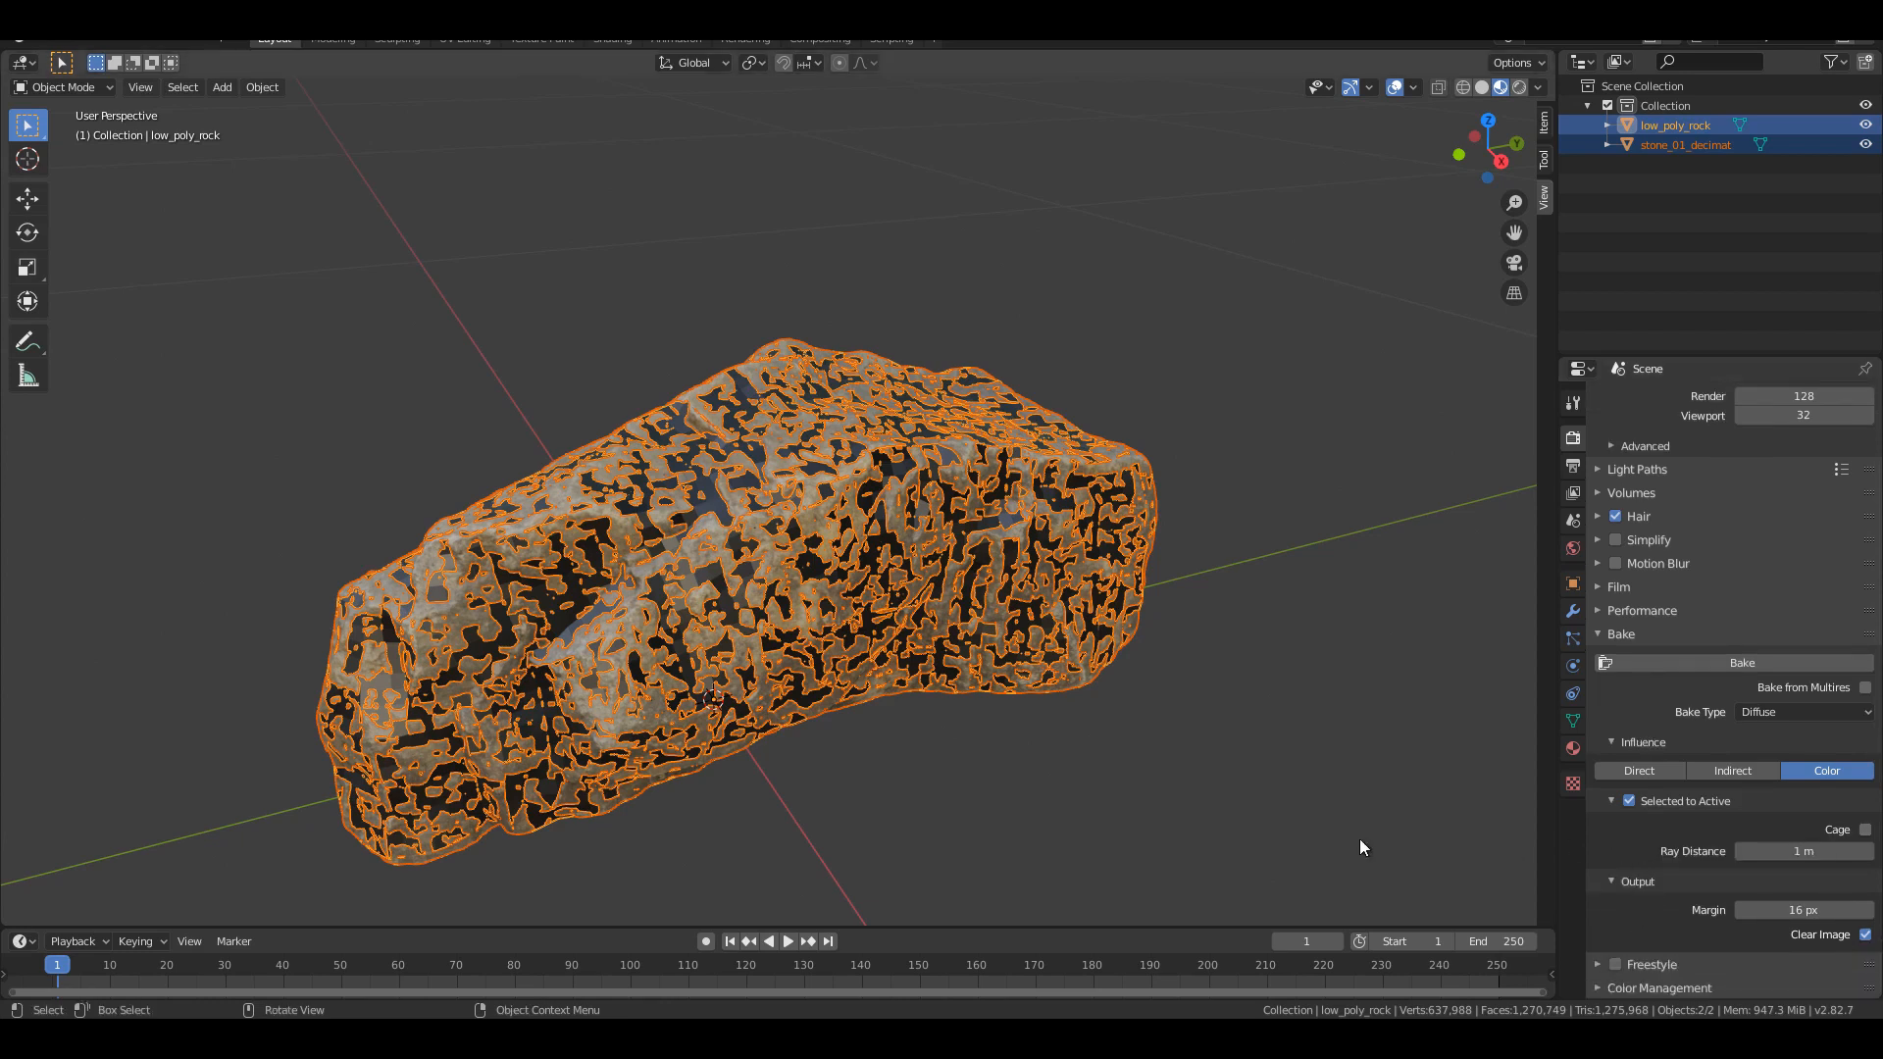
# Start baking the scan's colour into the 'bake' image on low_poly_rock
pyautogui.click(1740, 662)
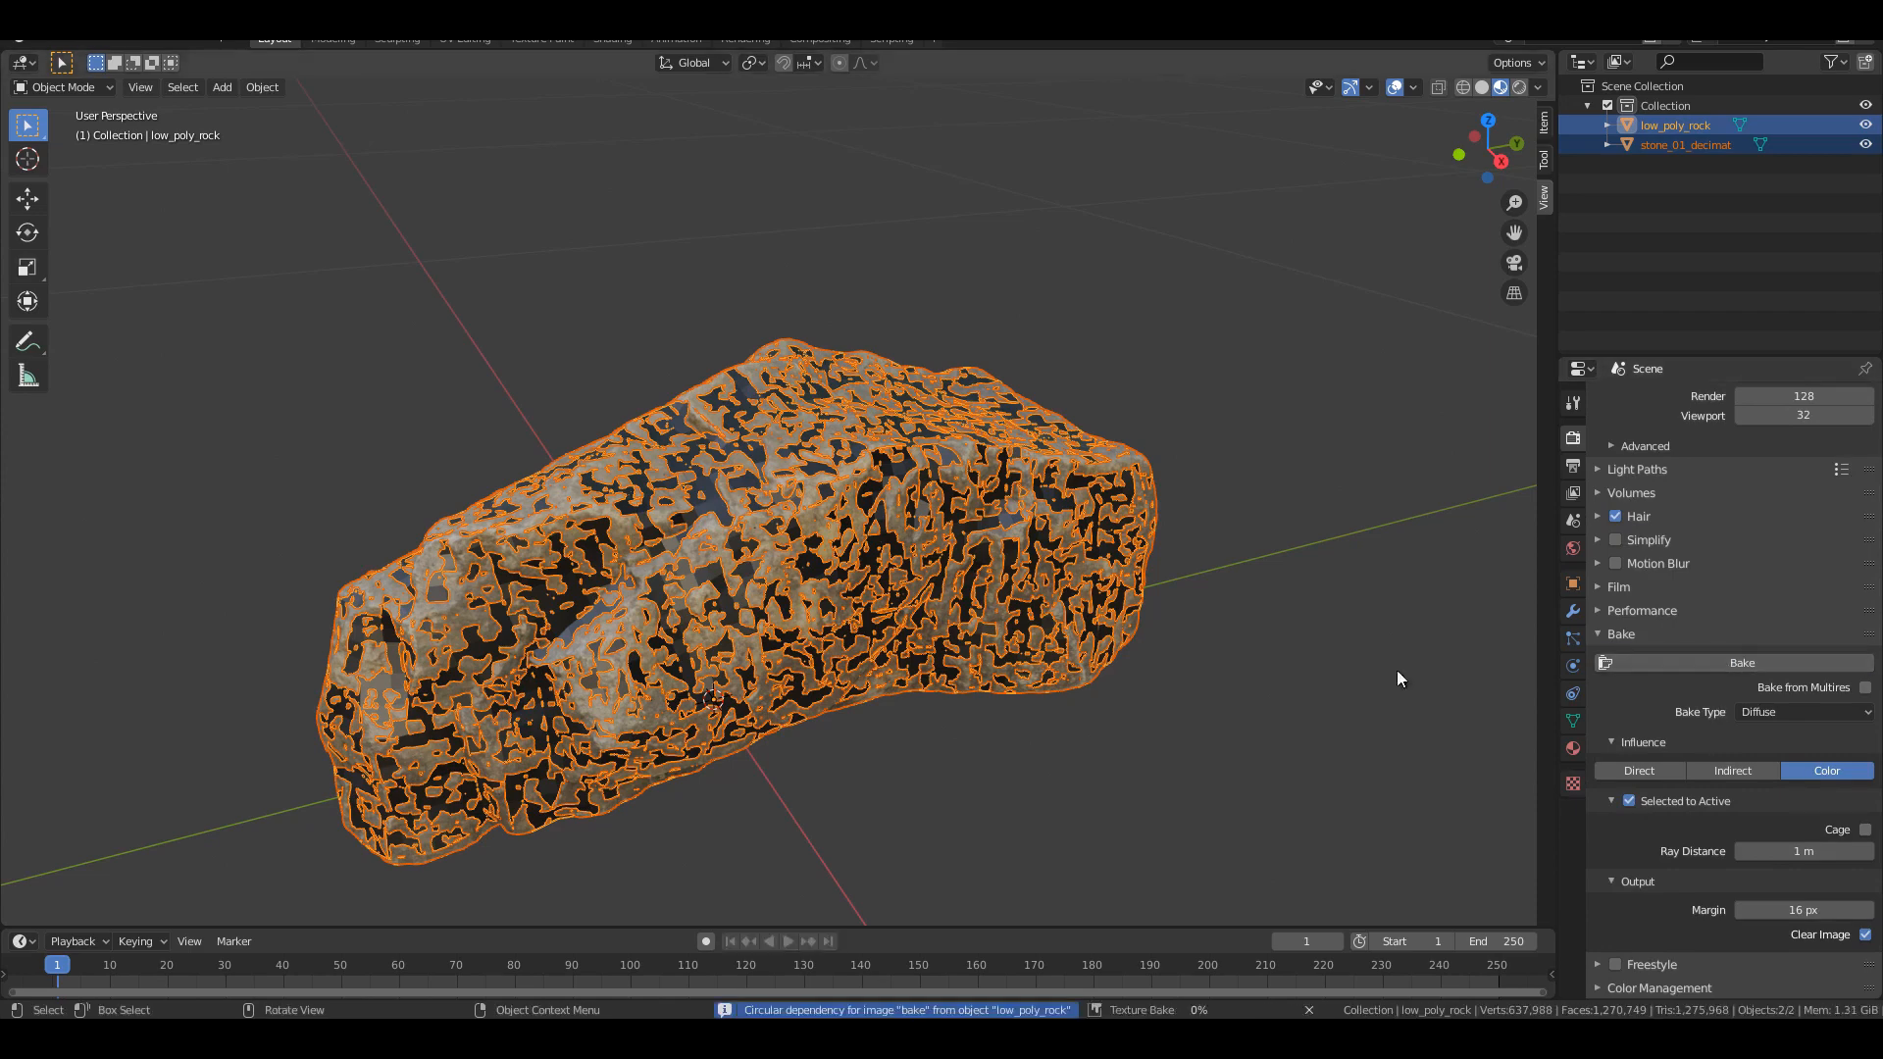
pyautogui.moveTo(1326, 680)
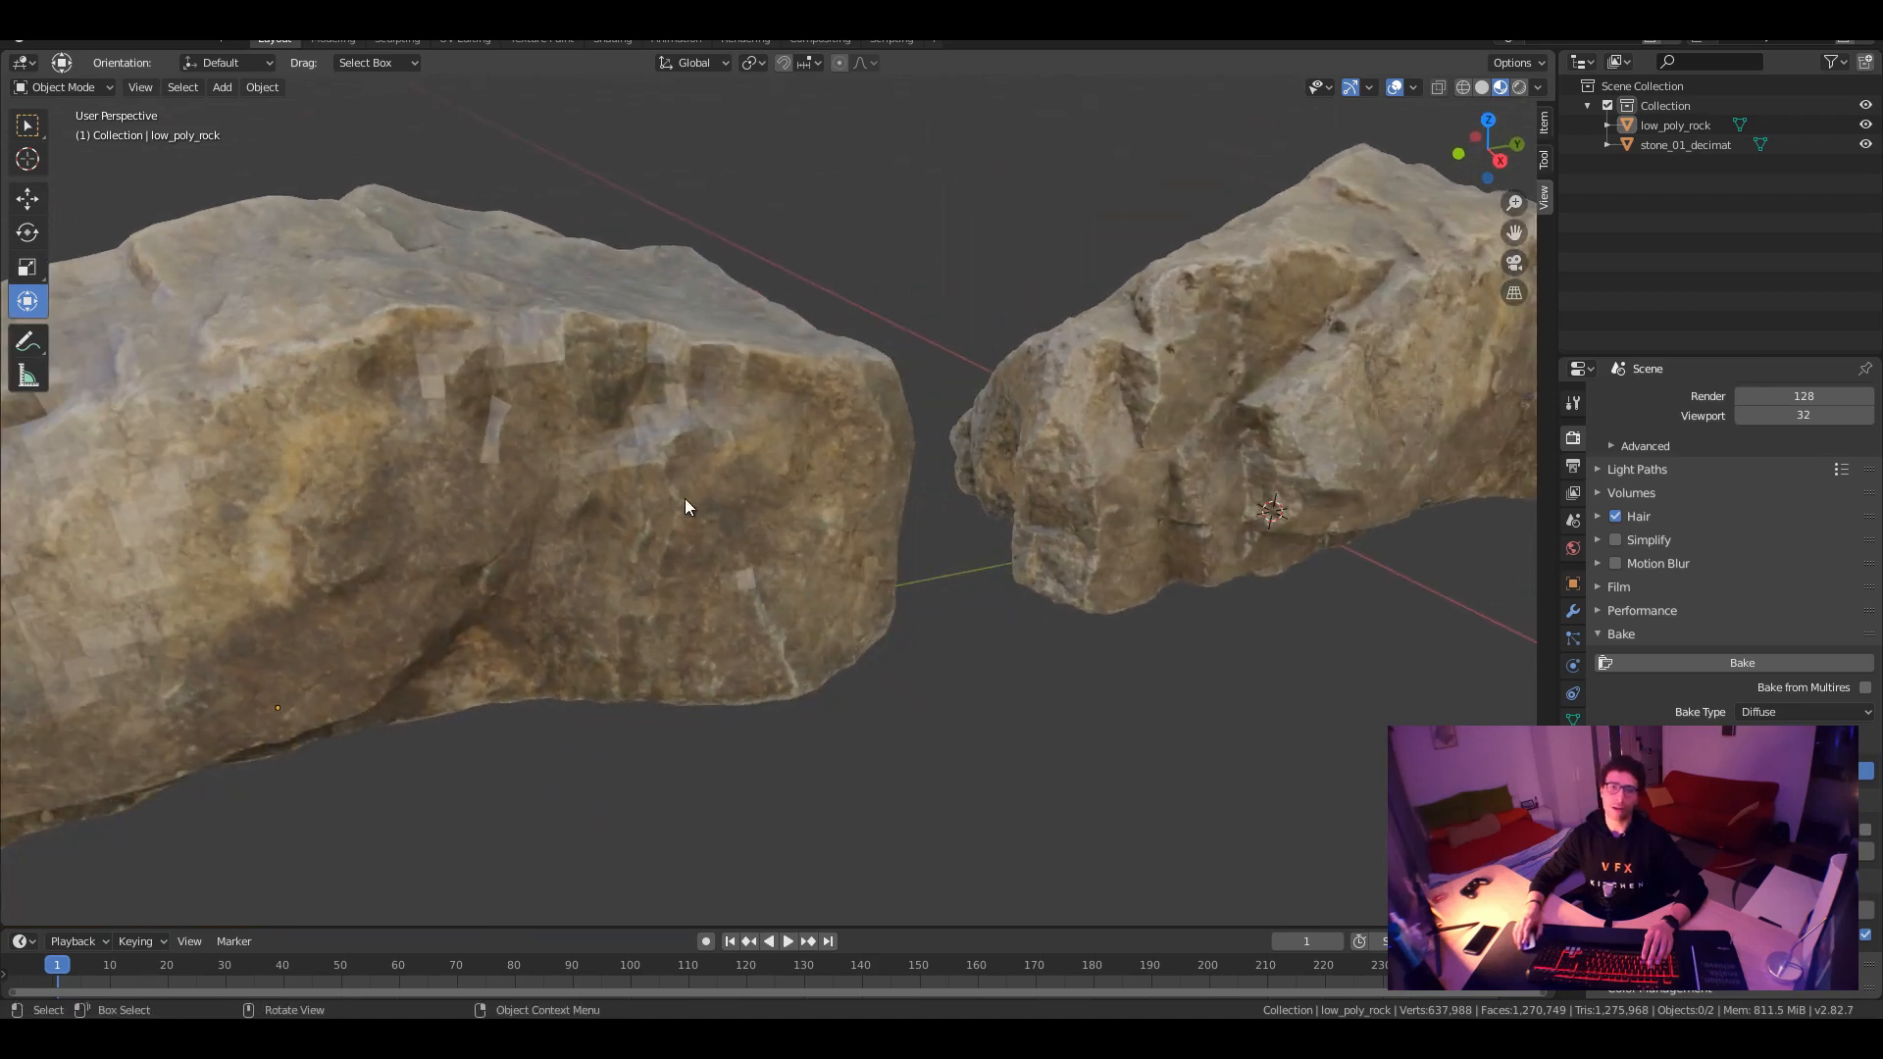
# Select the high-poly scan, then deselect all to view both rocks side by side
pyautogui.click(480, 480)
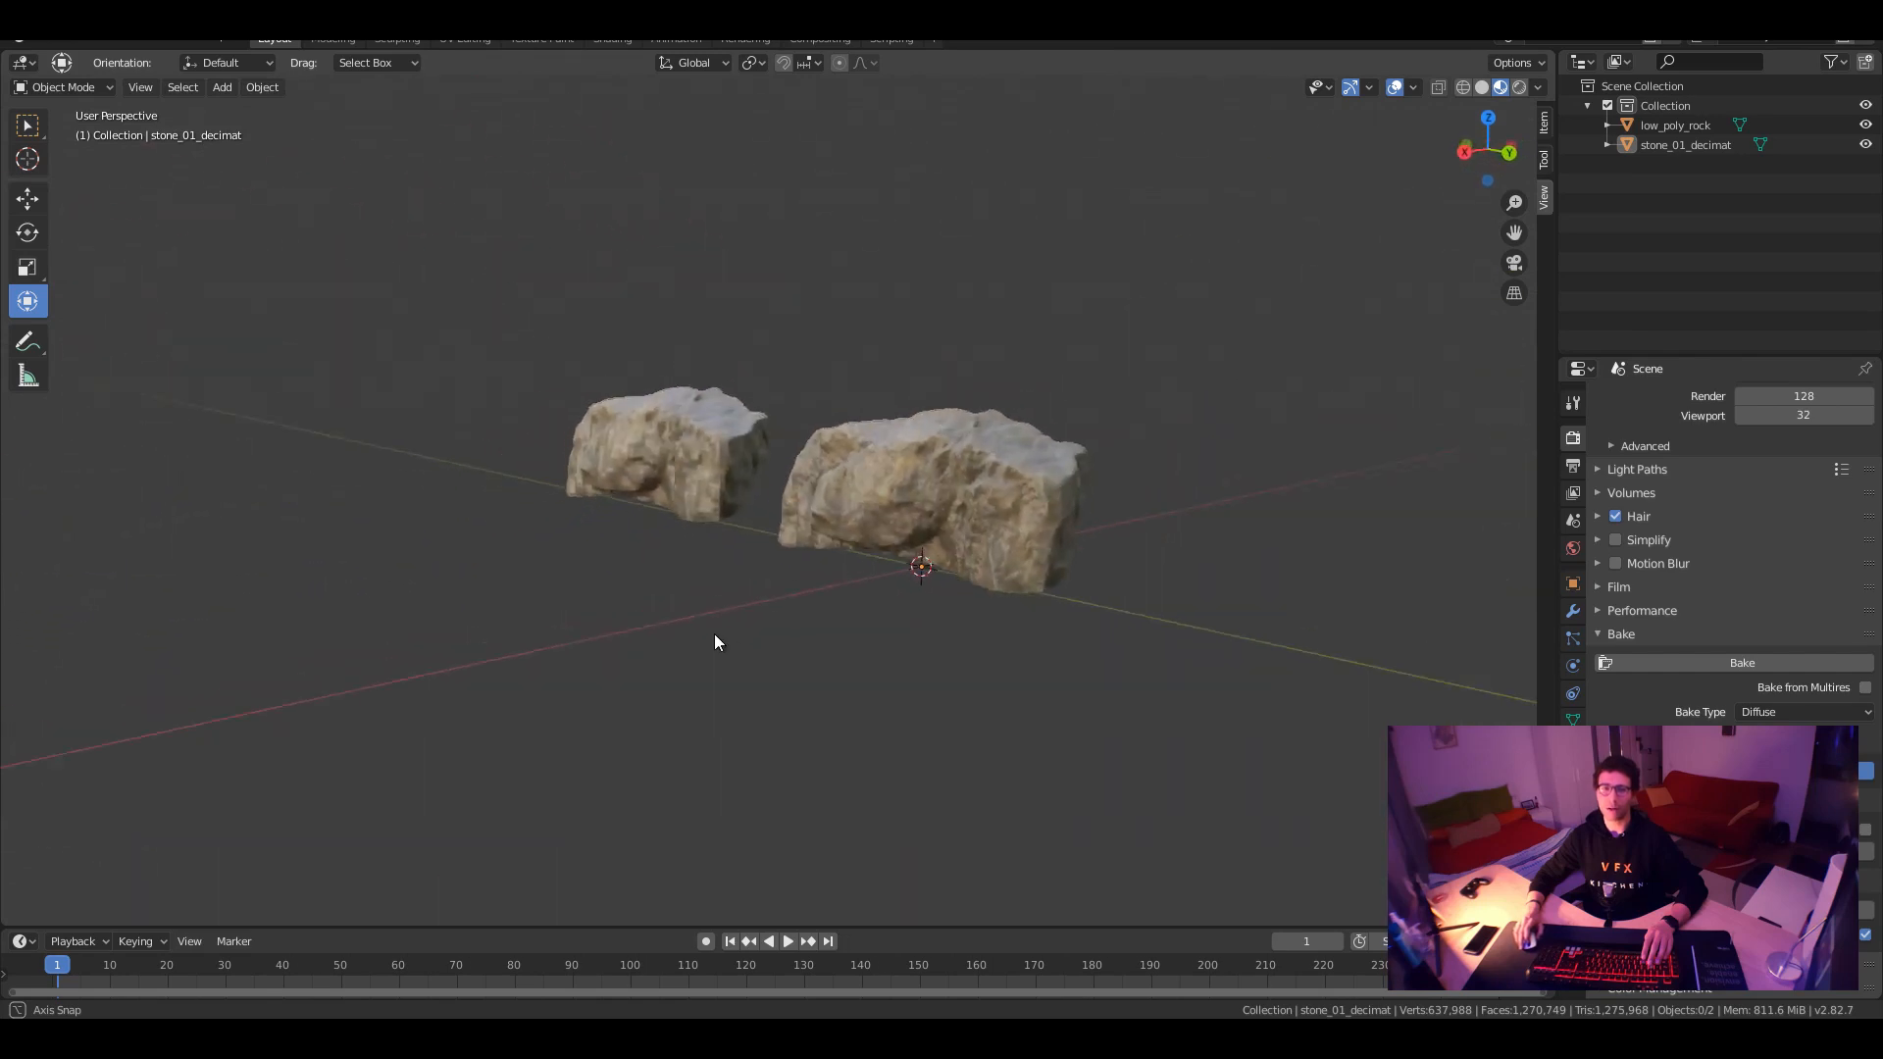
pyautogui.click(936, 541)
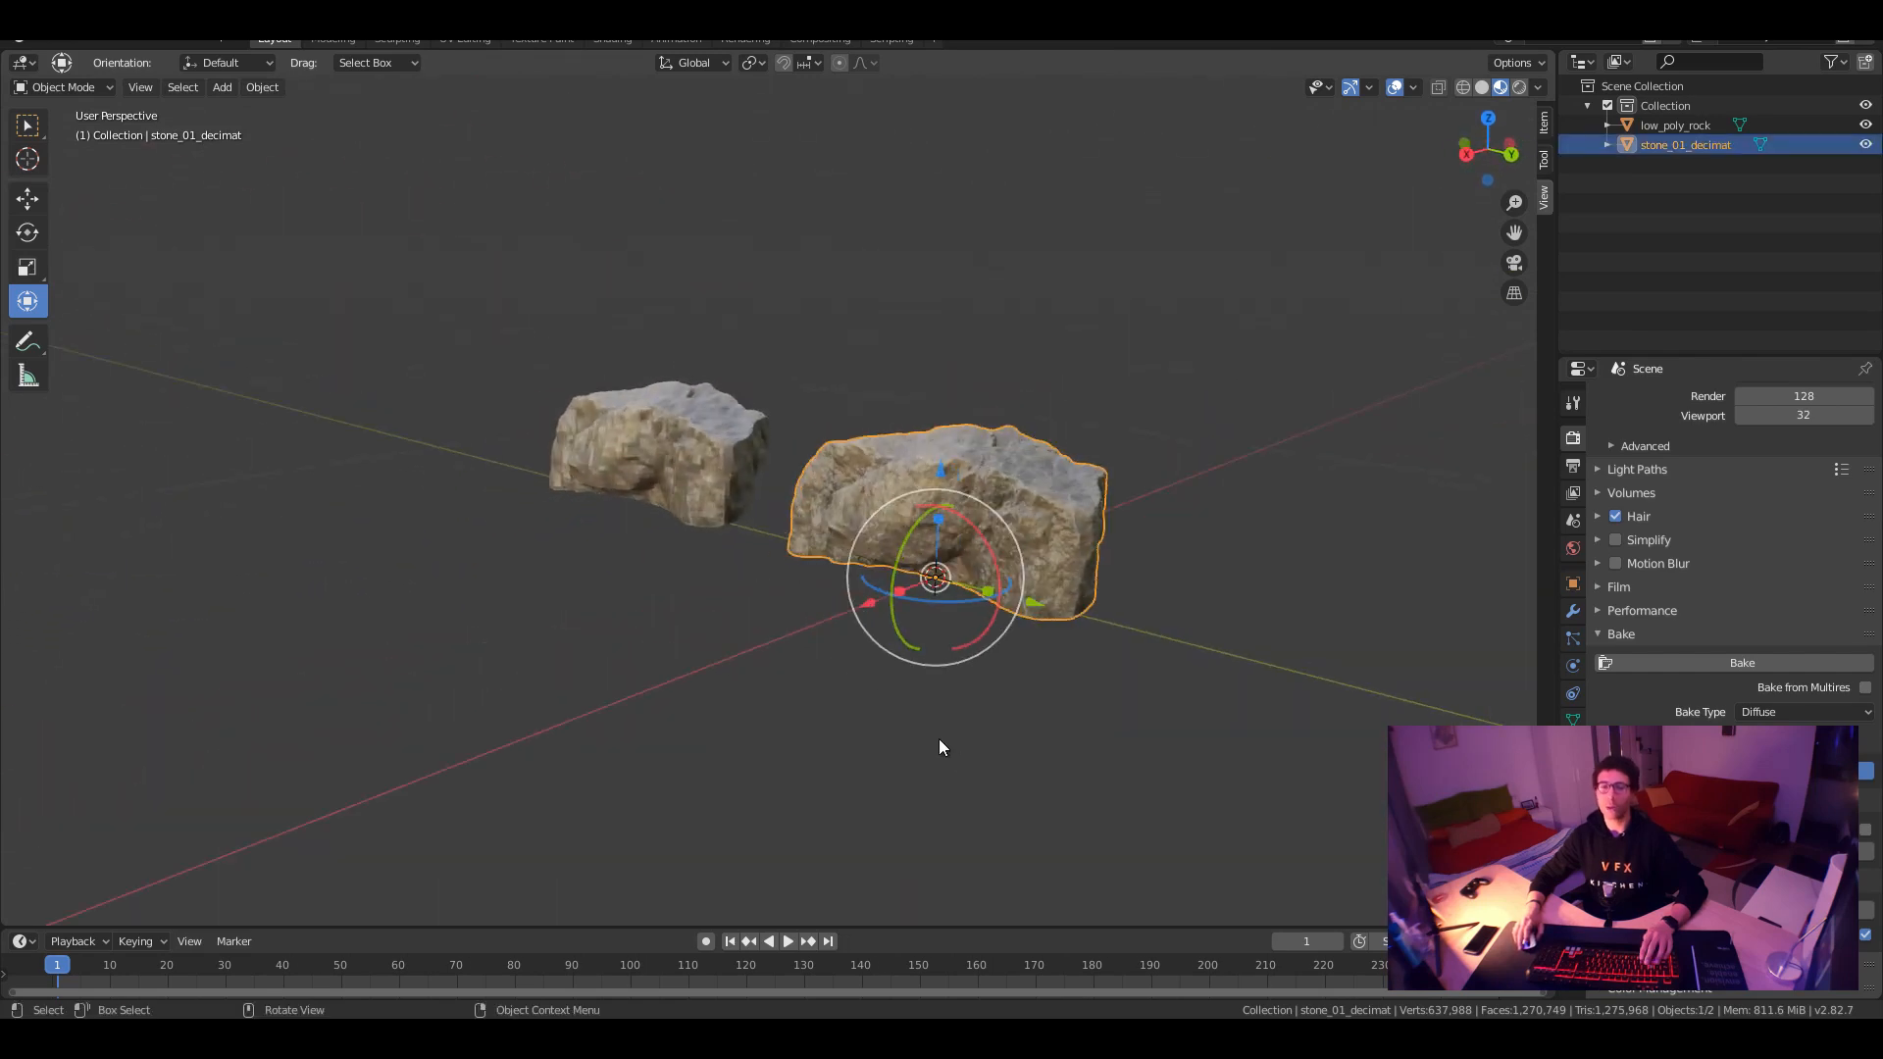
pyautogui.moveTo(981, 743)
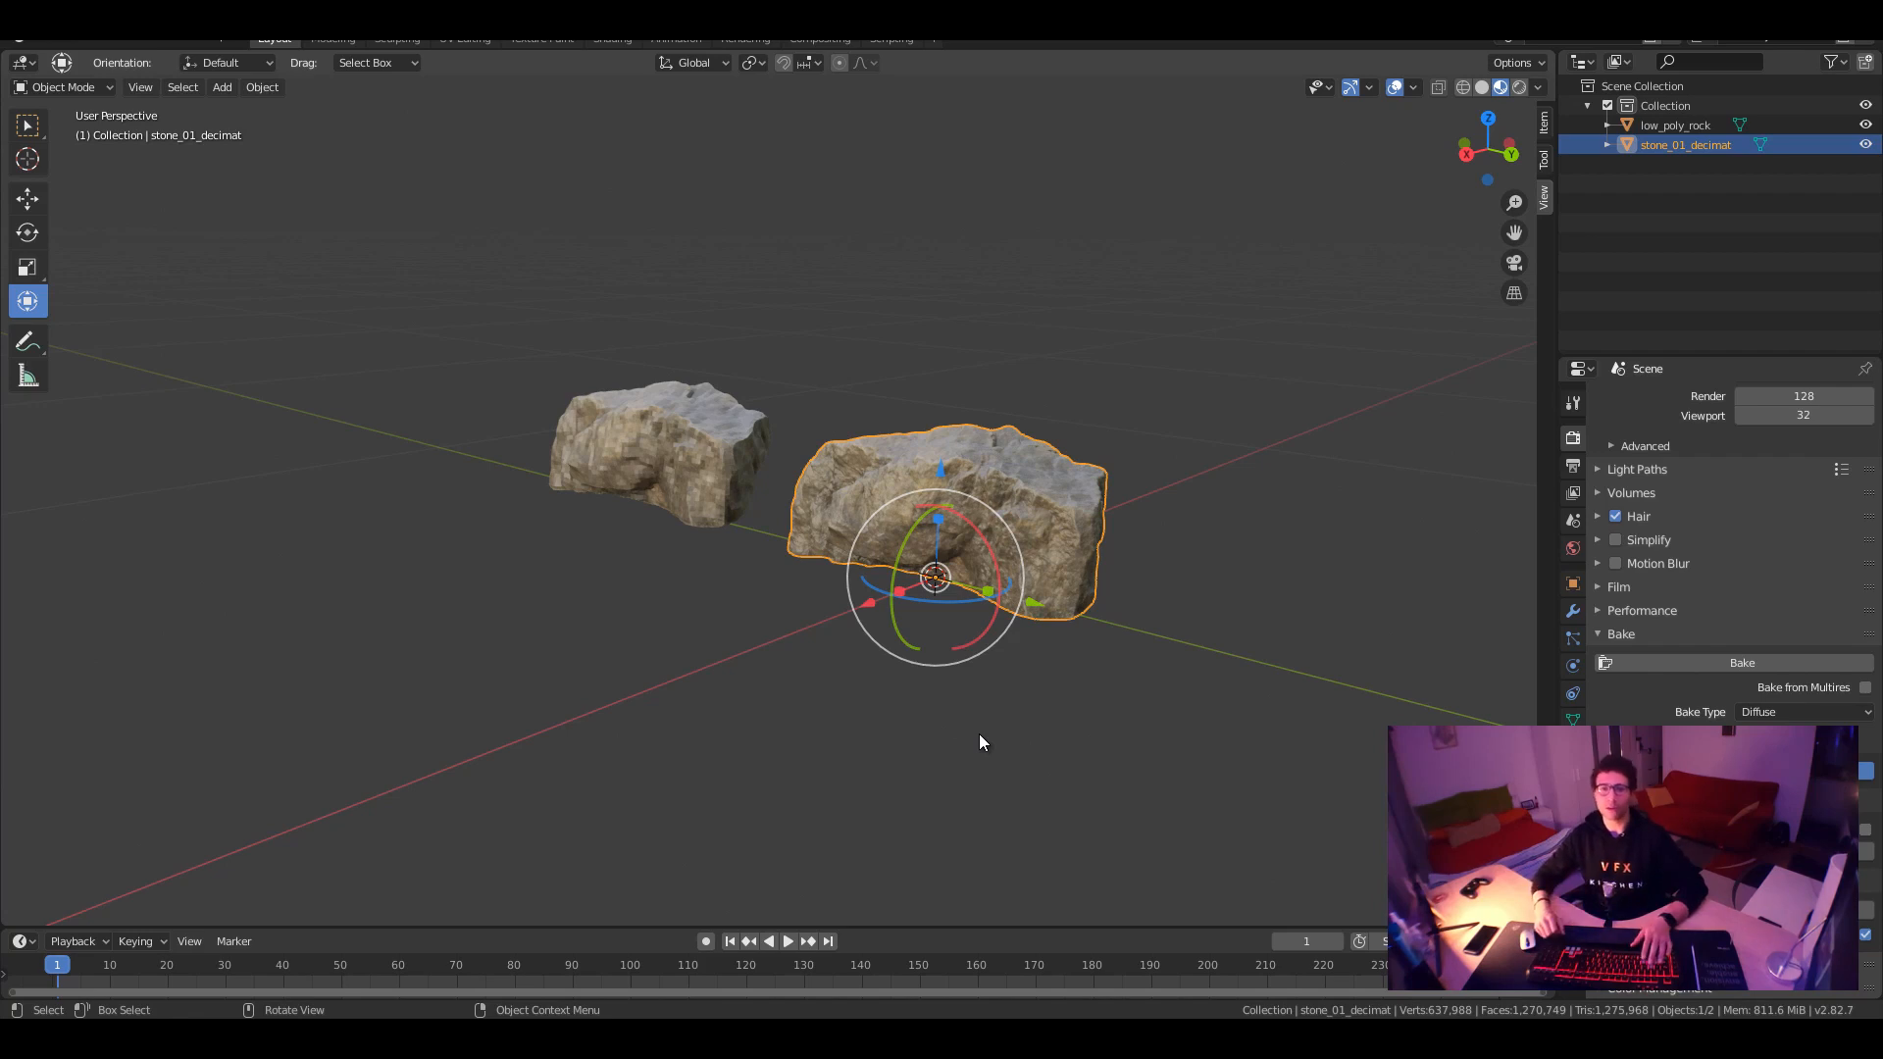
pyautogui.moveTo(970, 738)
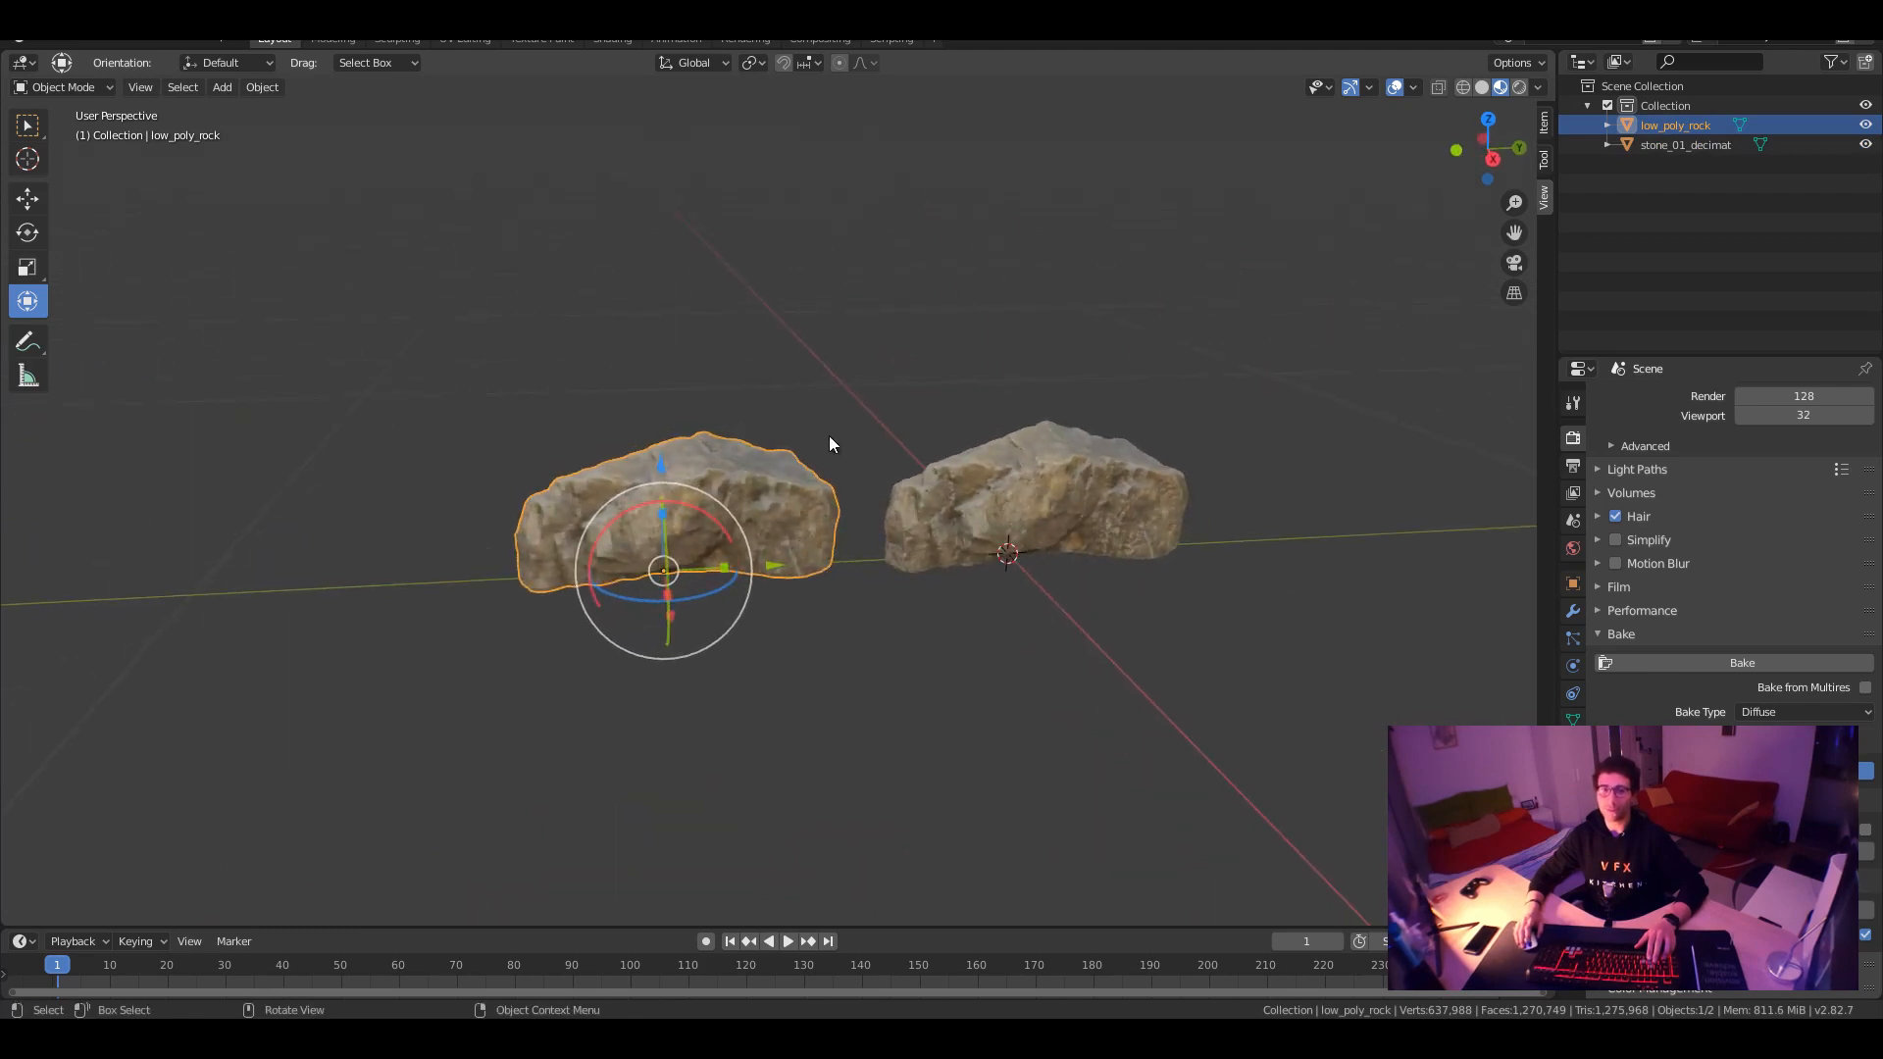
pyautogui.click(895, 540)
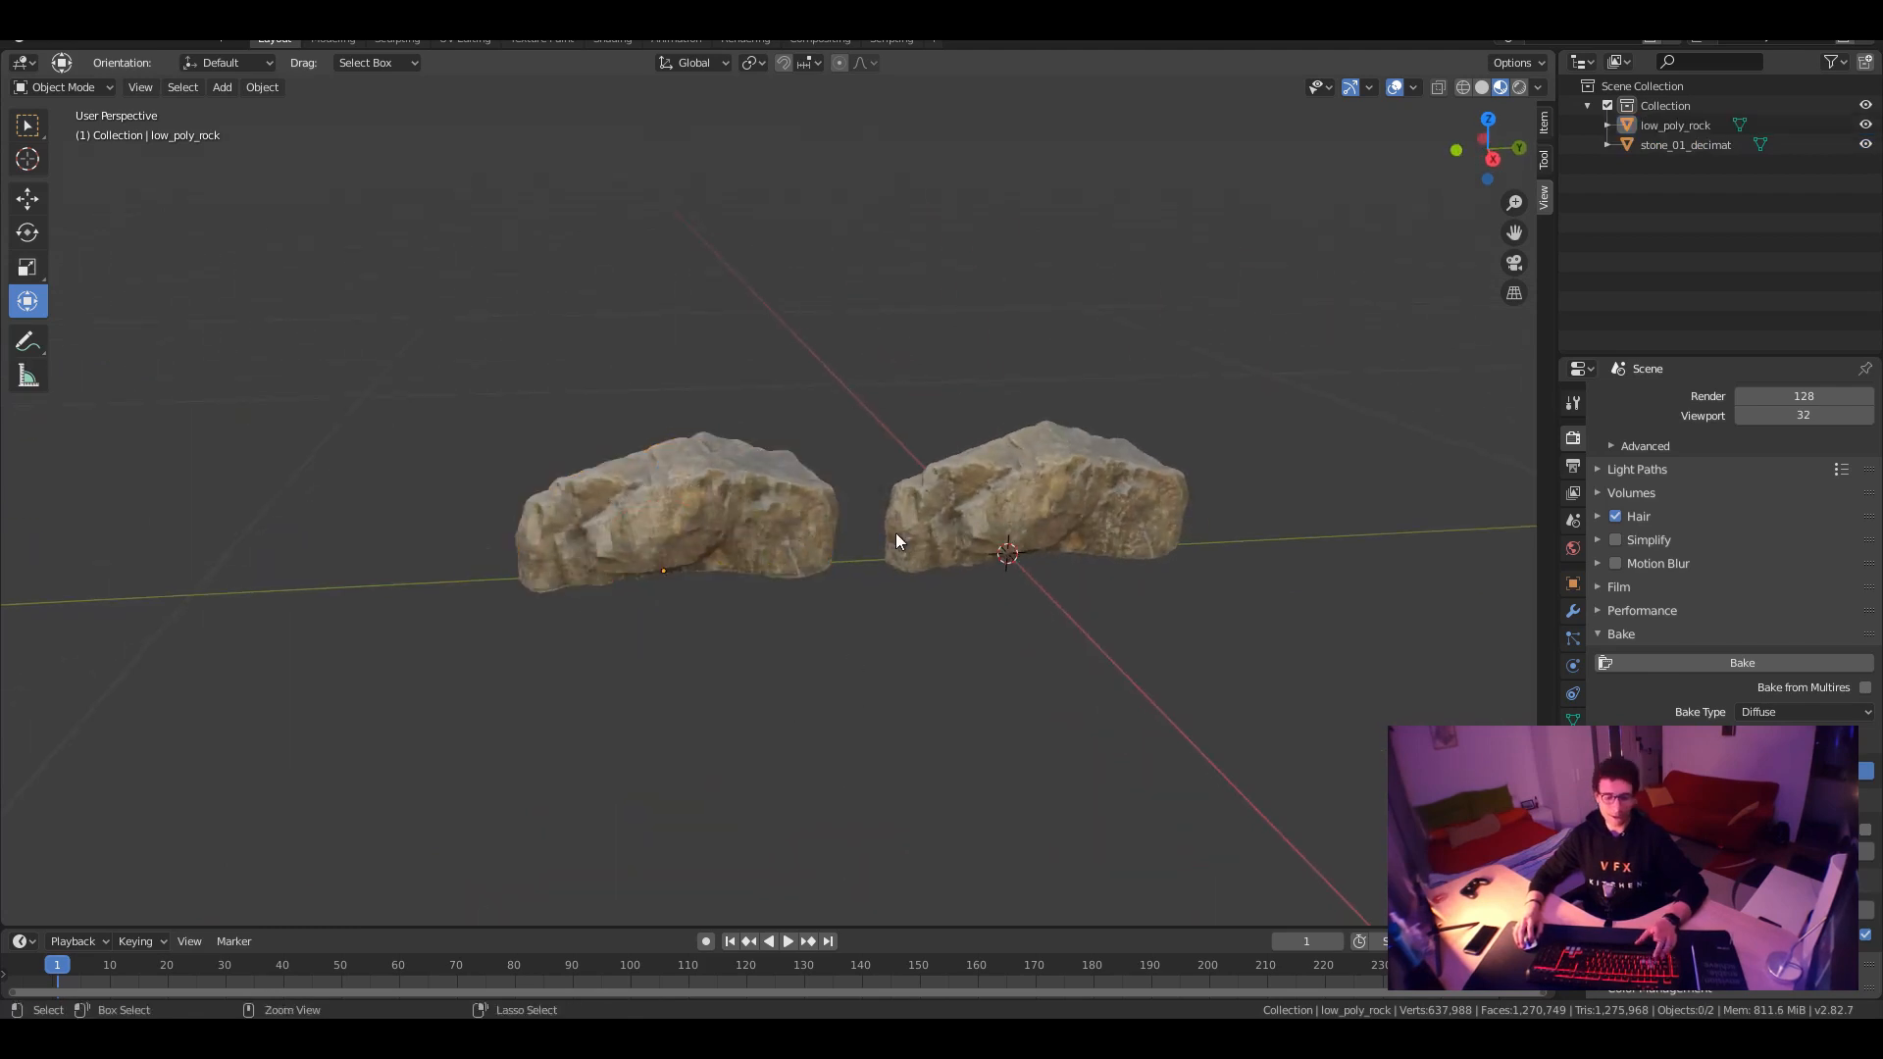